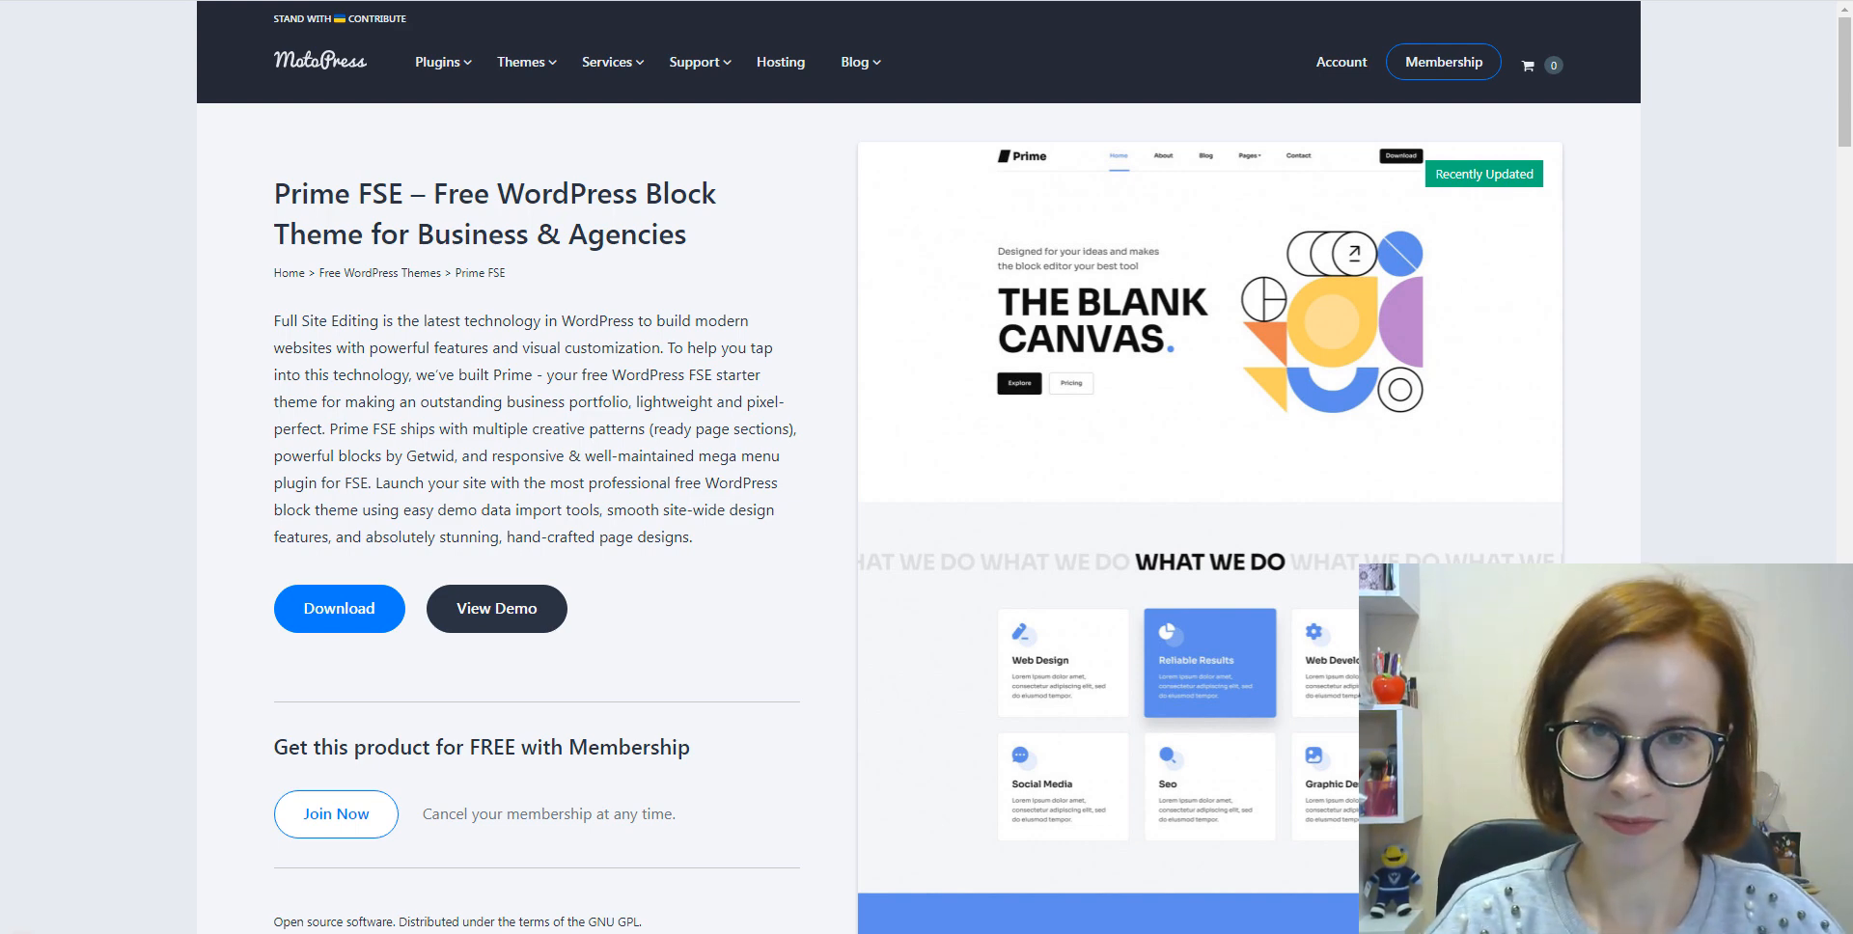
Step: Launch the Prime FSE live demo and scroll through its team, stats and timeline sections
left_click(496, 608)
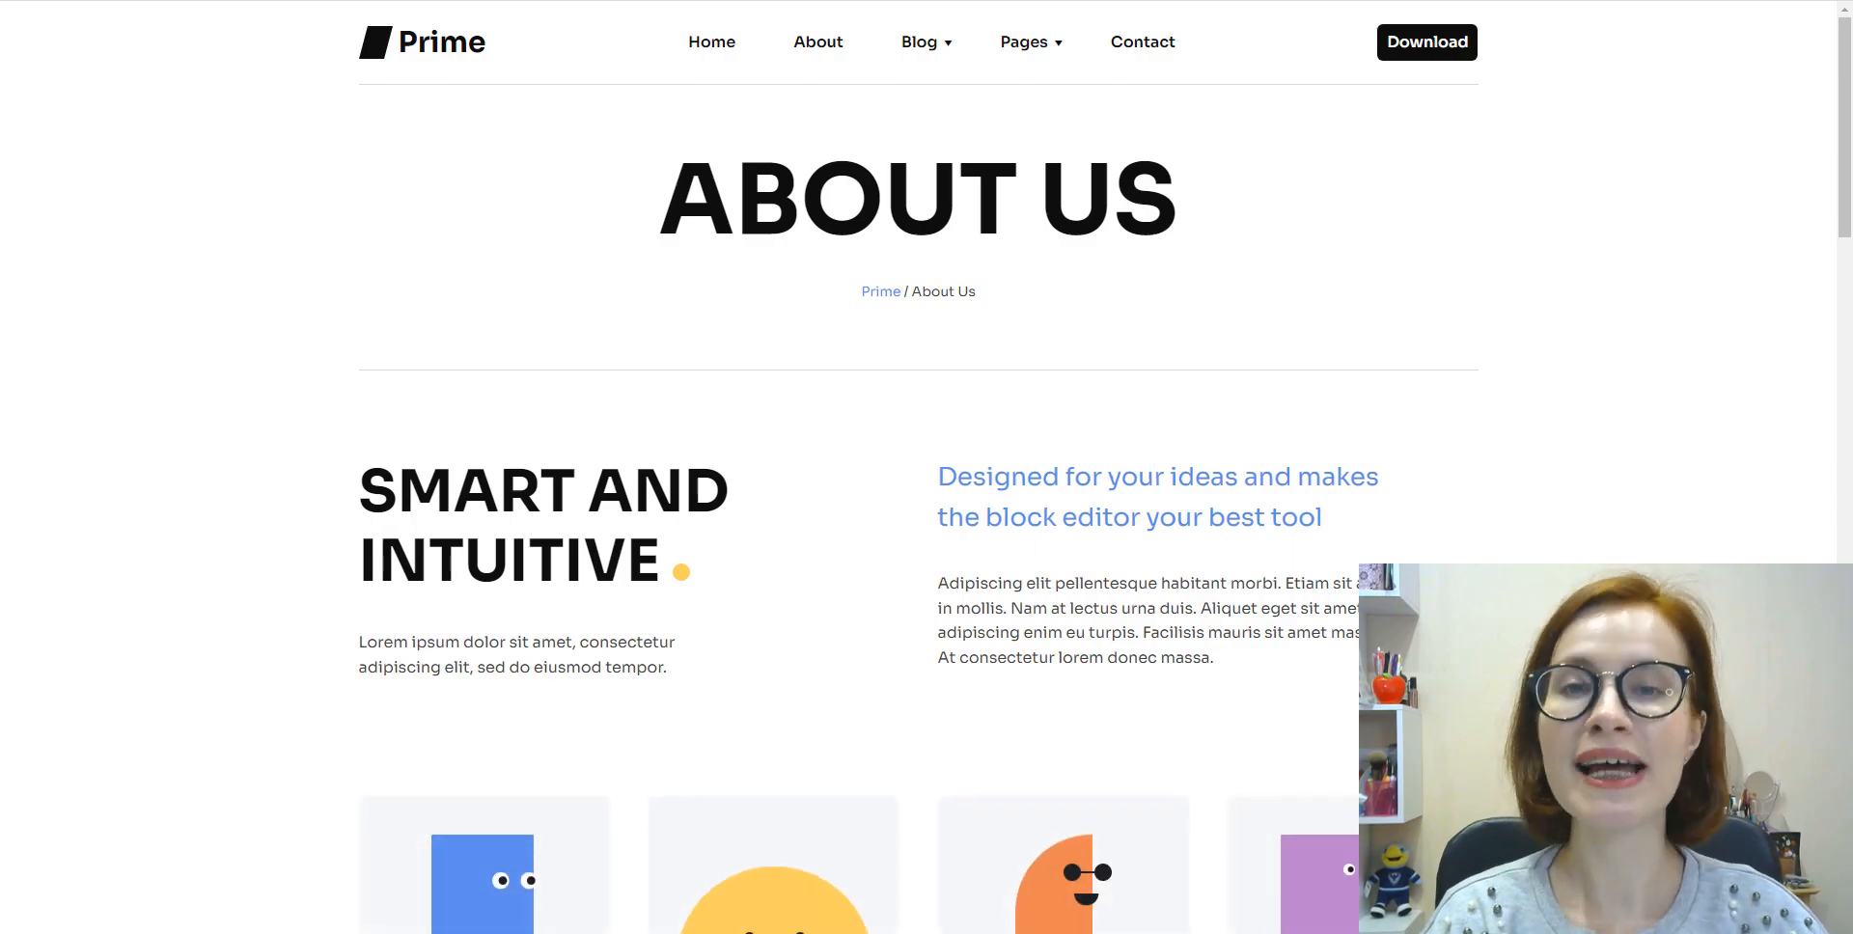
scroll("down", 3)
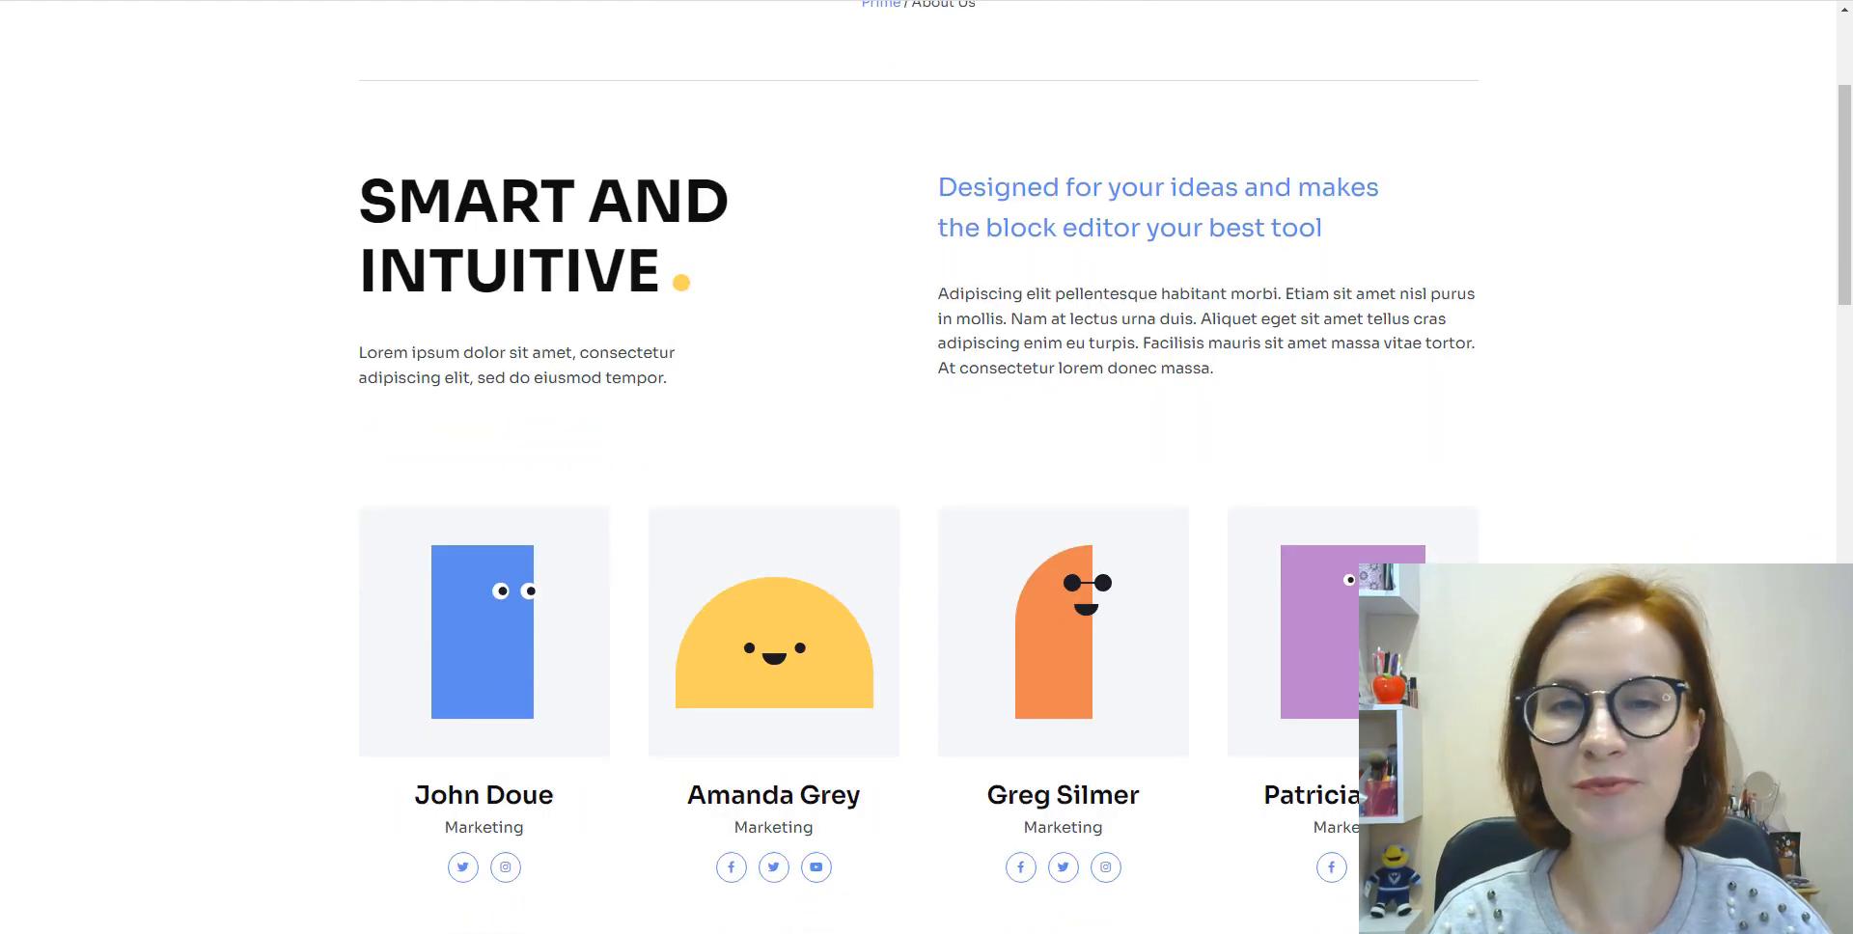
scroll("down", 3)
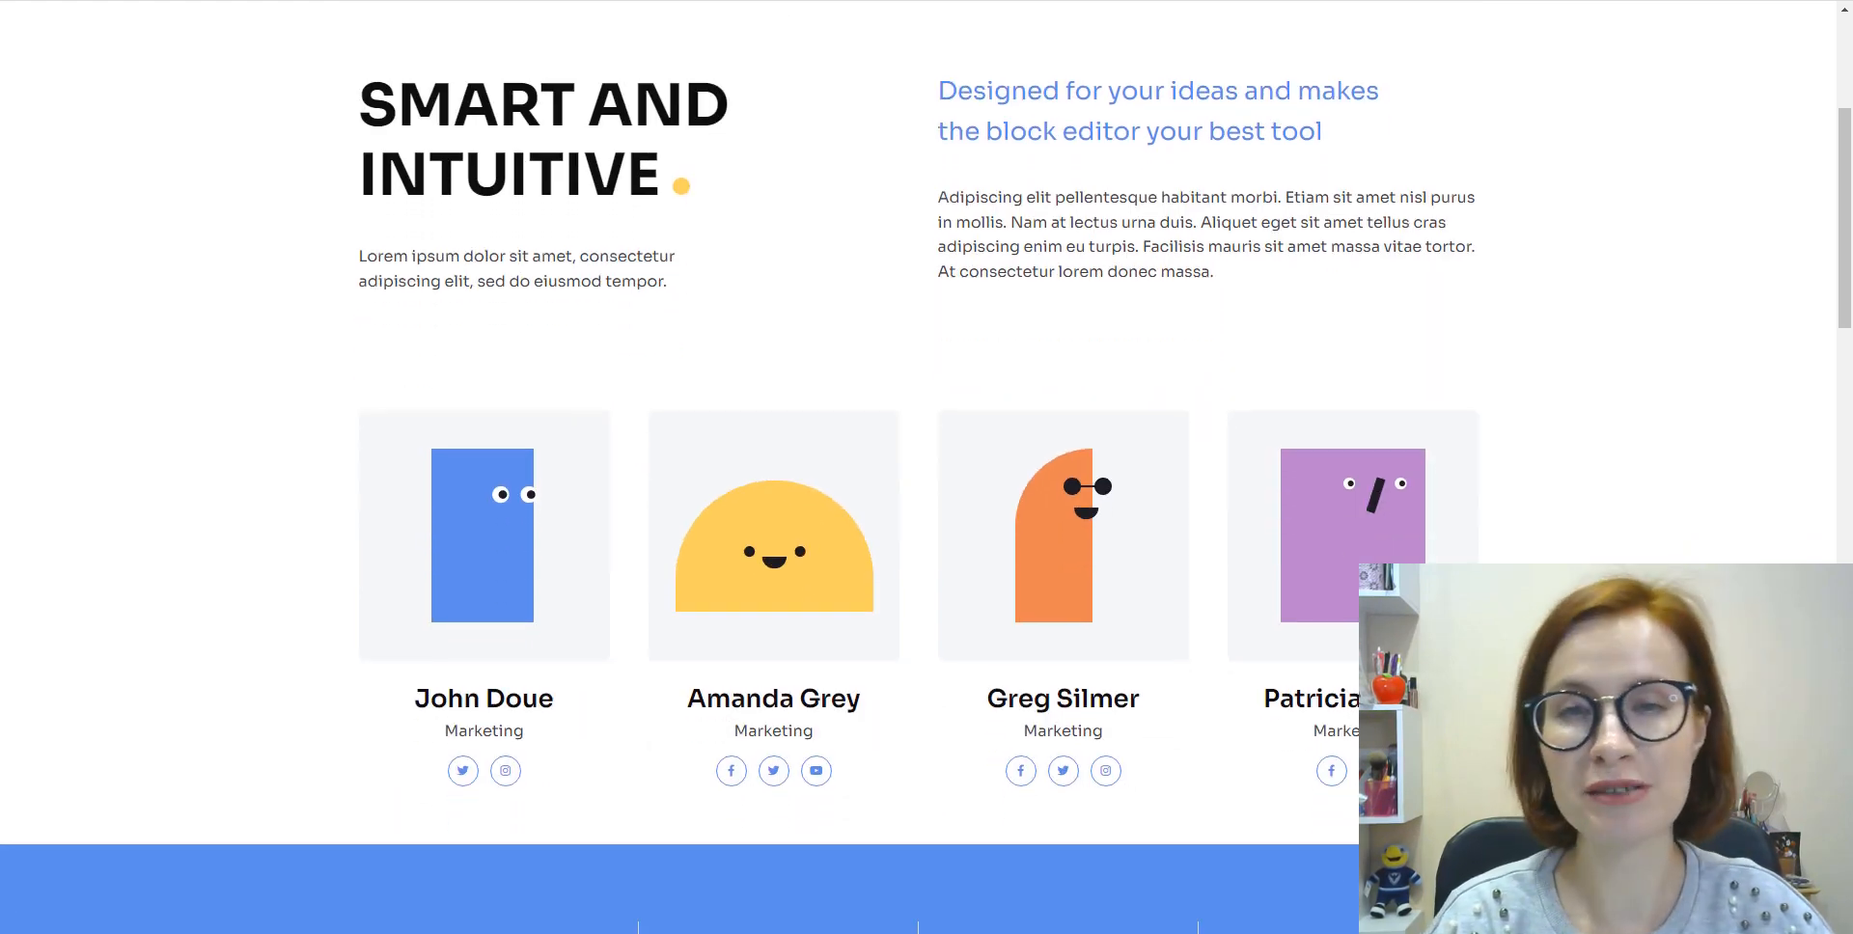
scroll("down", 3)
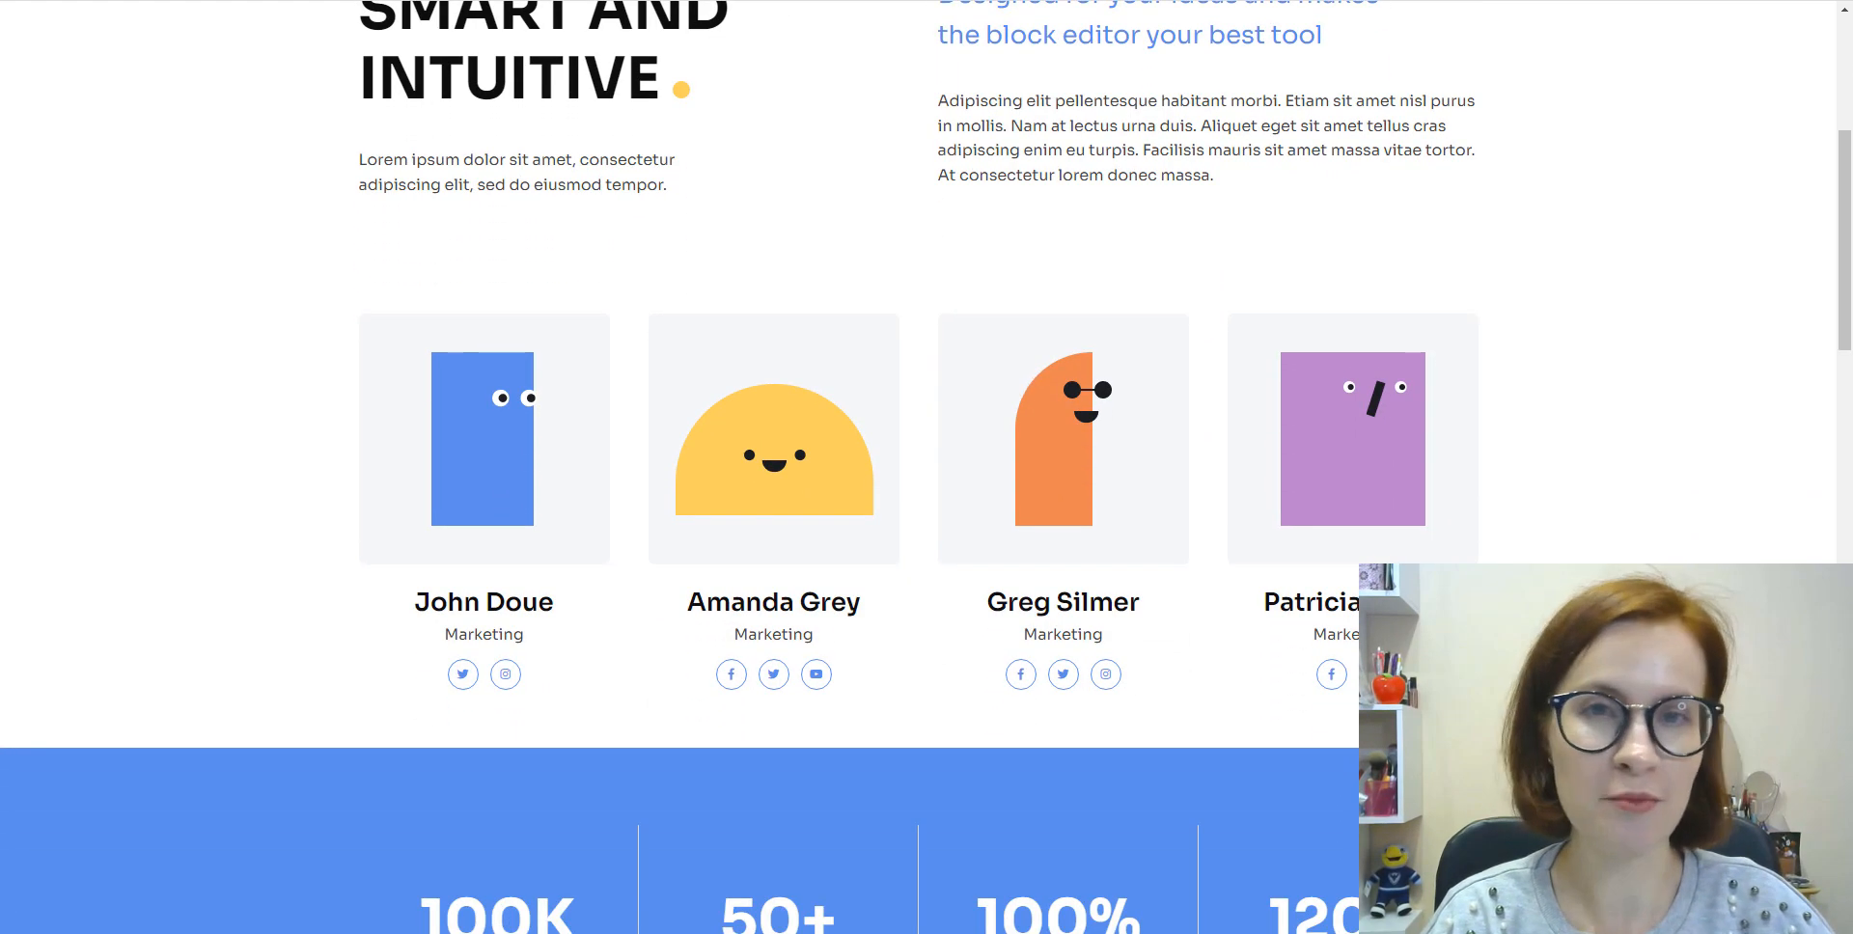
scroll("down", 3)
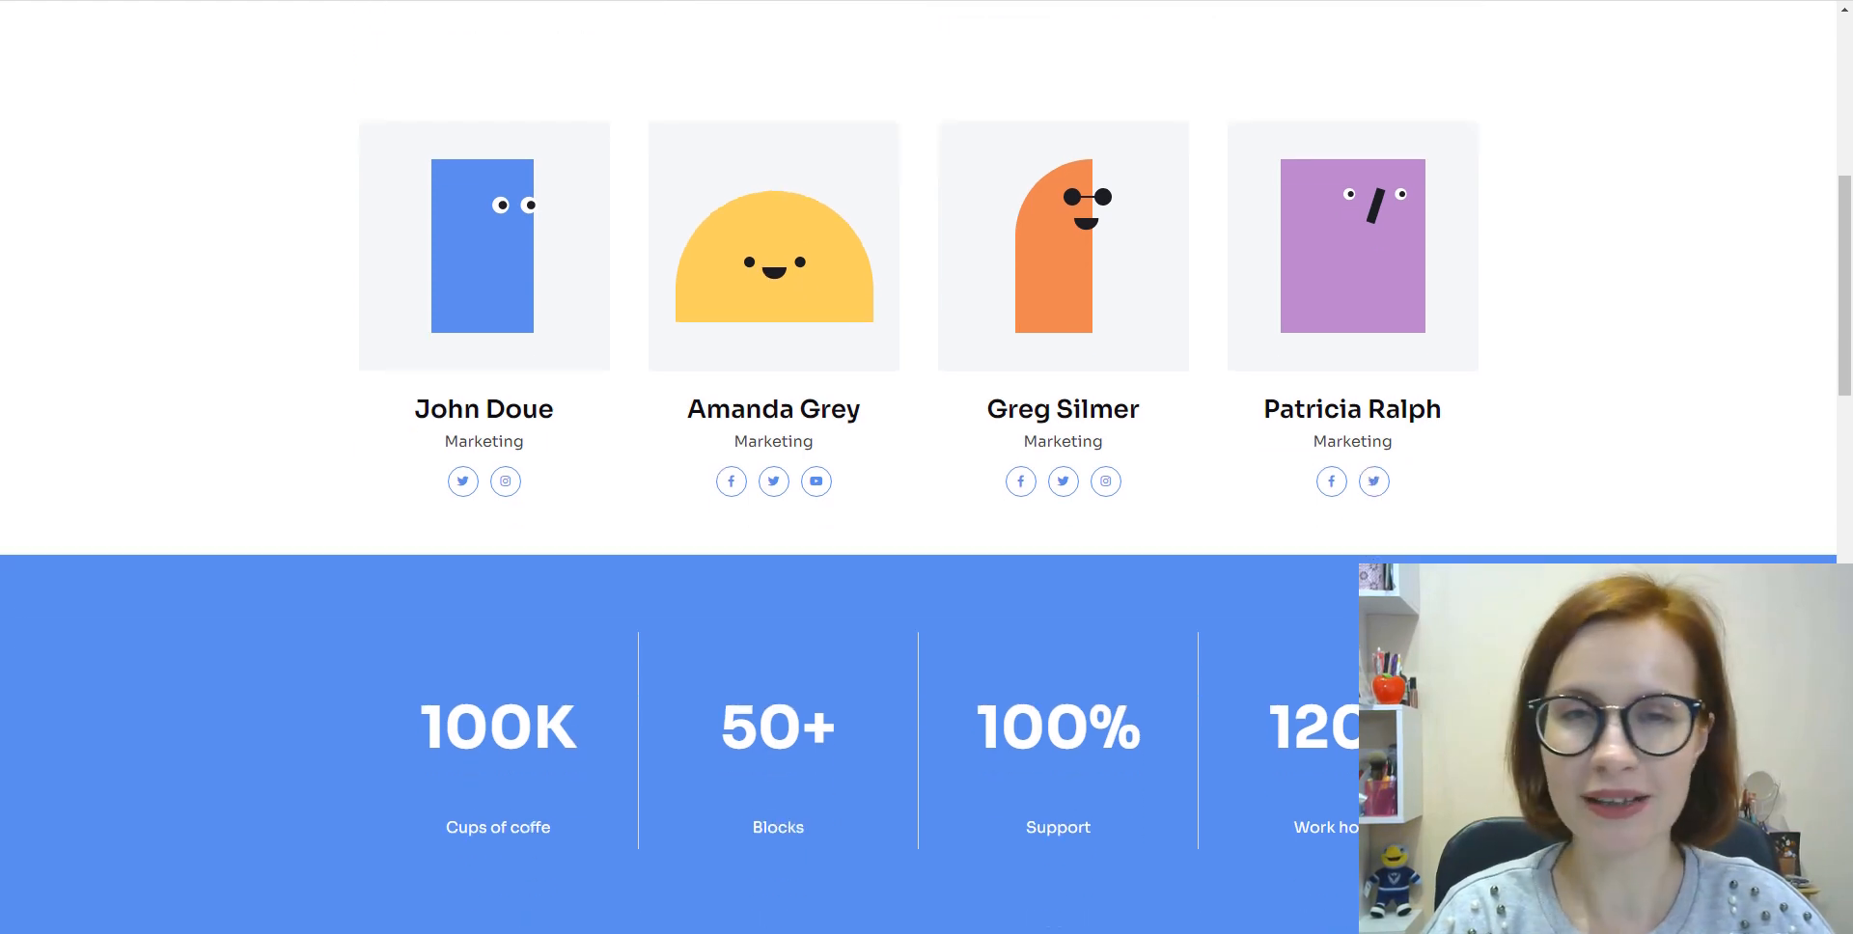
scroll("down", 3)
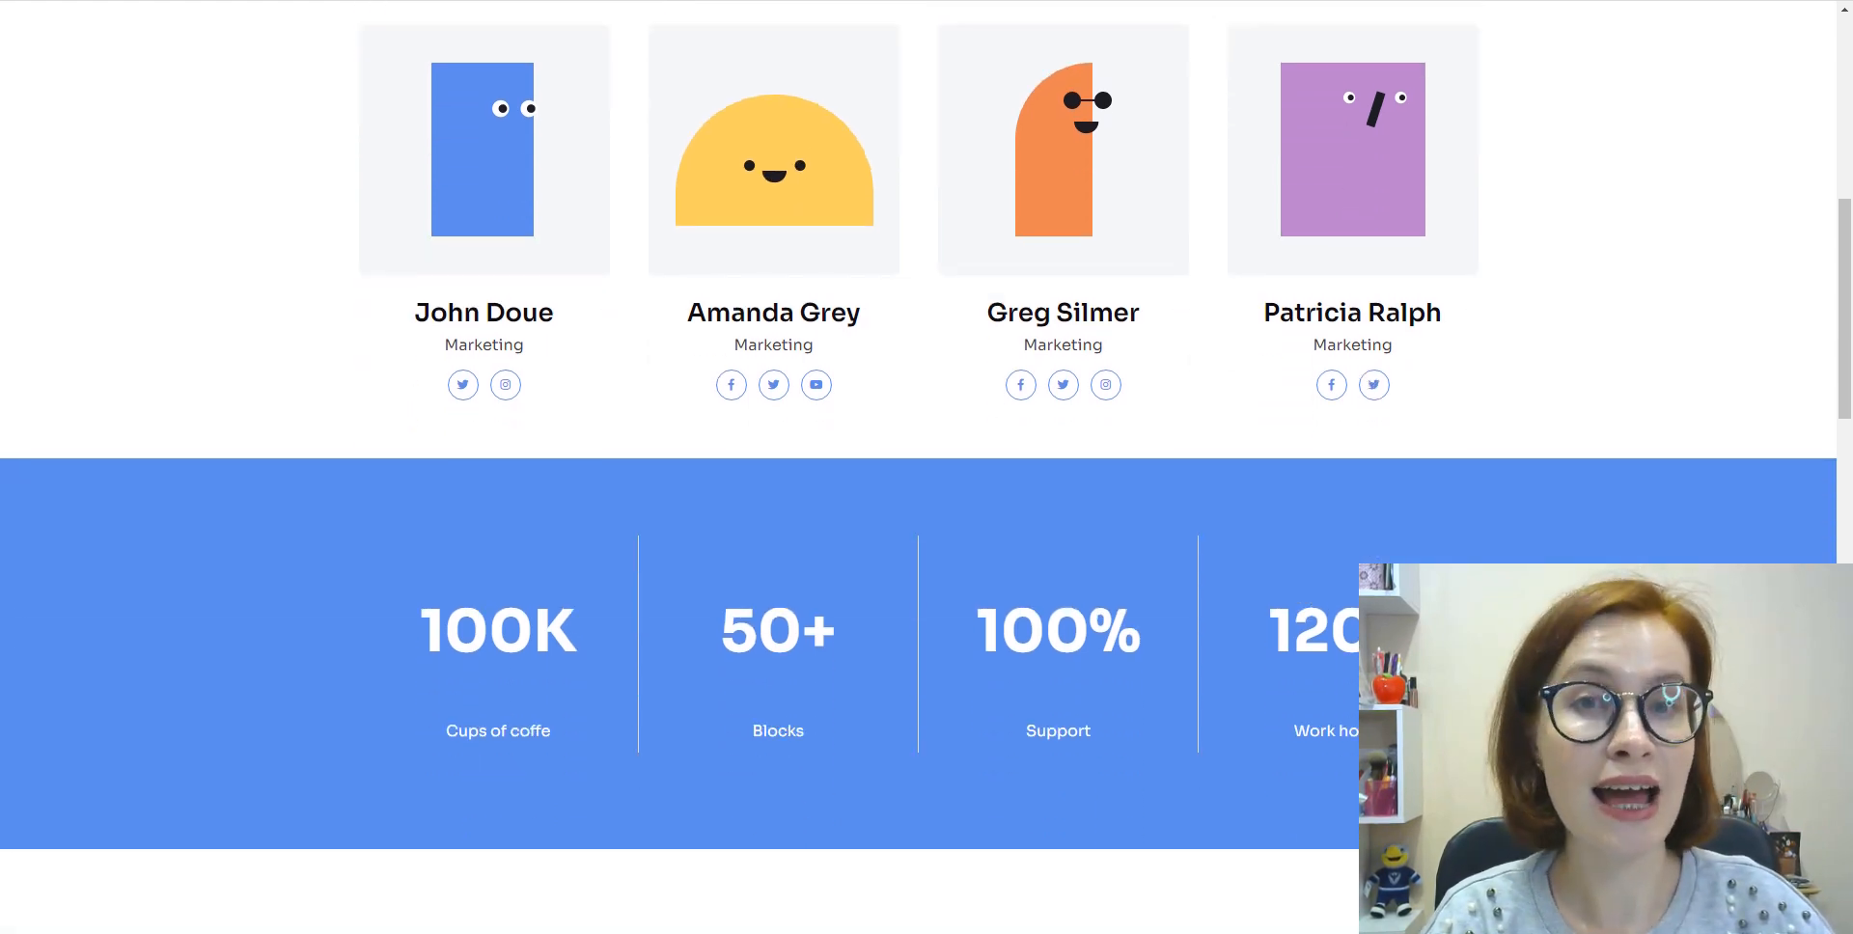
scroll("down", 3)
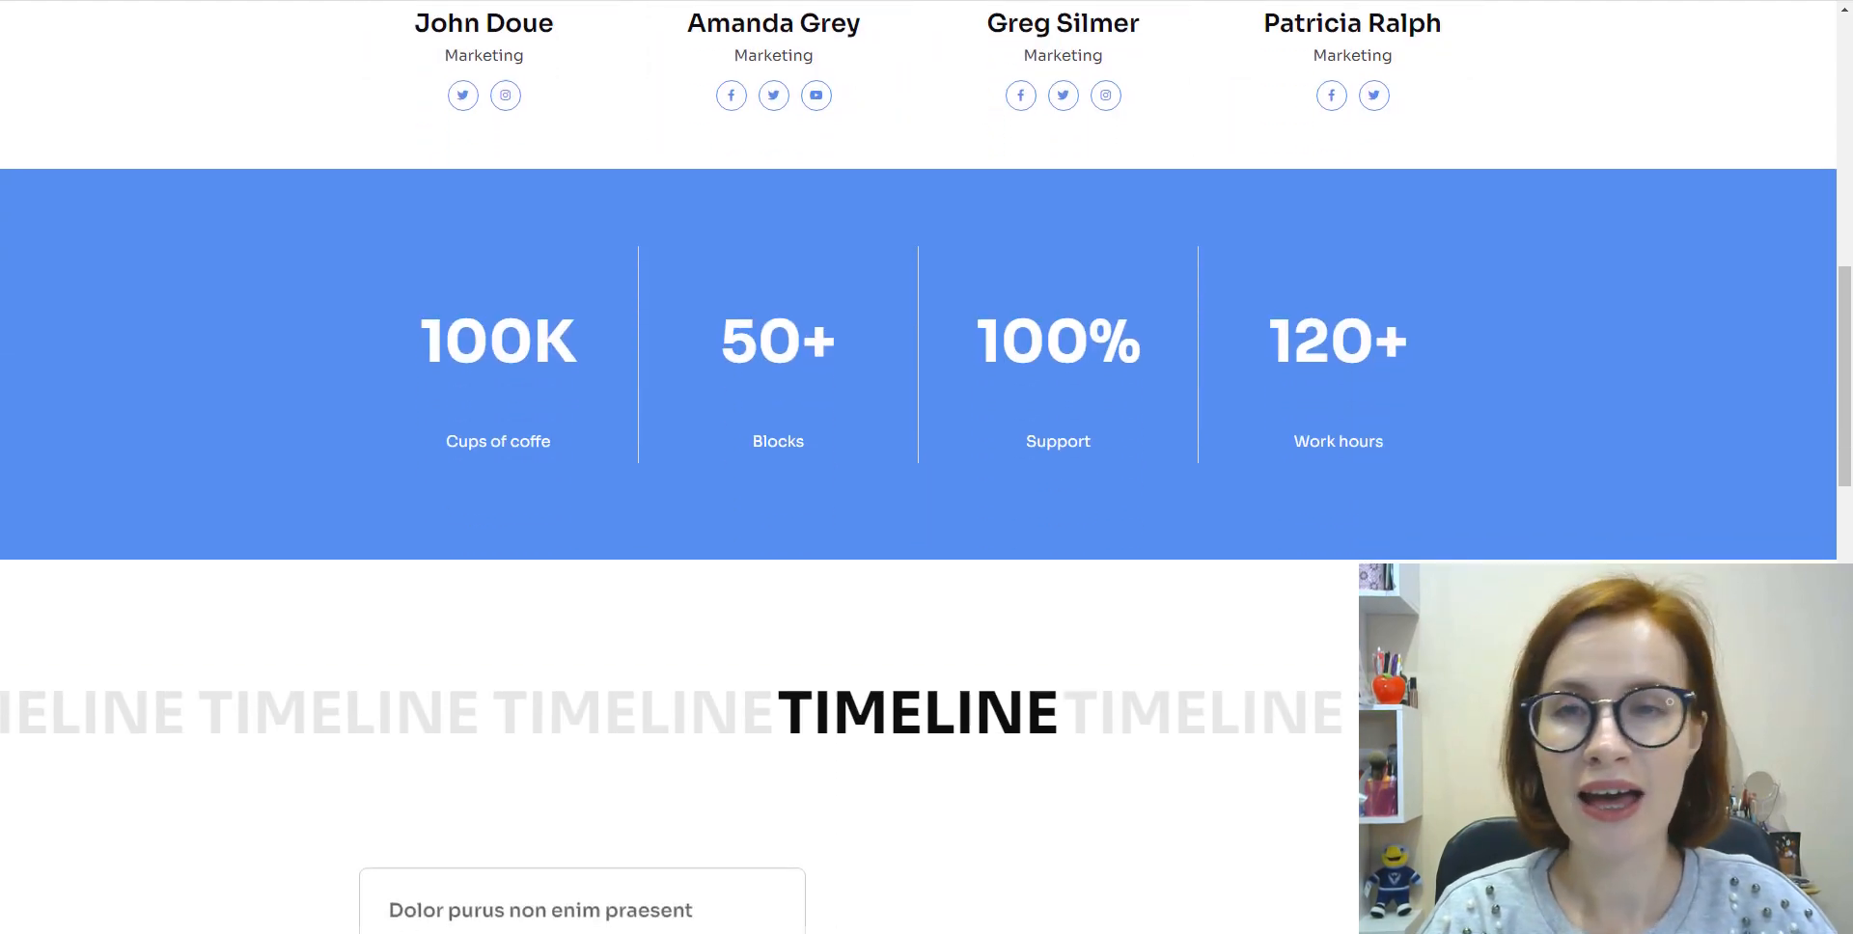
Step: Continue down the demo to the logos, 'It's time to create' banner and footer
scroll("down", 3)
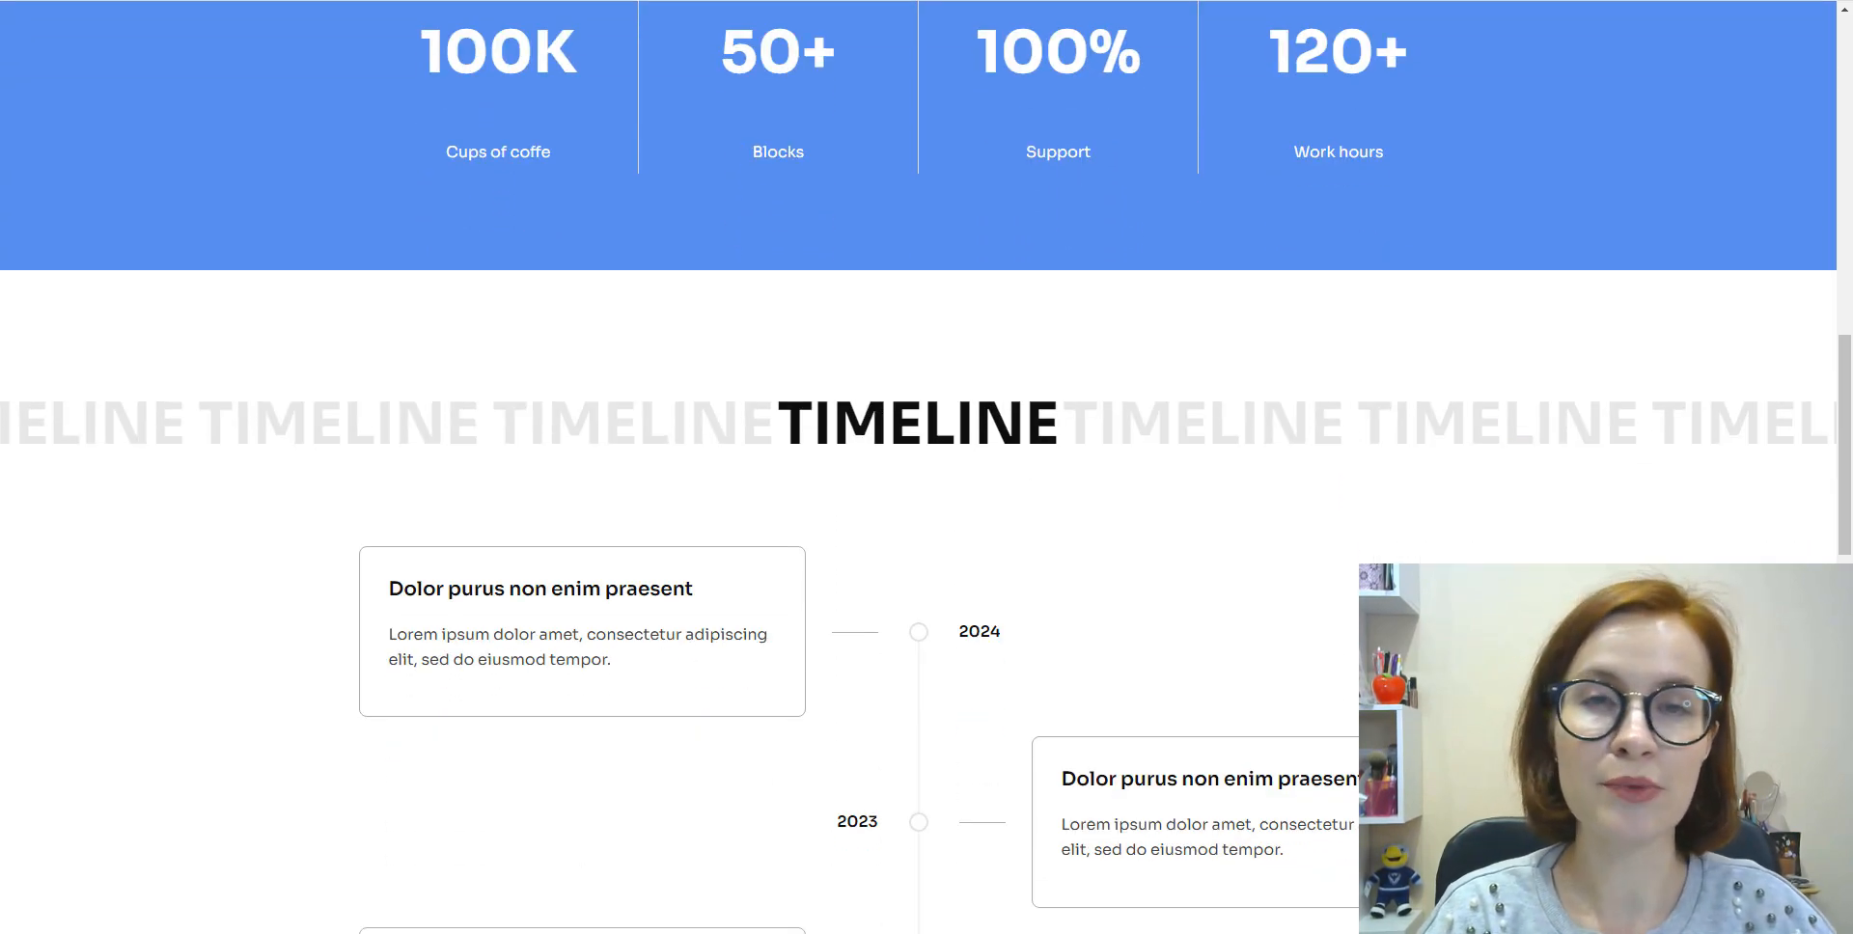
scroll("down", 3)
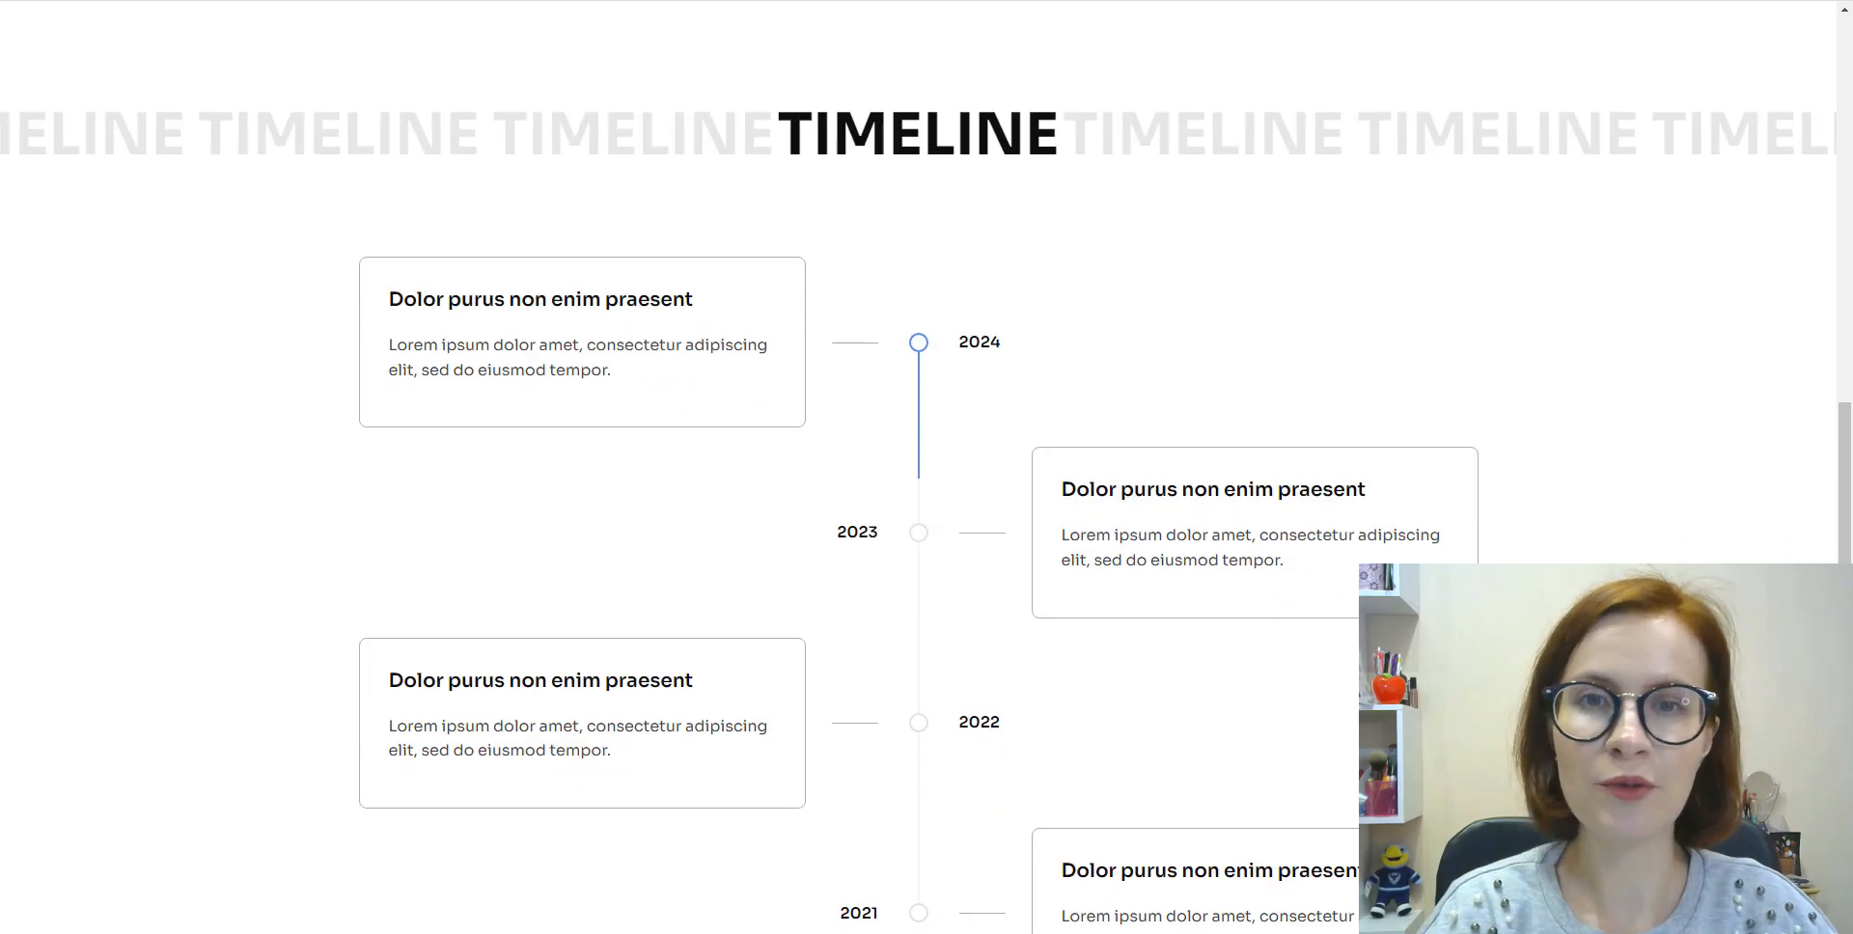
scroll("down", 3)
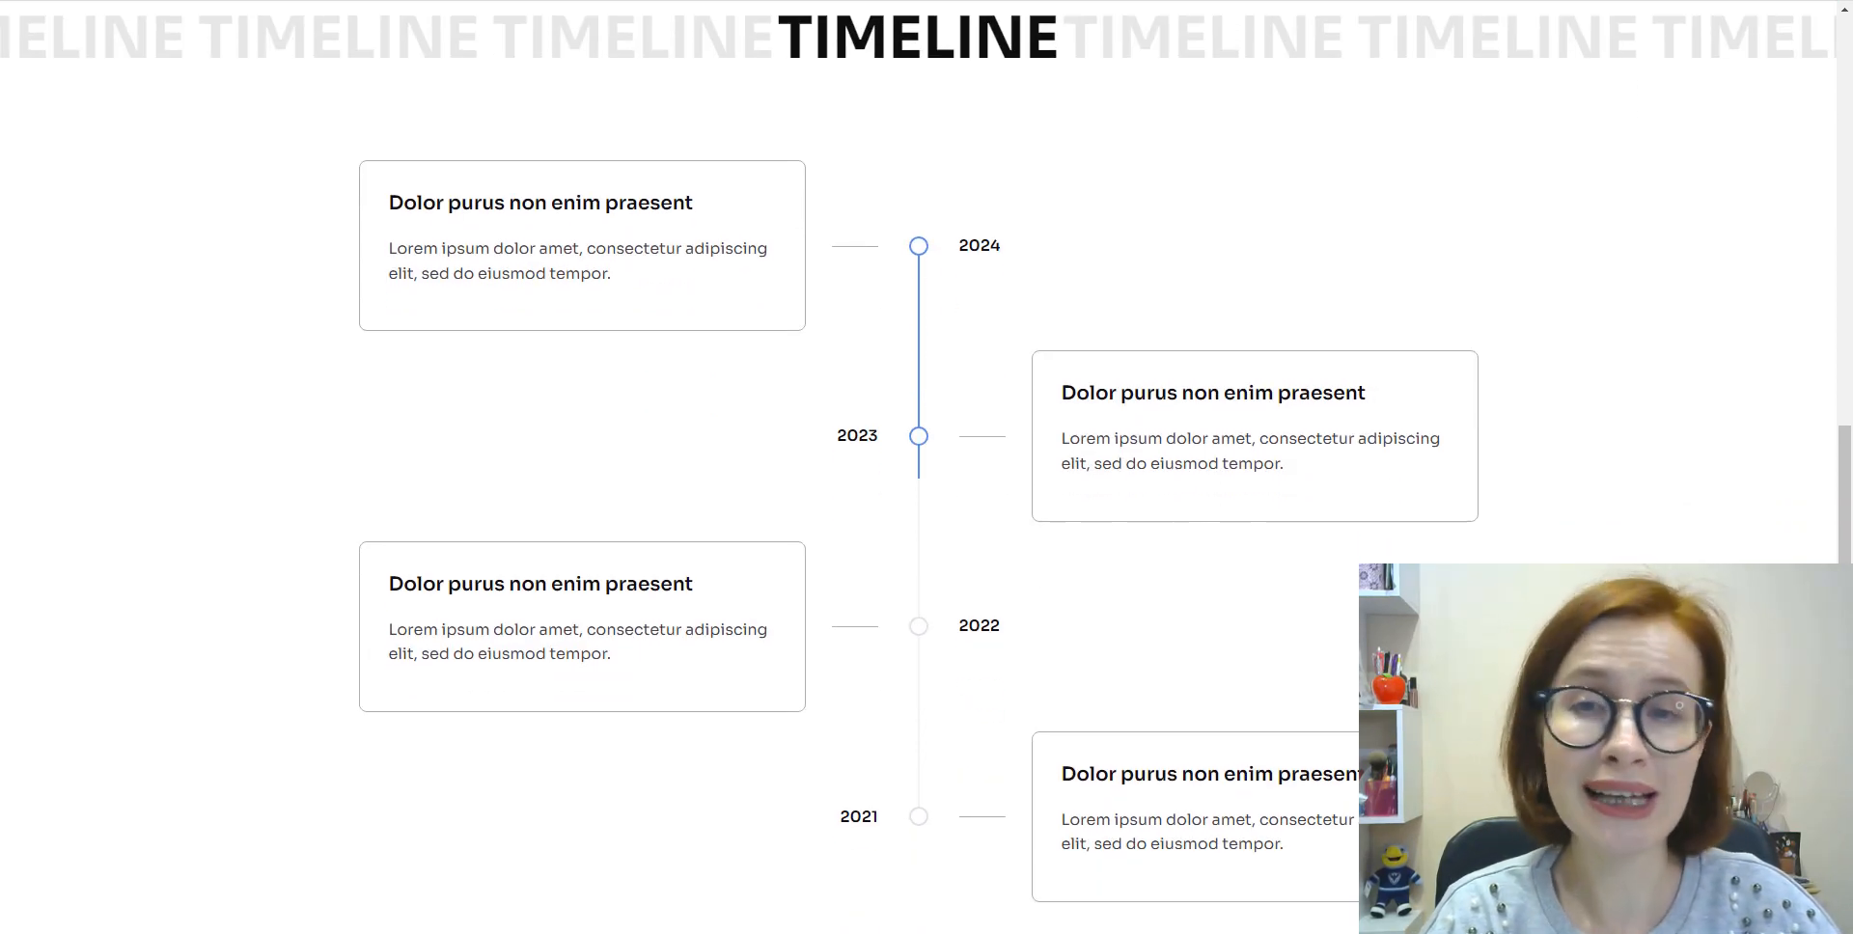
scroll("down", 3)
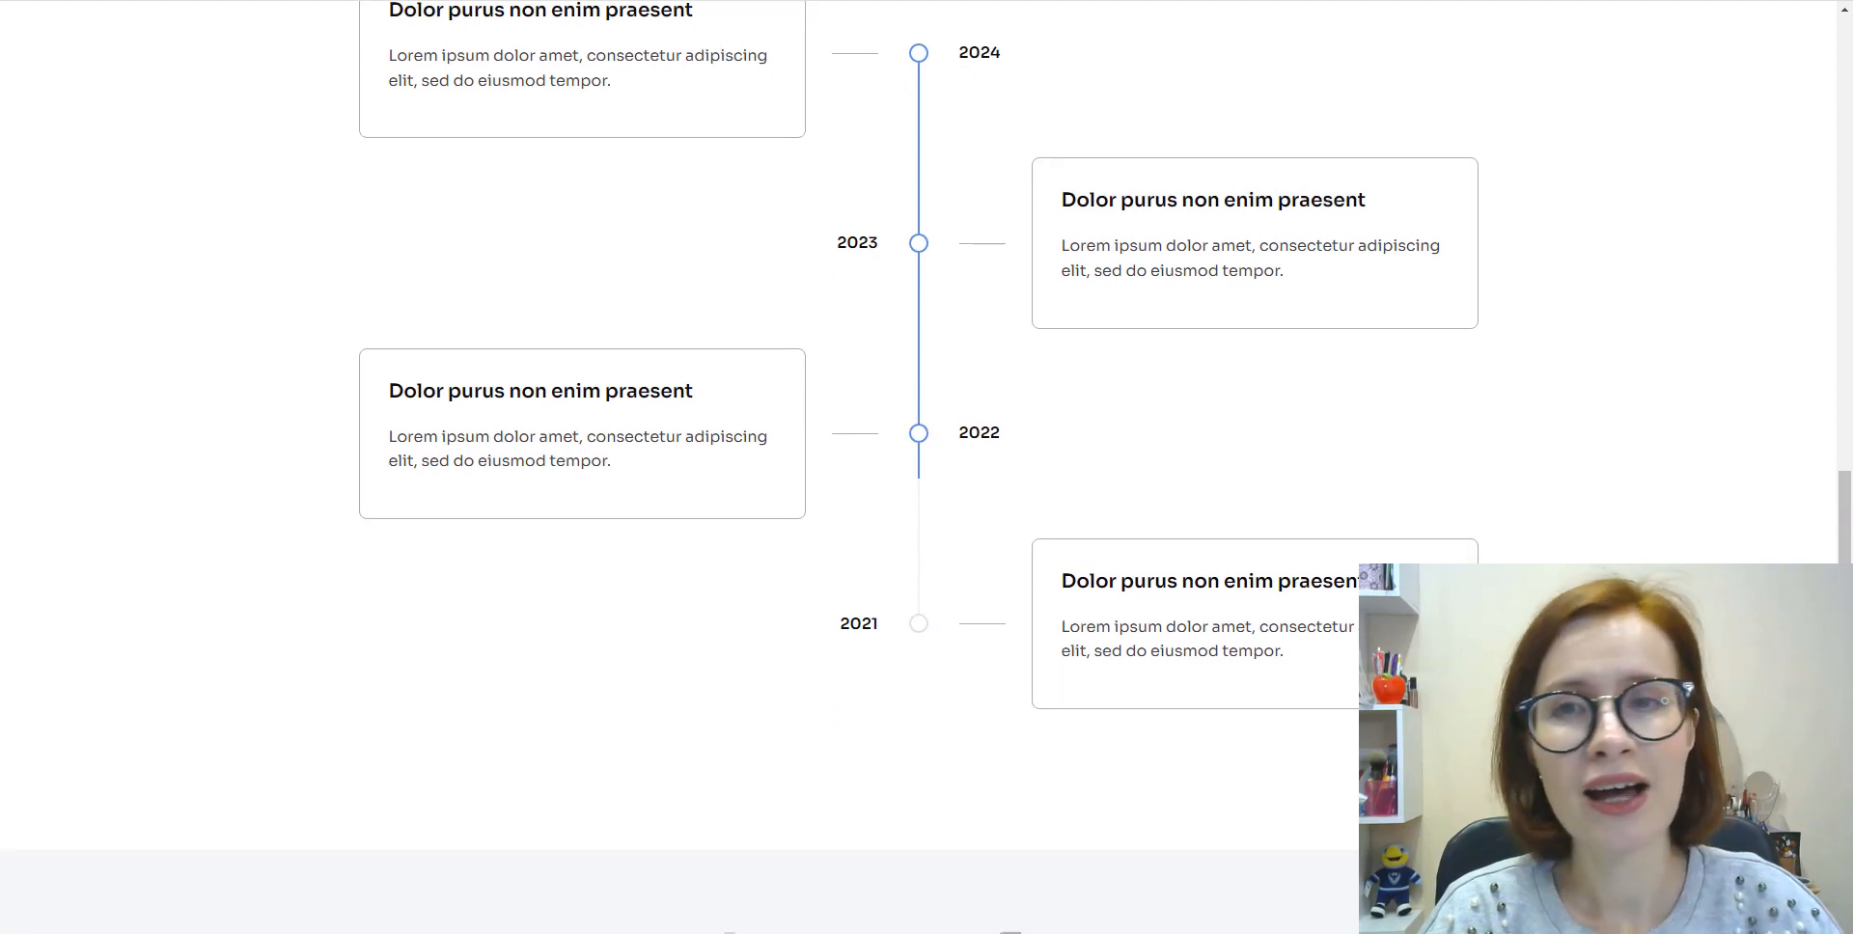
scroll("down", 3)
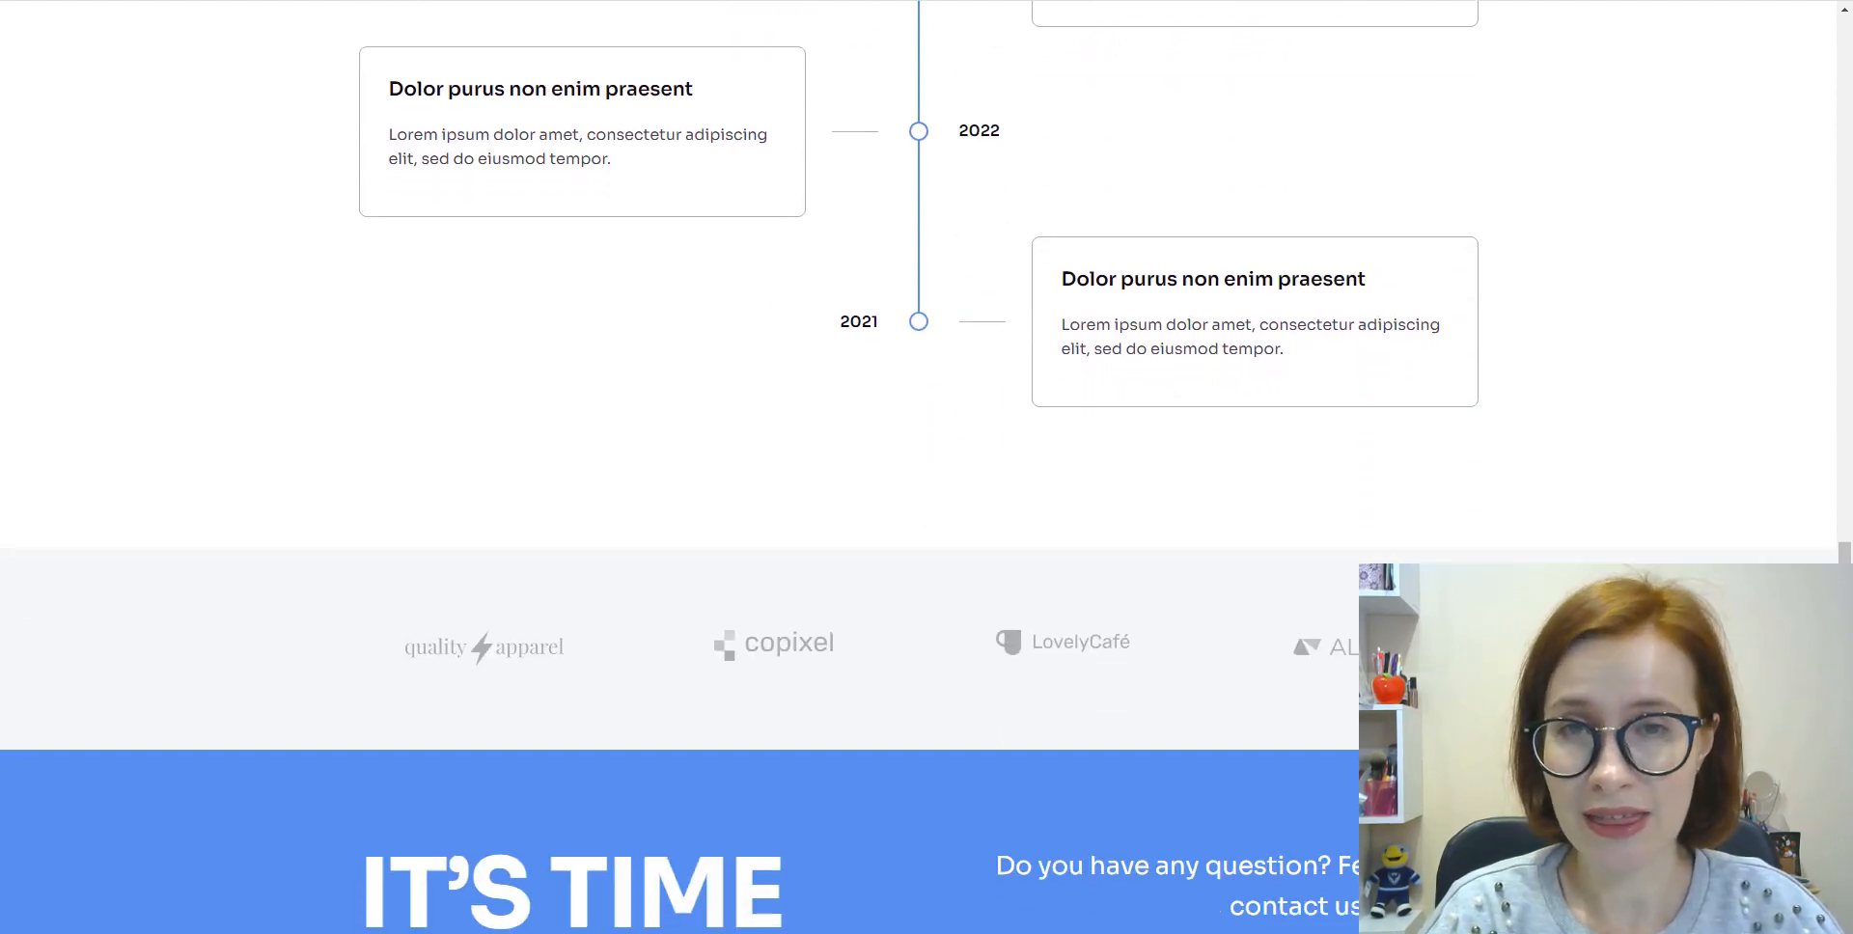
scroll("down", 3)
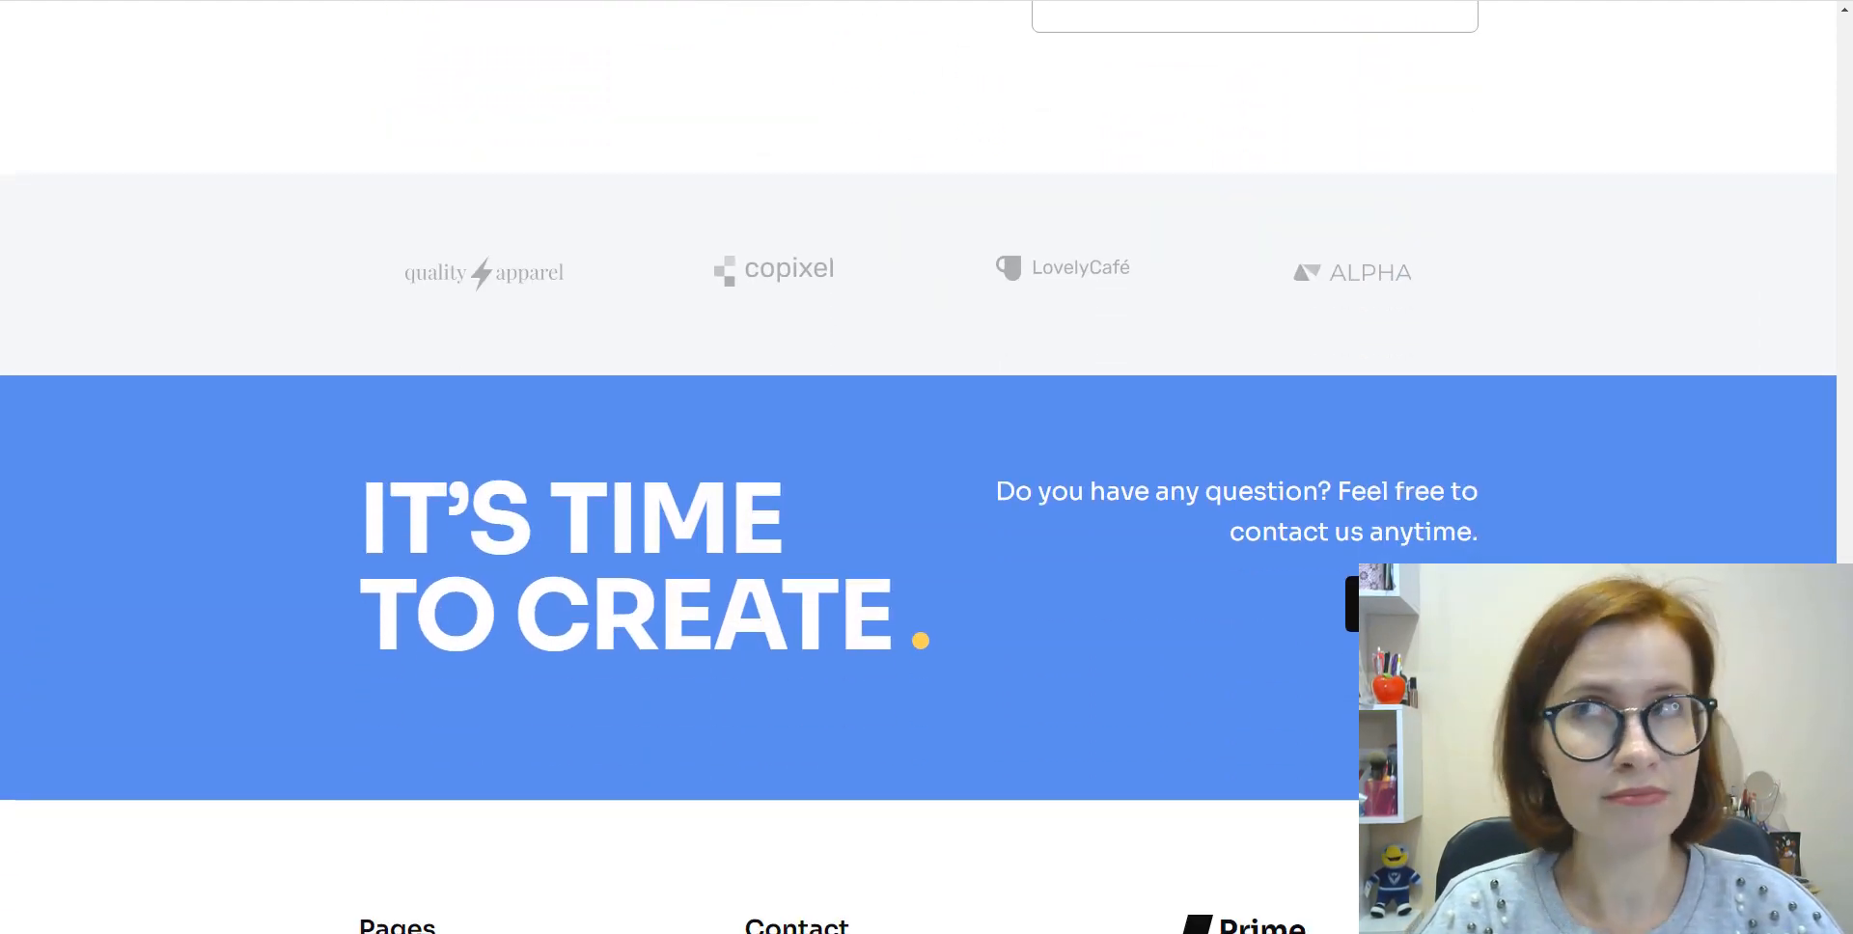
scroll("down", 3)
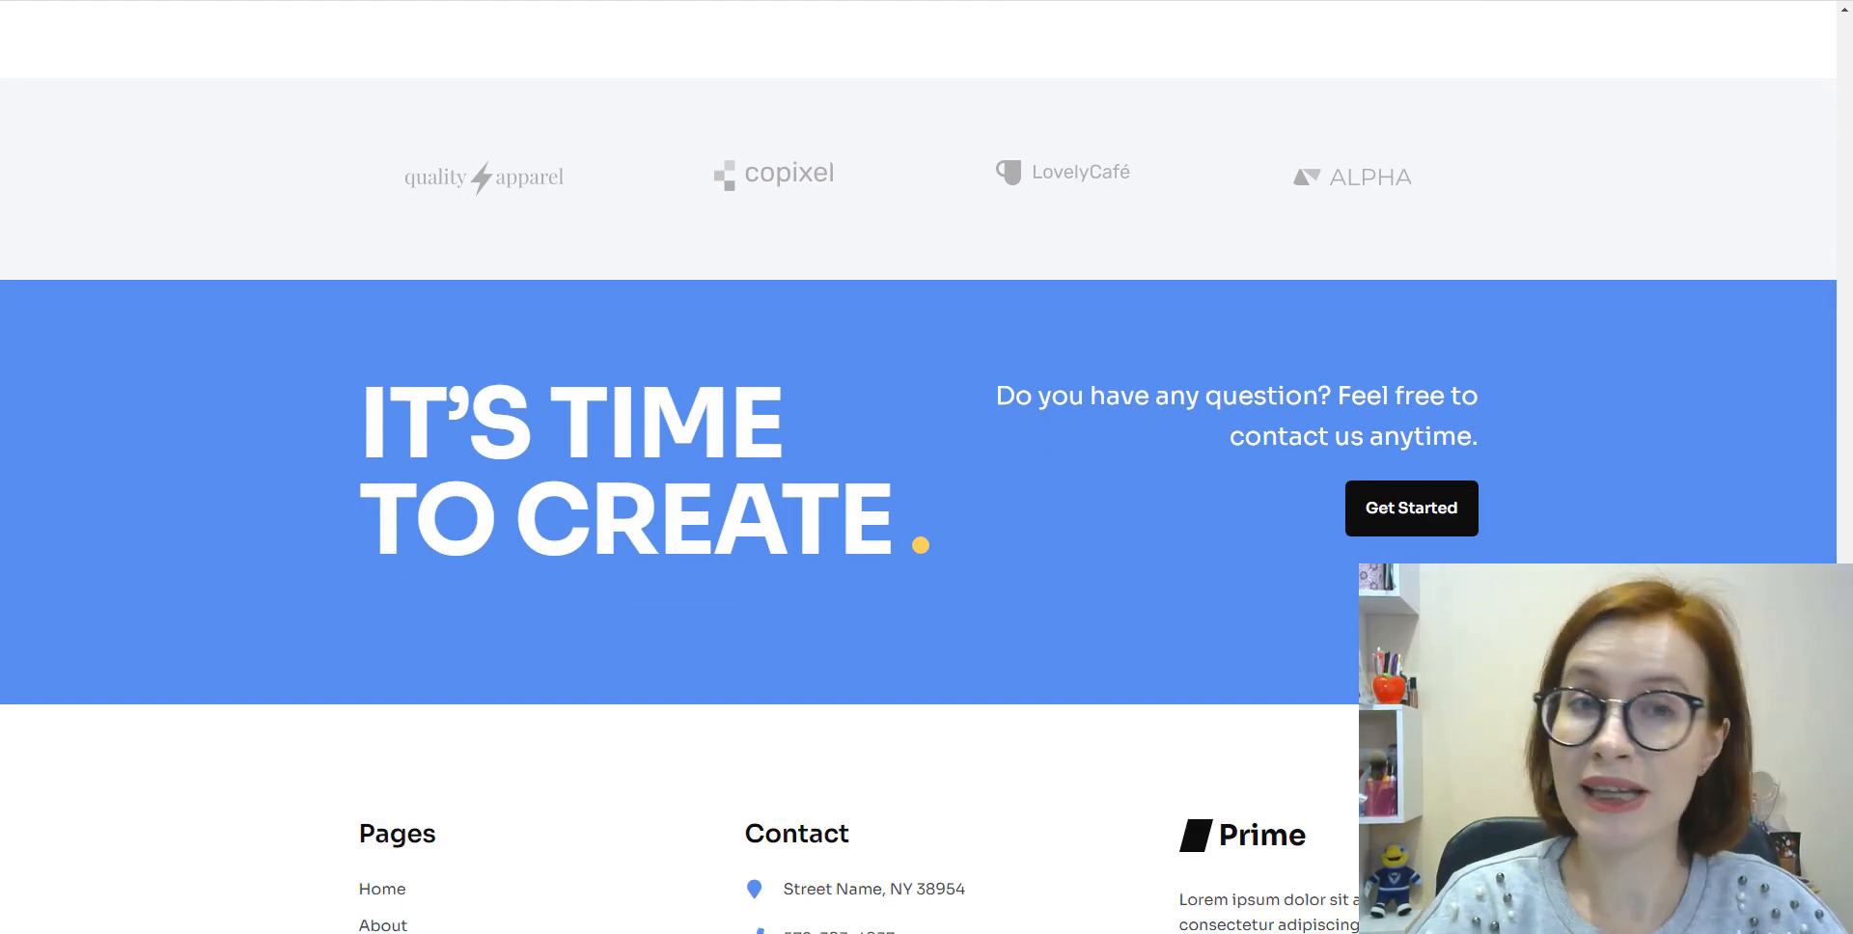
left_click(1141, 41)
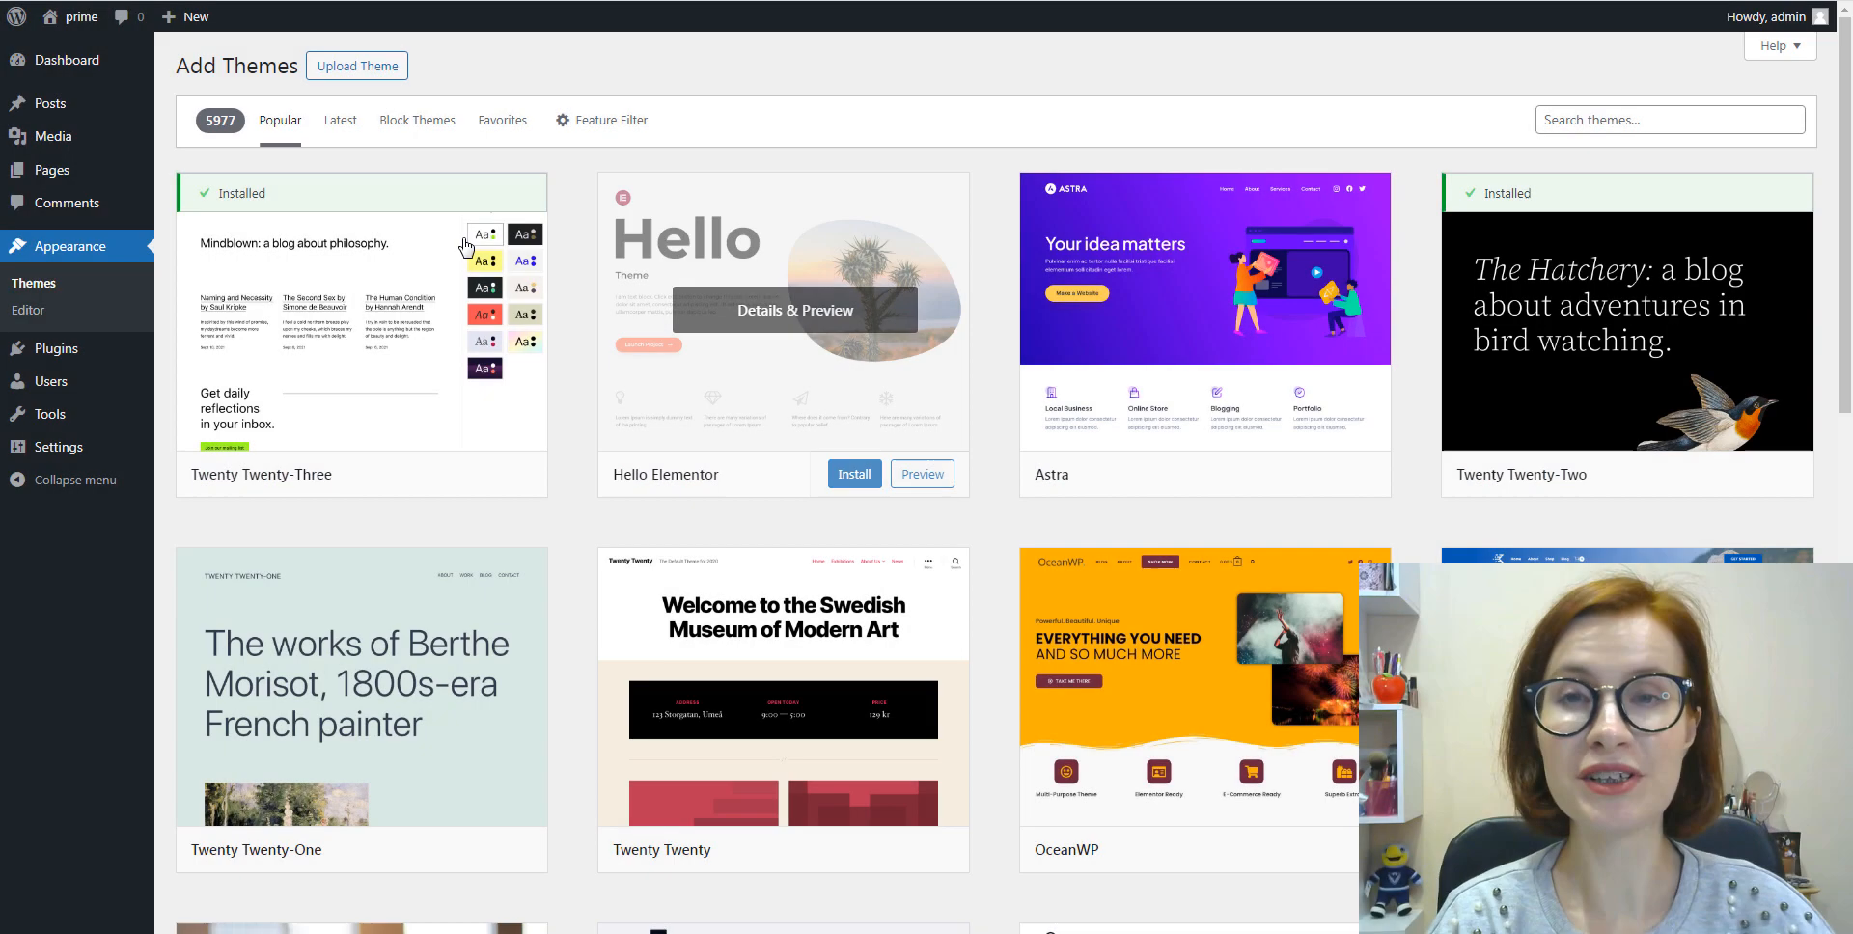
Step: Upload prime-fse-1.0.1.zip from Downloads and install it as a theme
left_click(355, 66)
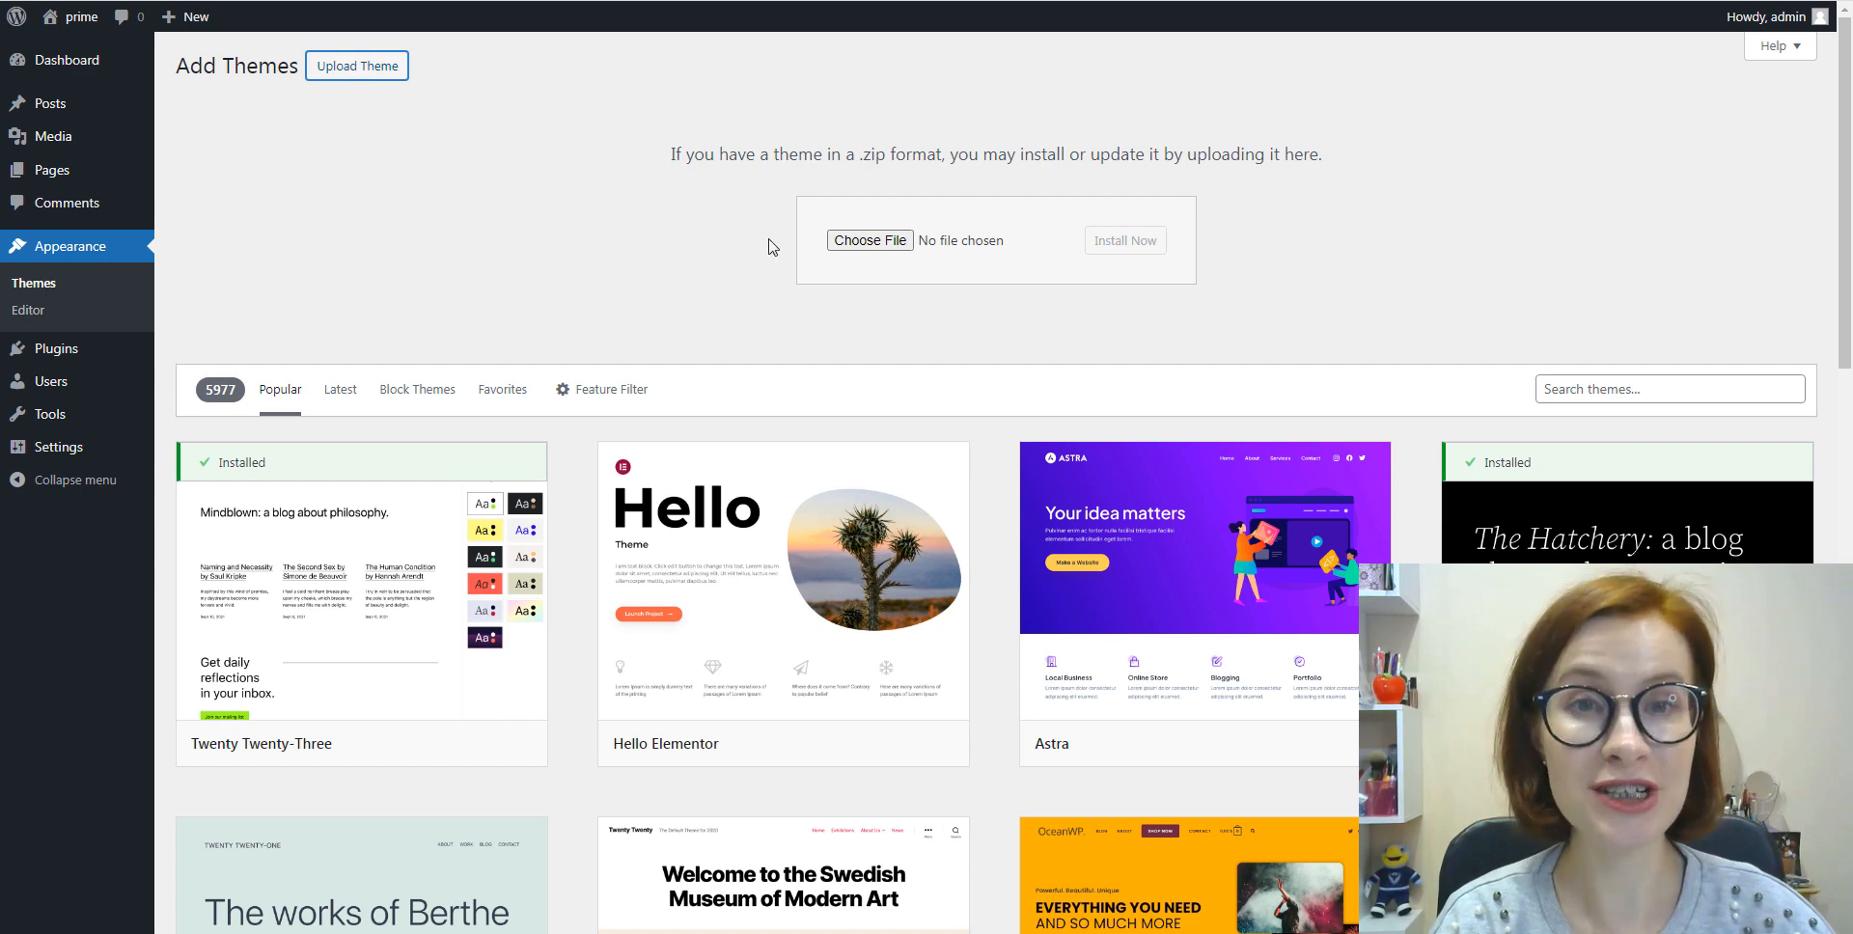
left_click(869, 240)
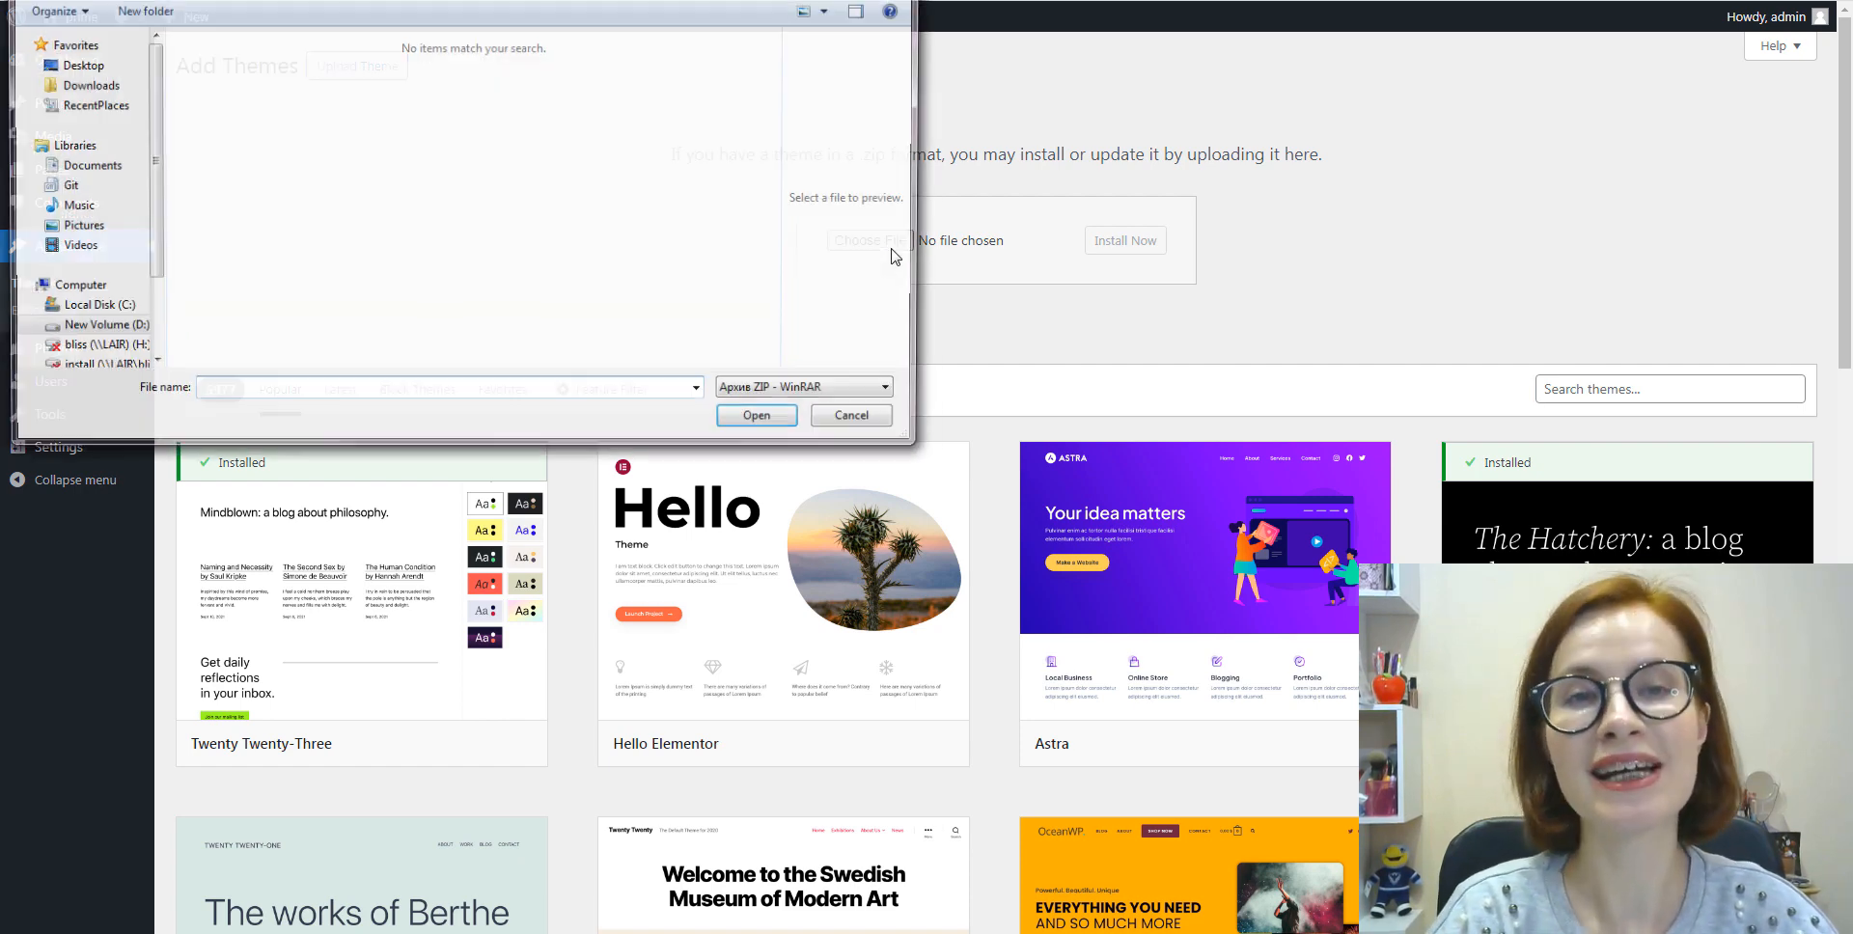
left_click(85, 83)
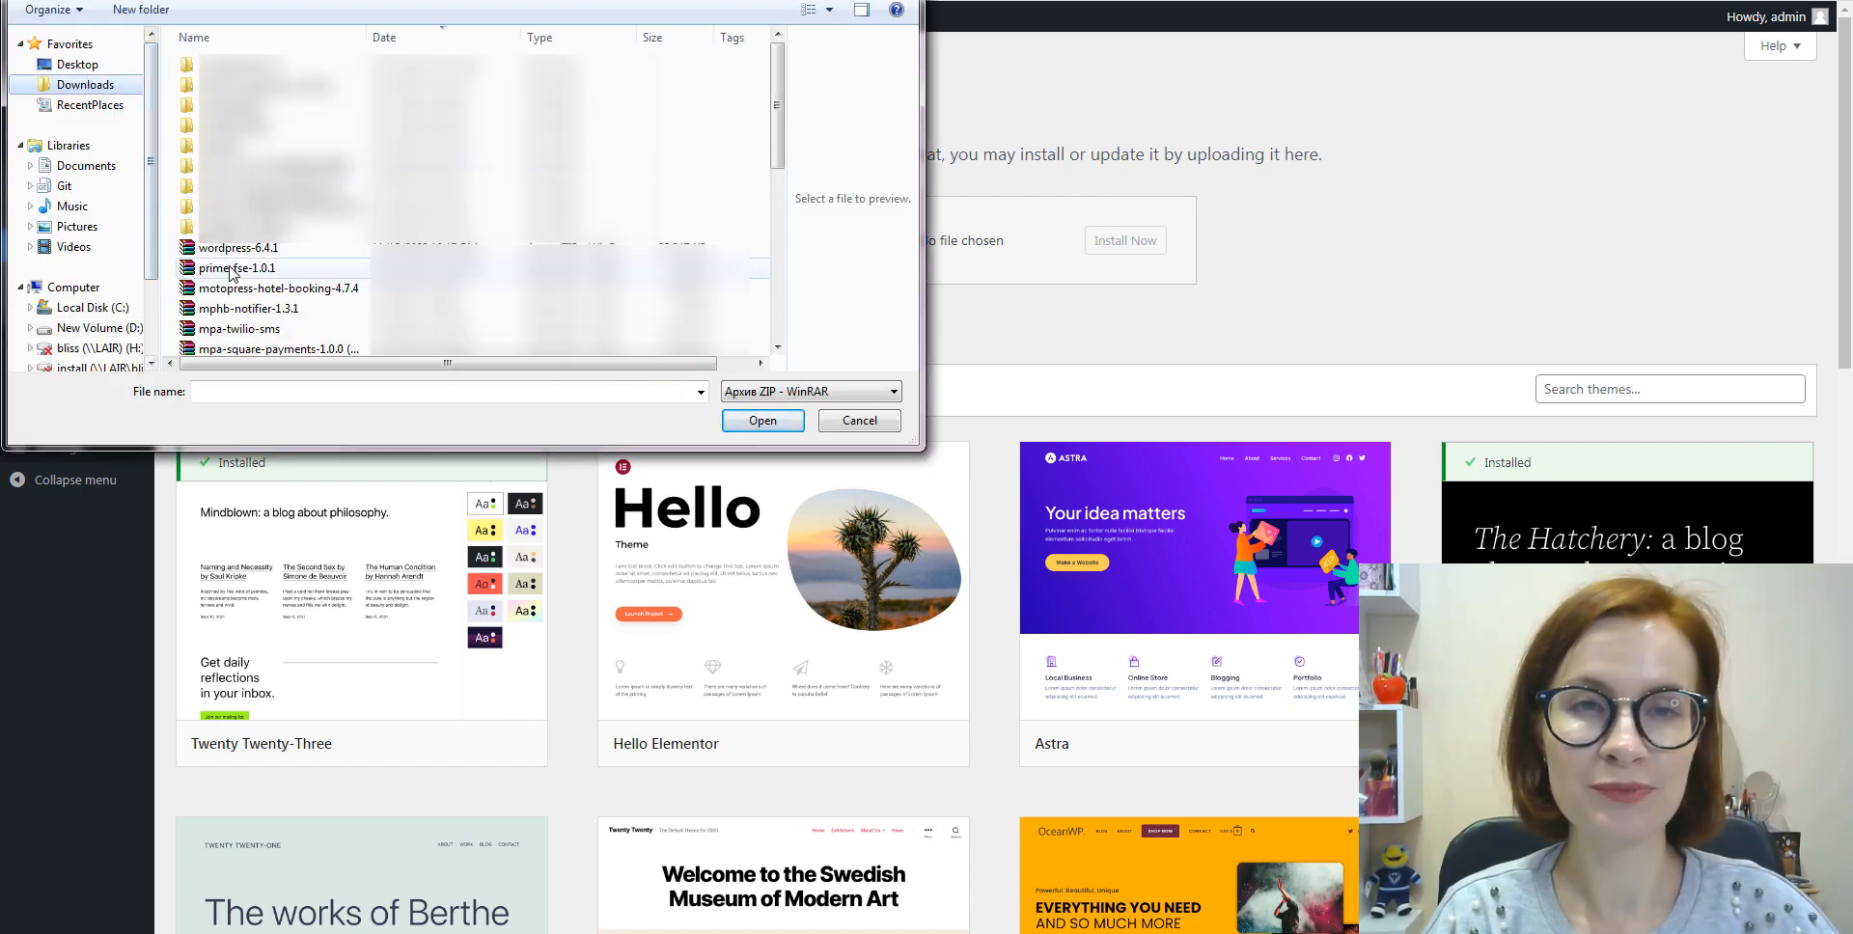
left_click(762, 421)
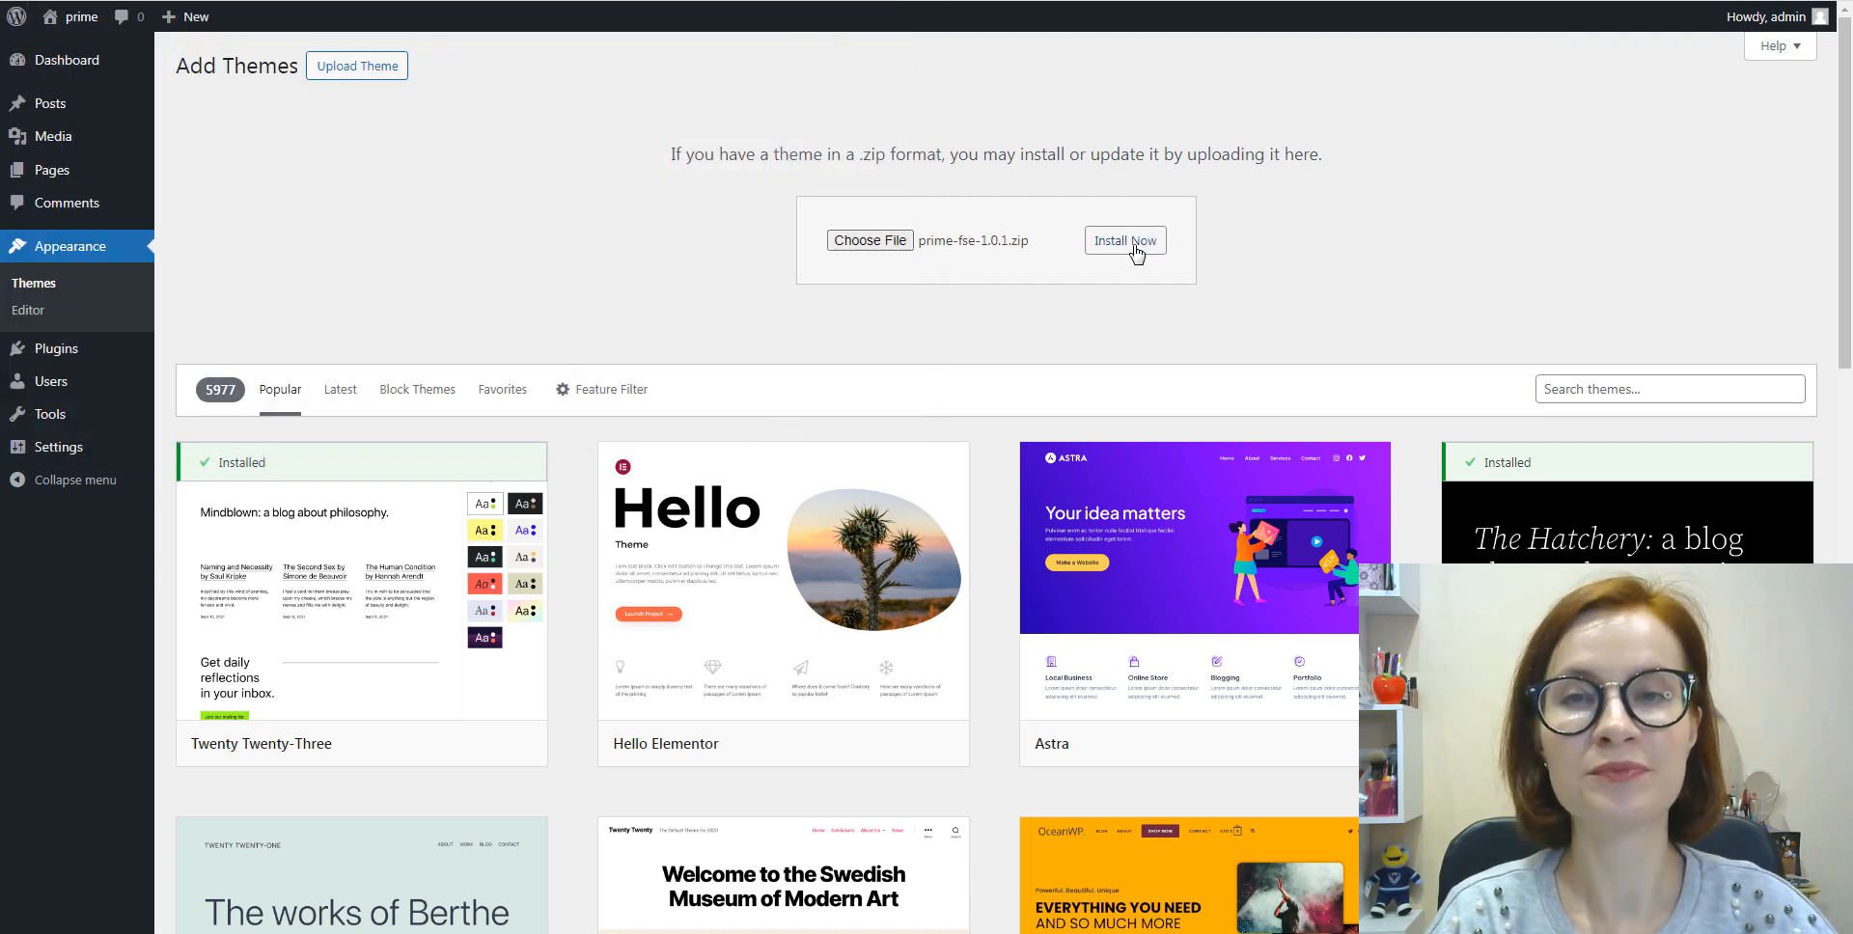
left_click(1124, 241)
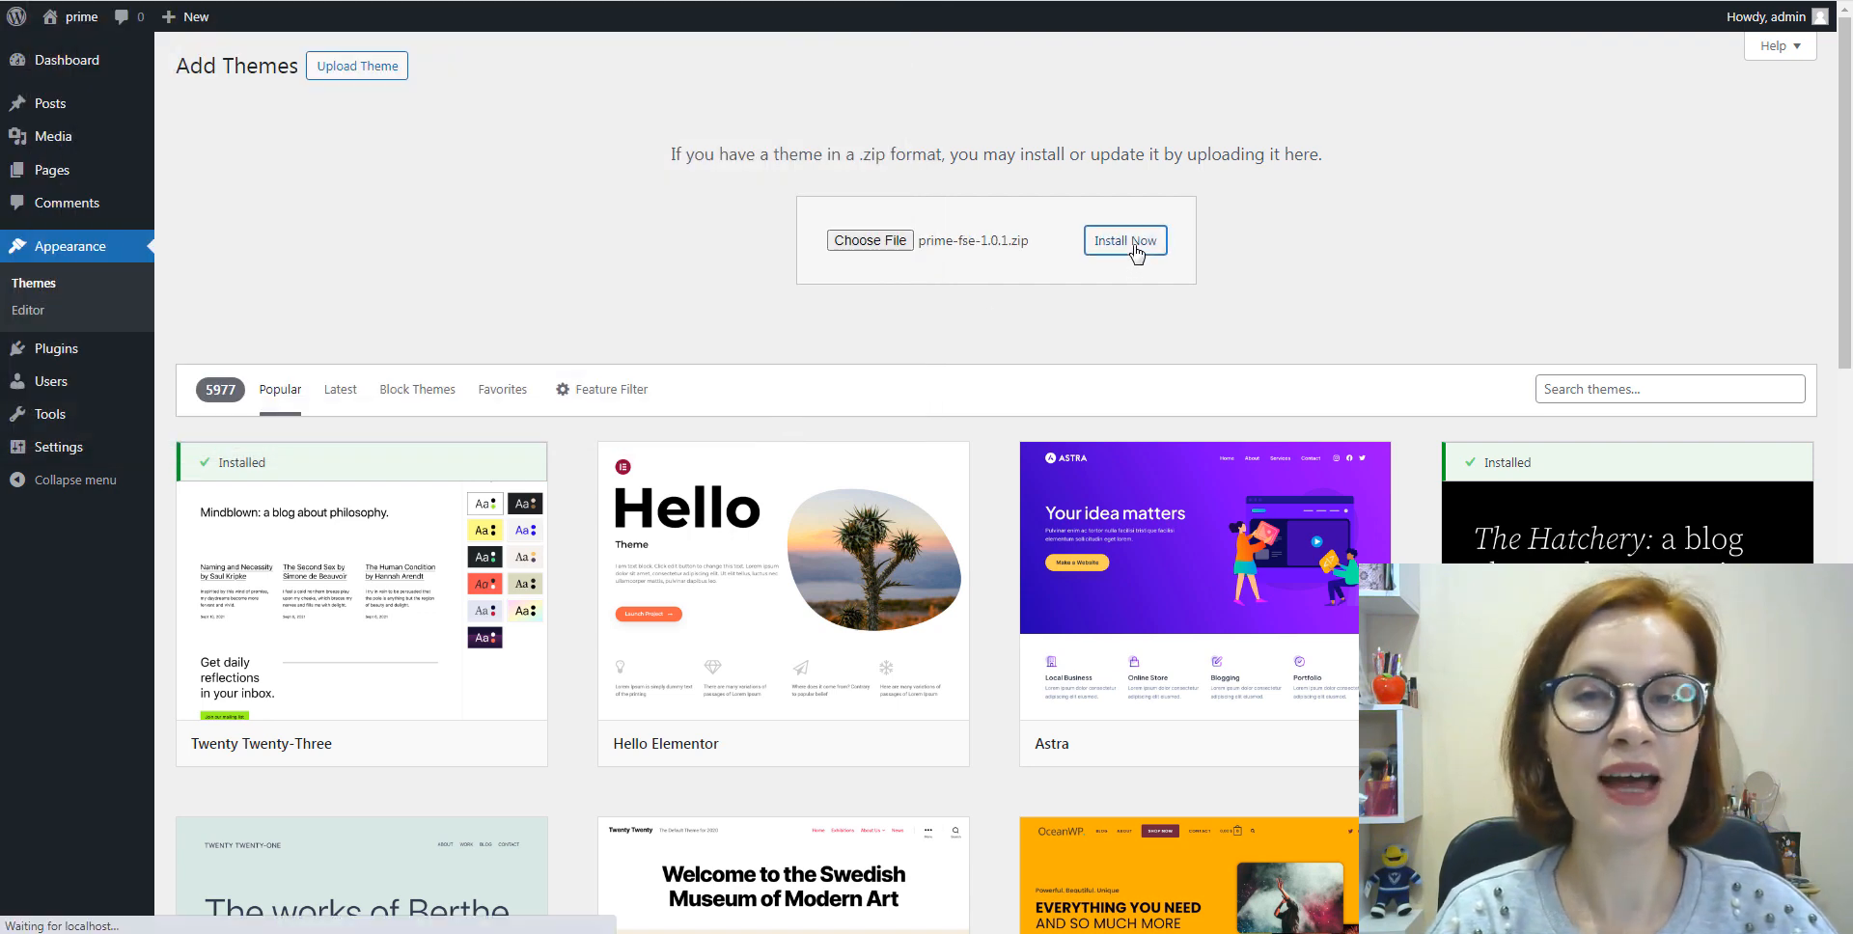
left_click(1123, 241)
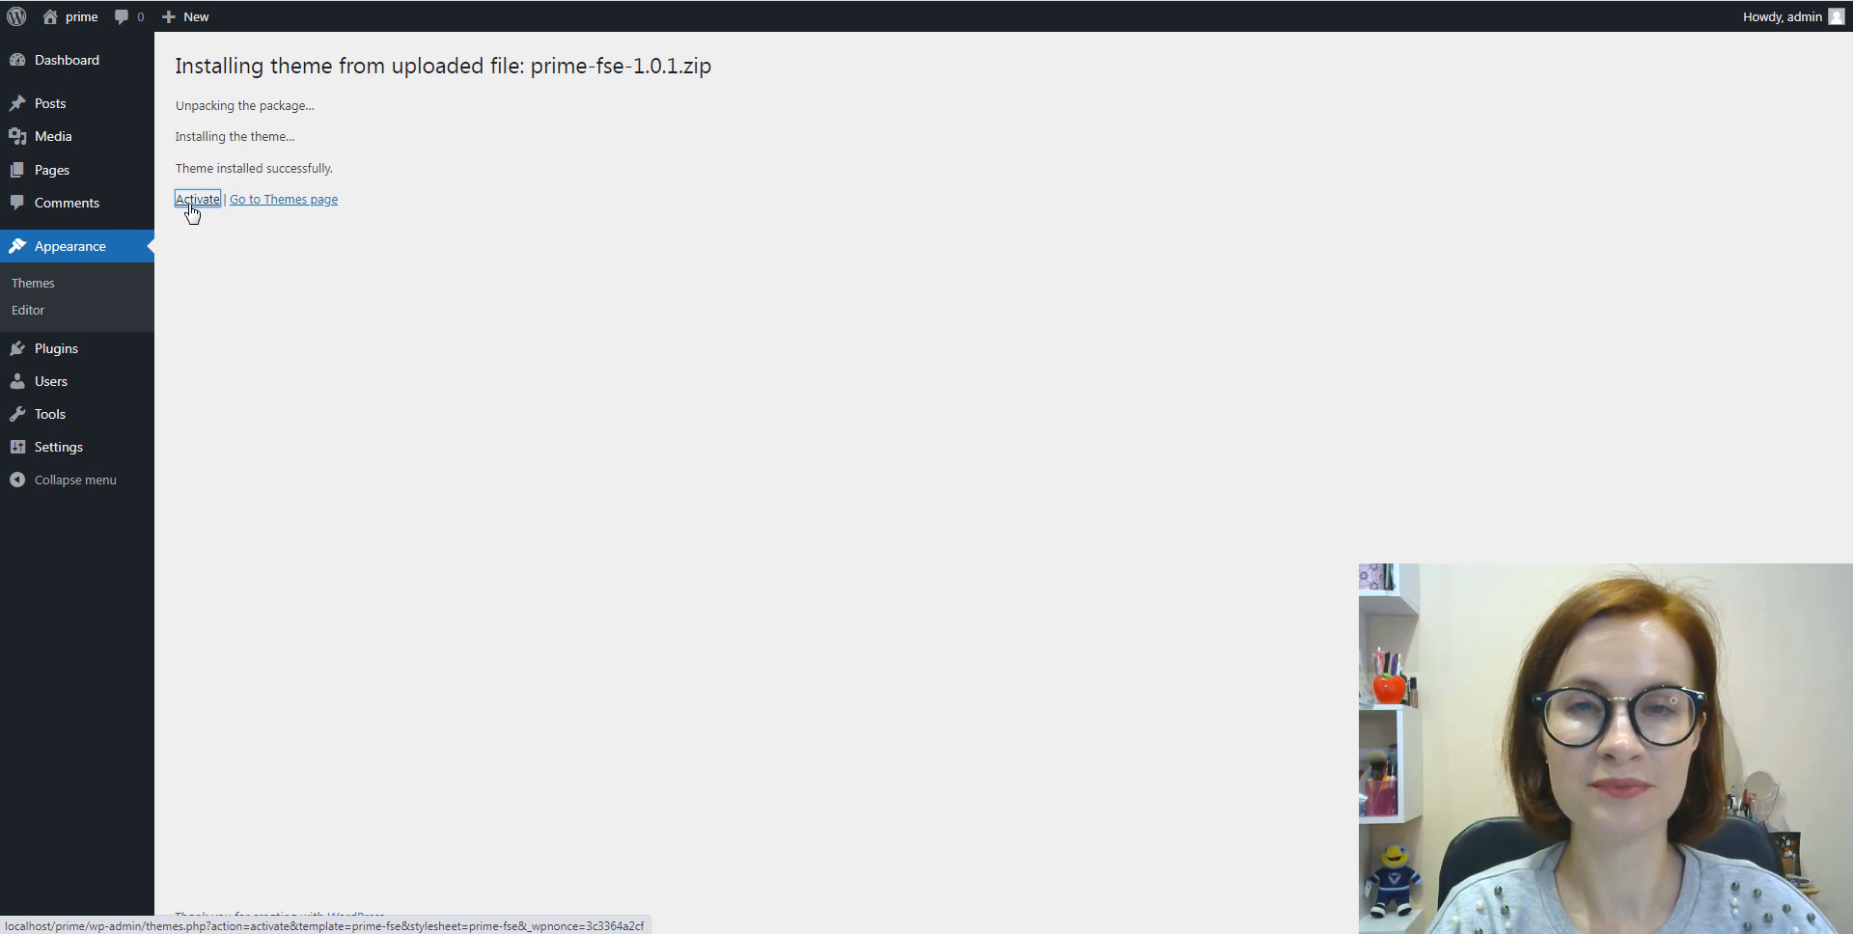
Step: Activate Prime FSE and select all four of its required and recommended plugins
left_click(197, 199)
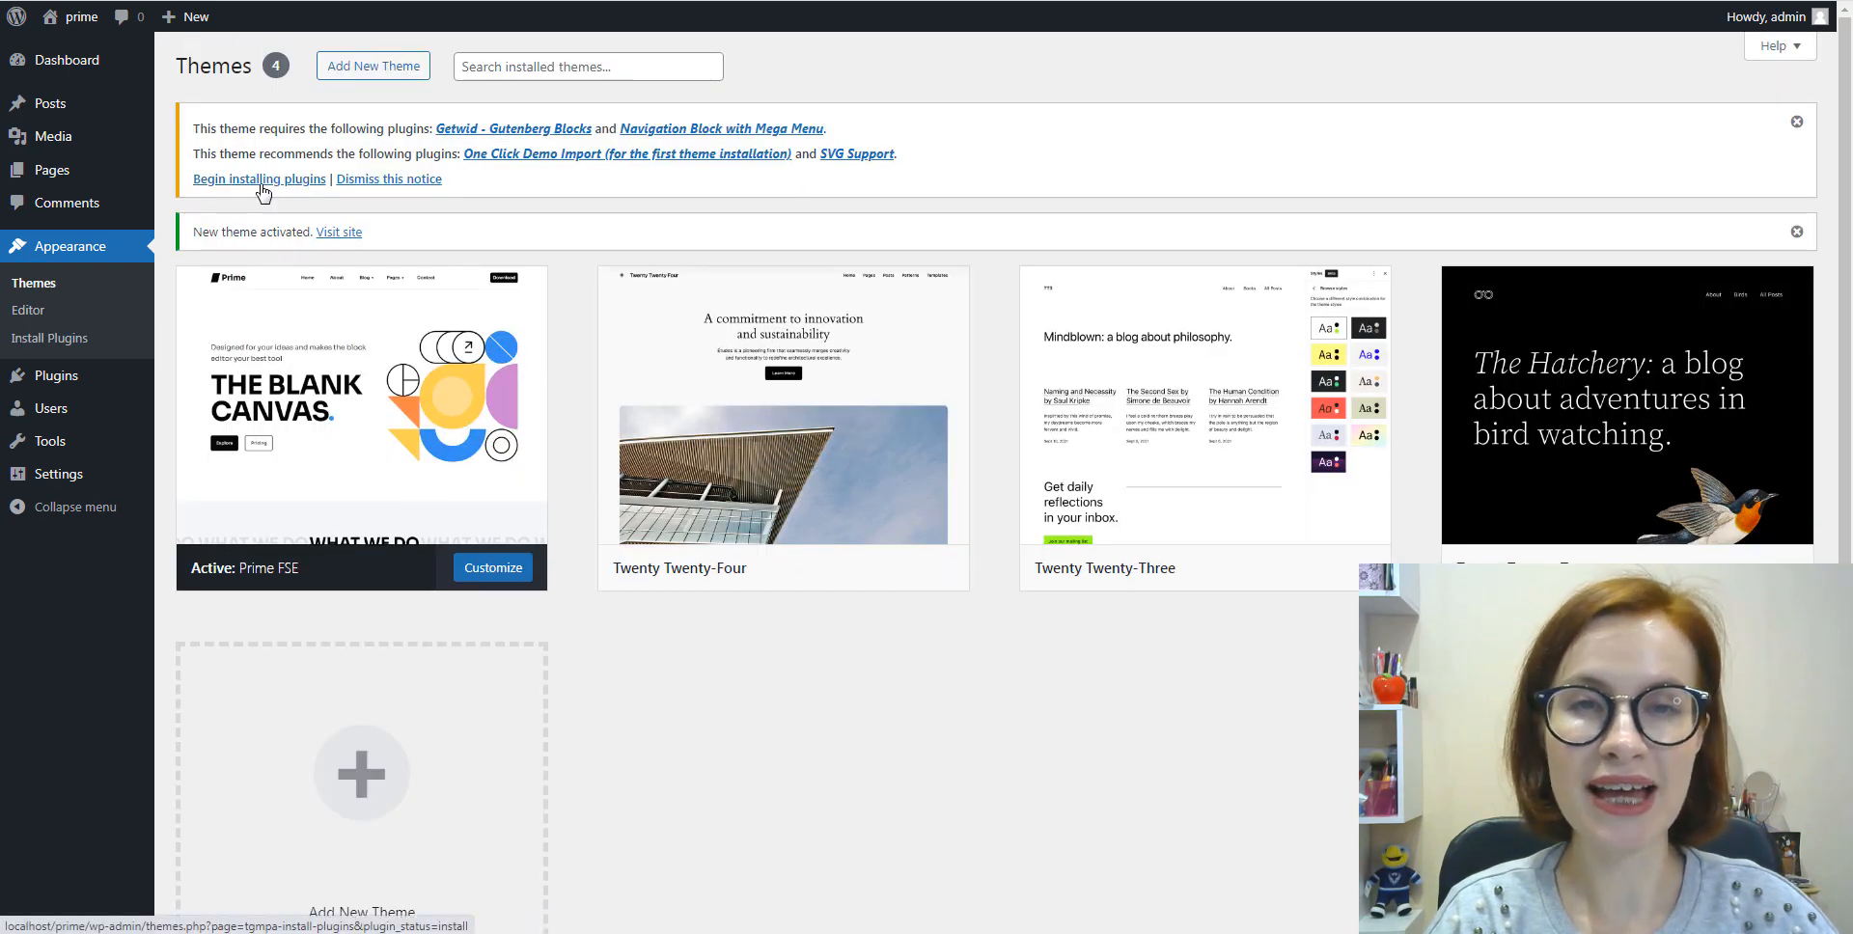
left_click(259, 178)
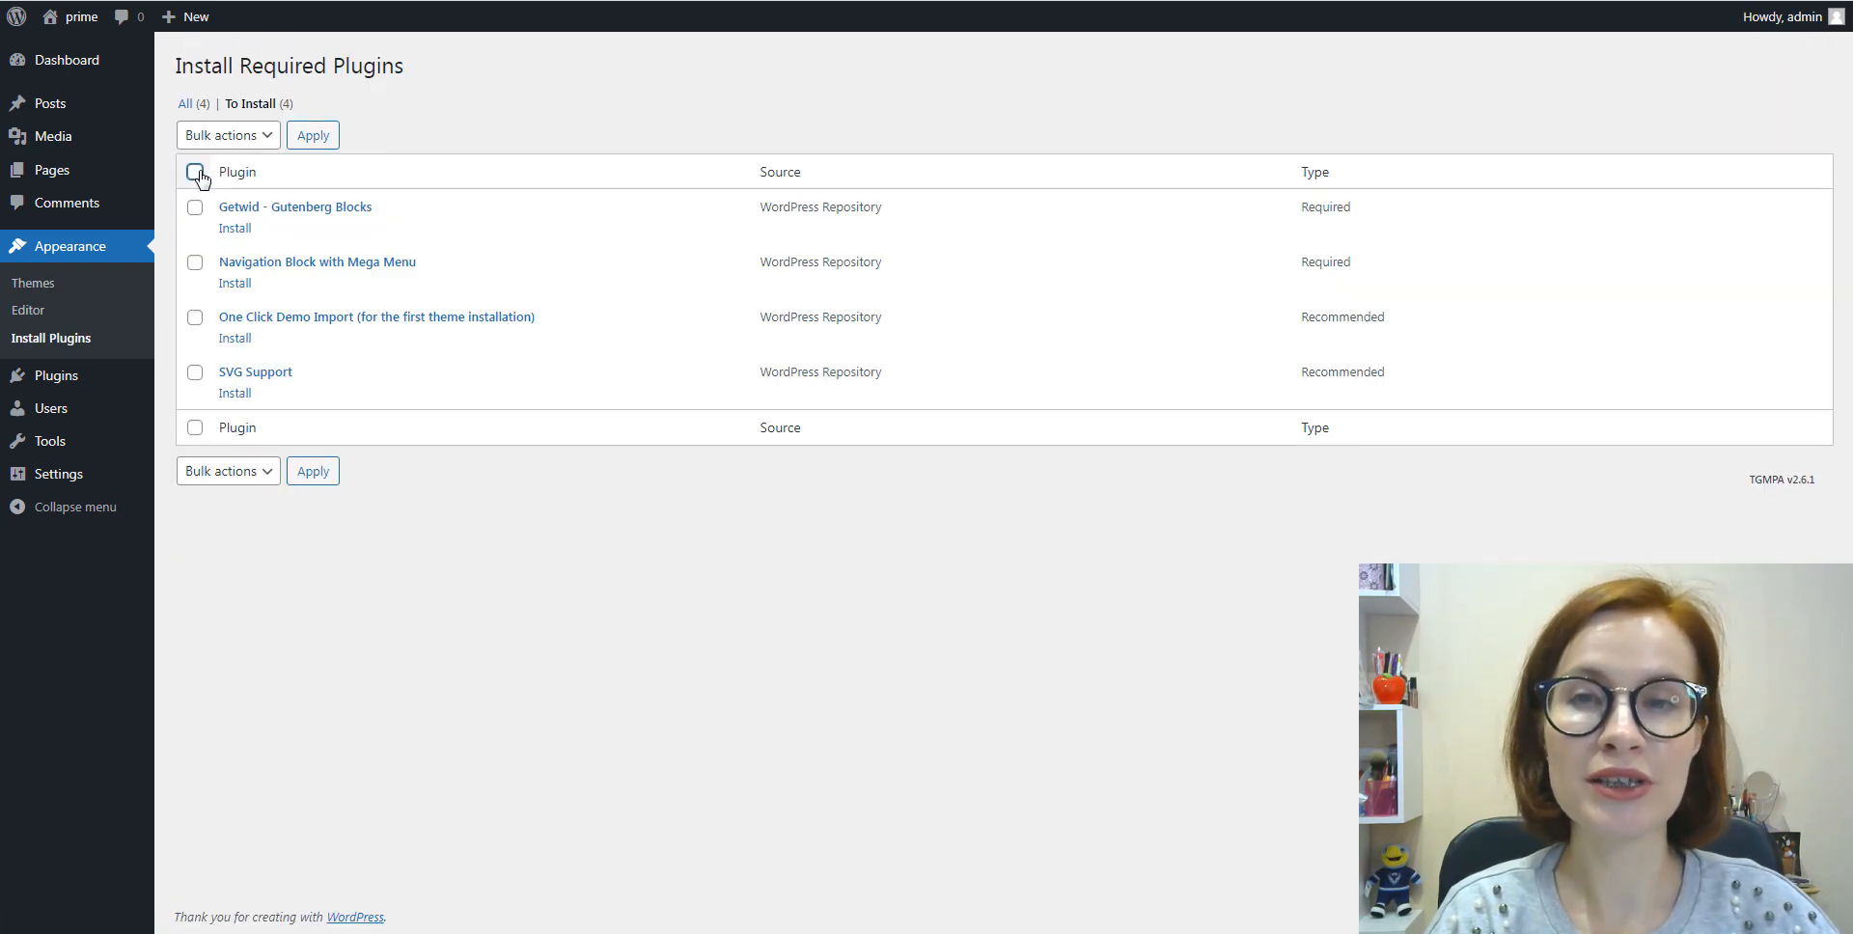
left_click(193, 172)
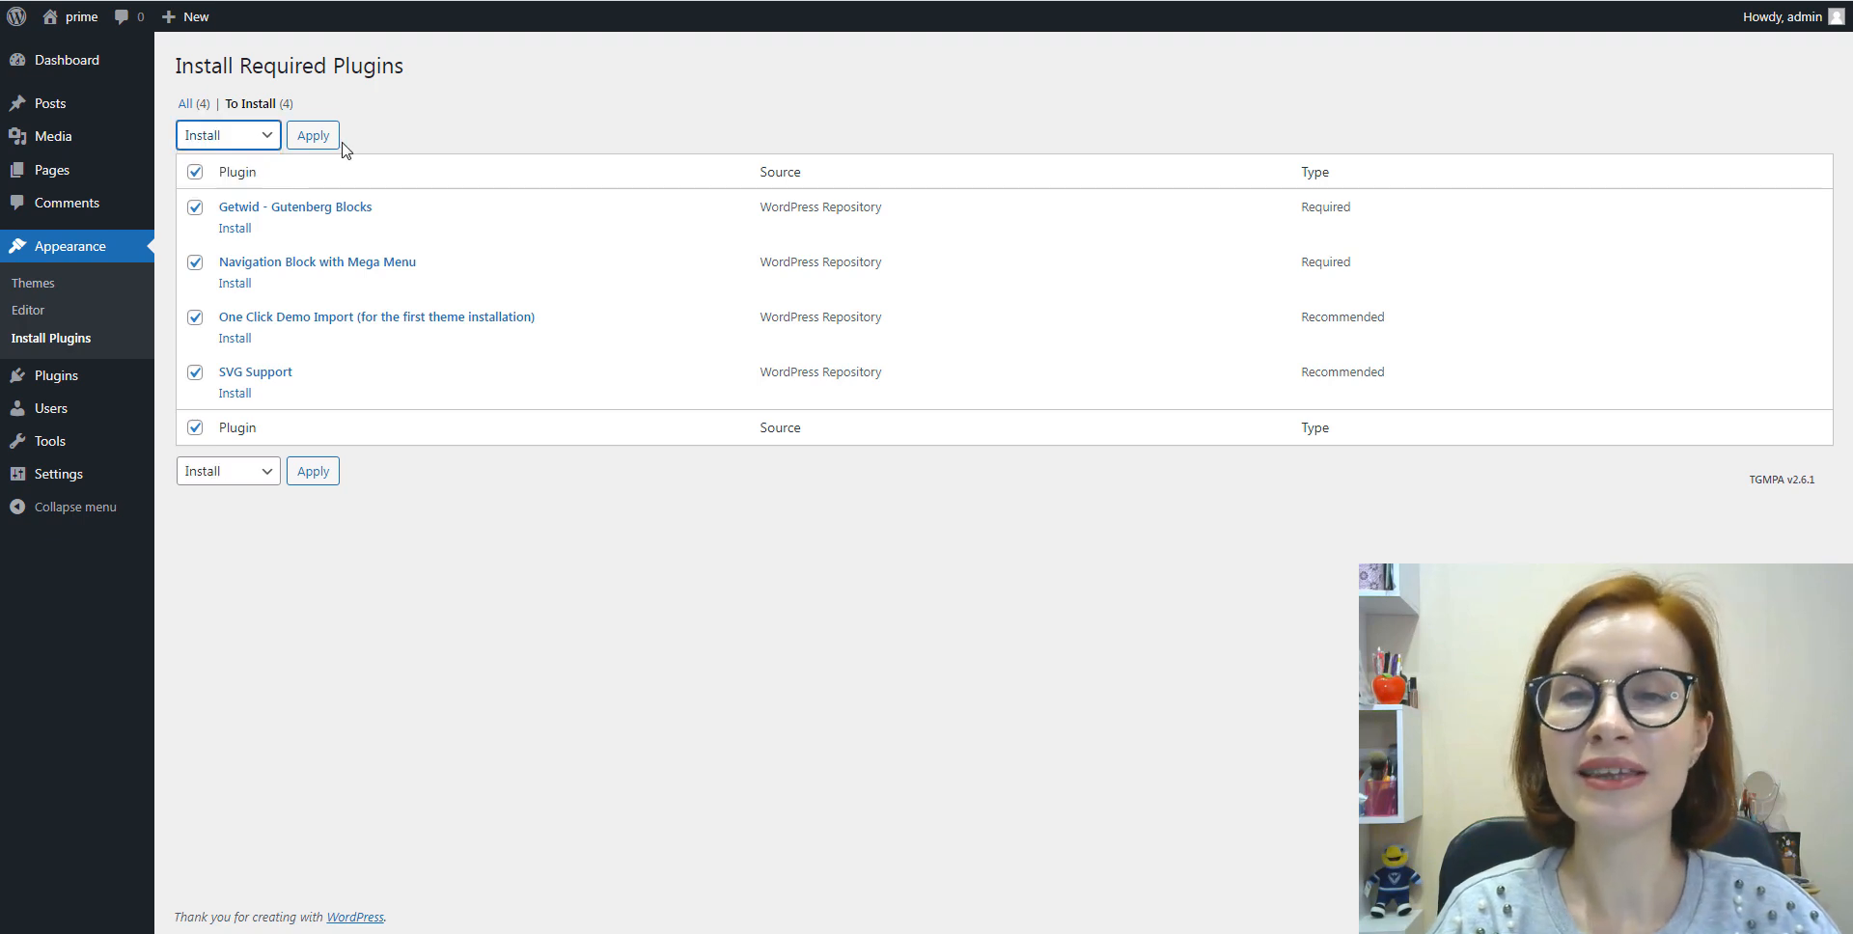
Step: Bulk-install the four plugins, return to the list and select them all again
left_click(313, 136)
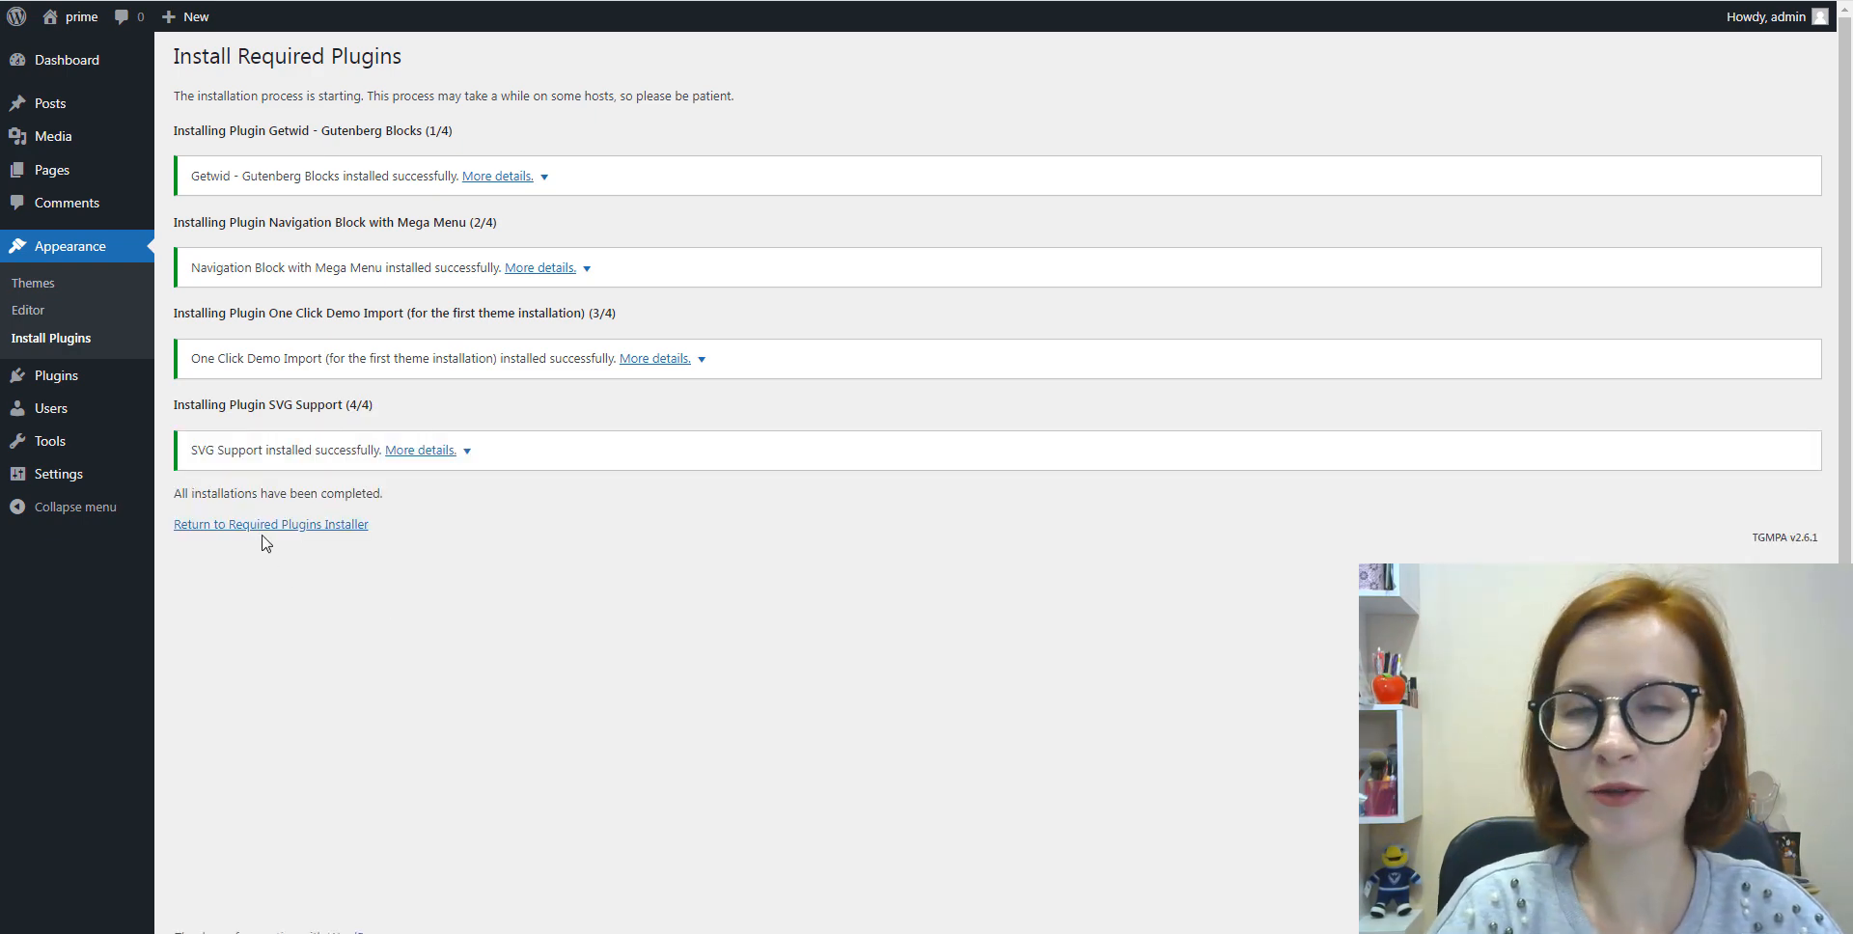
left_click(270, 523)
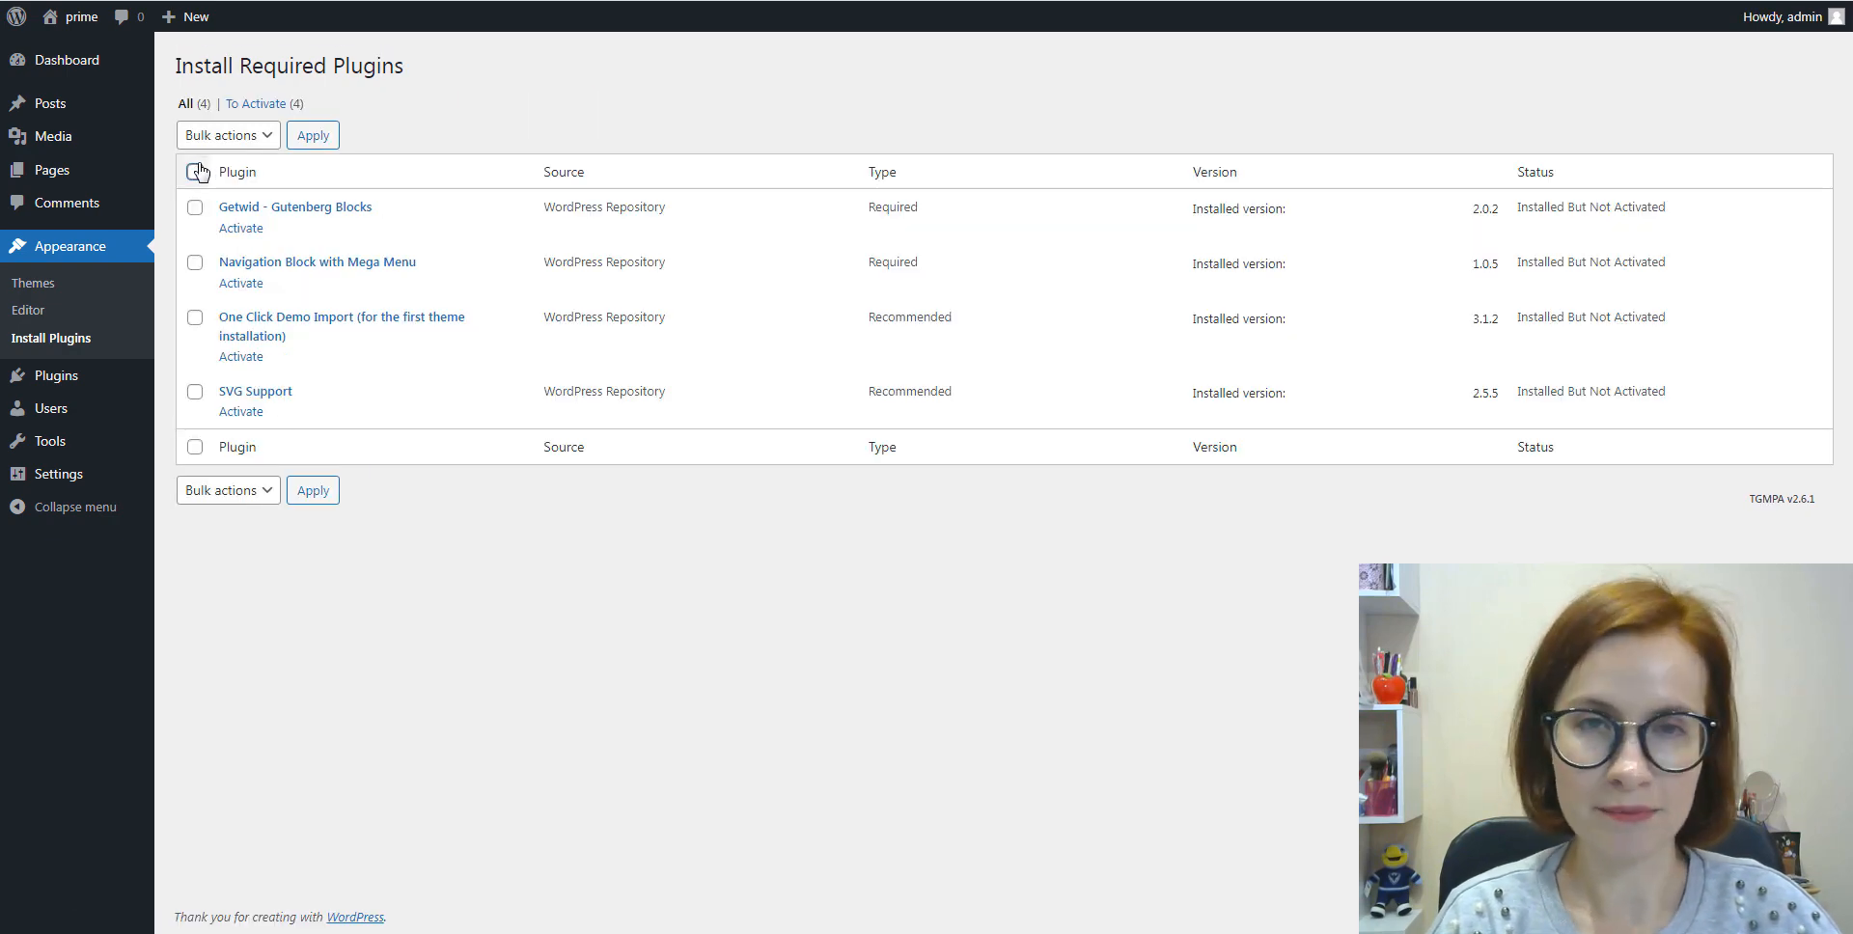
left_click(194, 171)
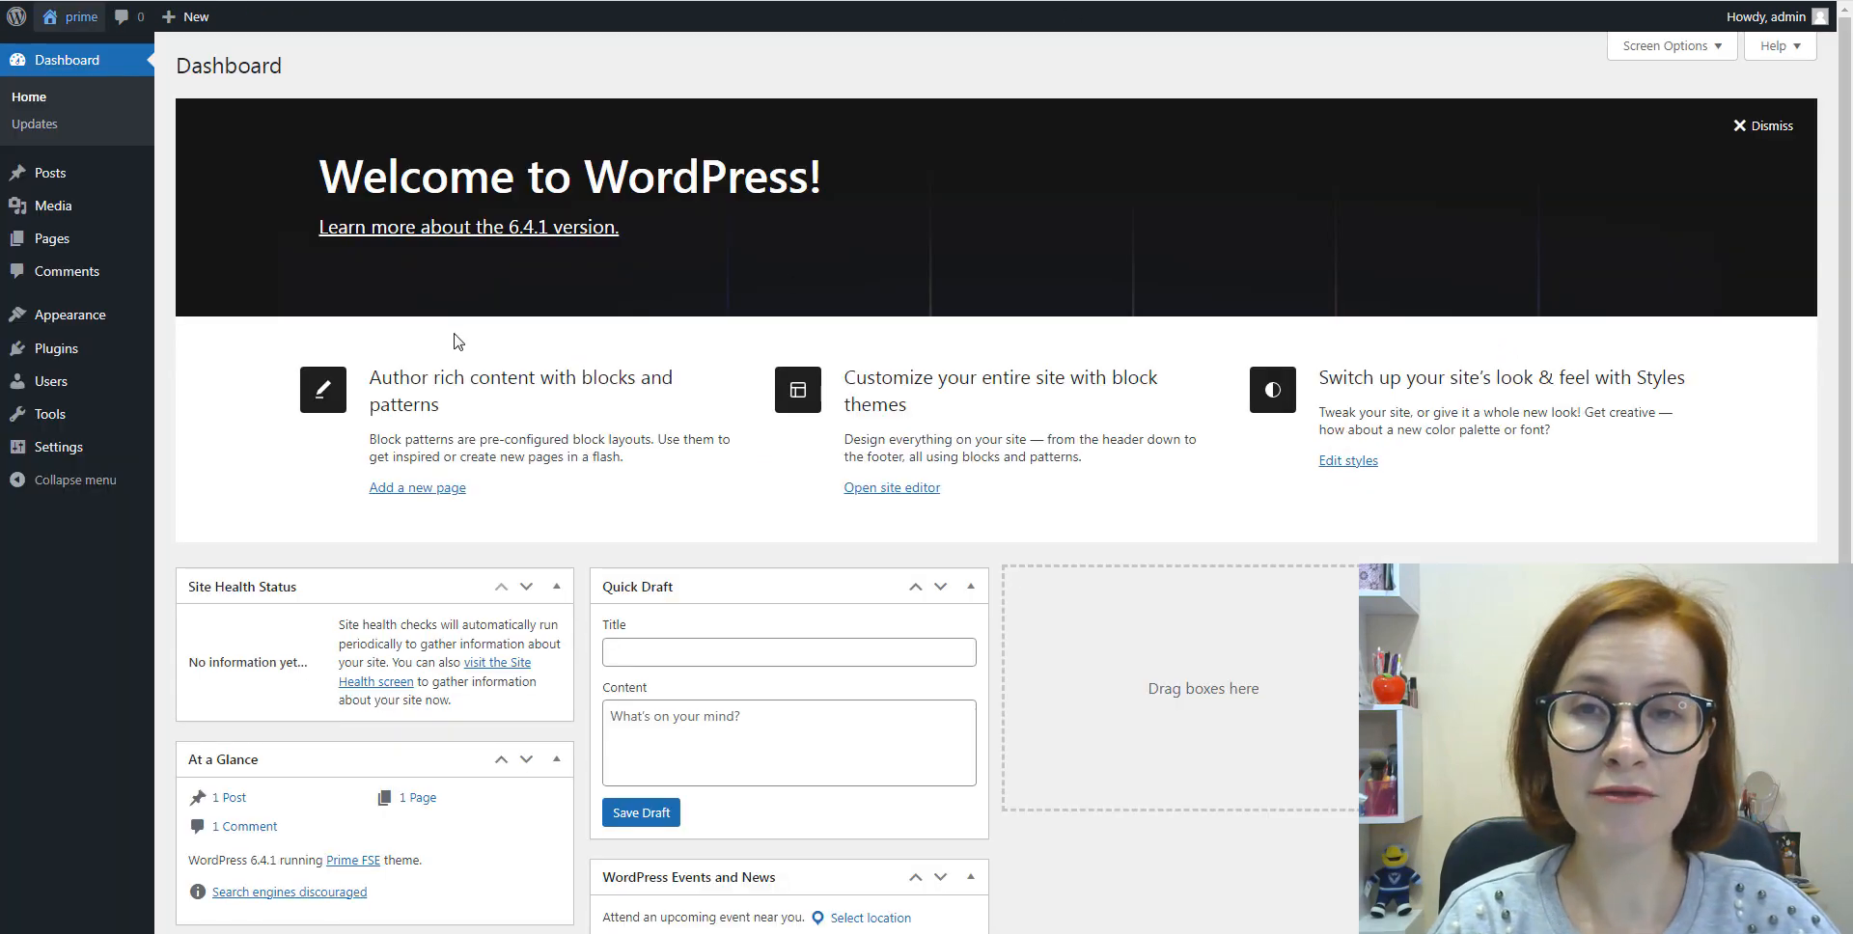
mouse_move(68, 314)
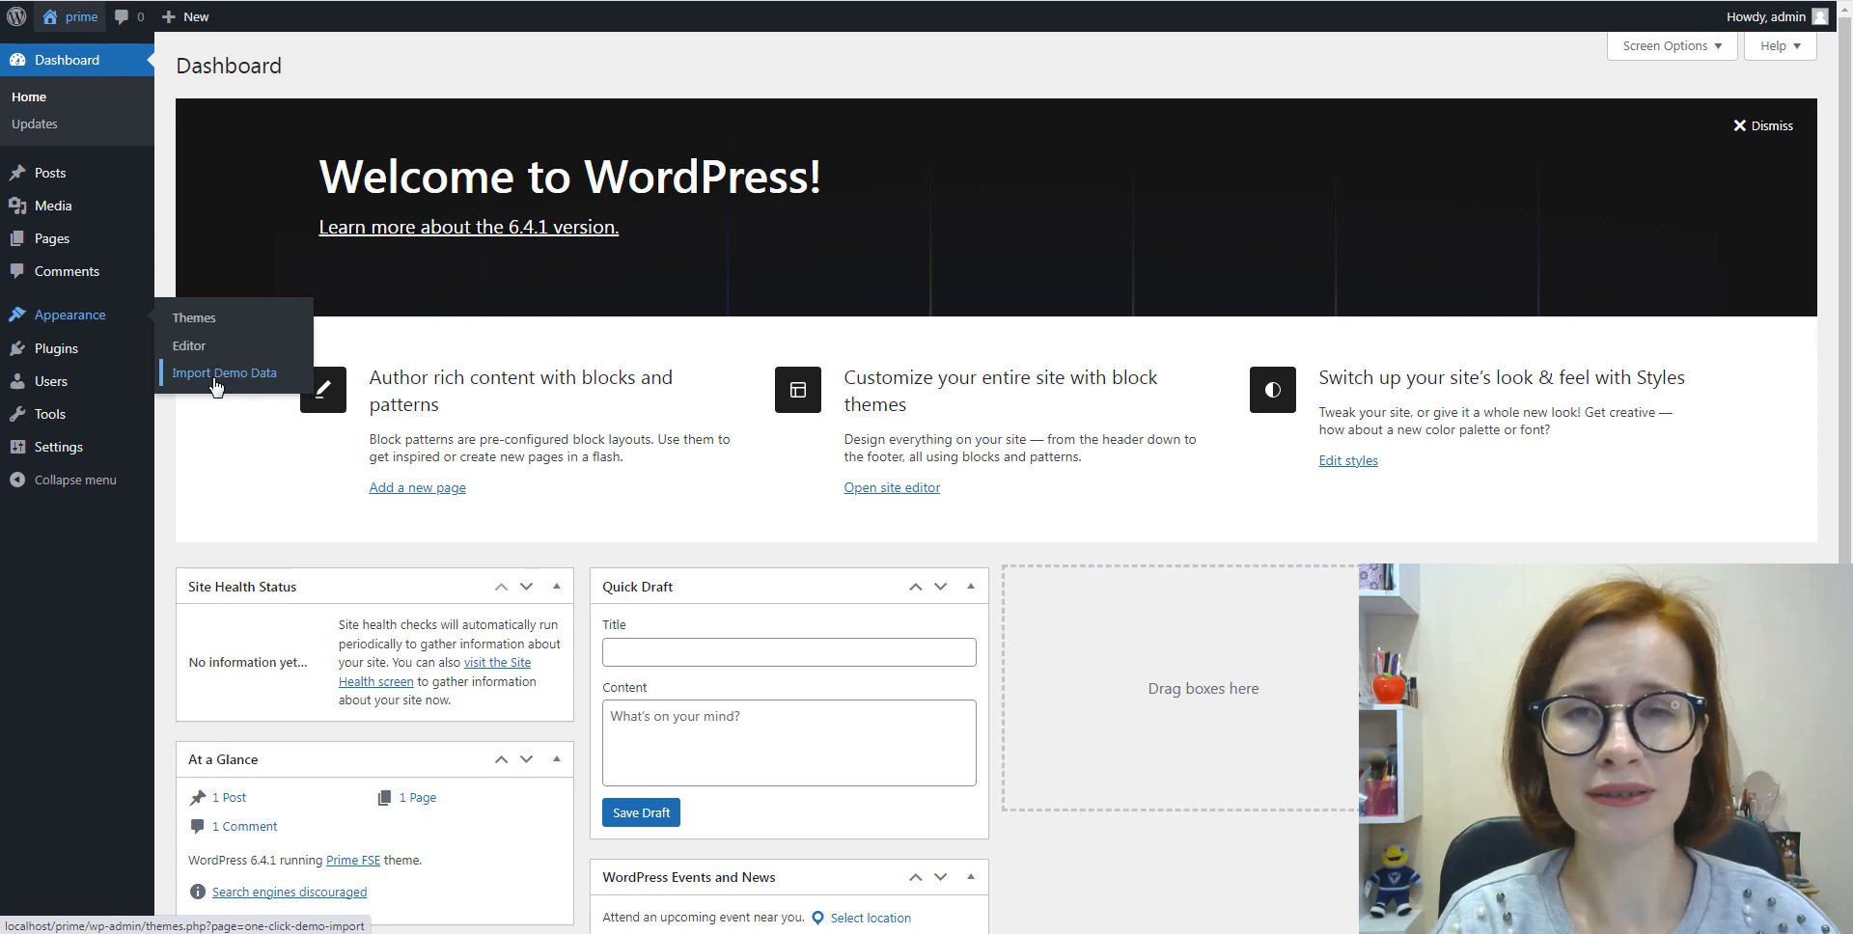
Step: Run Import Demo Data for Prime FSE, continuing without extra plugins, until Import Complete
left_click(228, 373)
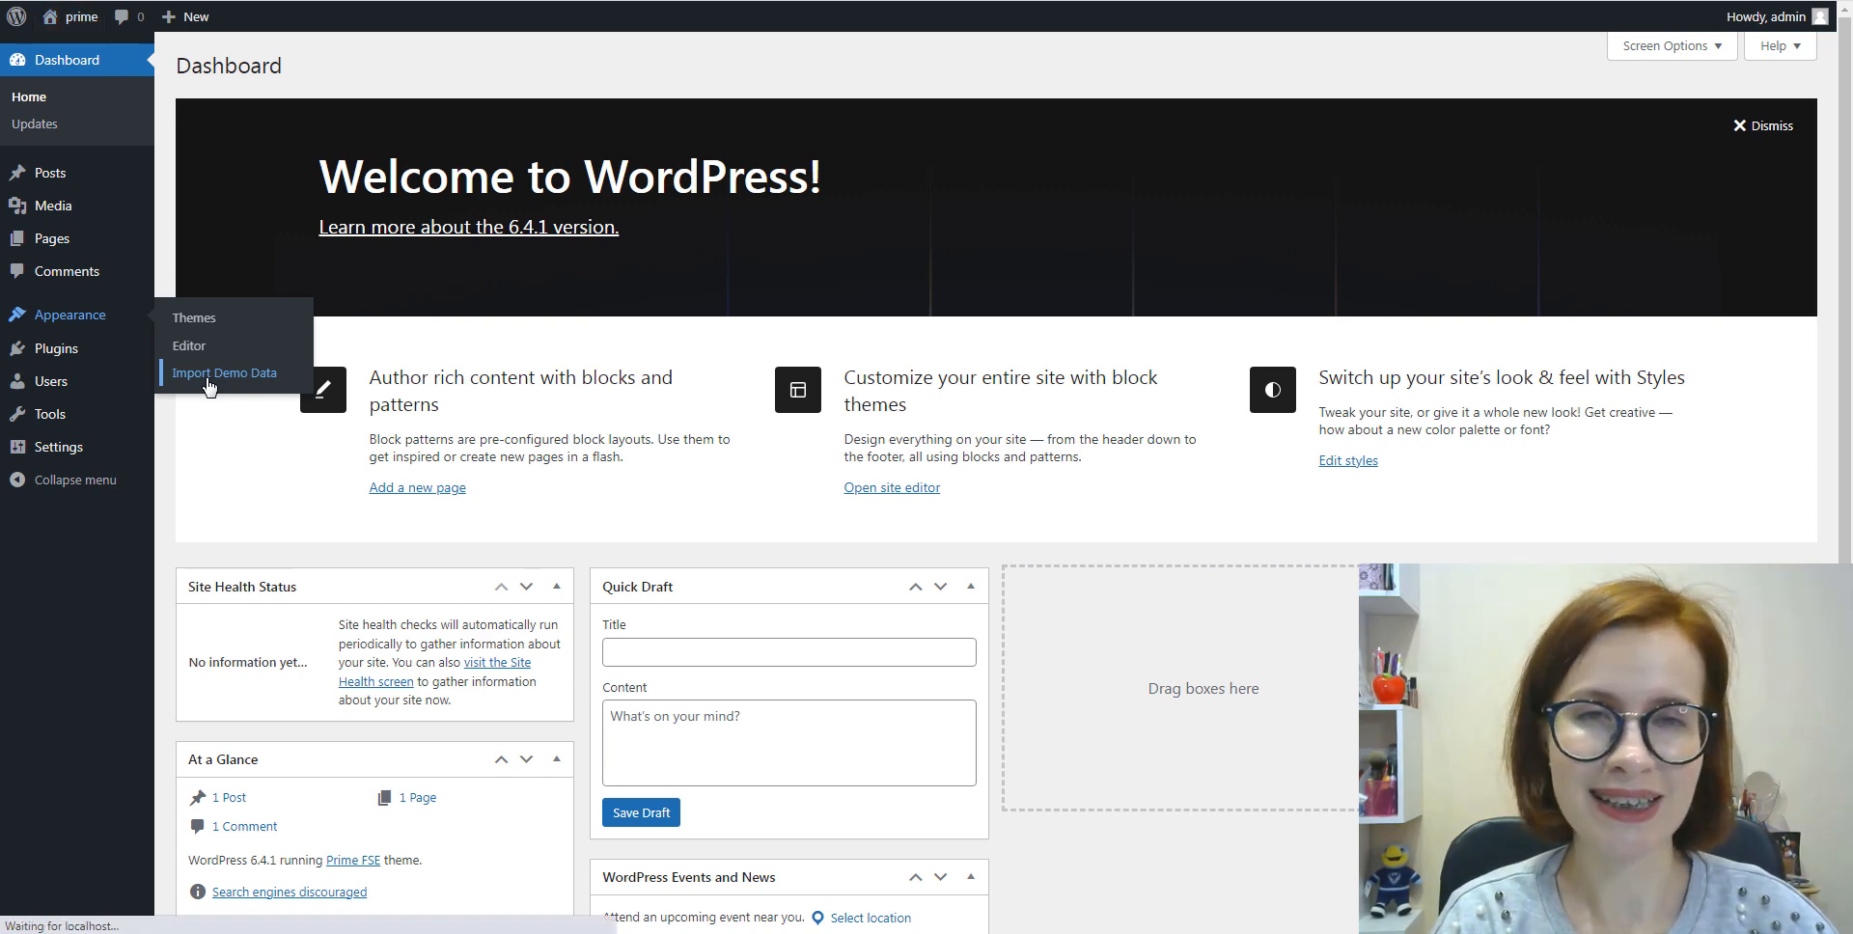
left_click(226, 372)
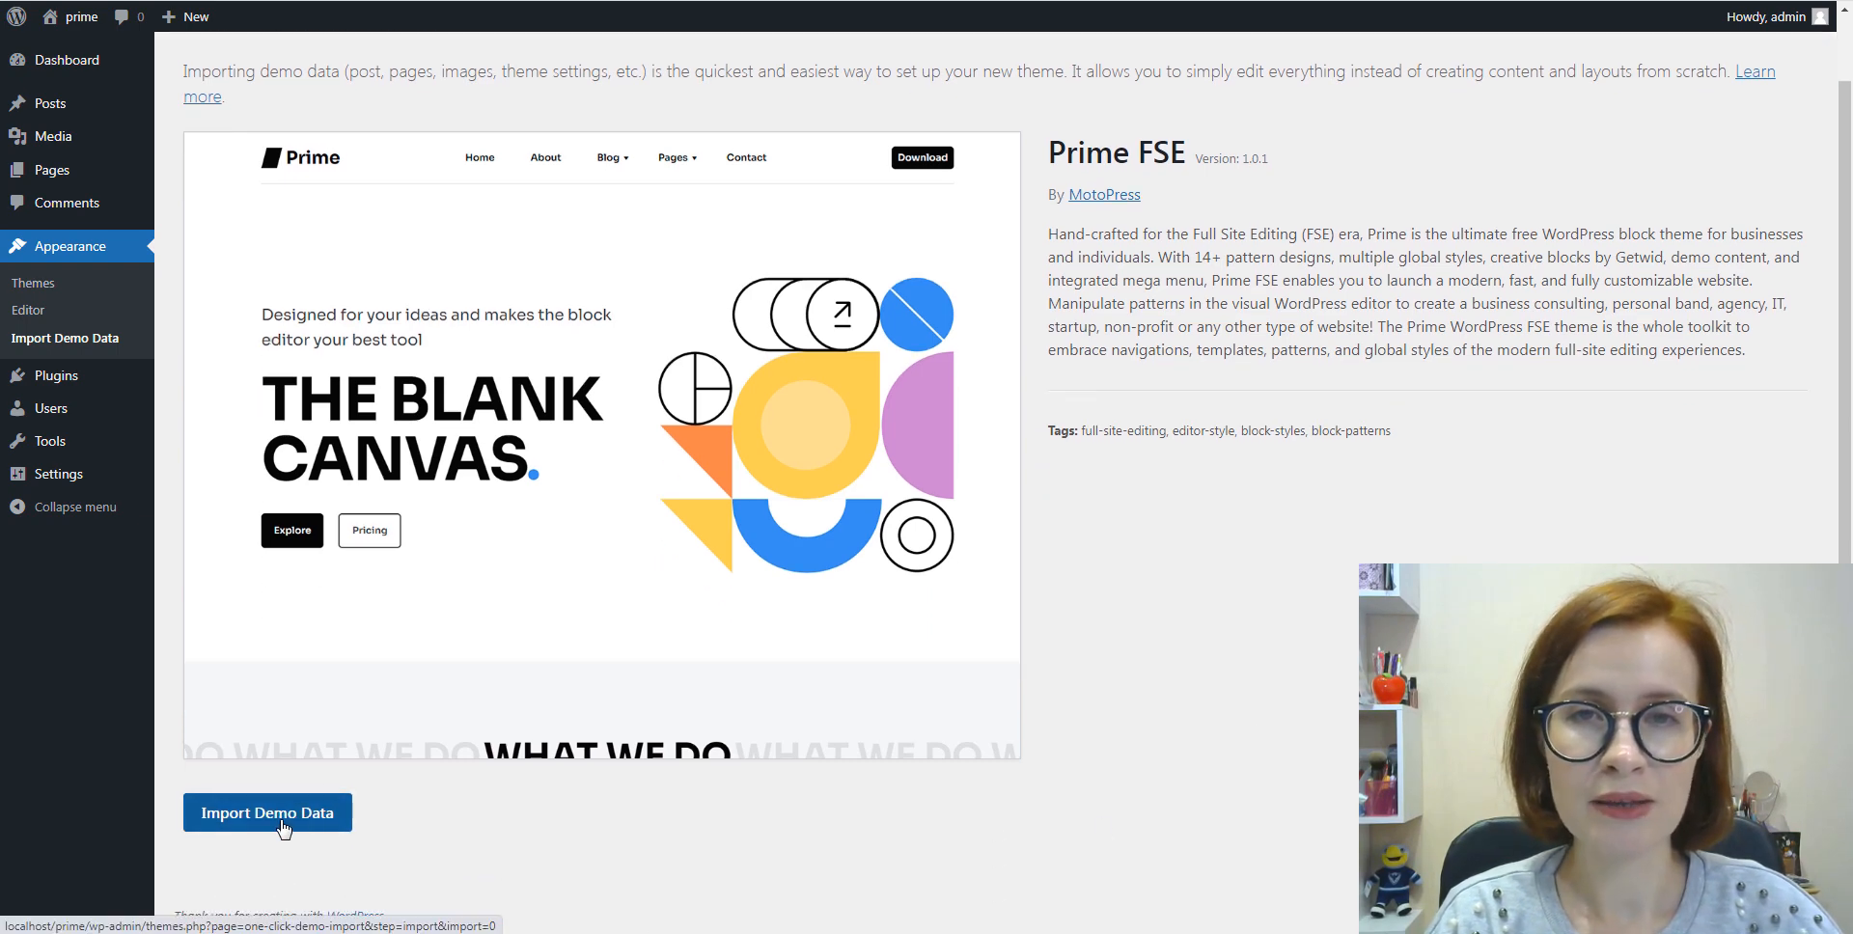
left_click(266, 812)
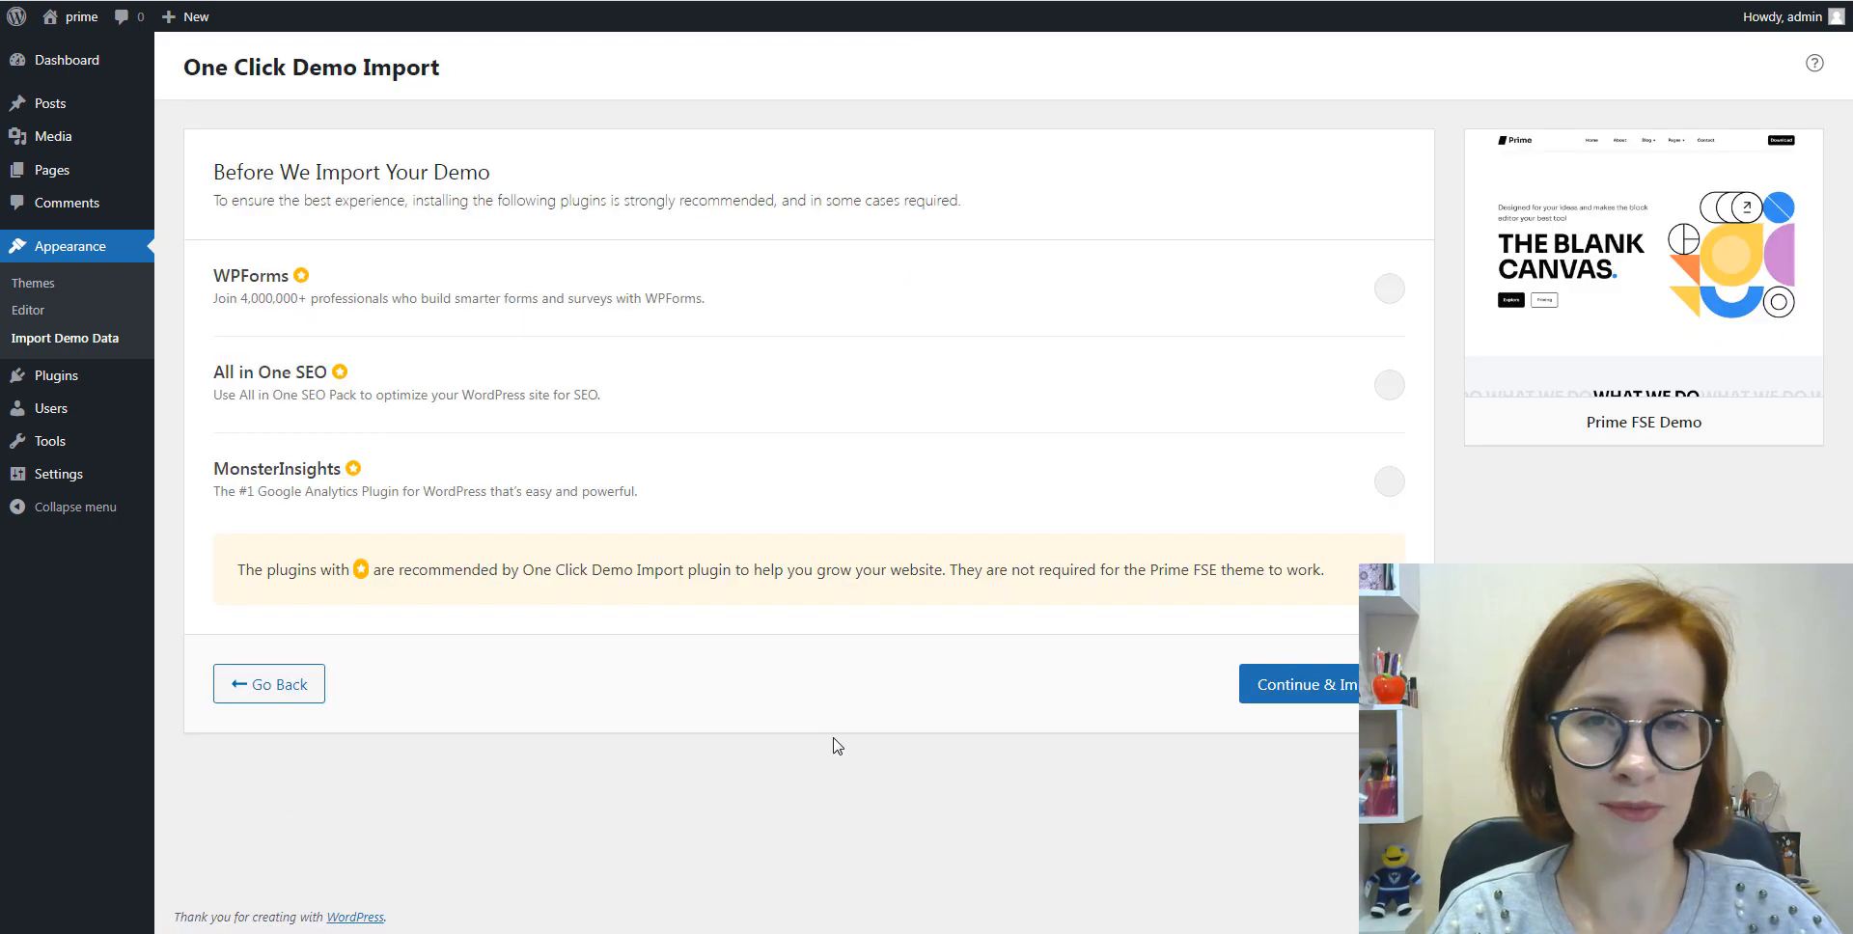
left_click(1299, 683)
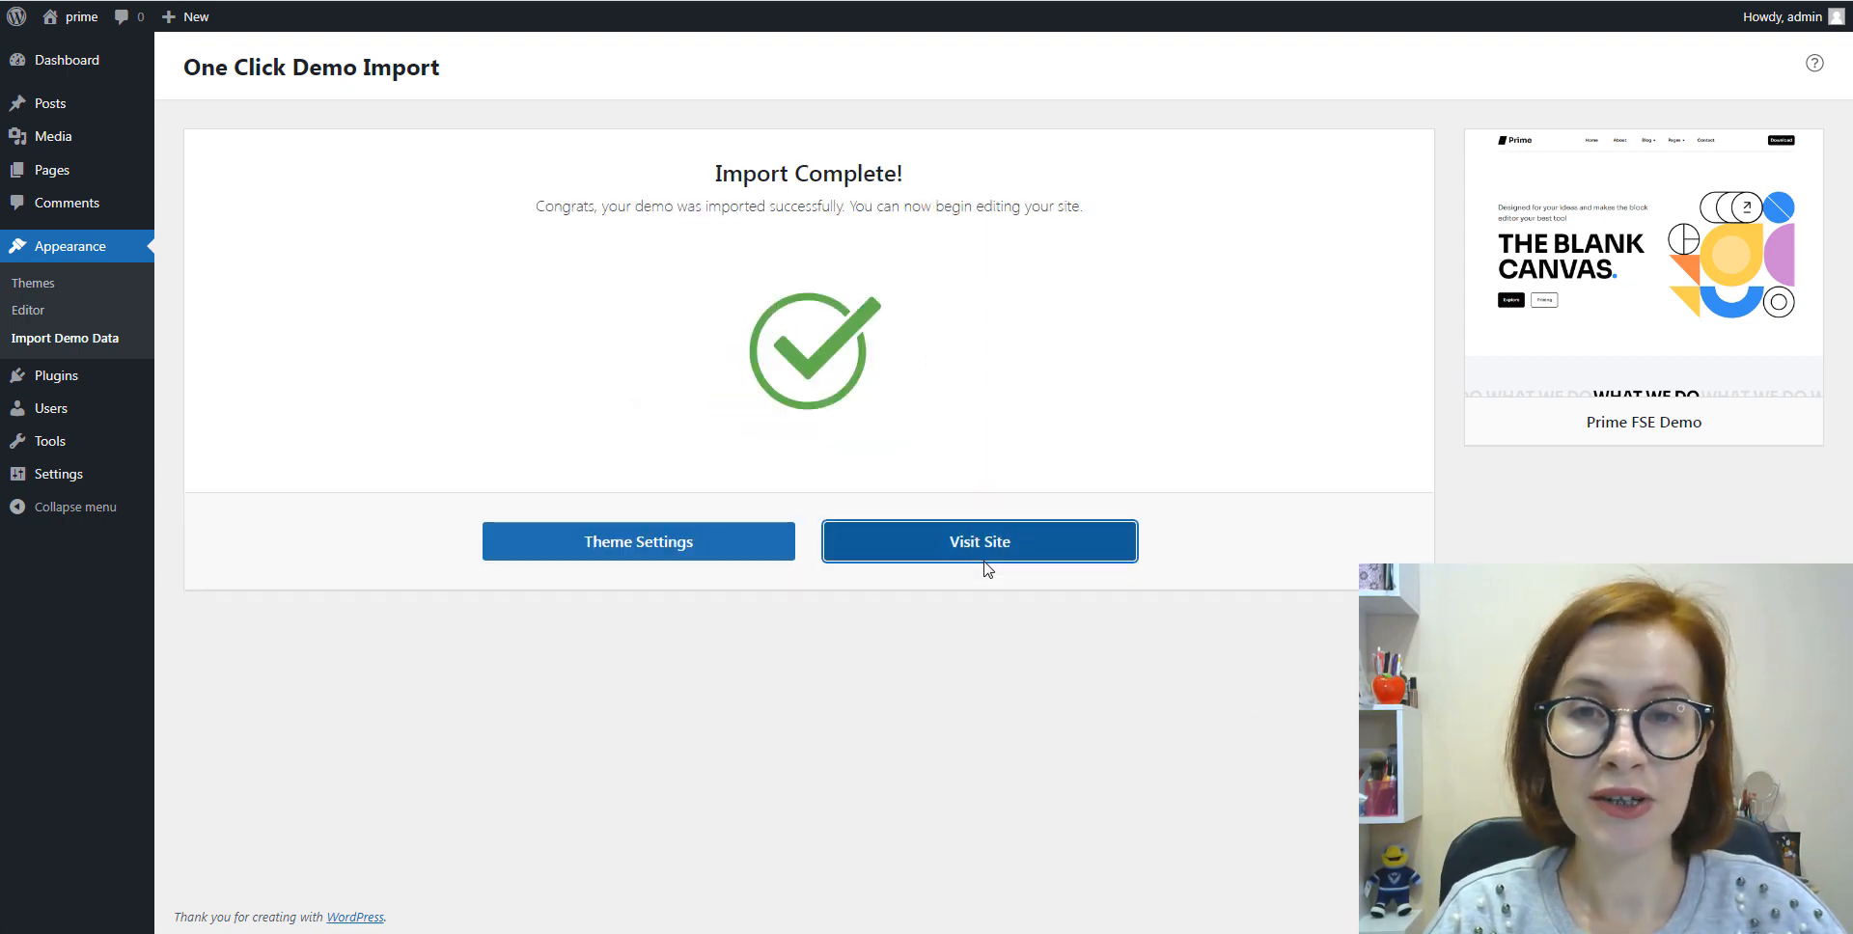
Step: Visit the site and scroll the imported Prime homepage through pricing and blog to the footer
left_click(977, 540)
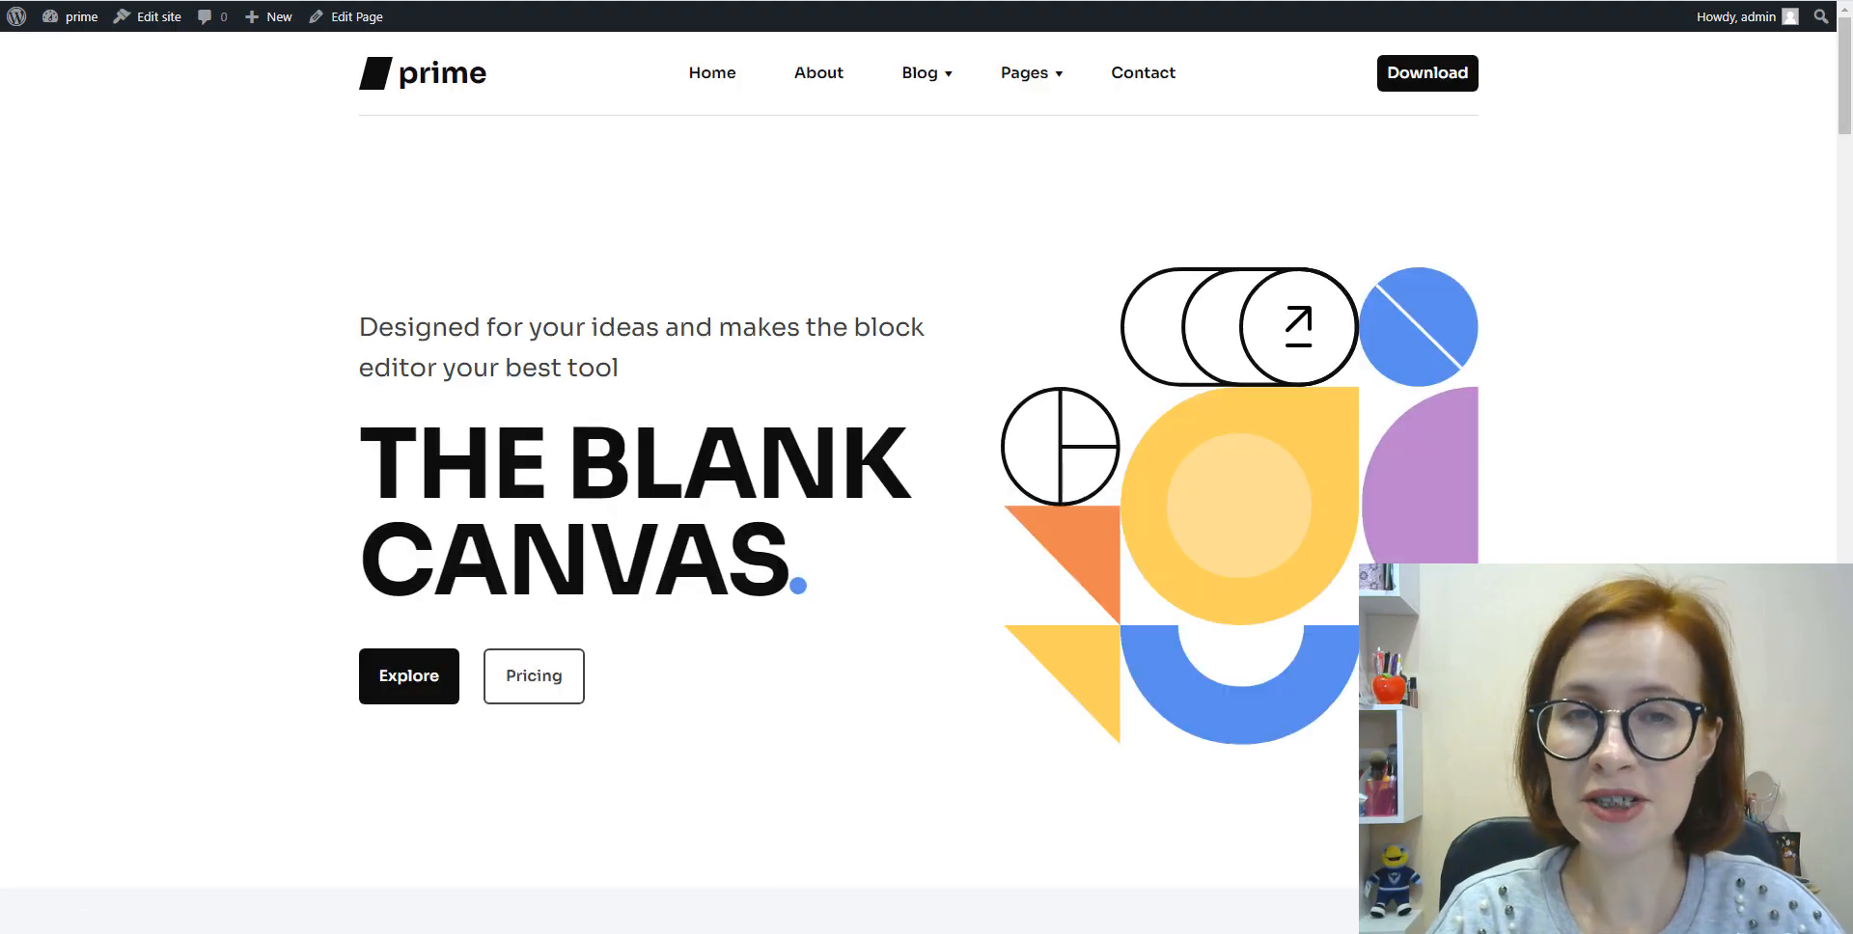
scroll("down", 3)
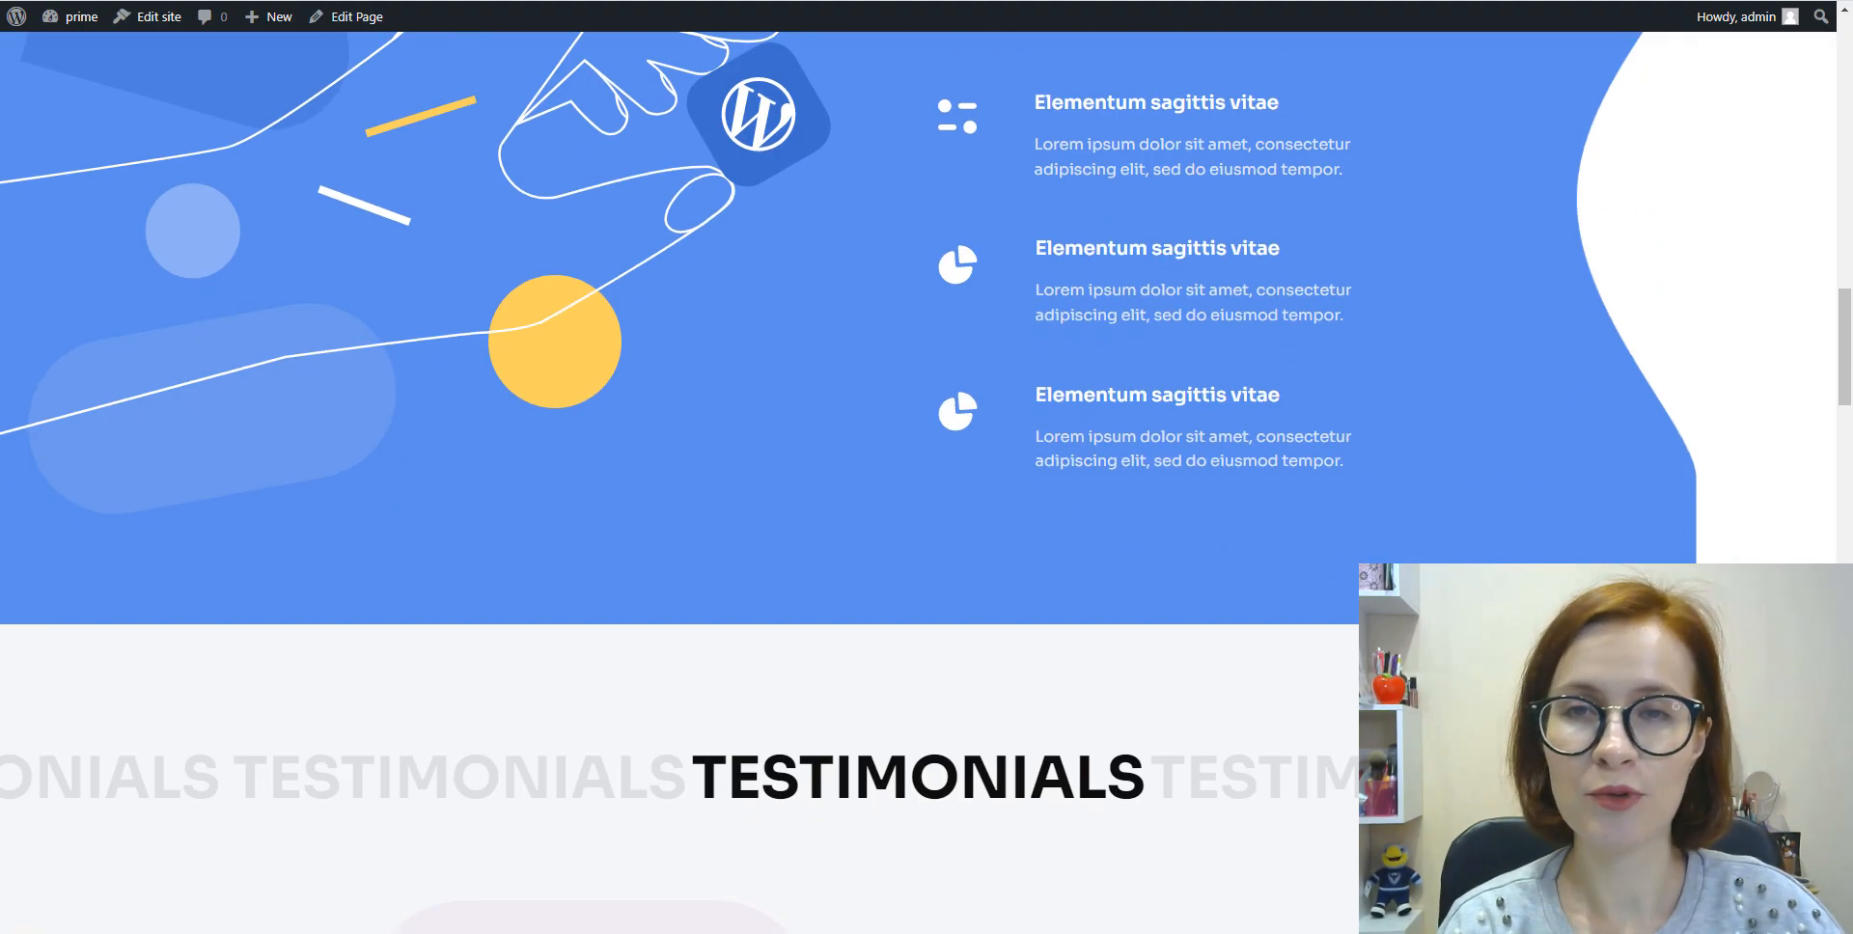
scroll("down", 3)
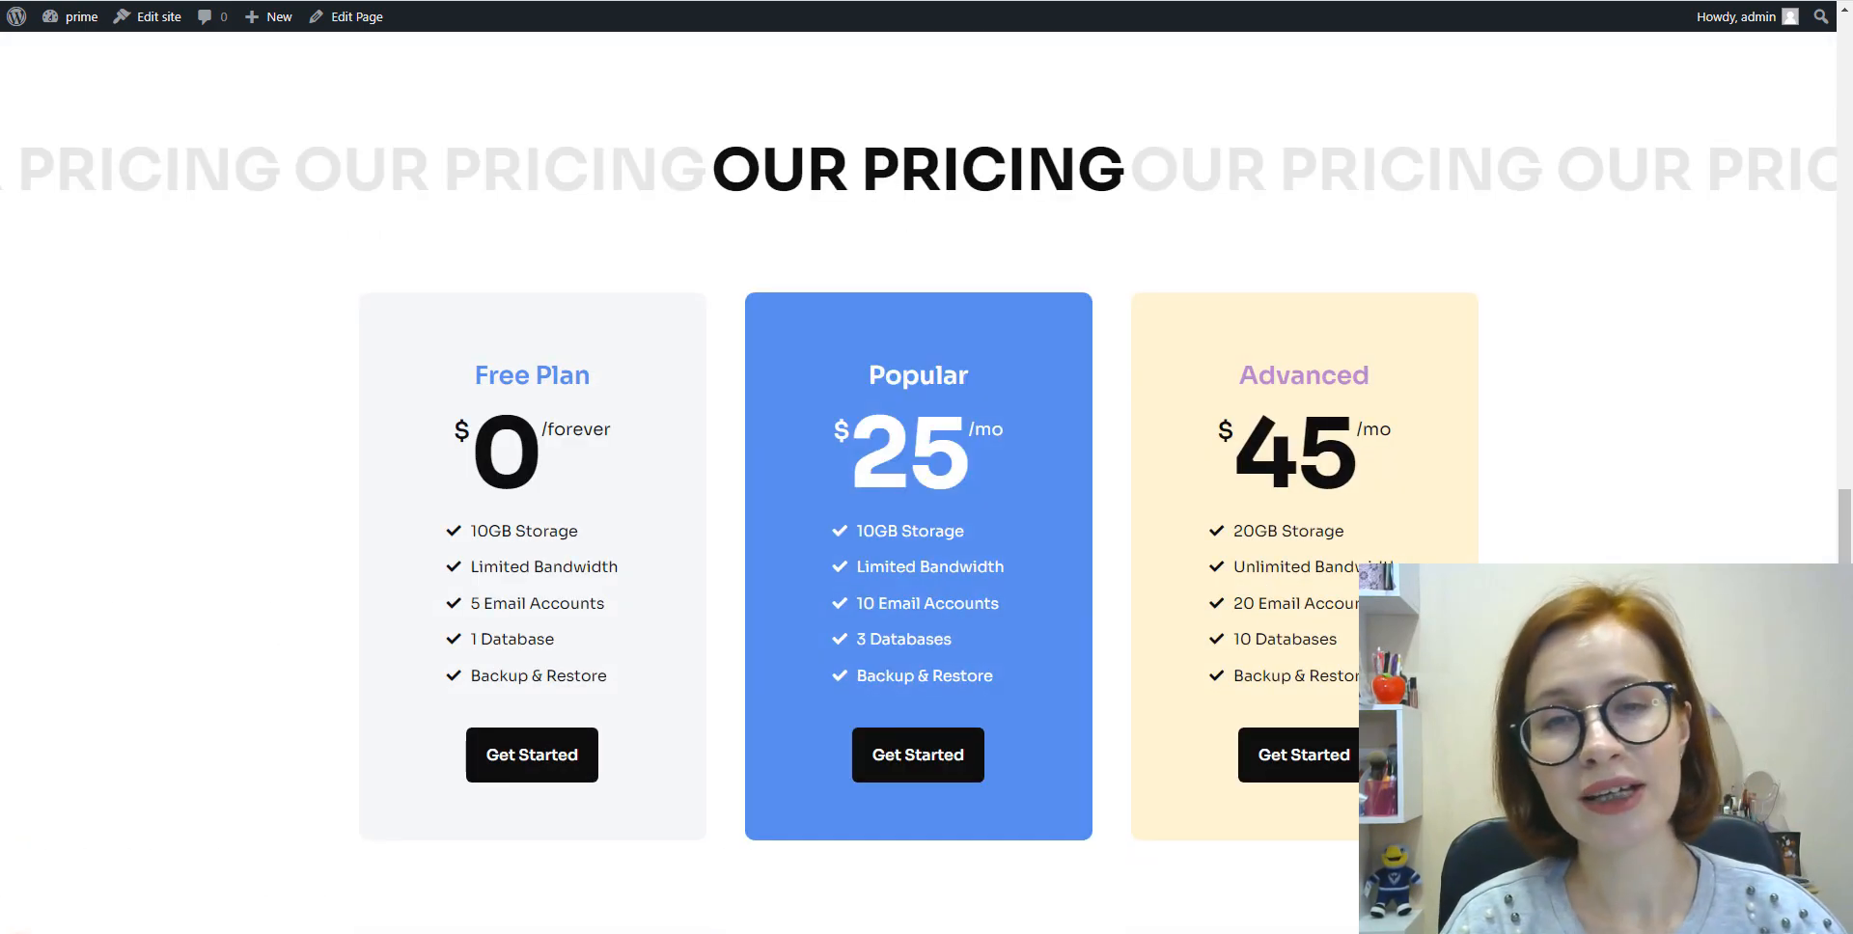
scroll("down", 3)
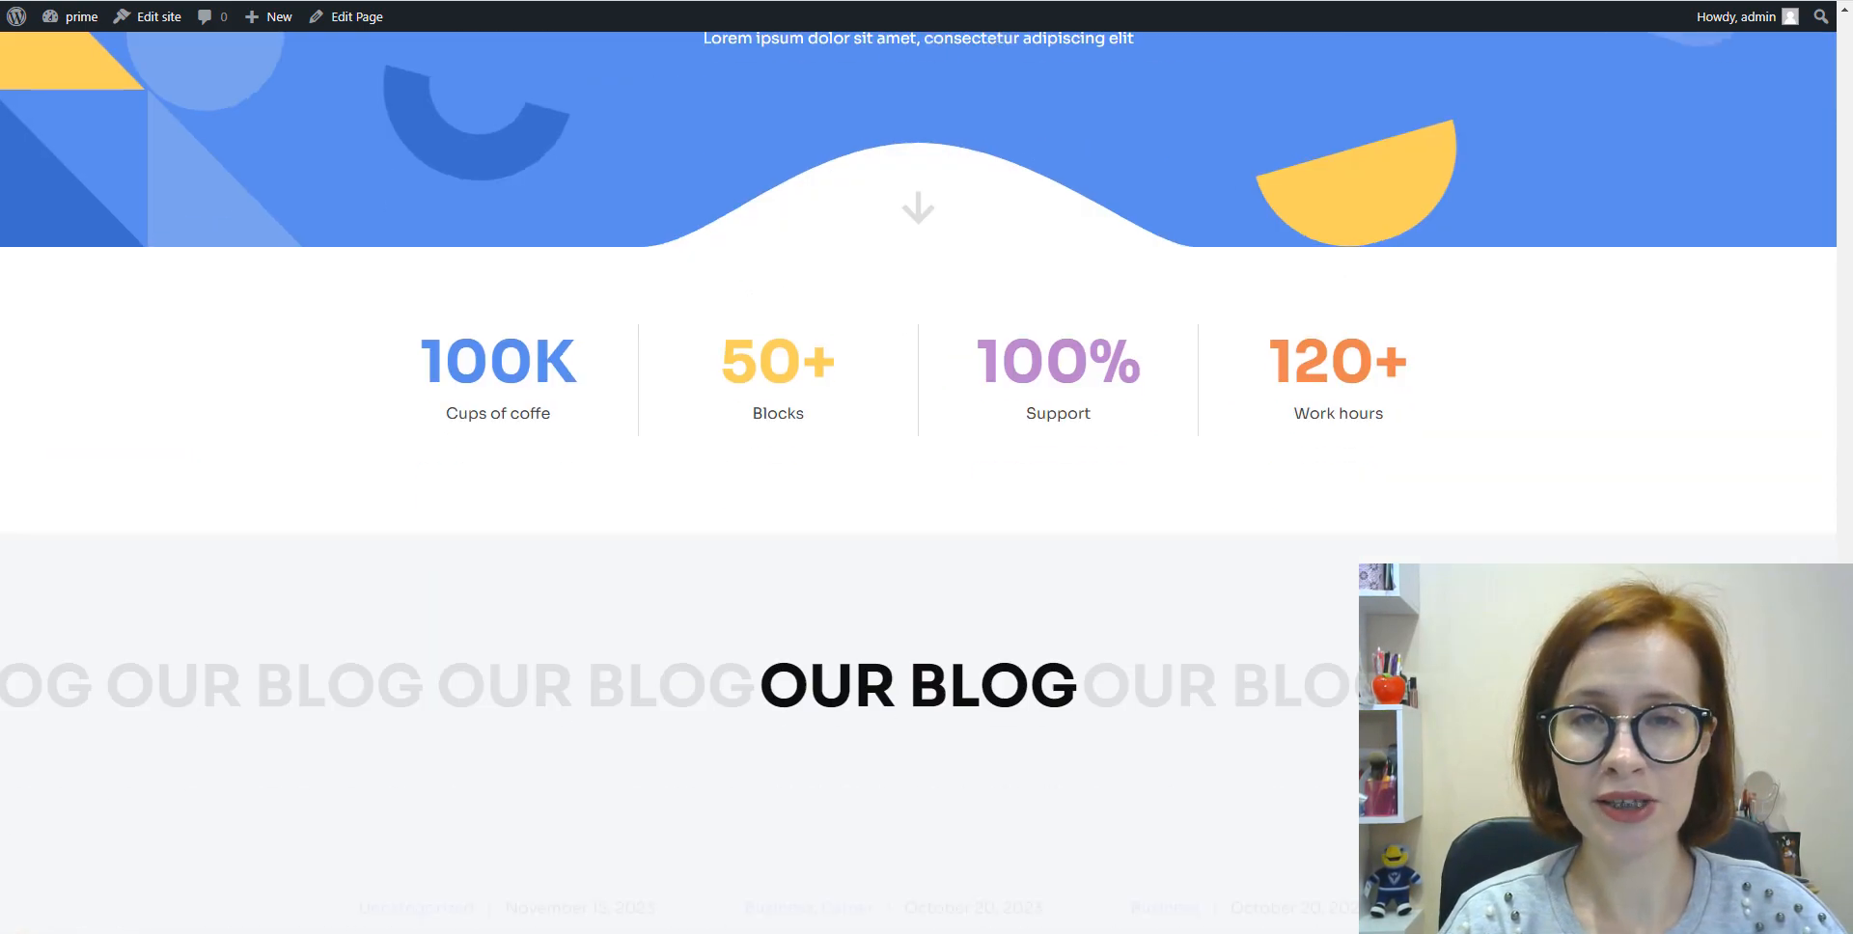
scroll("down", 3)
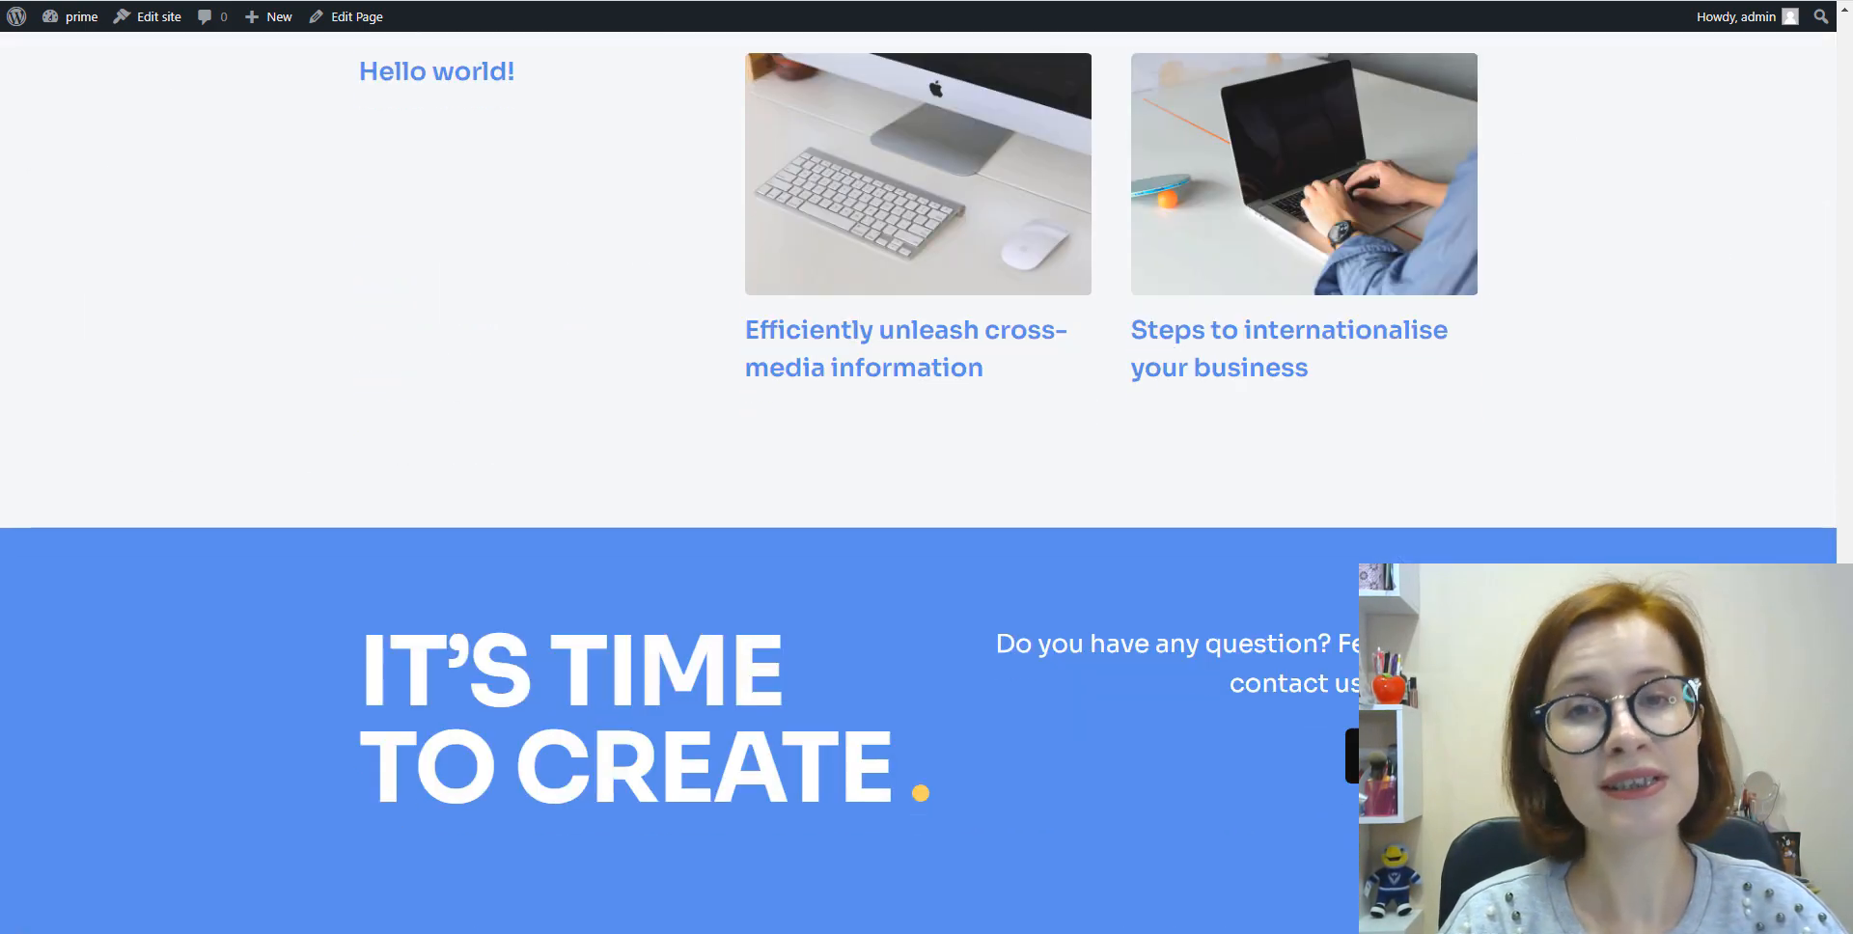
scroll("down", 3)
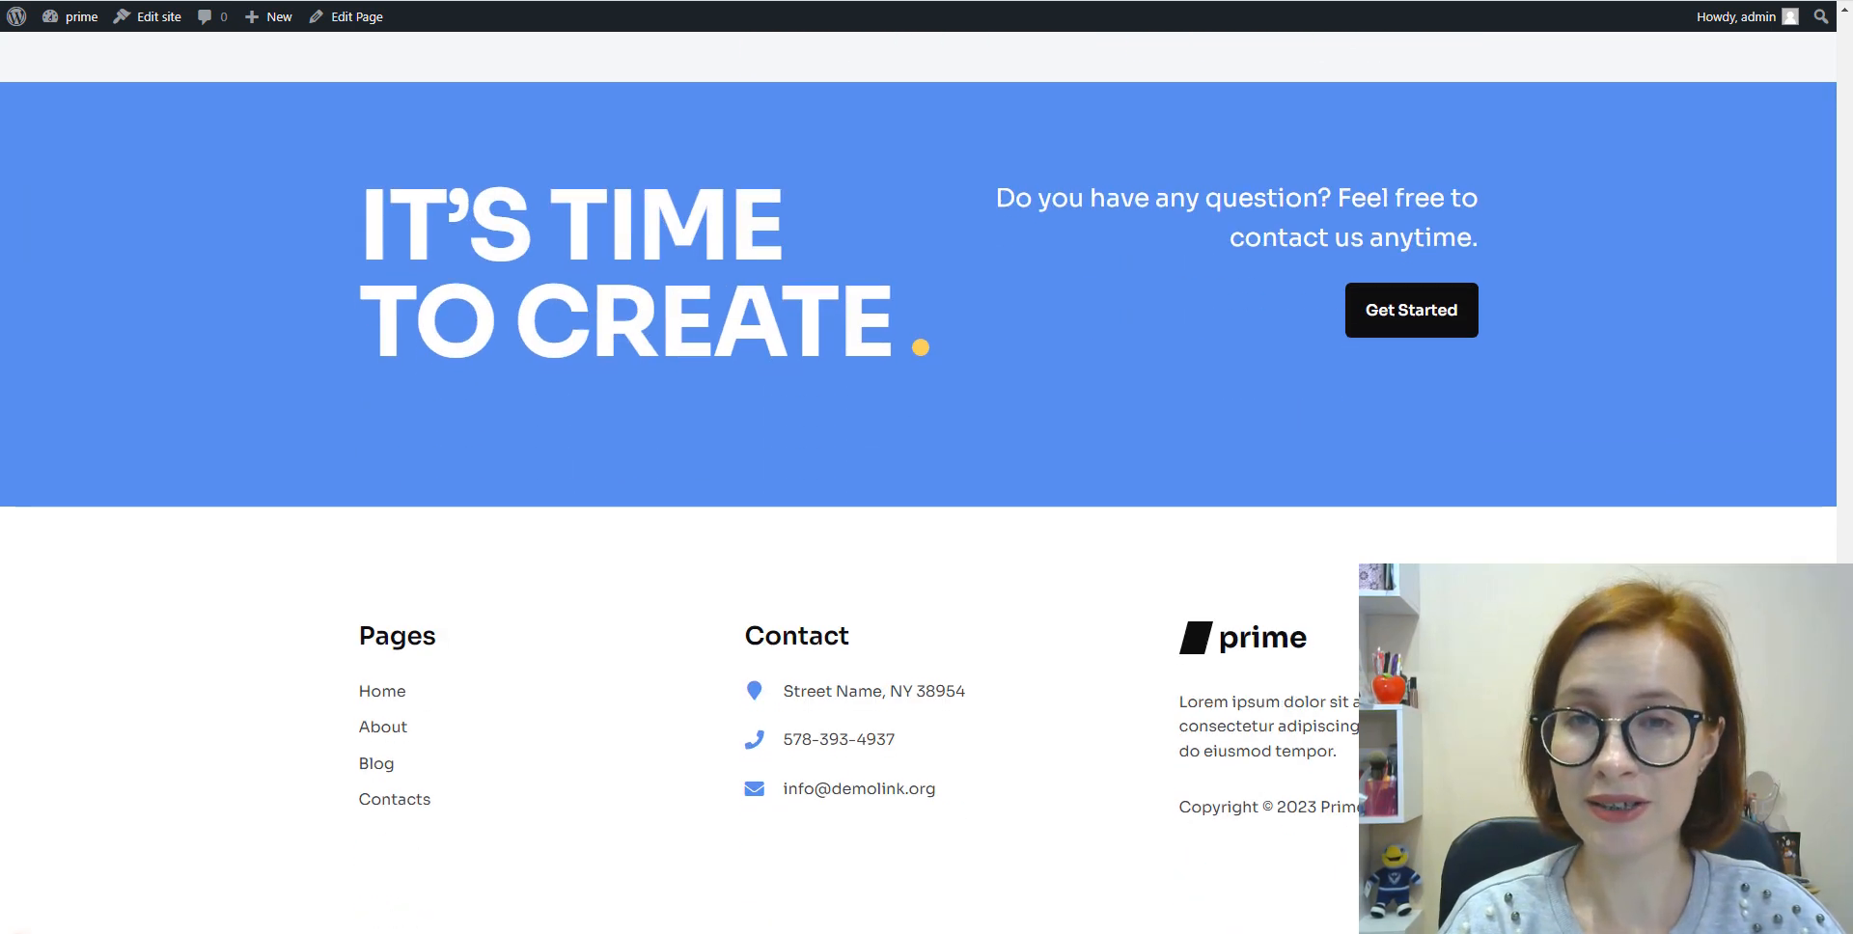
Step: Edit the Home page and show the block inserter's pattern categories
left_click(355, 17)
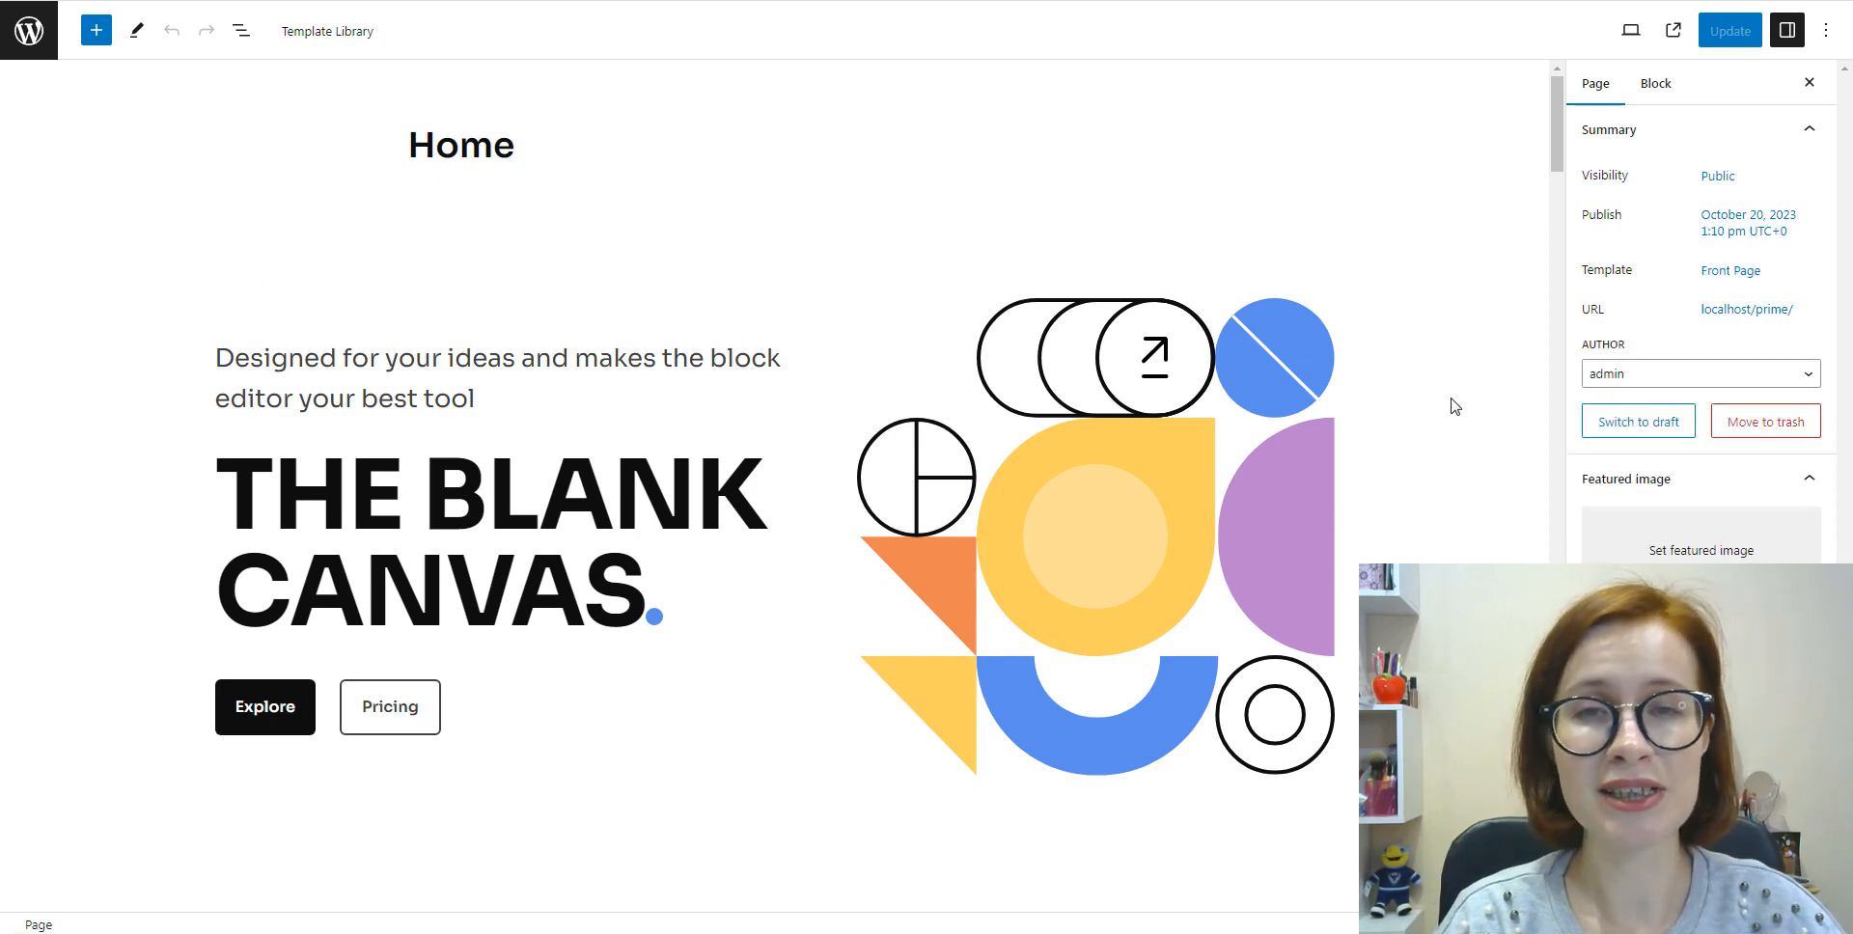
left_click(96, 29)
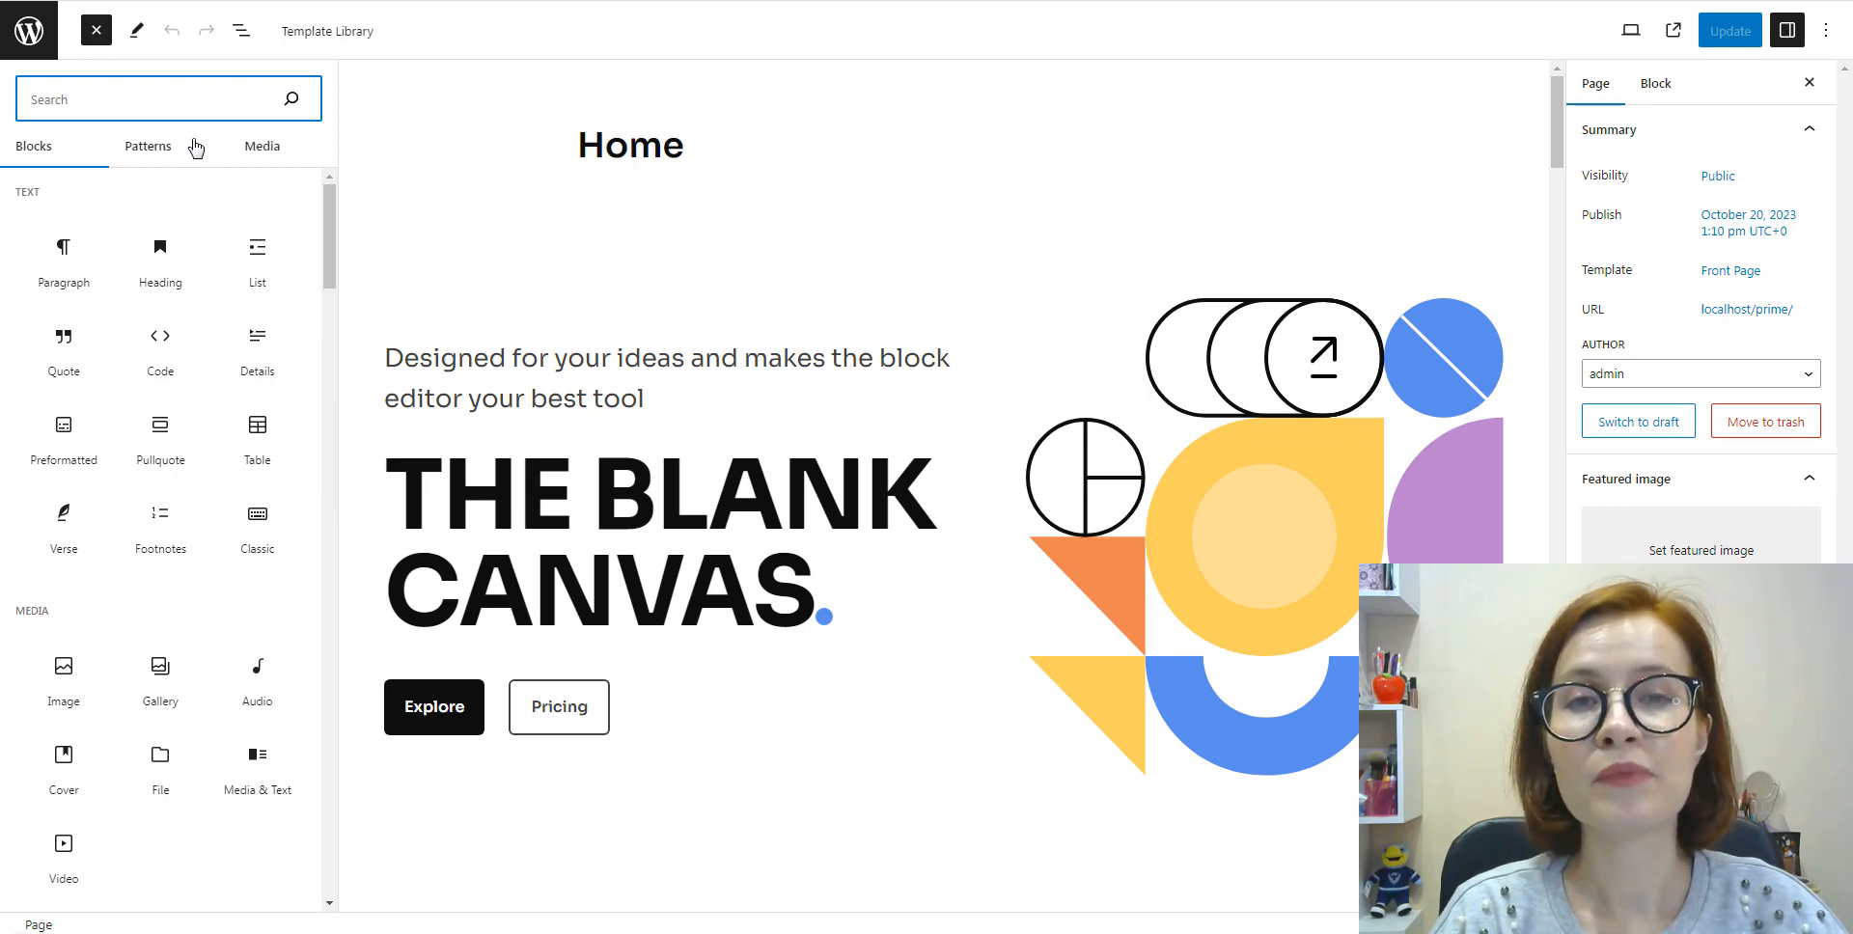
left_click(149, 145)
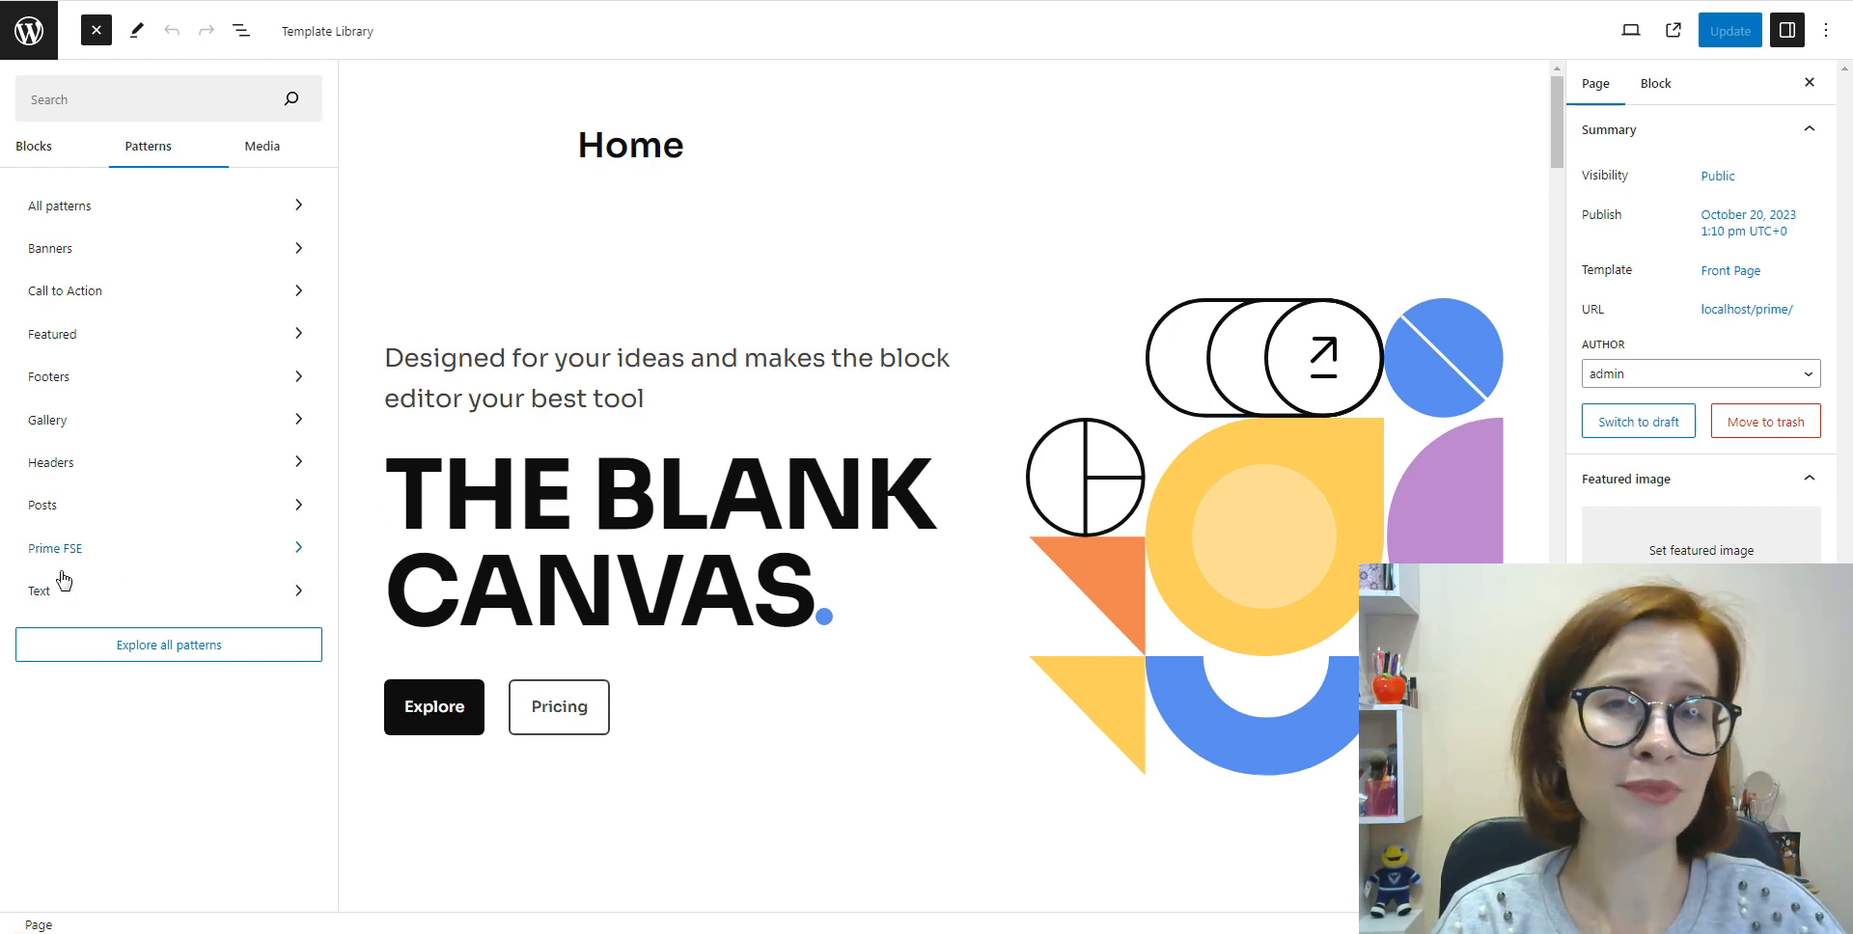
mouse_move(104, 557)
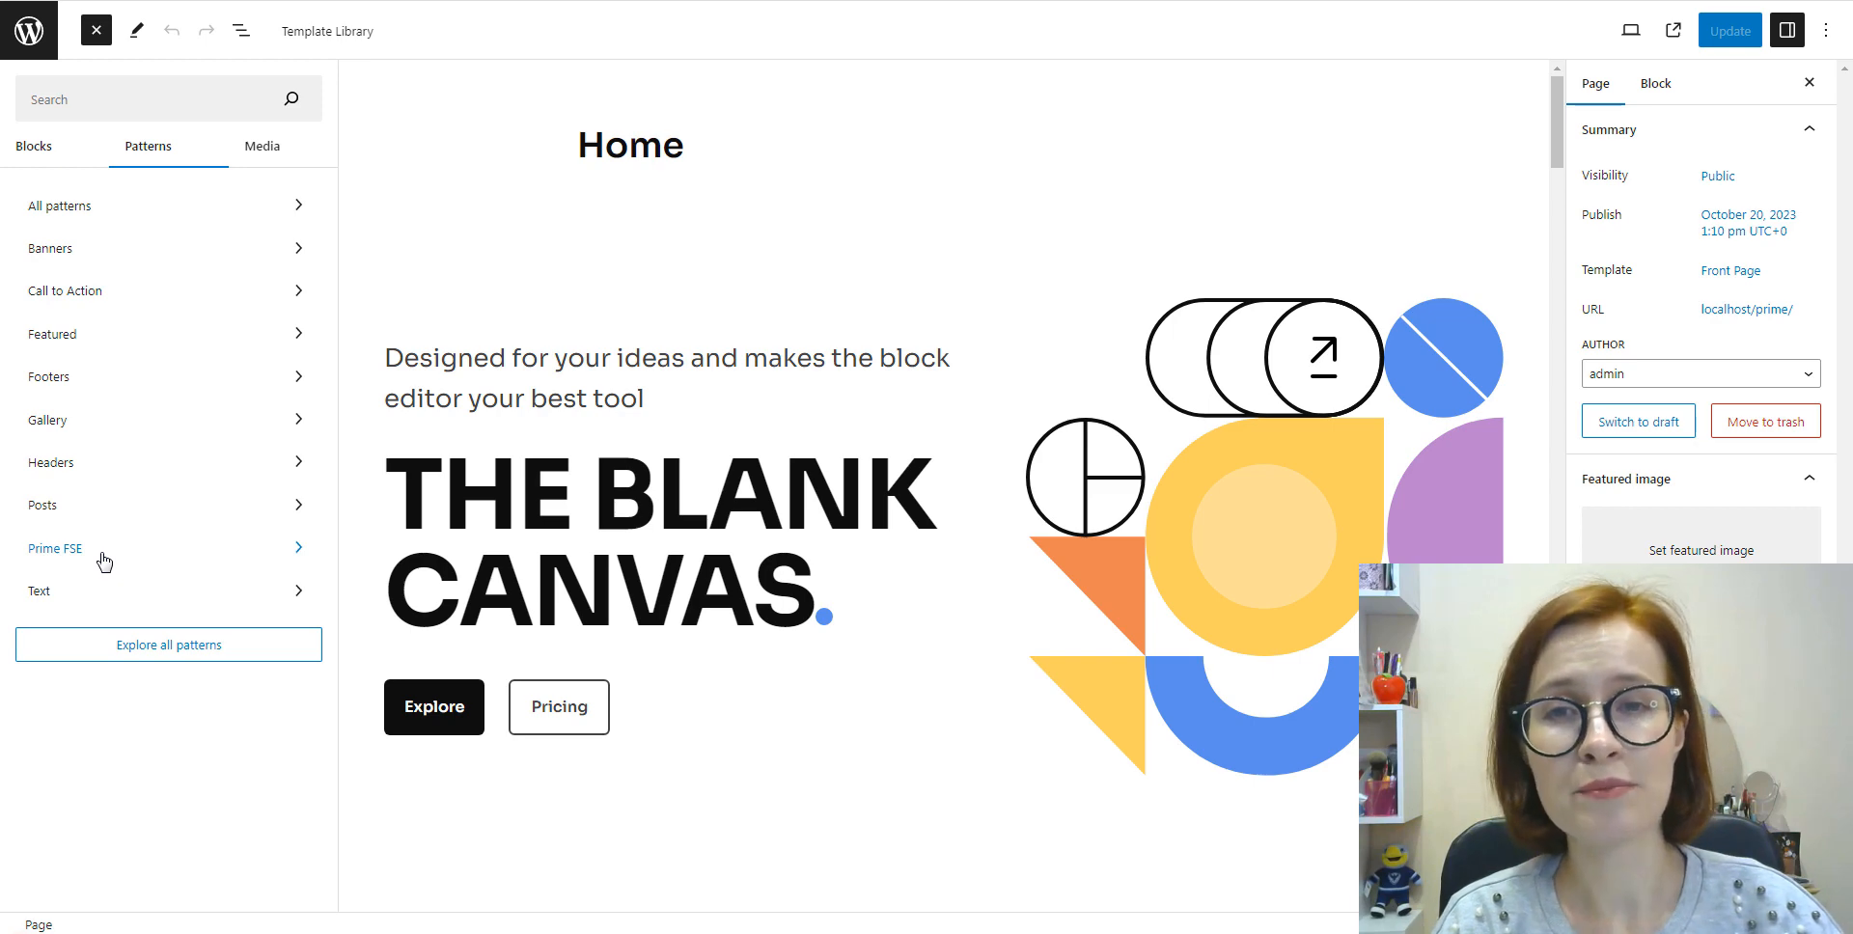
mouse_move(147, 598)
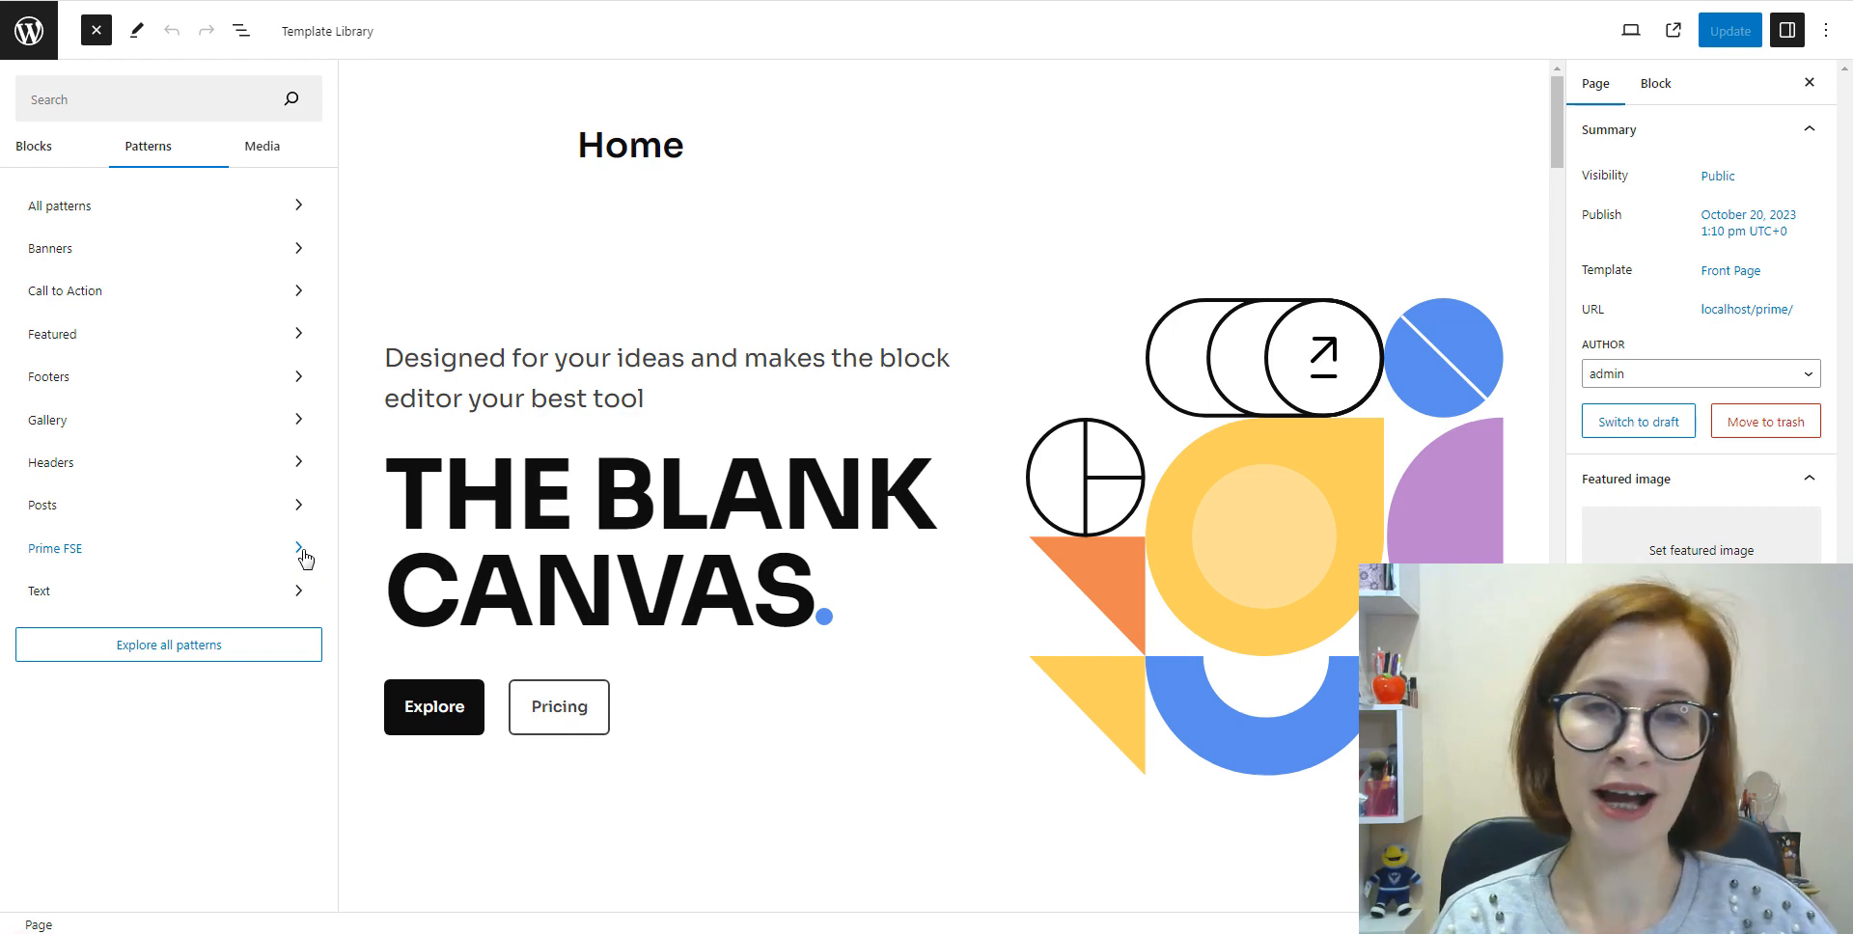
Step: Browse the 14 Prime FSE patterns from call to action through pricing, team and testimonials
left_click(54, 548)
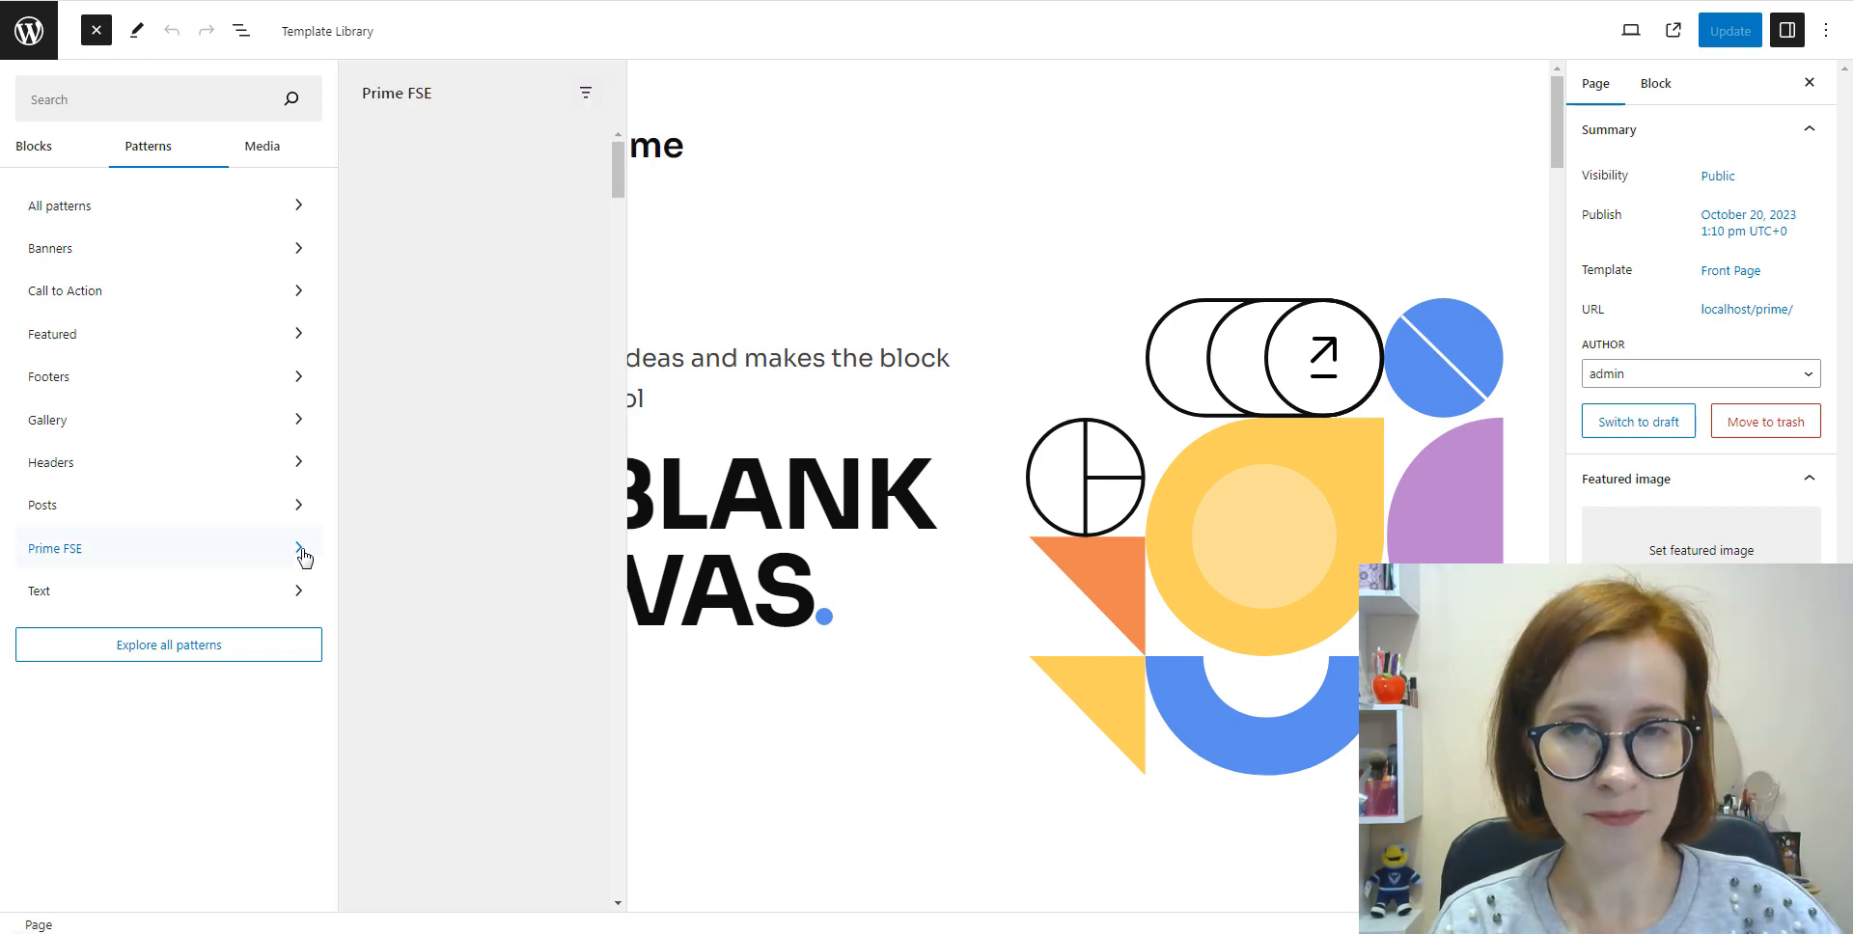
left_click(54, 548)
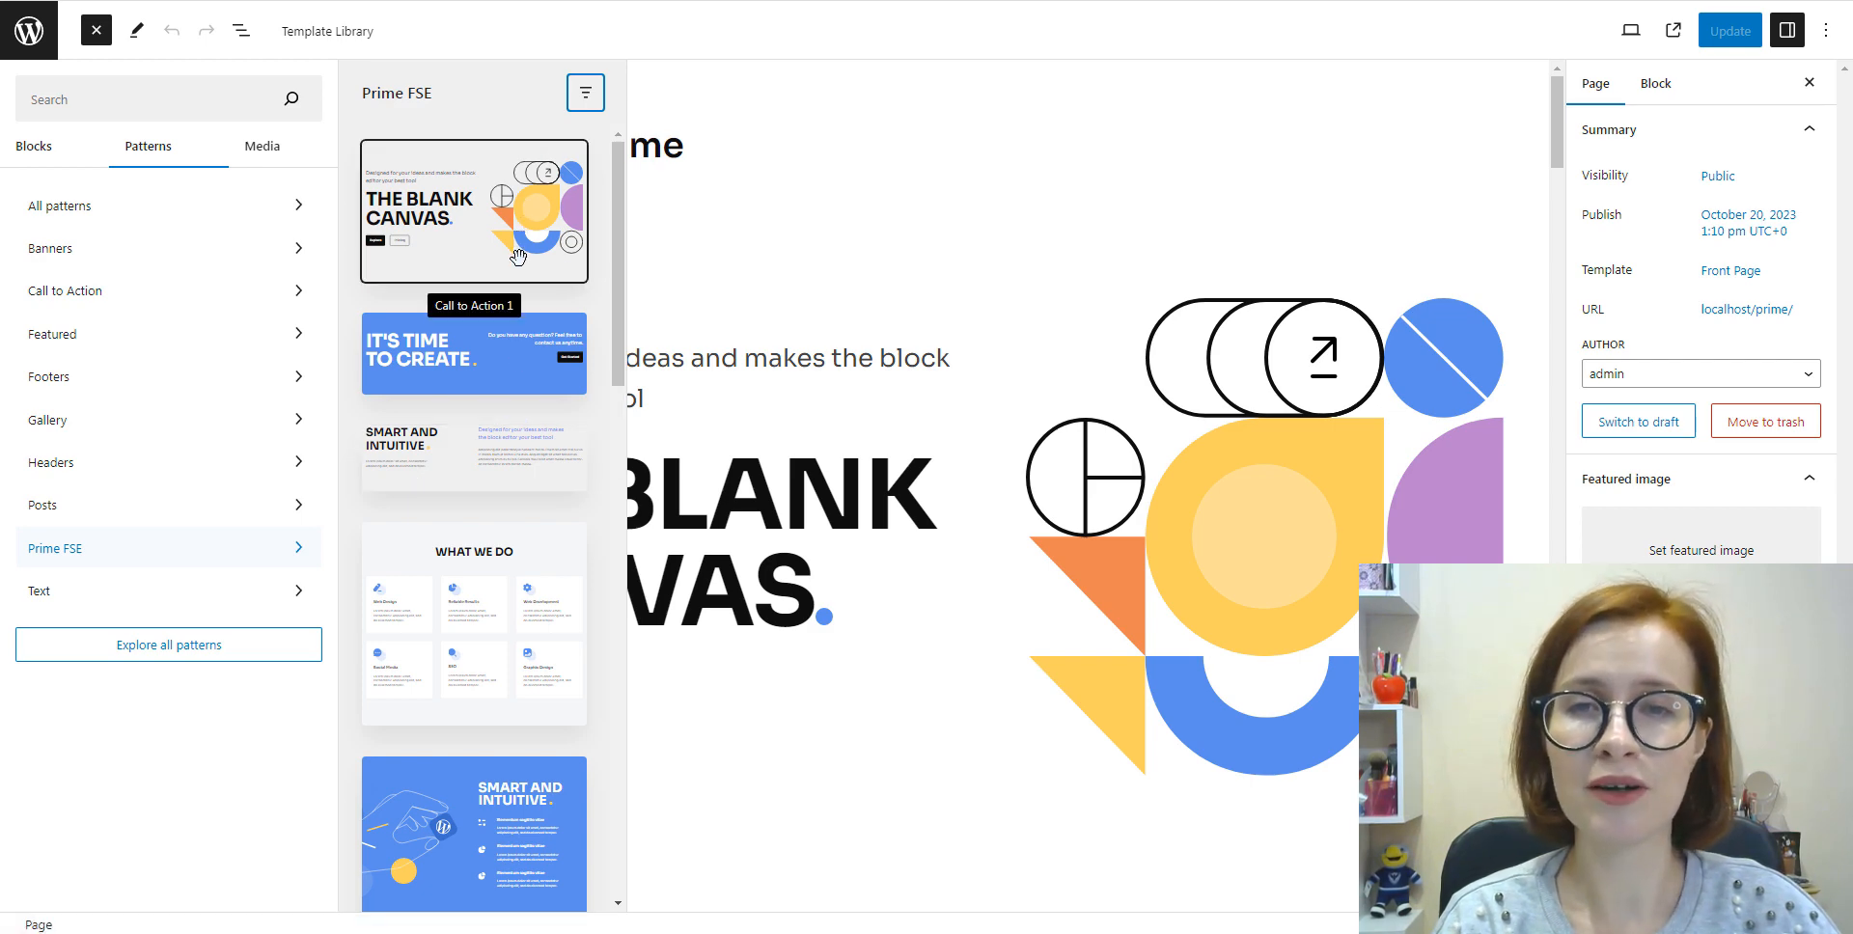
mouse_move(540, 331)
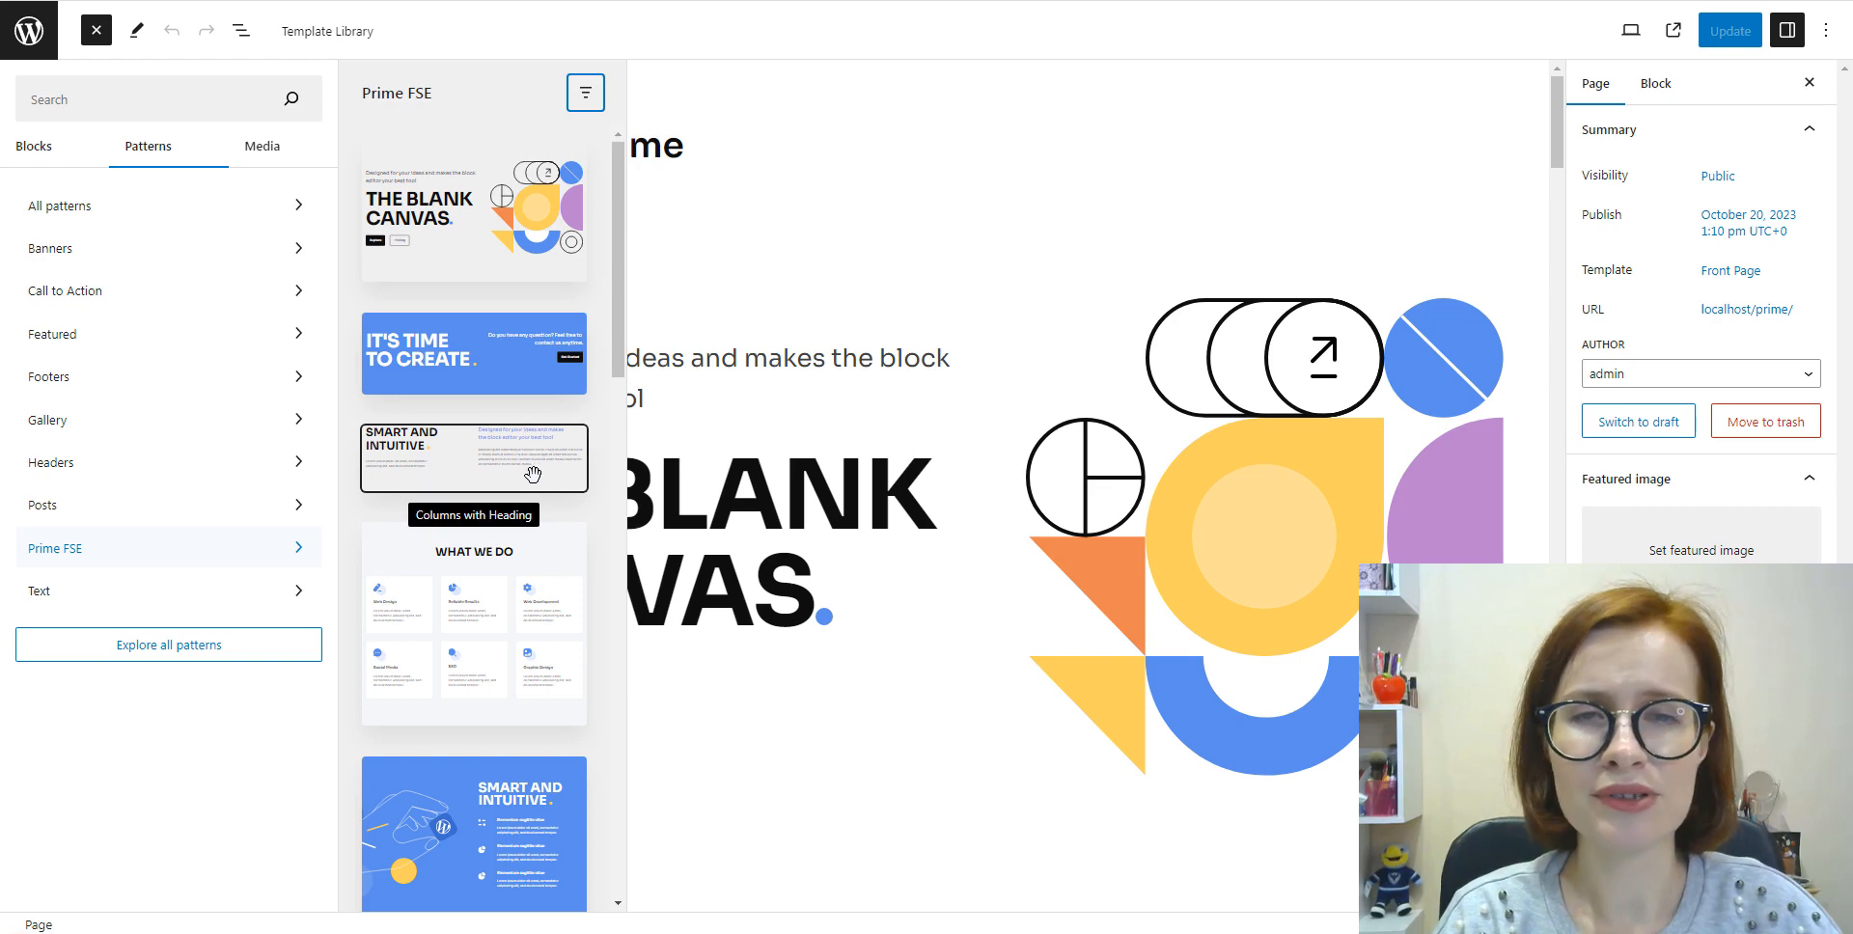
mouse_move(525, 651)
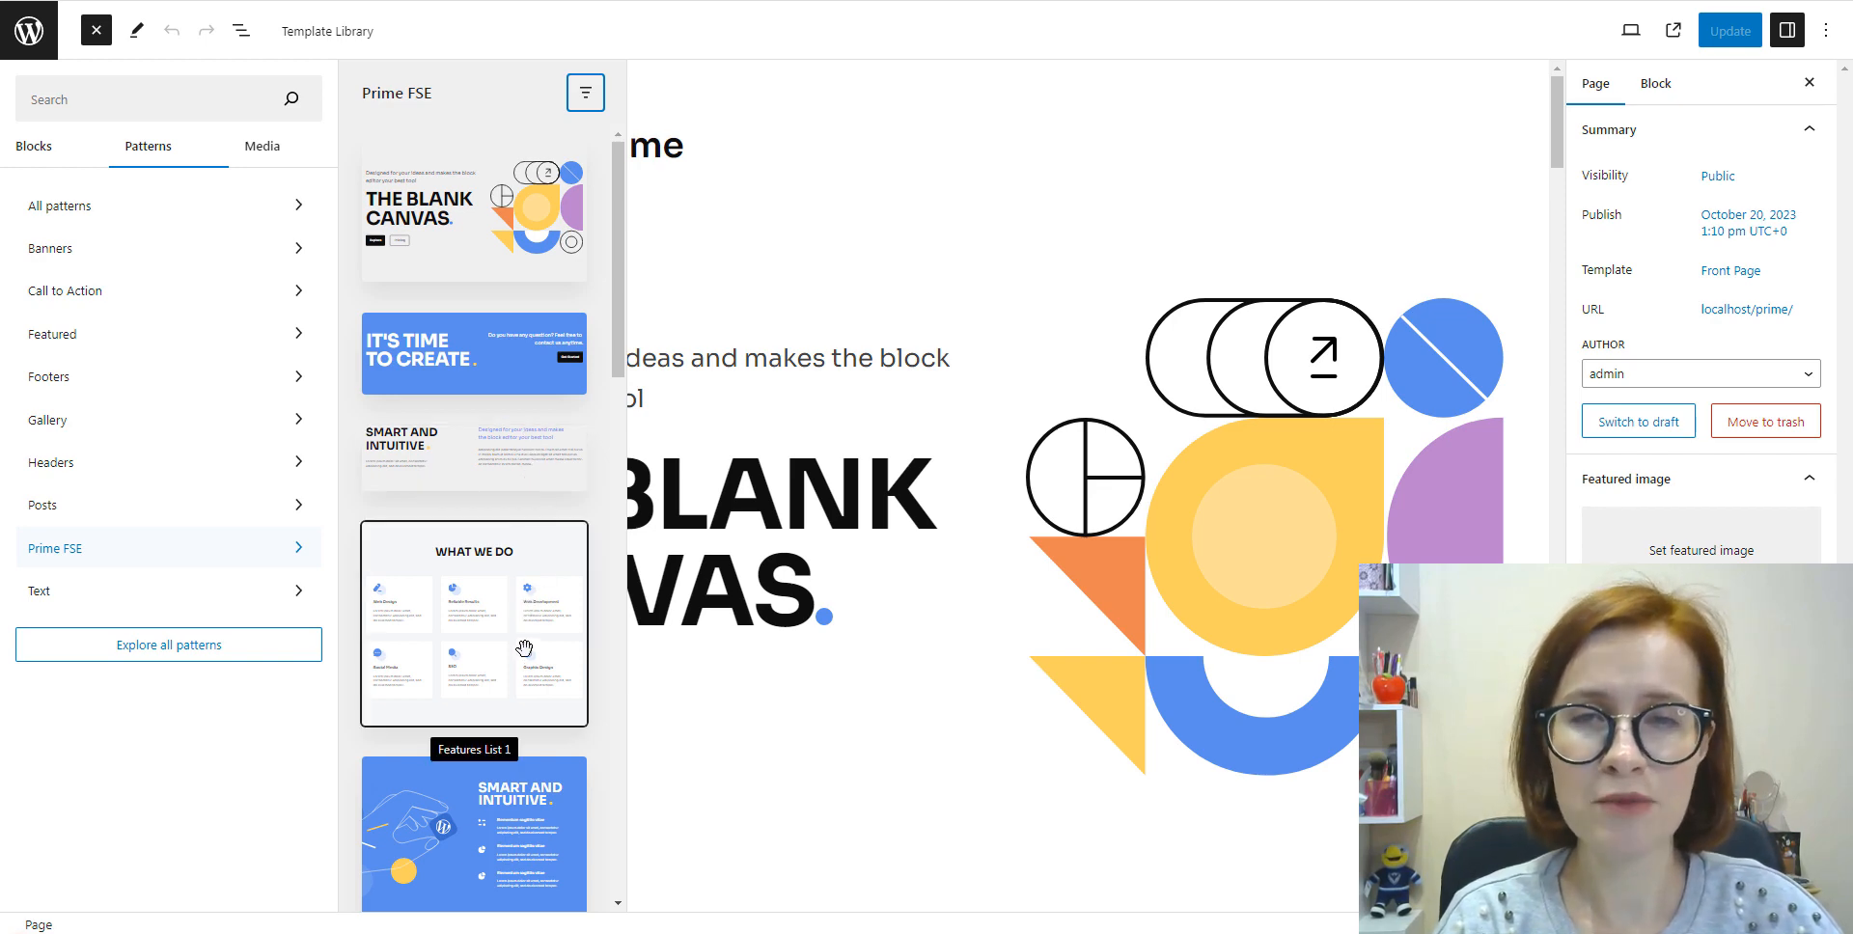
scroll("down", 3)
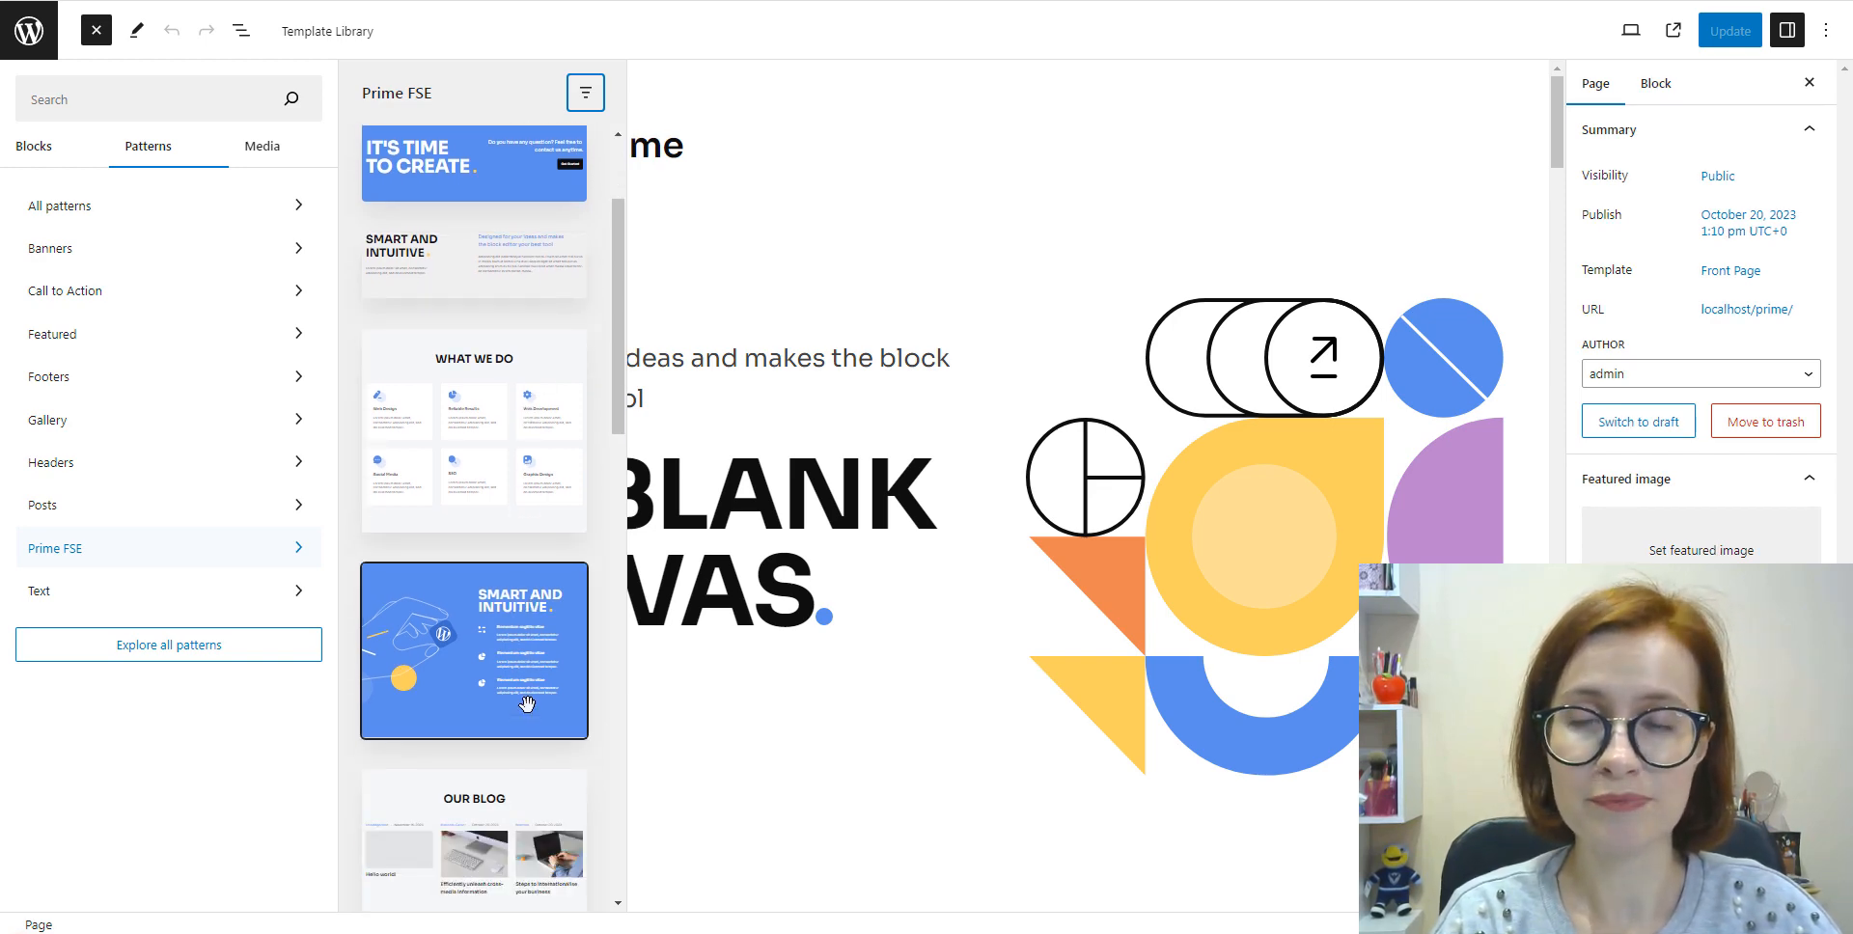
scroll("down", 3)
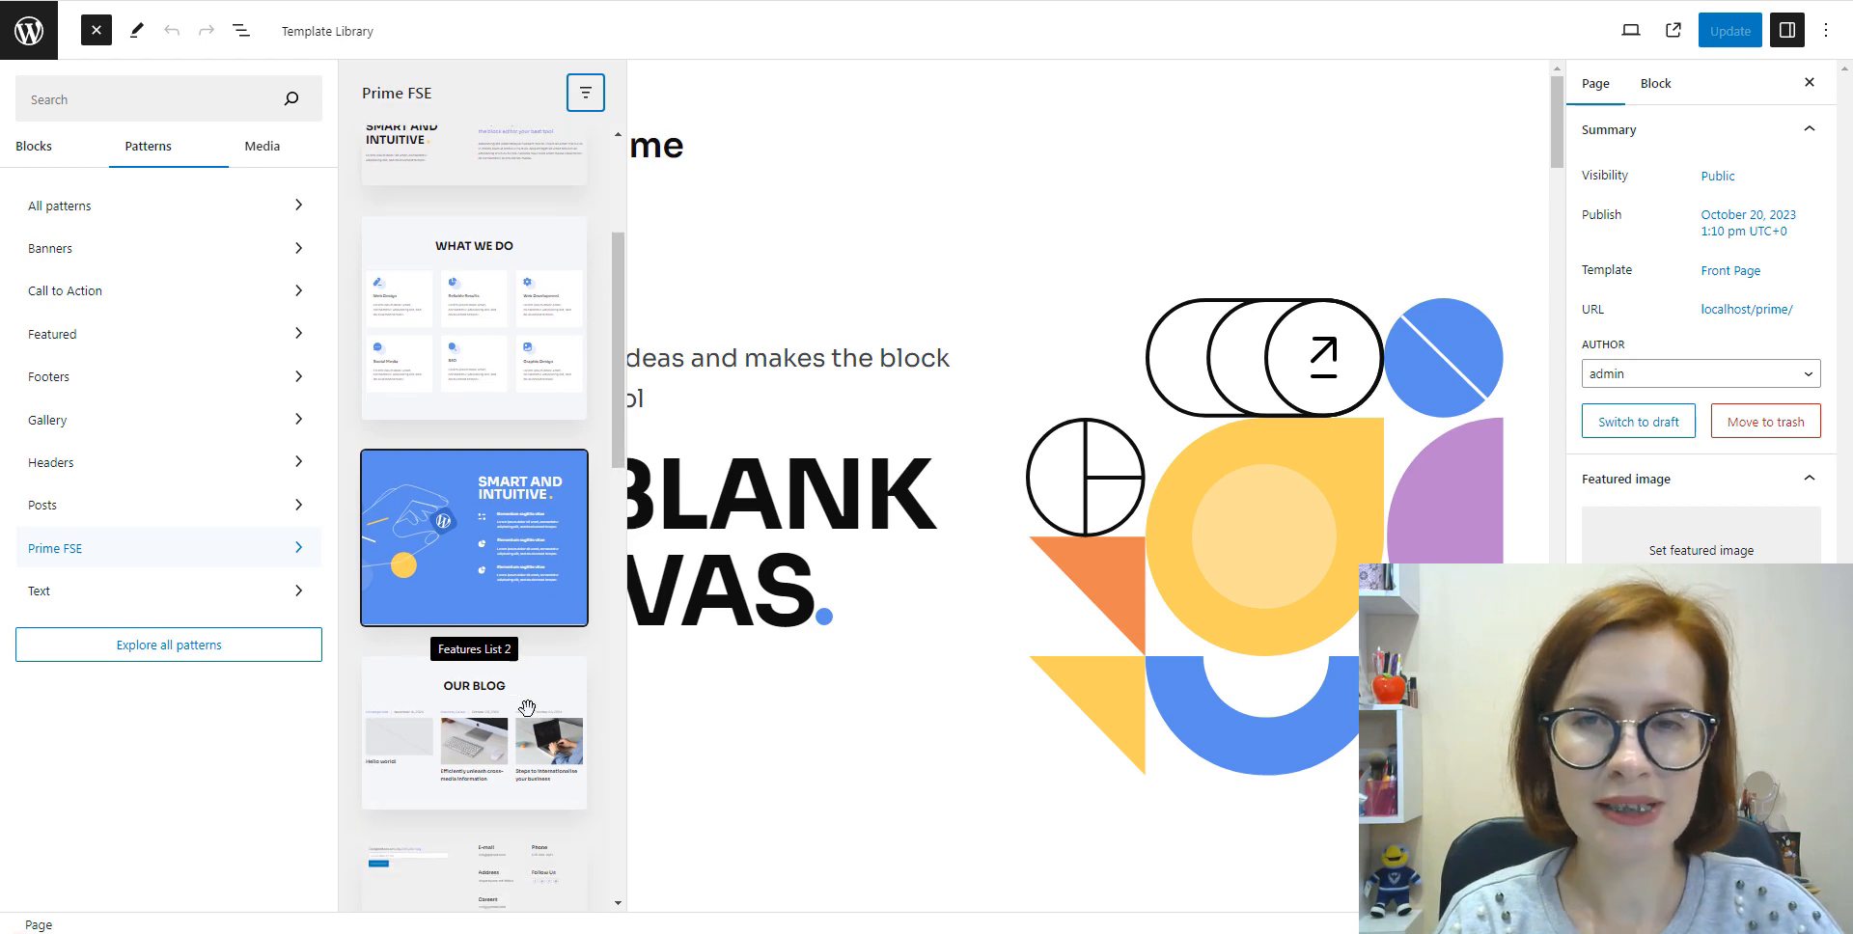
scroll("down", 3)
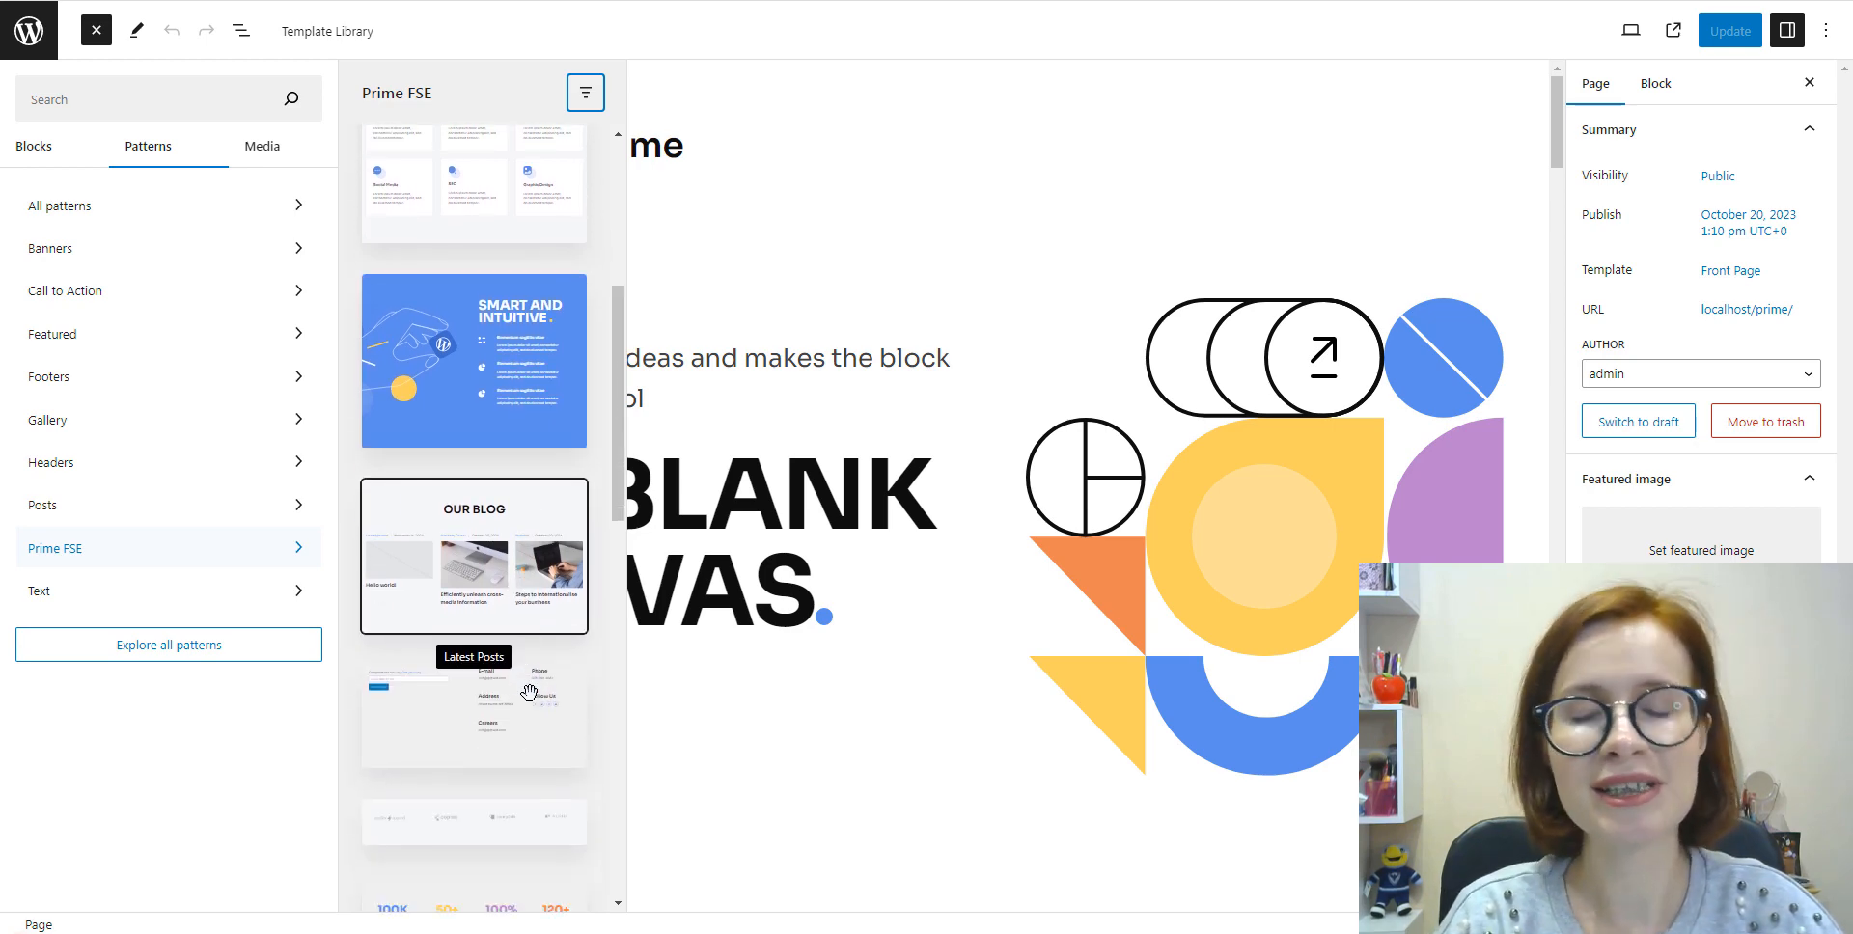
scroll("down", 3)
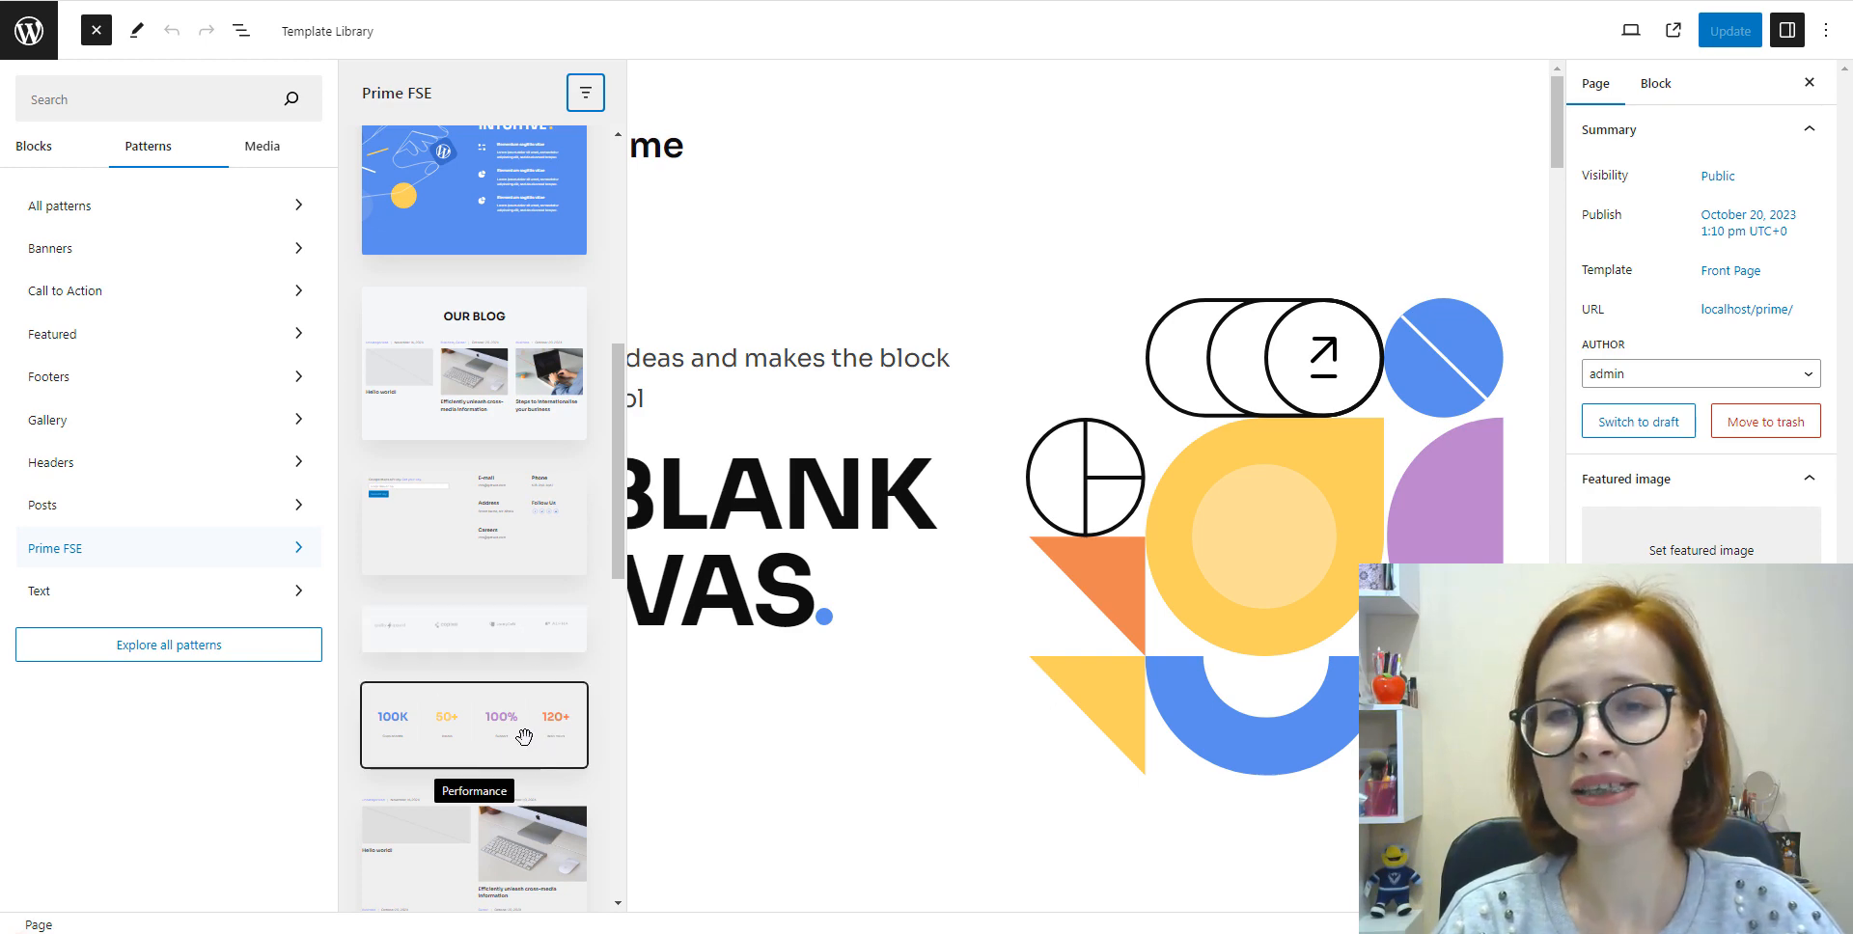
scroll("down", 3)
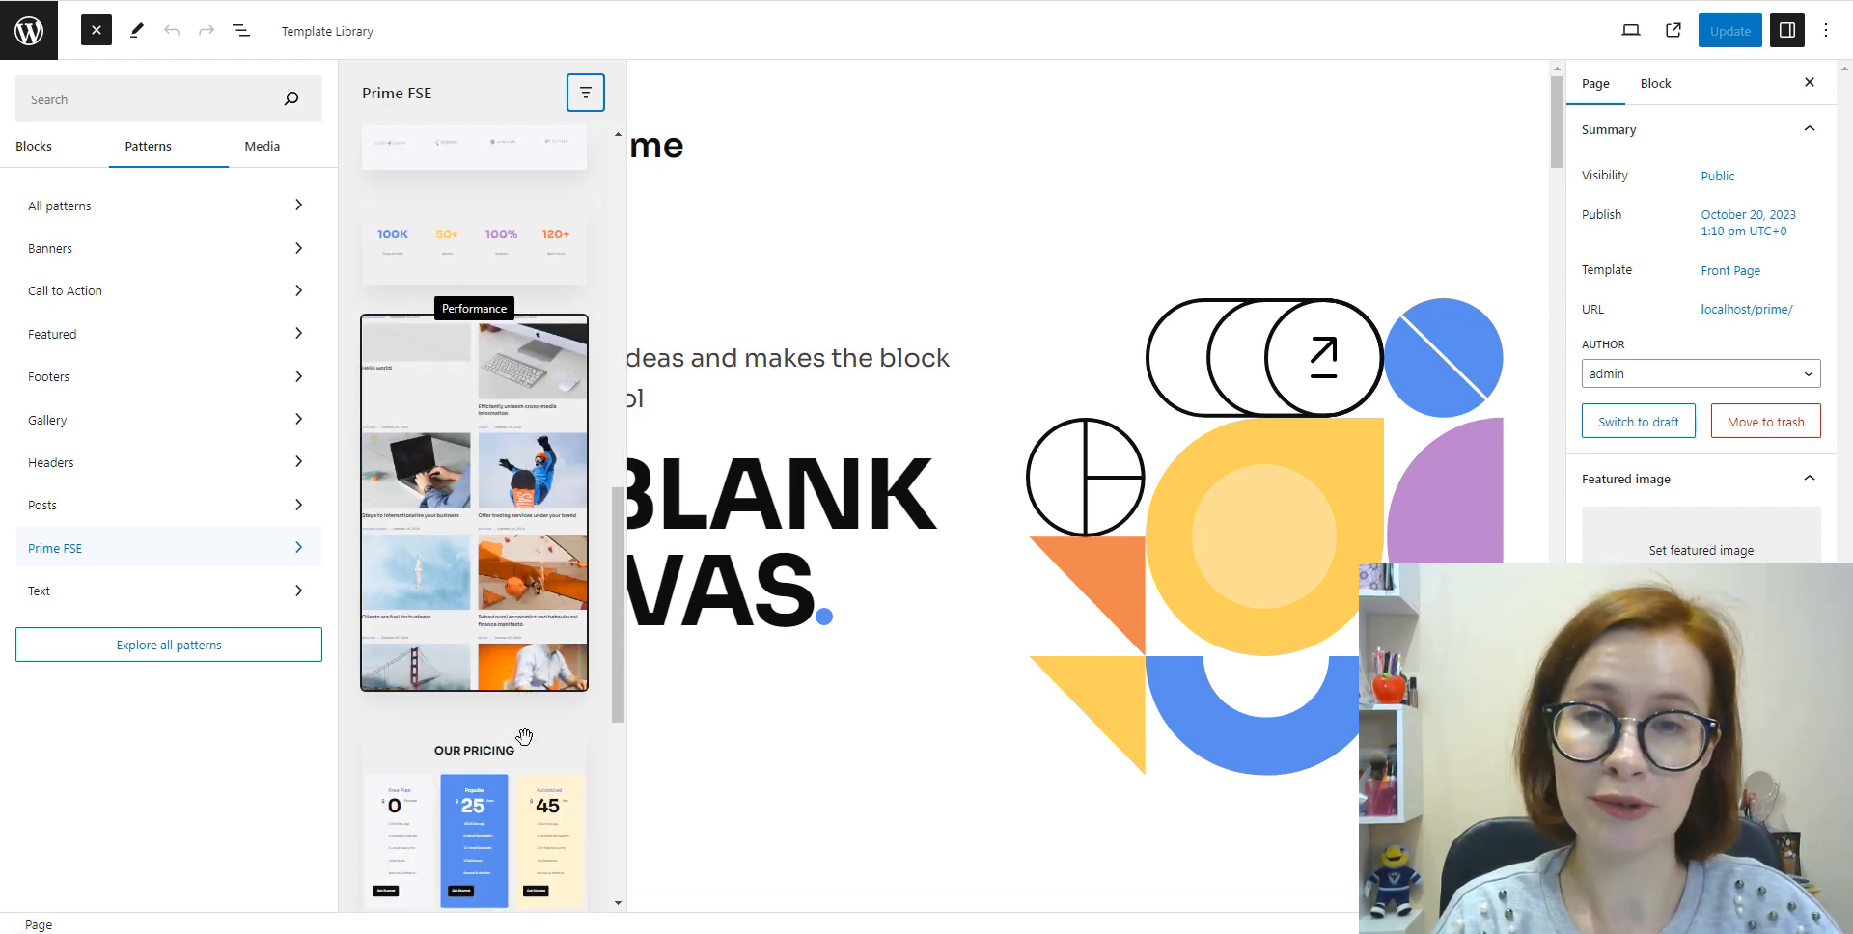
scroll("down", 3)
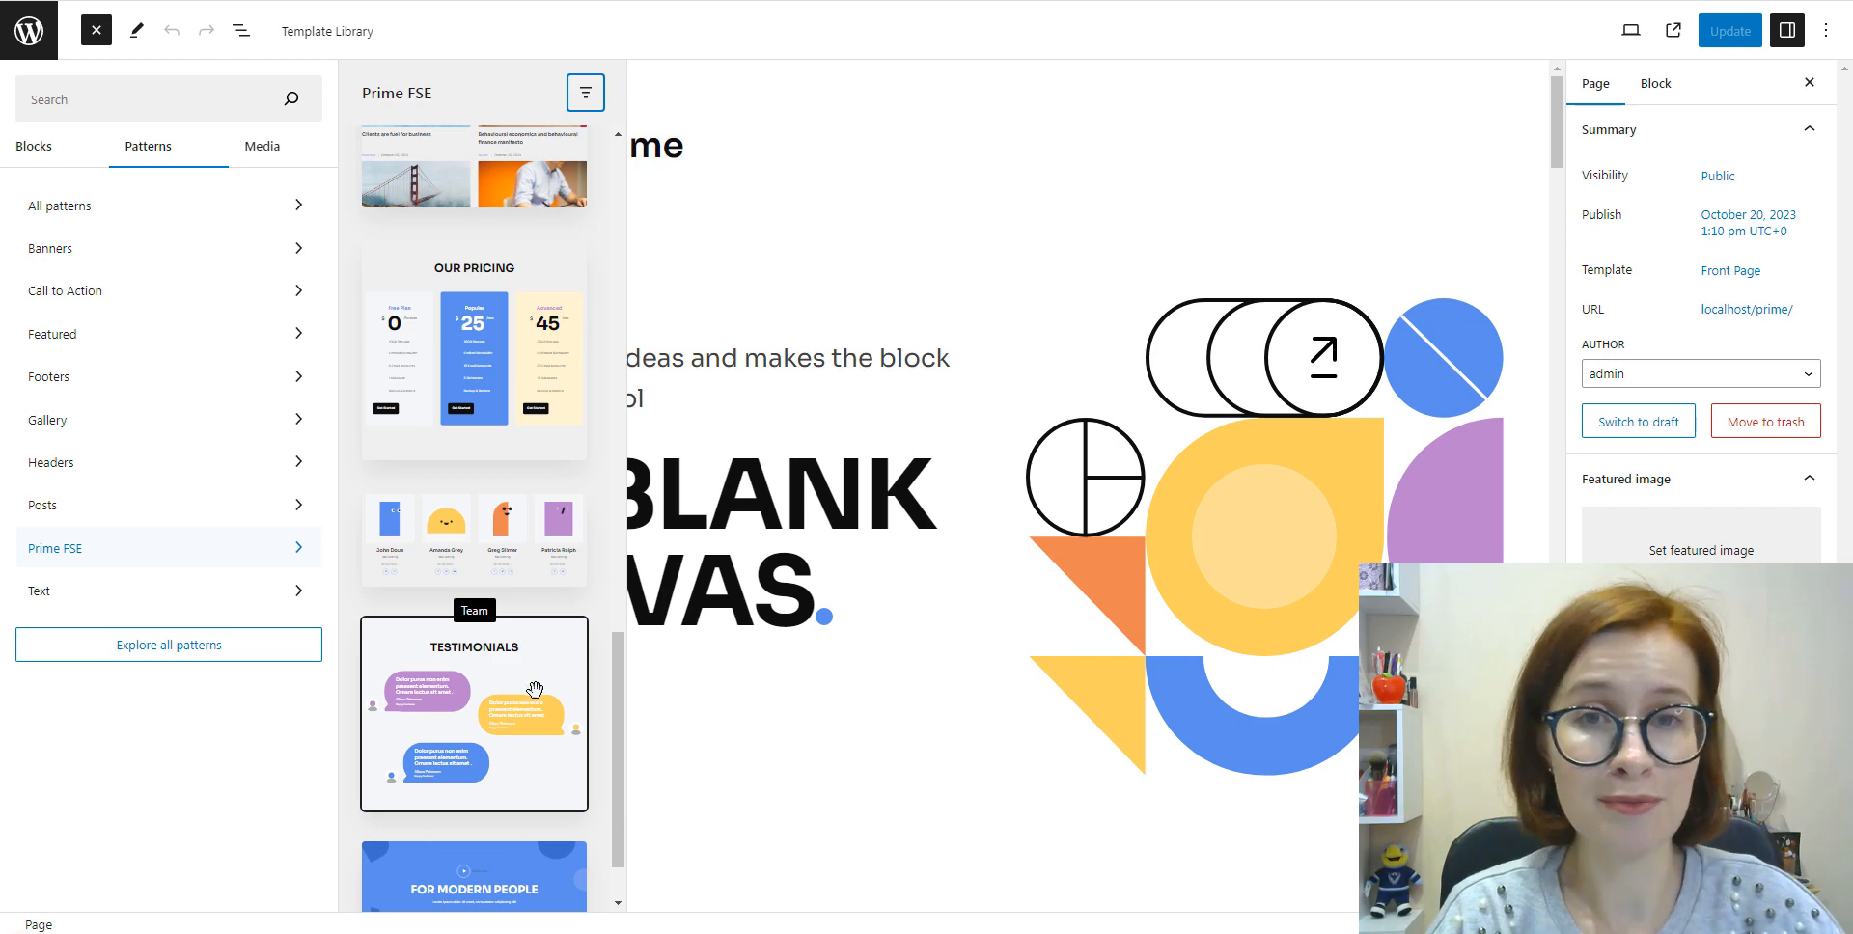
scroll("down", 3)
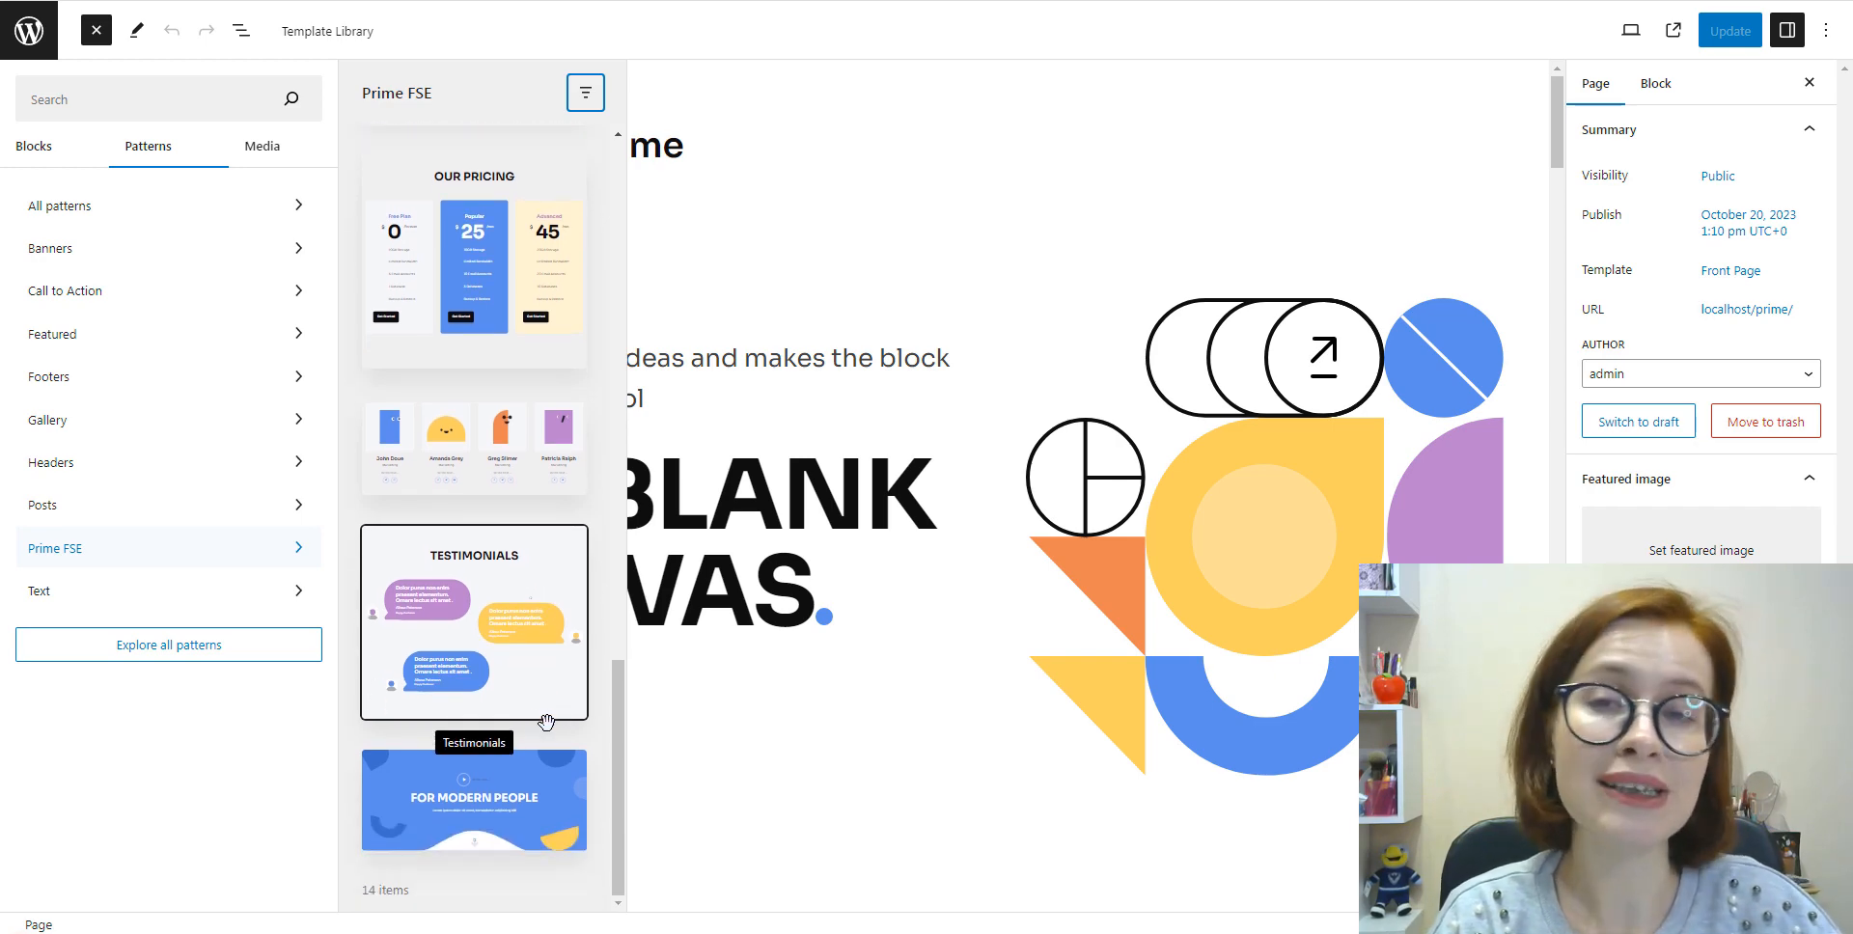
scroll("down", 3)
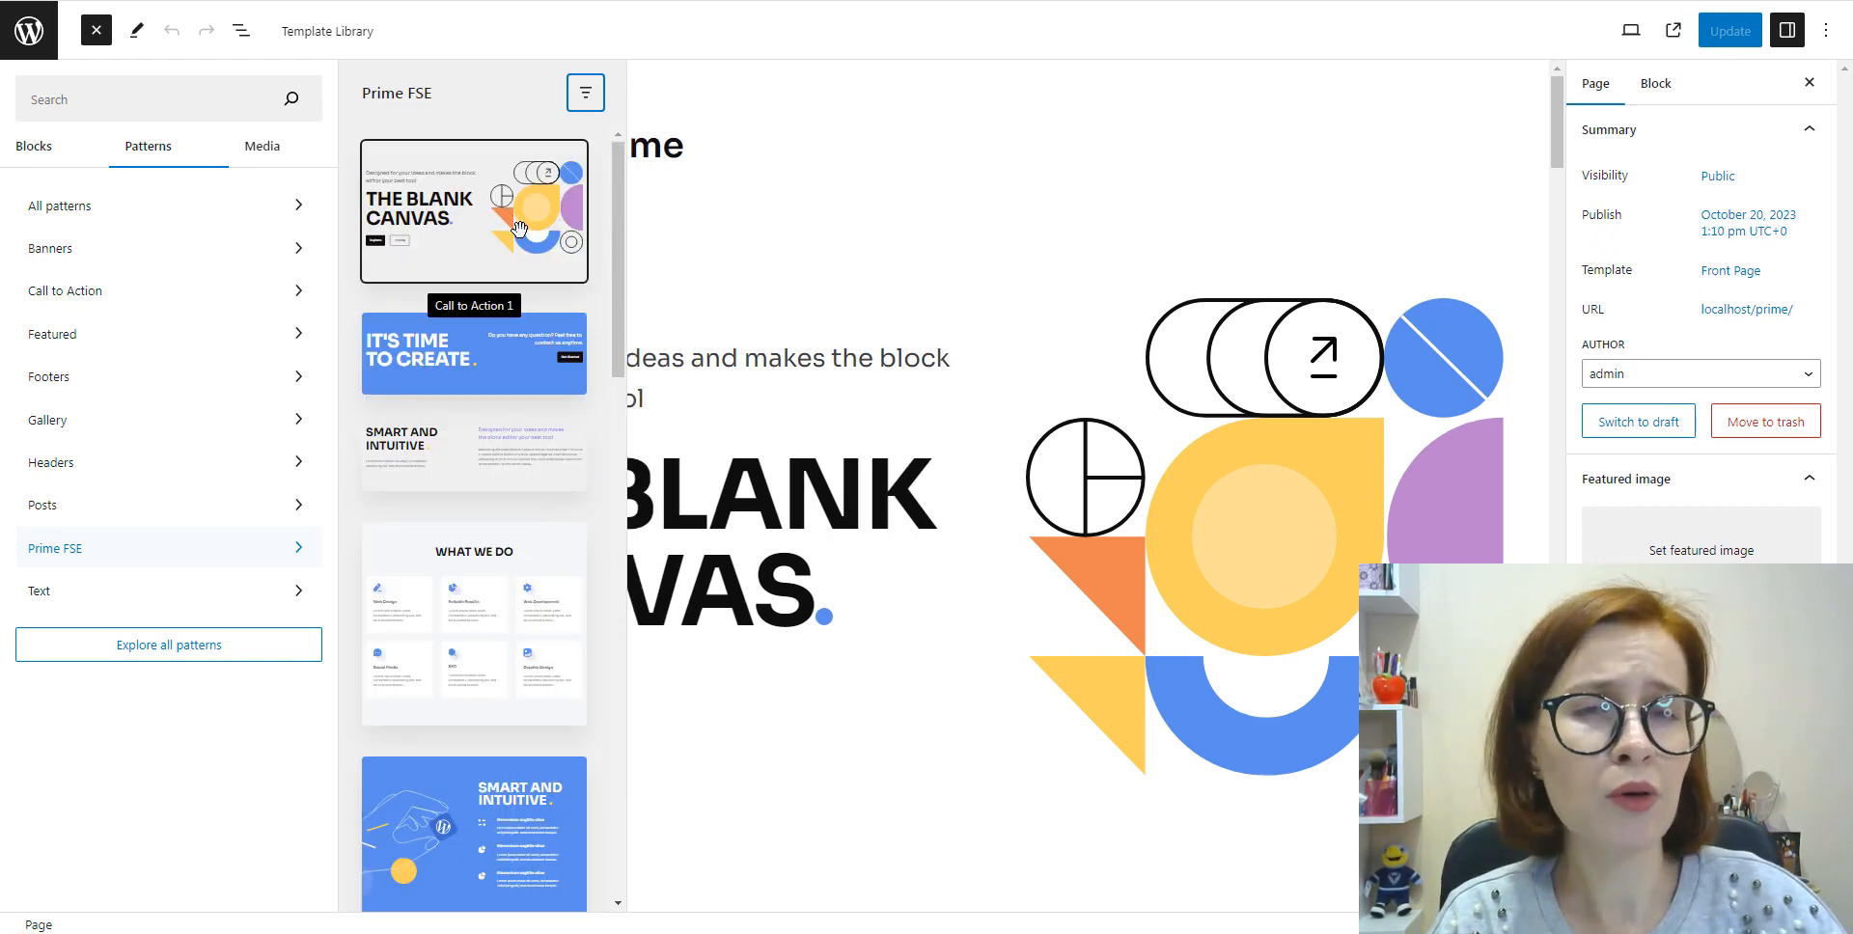
mouse_move(531, 863)
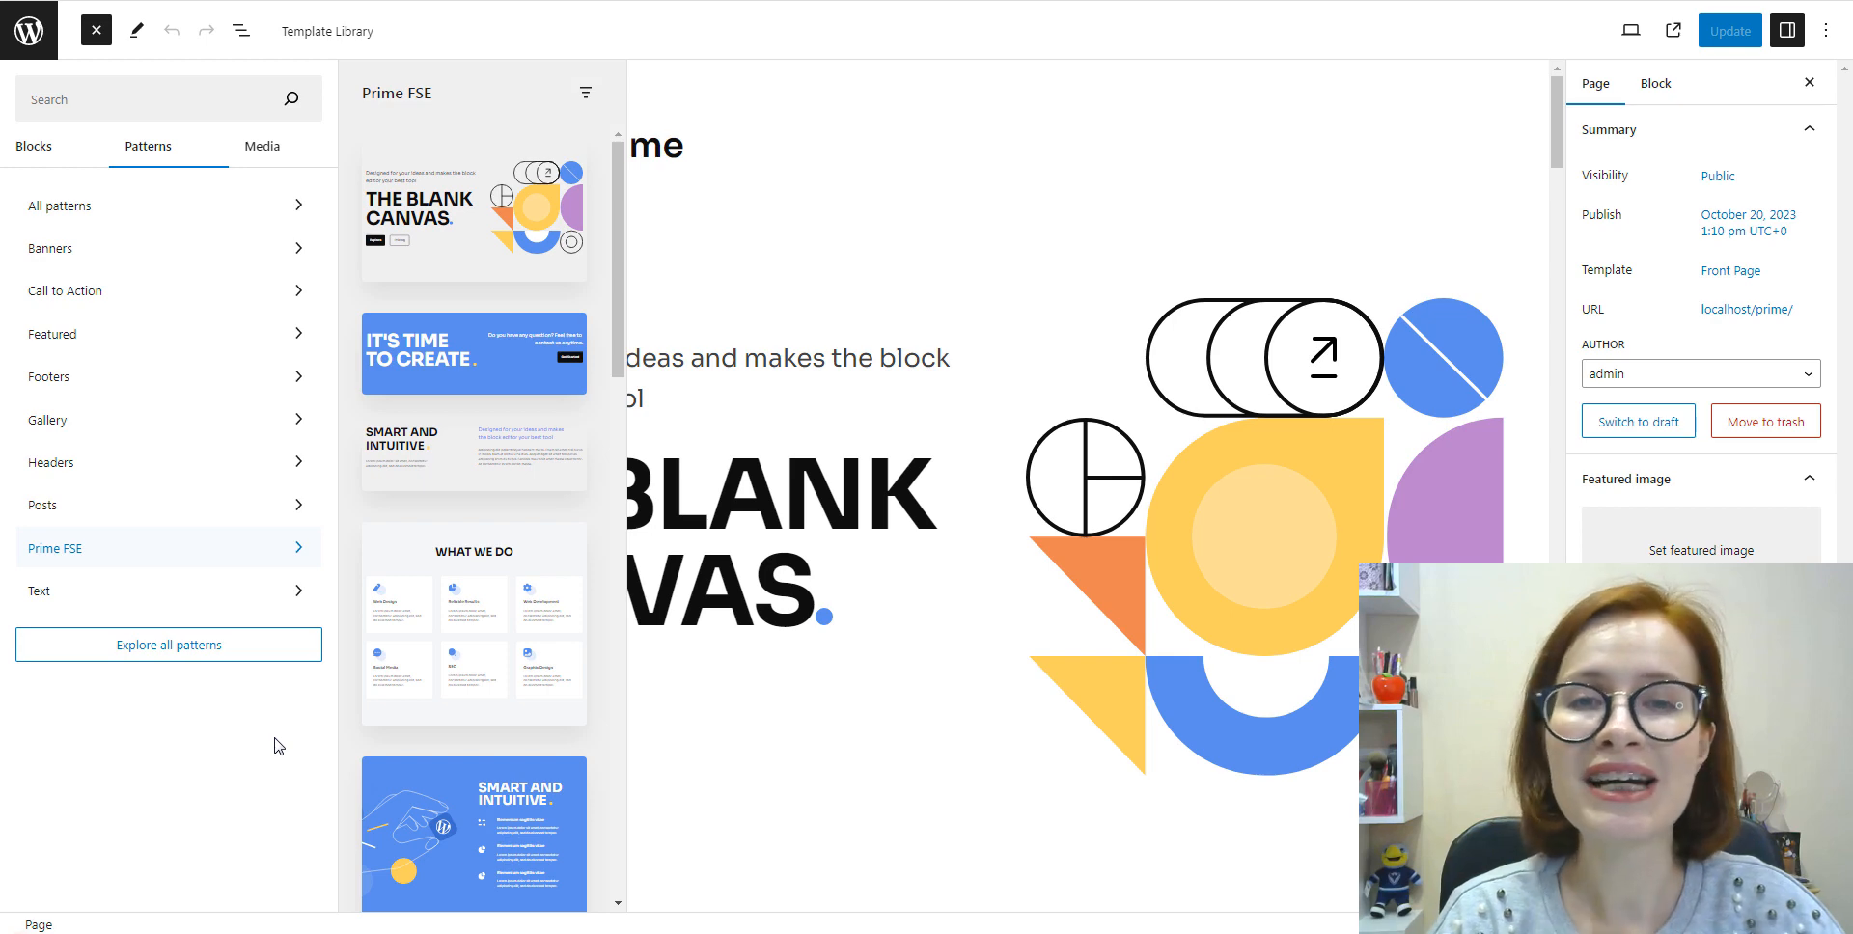
Step: Close the pattern library and expand the Home page's top section in List View
left_click(97, 31)
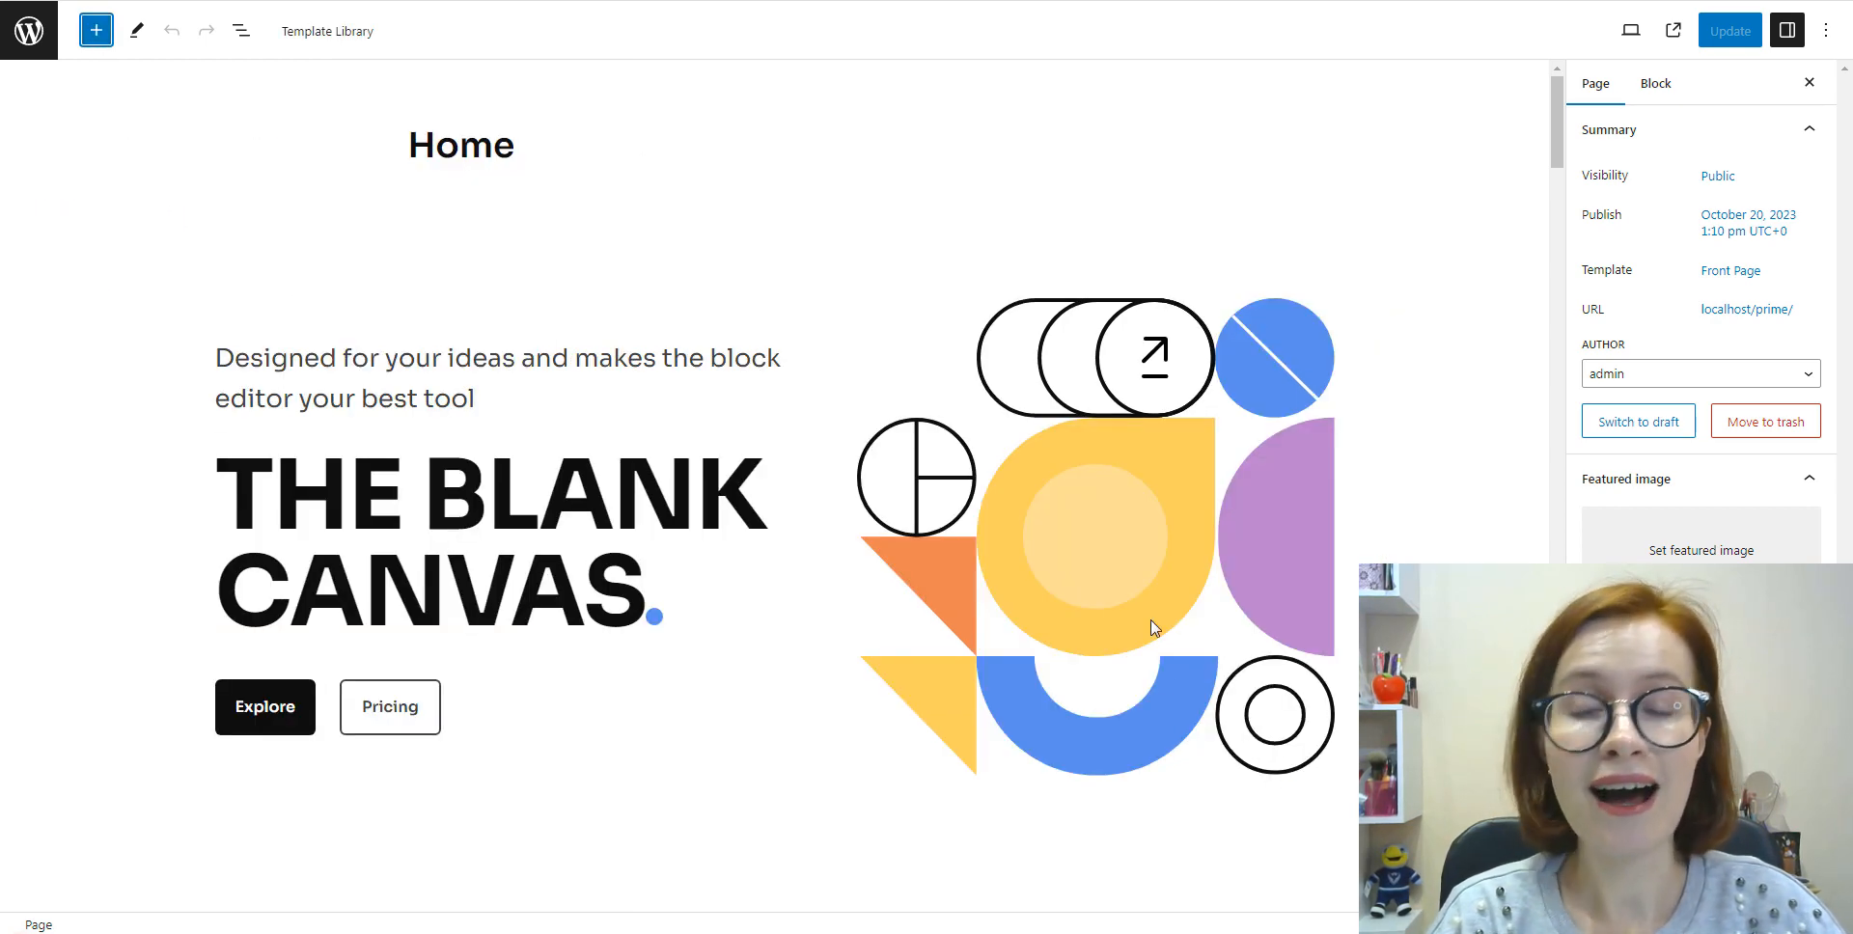
left_click(1092, 531)
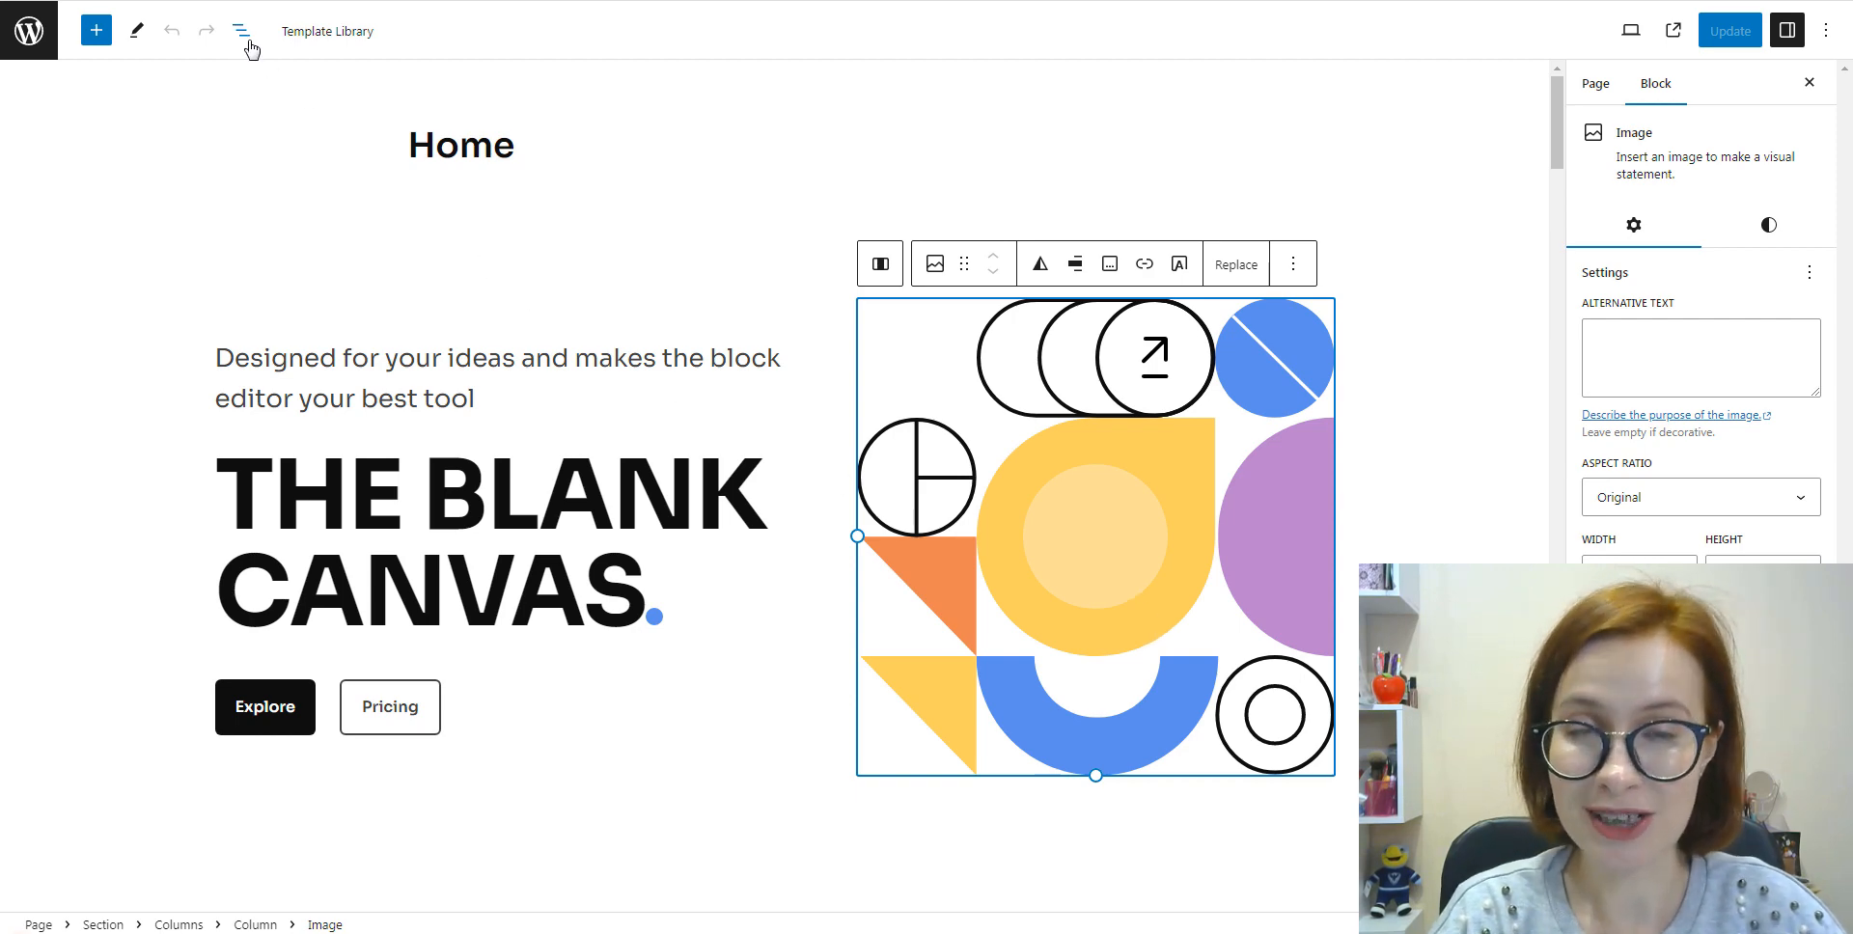
left_click(241, 29)
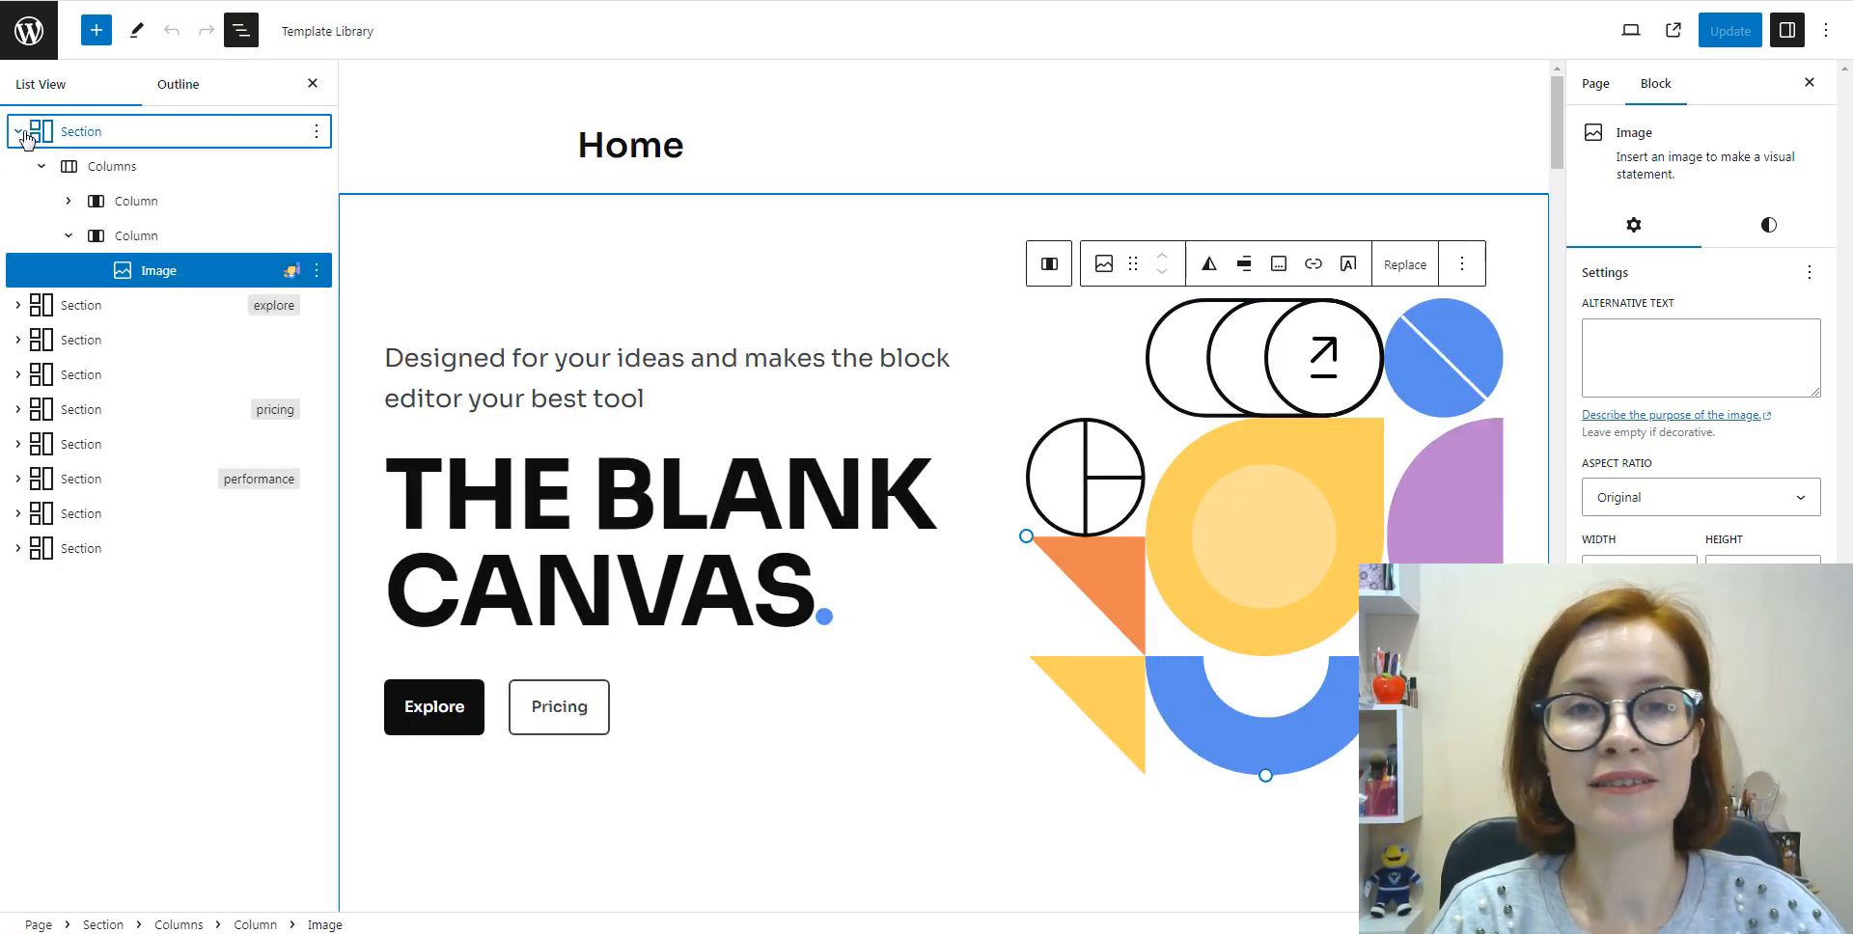
left_click(19, 131)
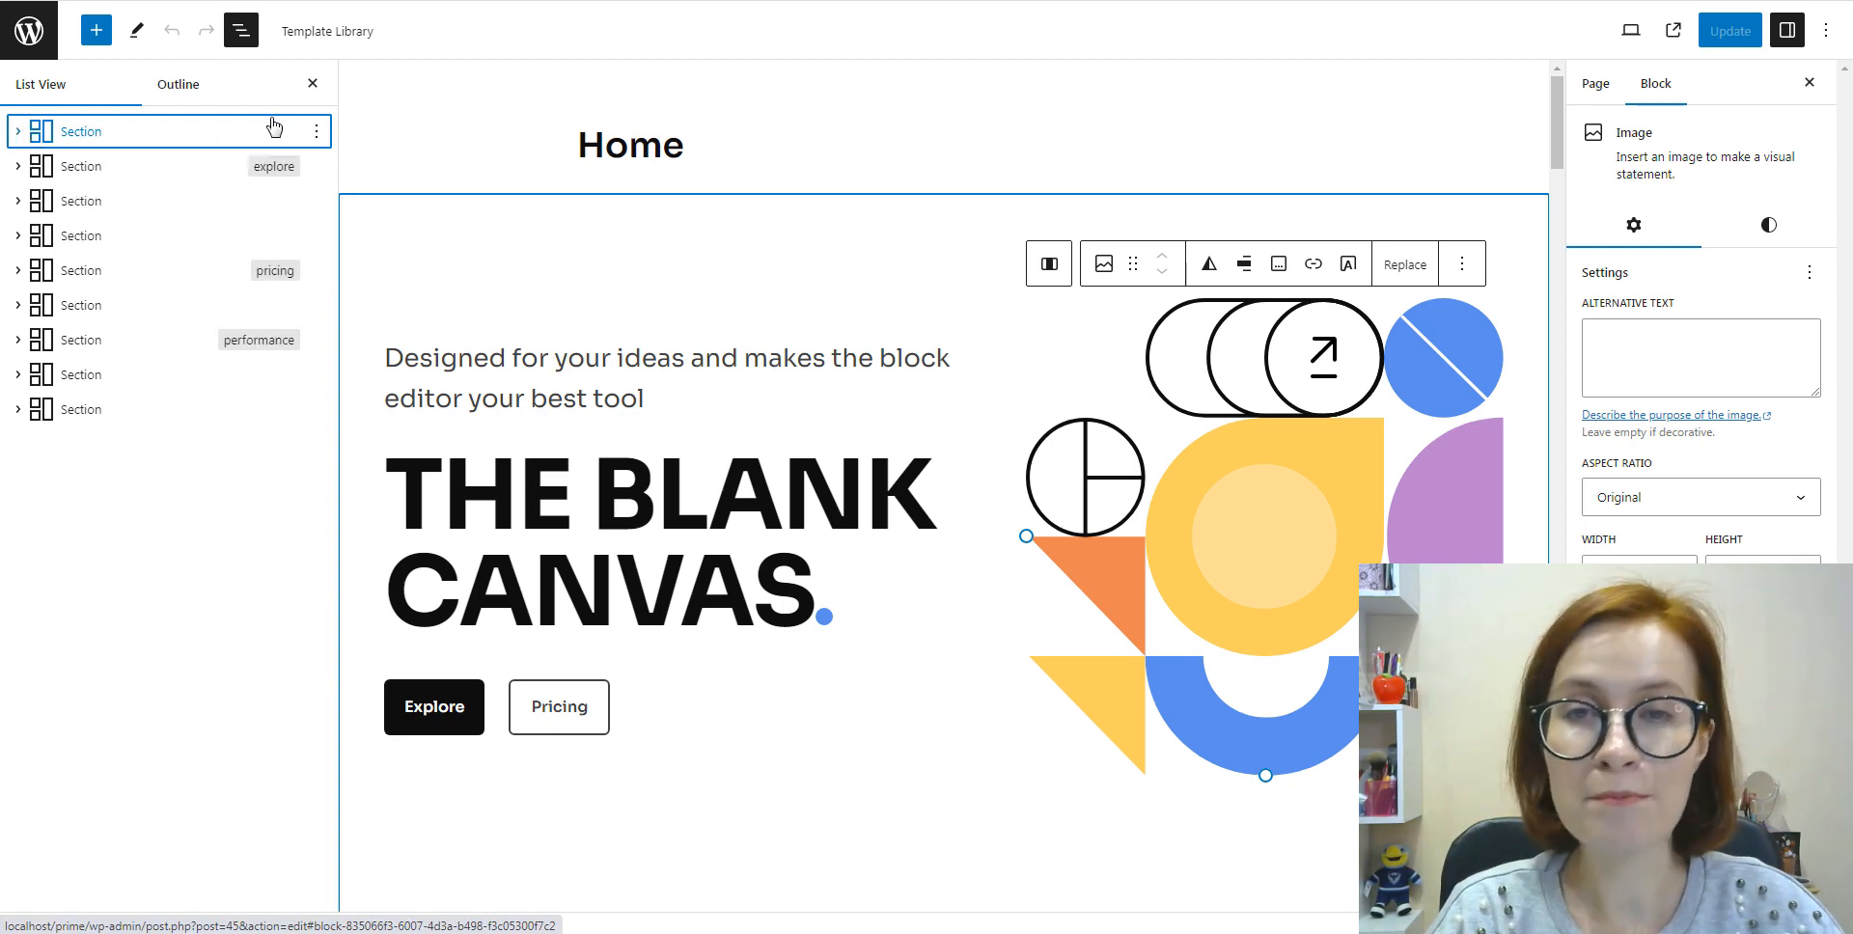
left_click(18, 131)
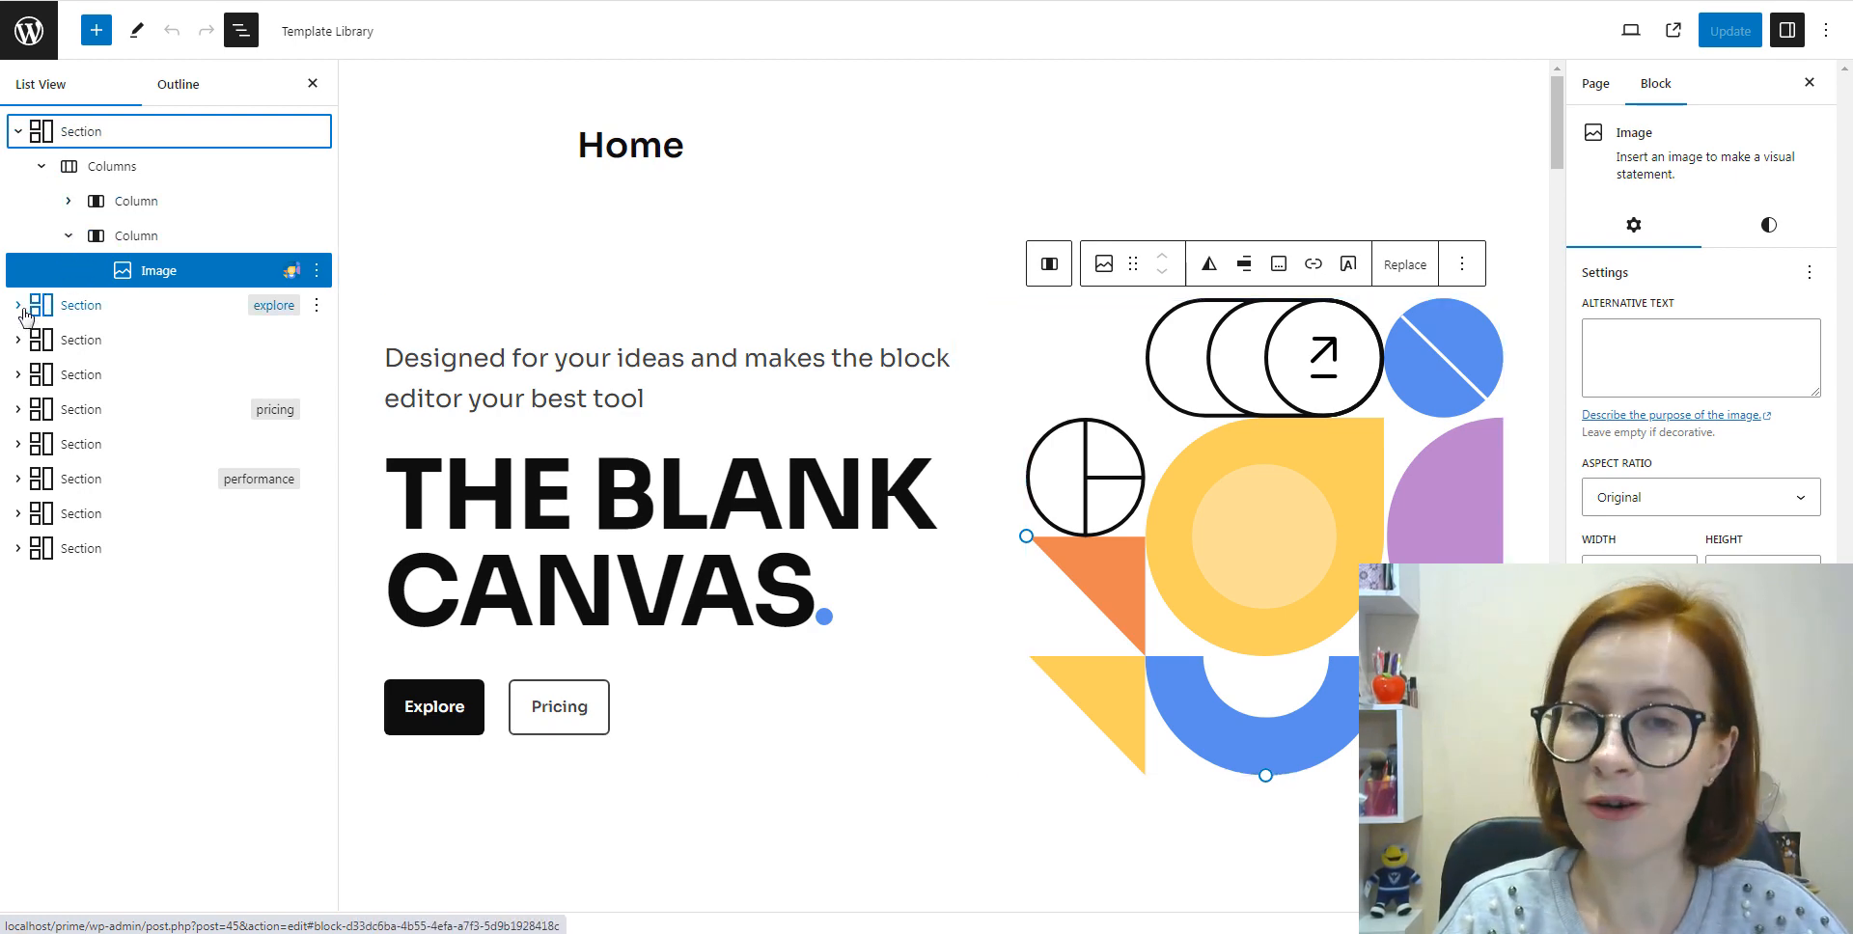
Step: Expand the explore section's columns and image boxes and the pricing section, then go to All Pages
left_click(17, 305)
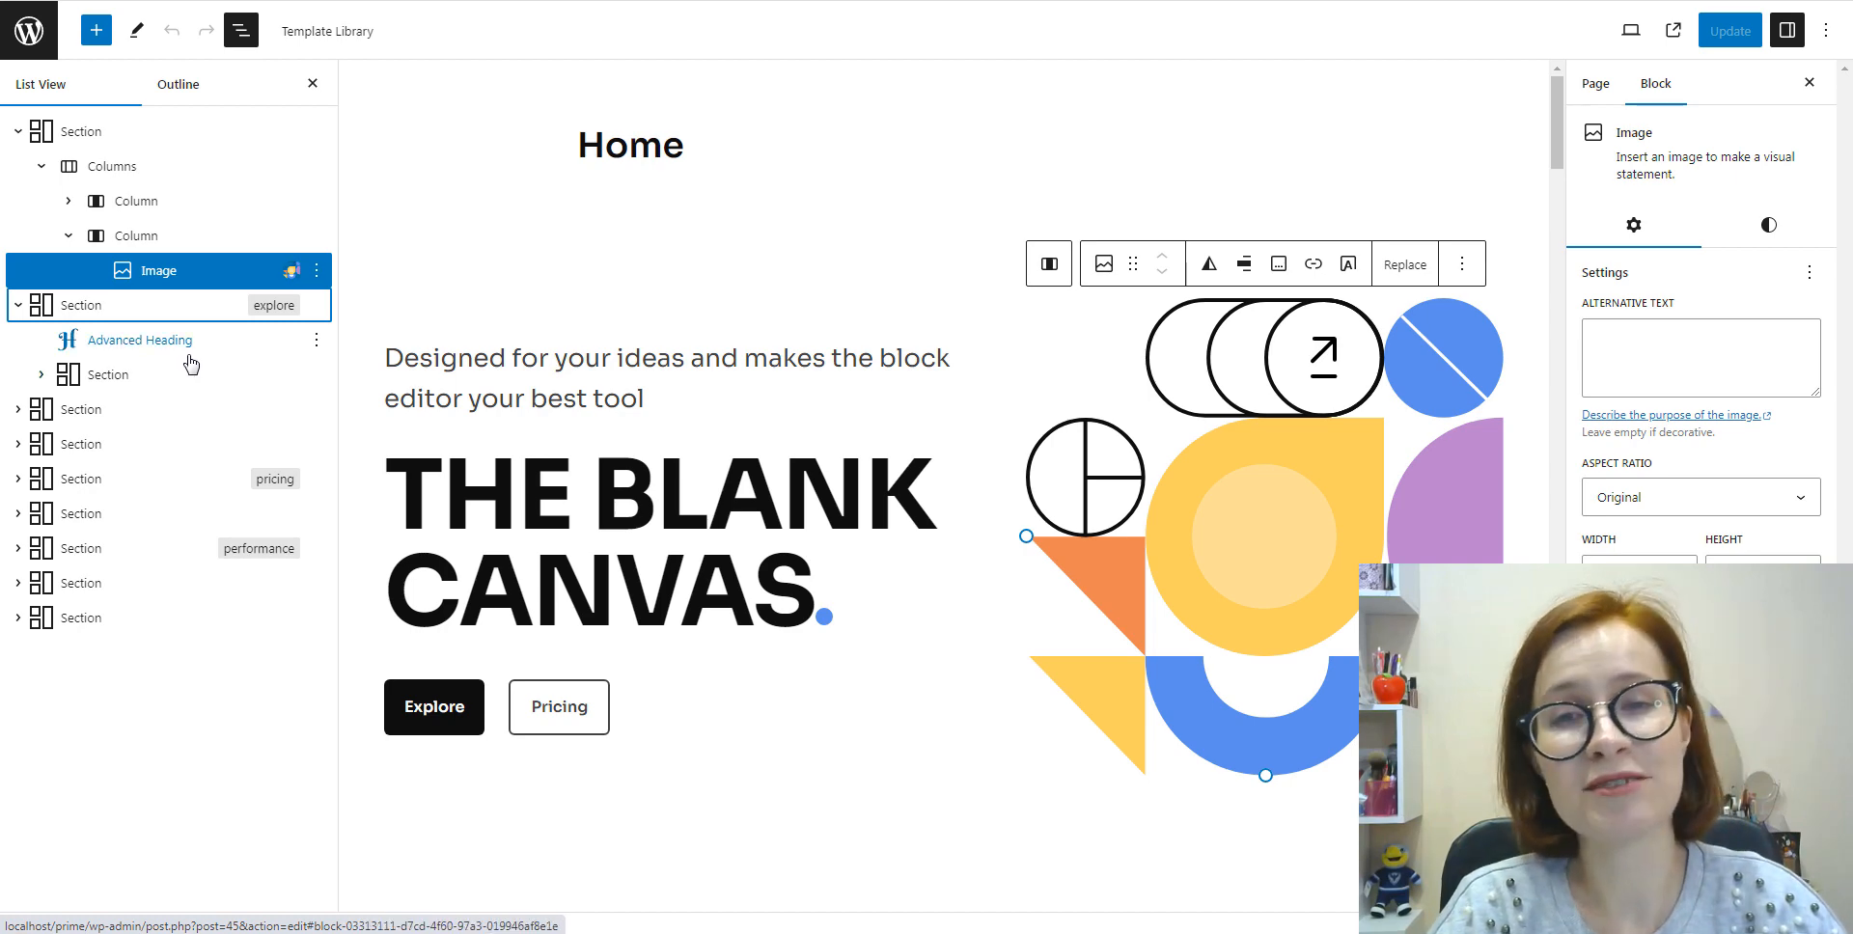
left_click(67, 375)
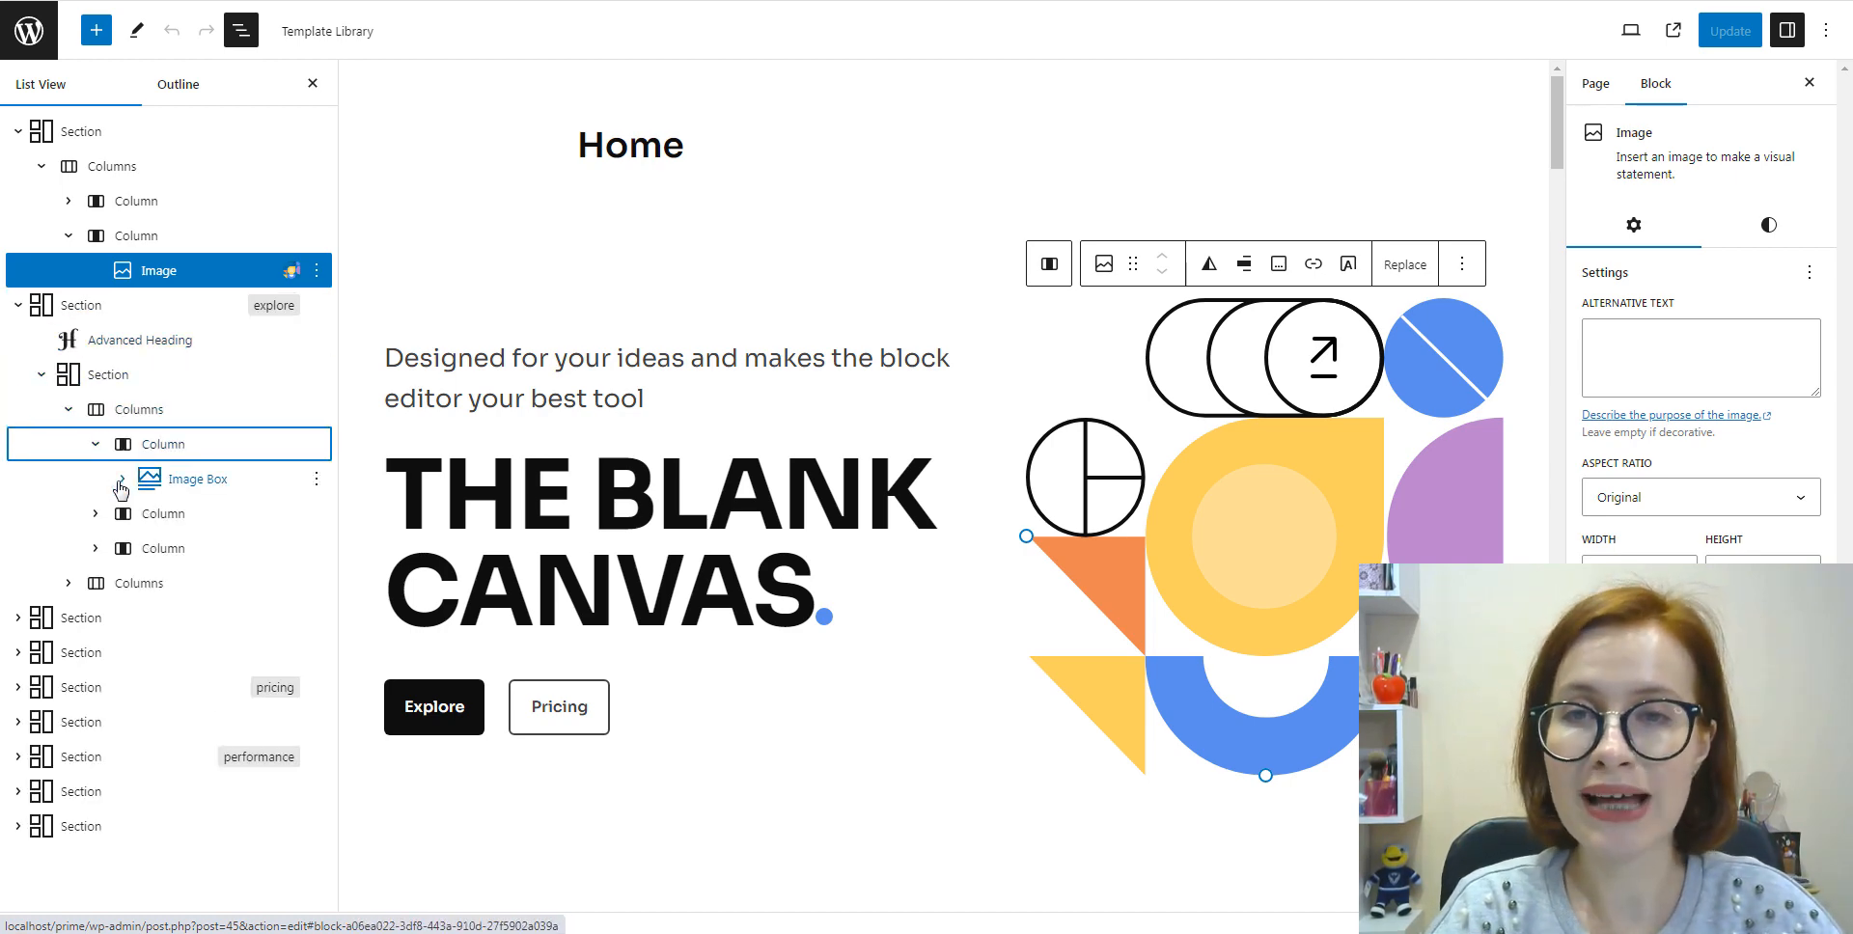
left_click(119, 485)
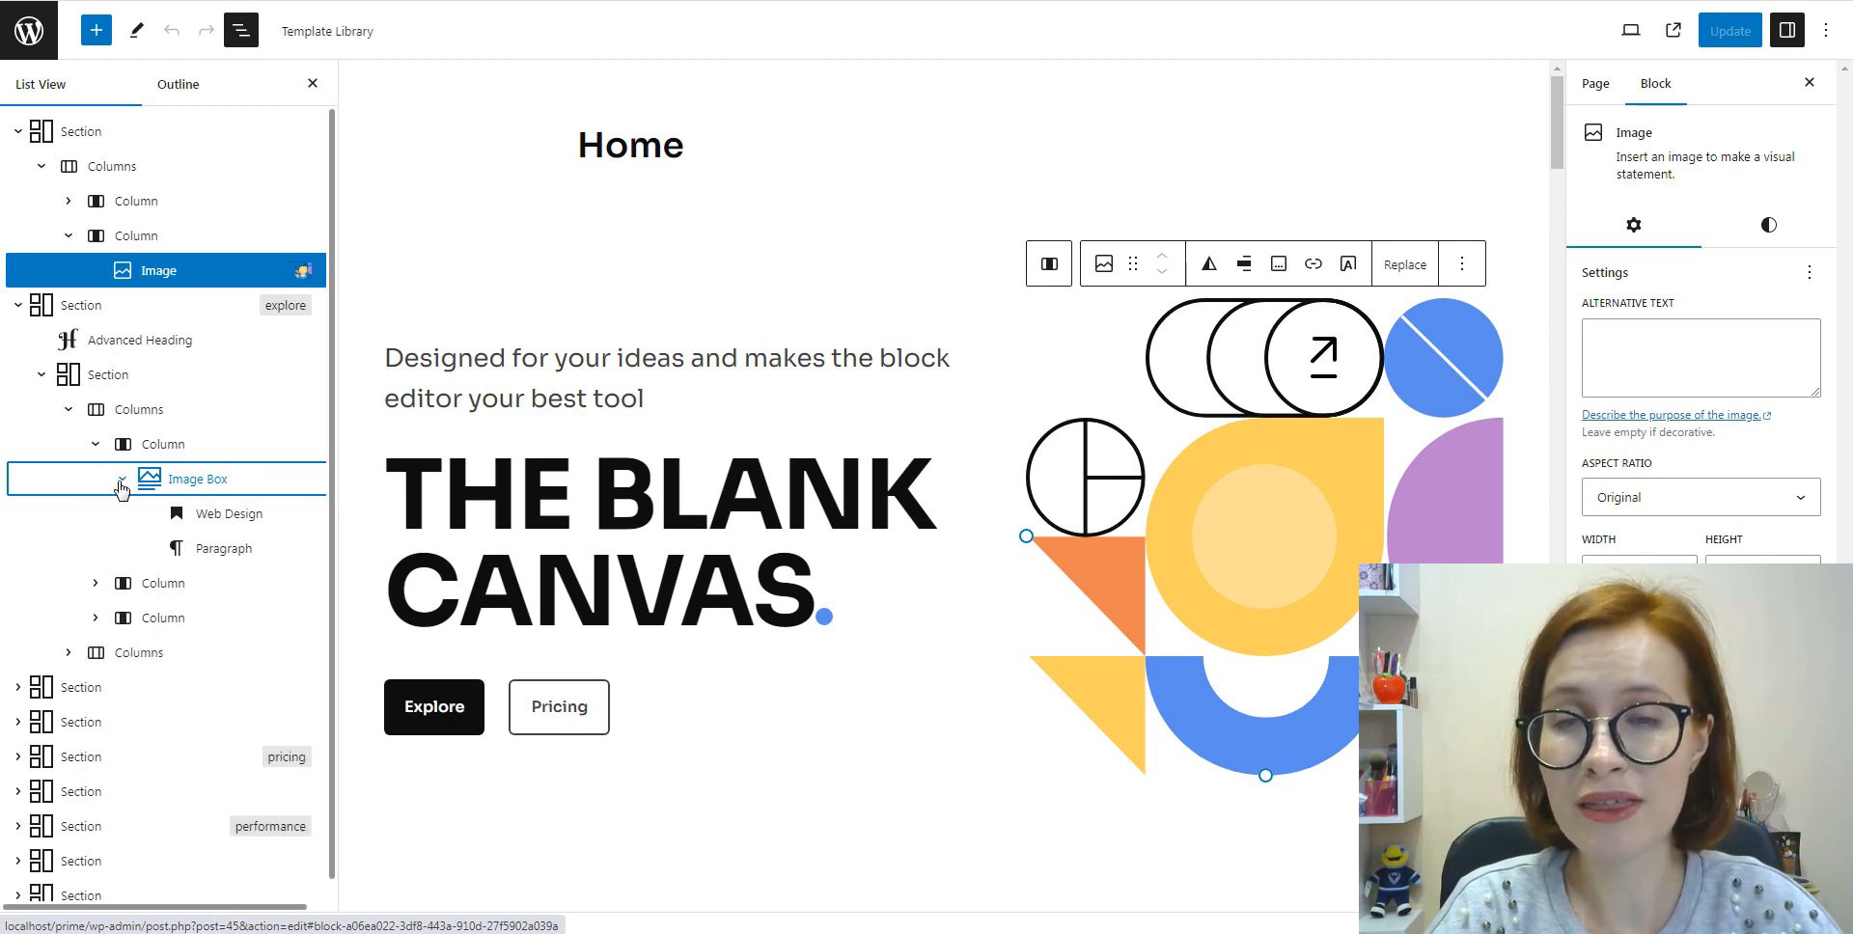
left_click(120, 484)
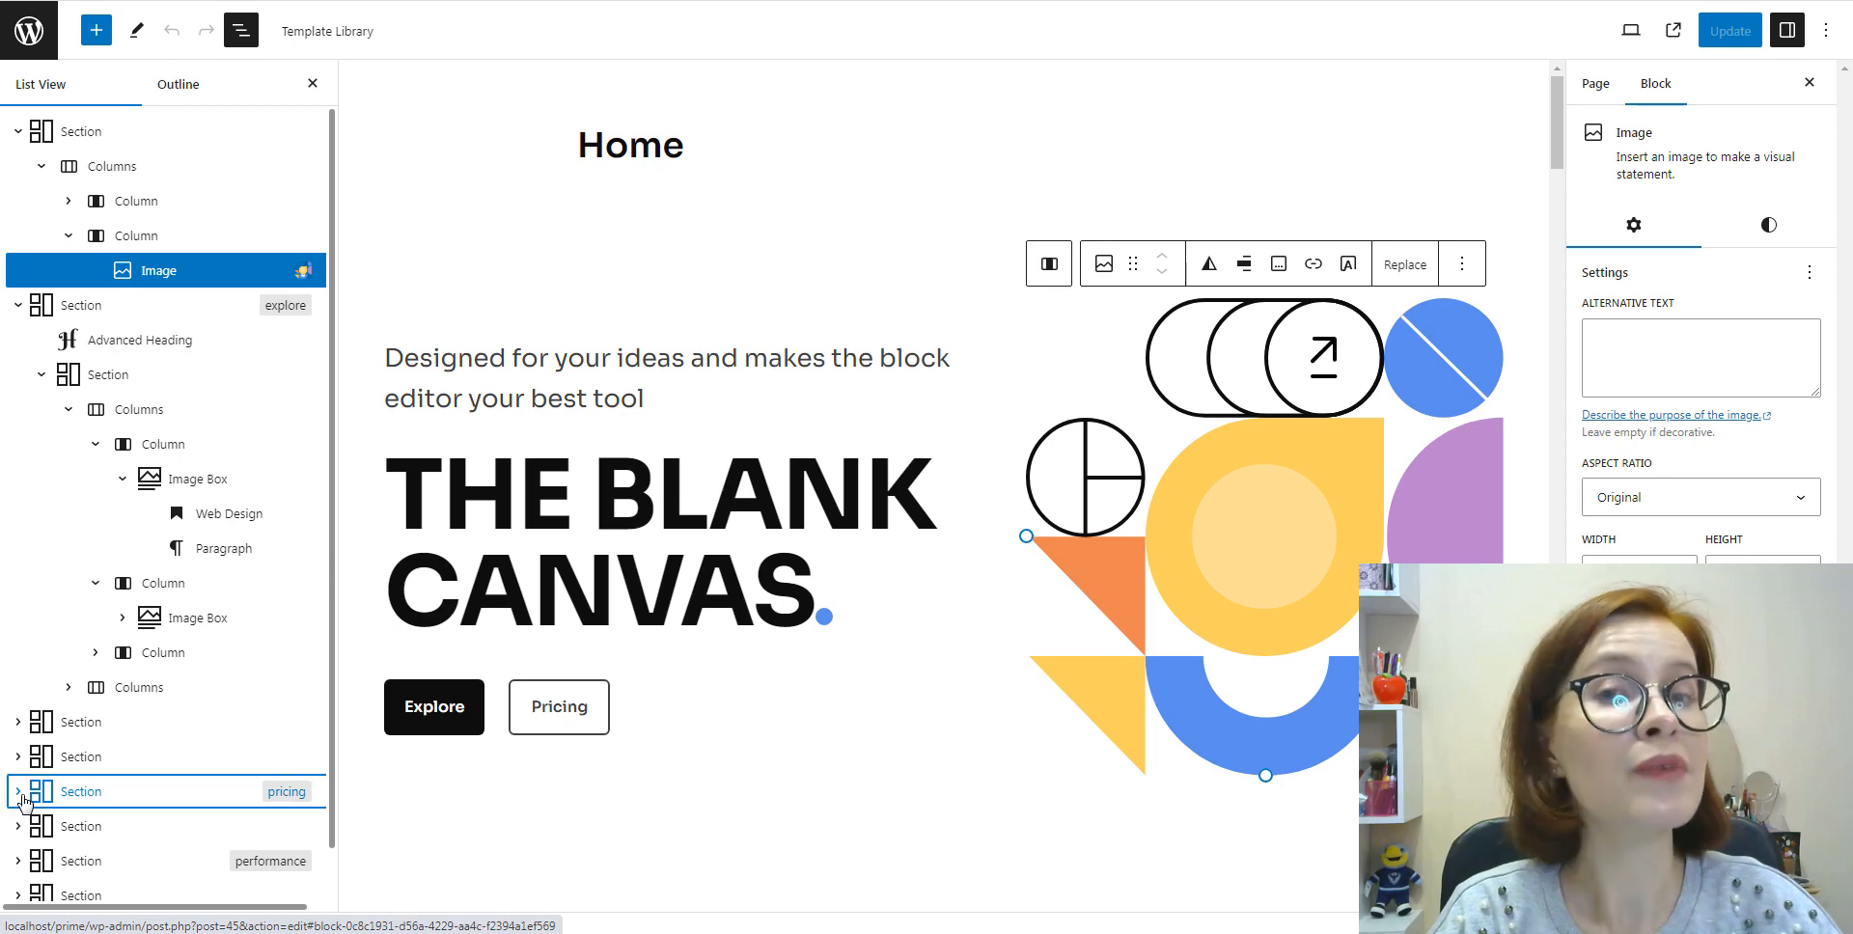
left_click(17, 792)
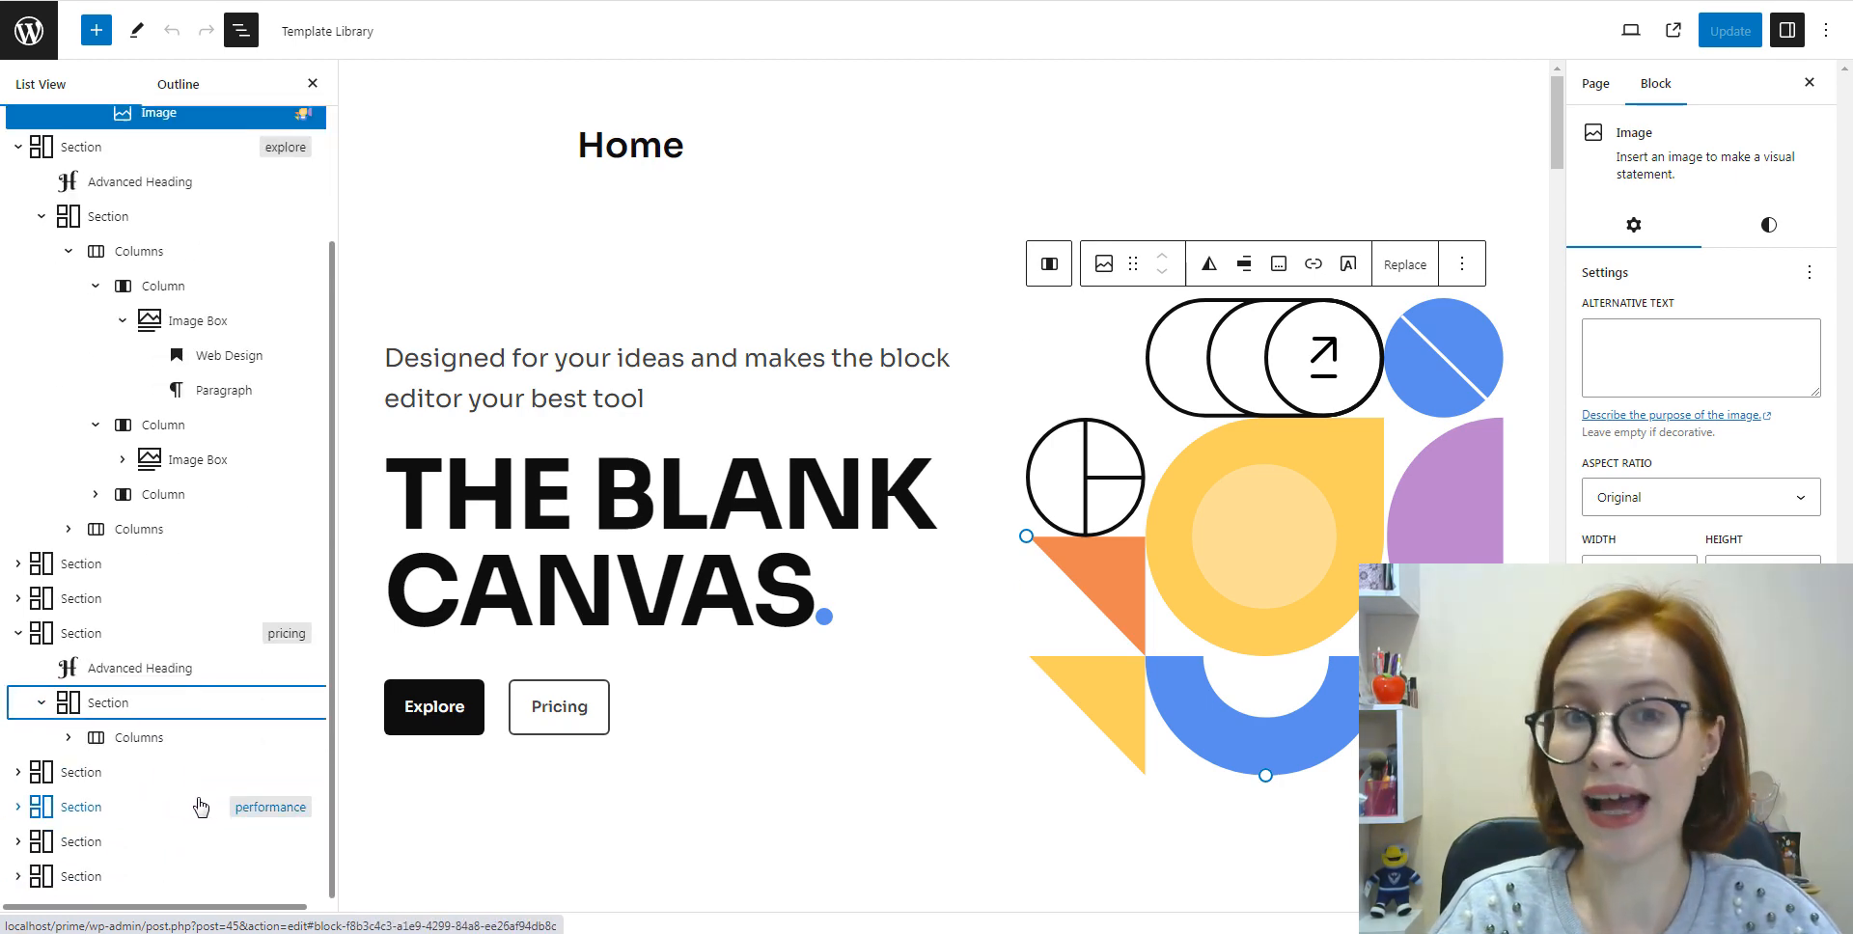
left_click(241, 29)
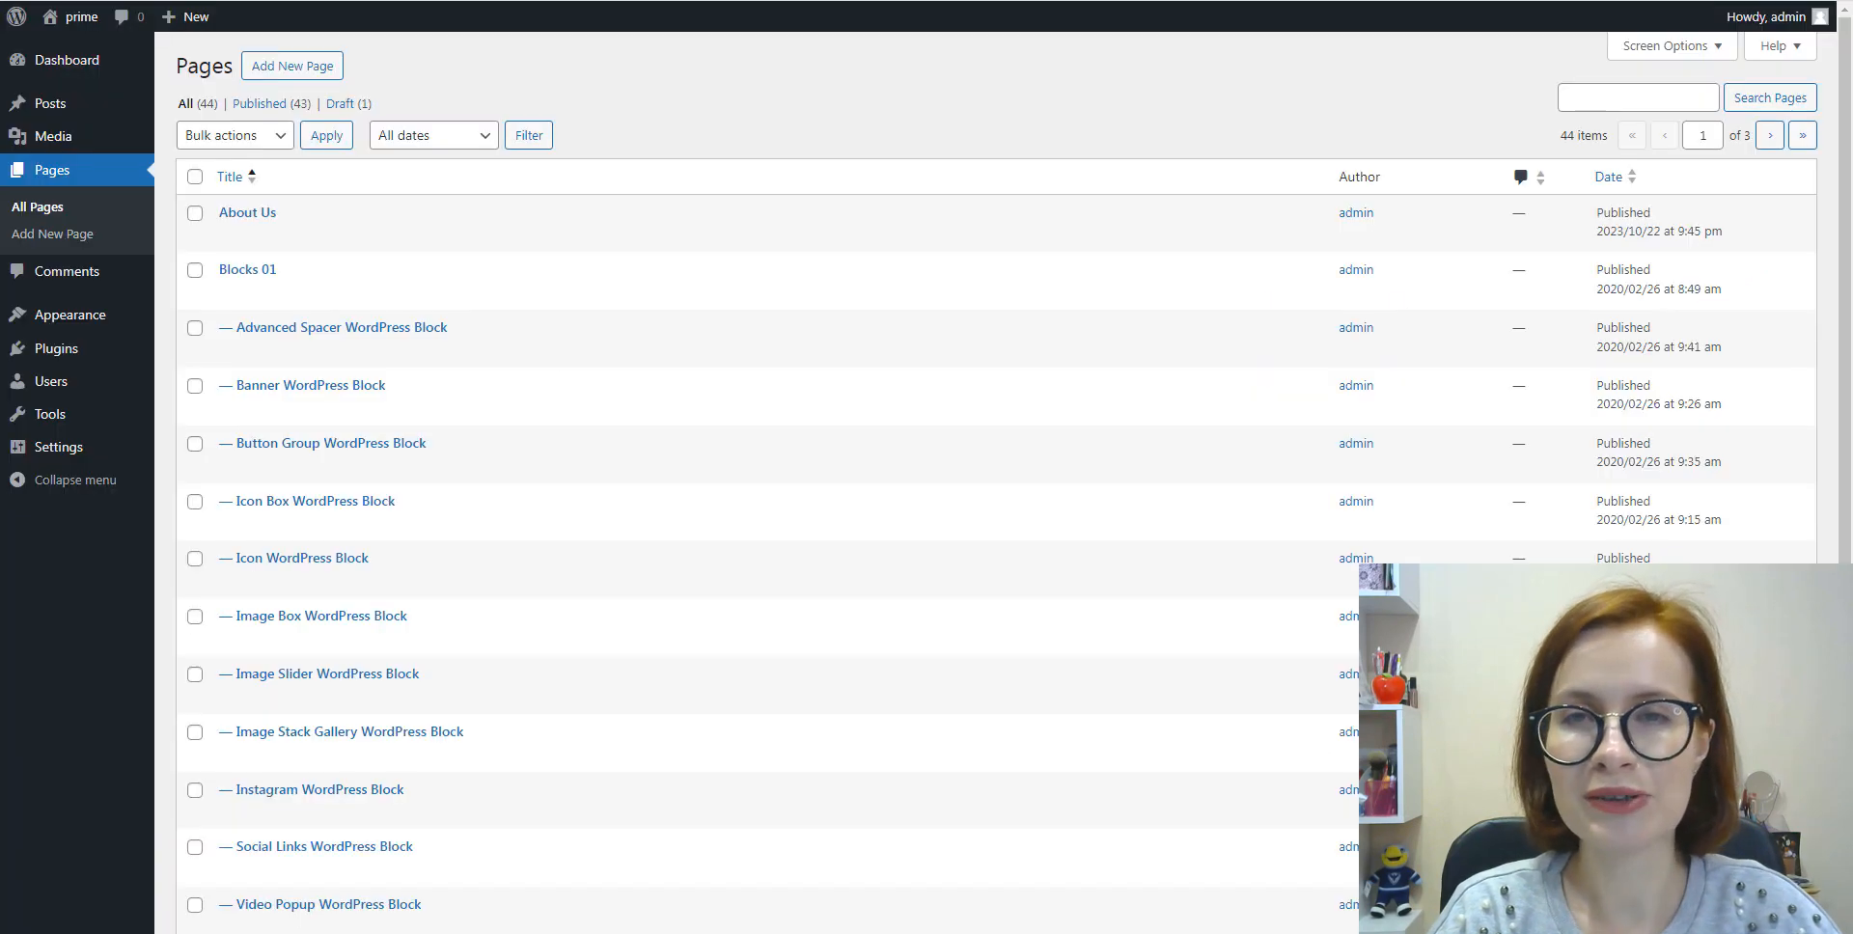
Step: Create a new page titled 'Our team' and bring up the Prime FSE patterns
left_click(291, 66)
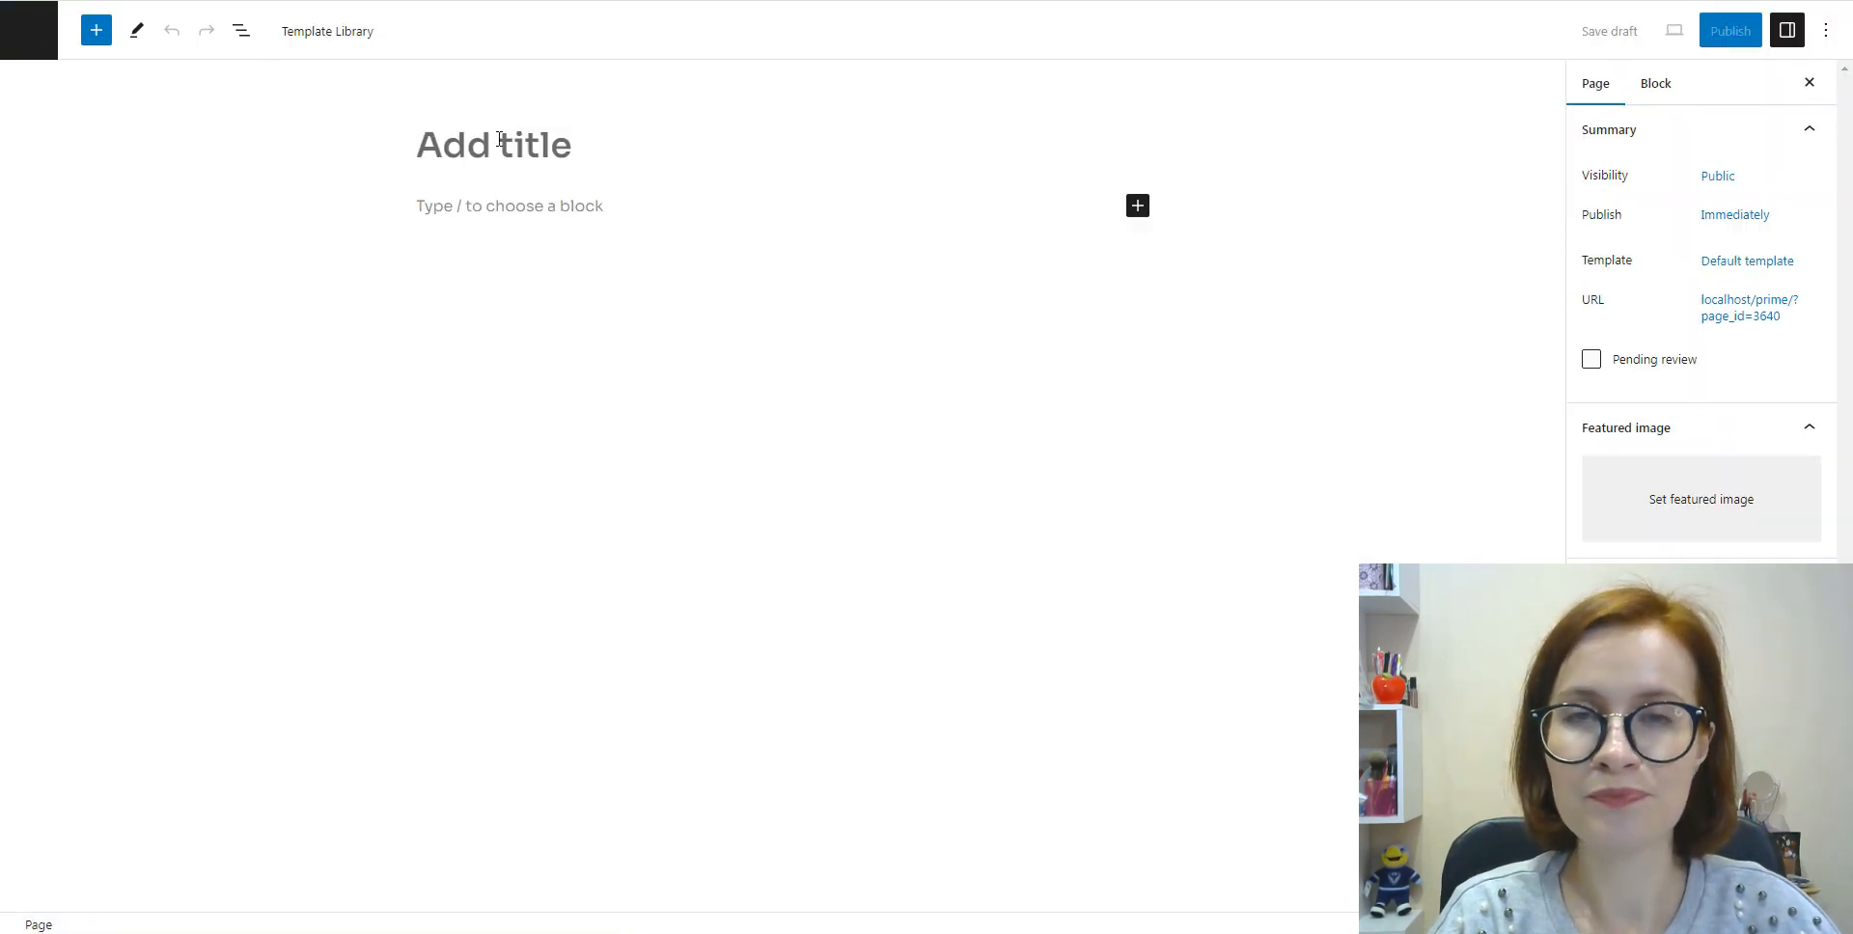
type("Our te")
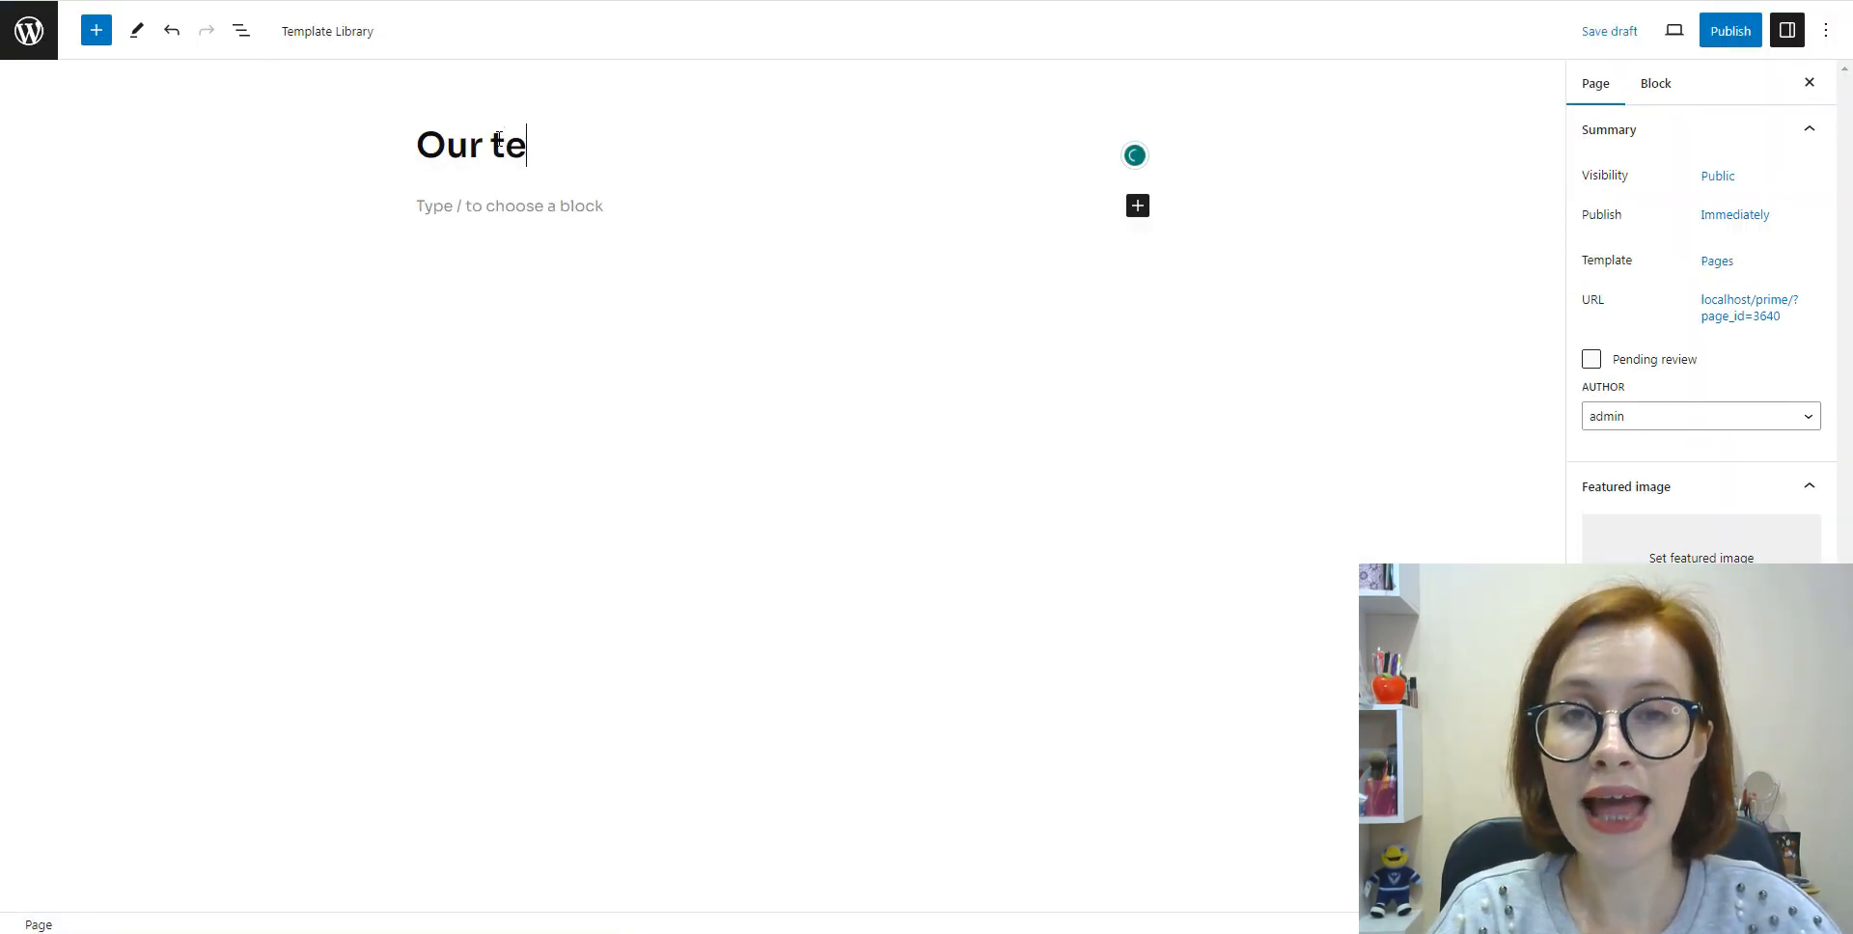
type("am")
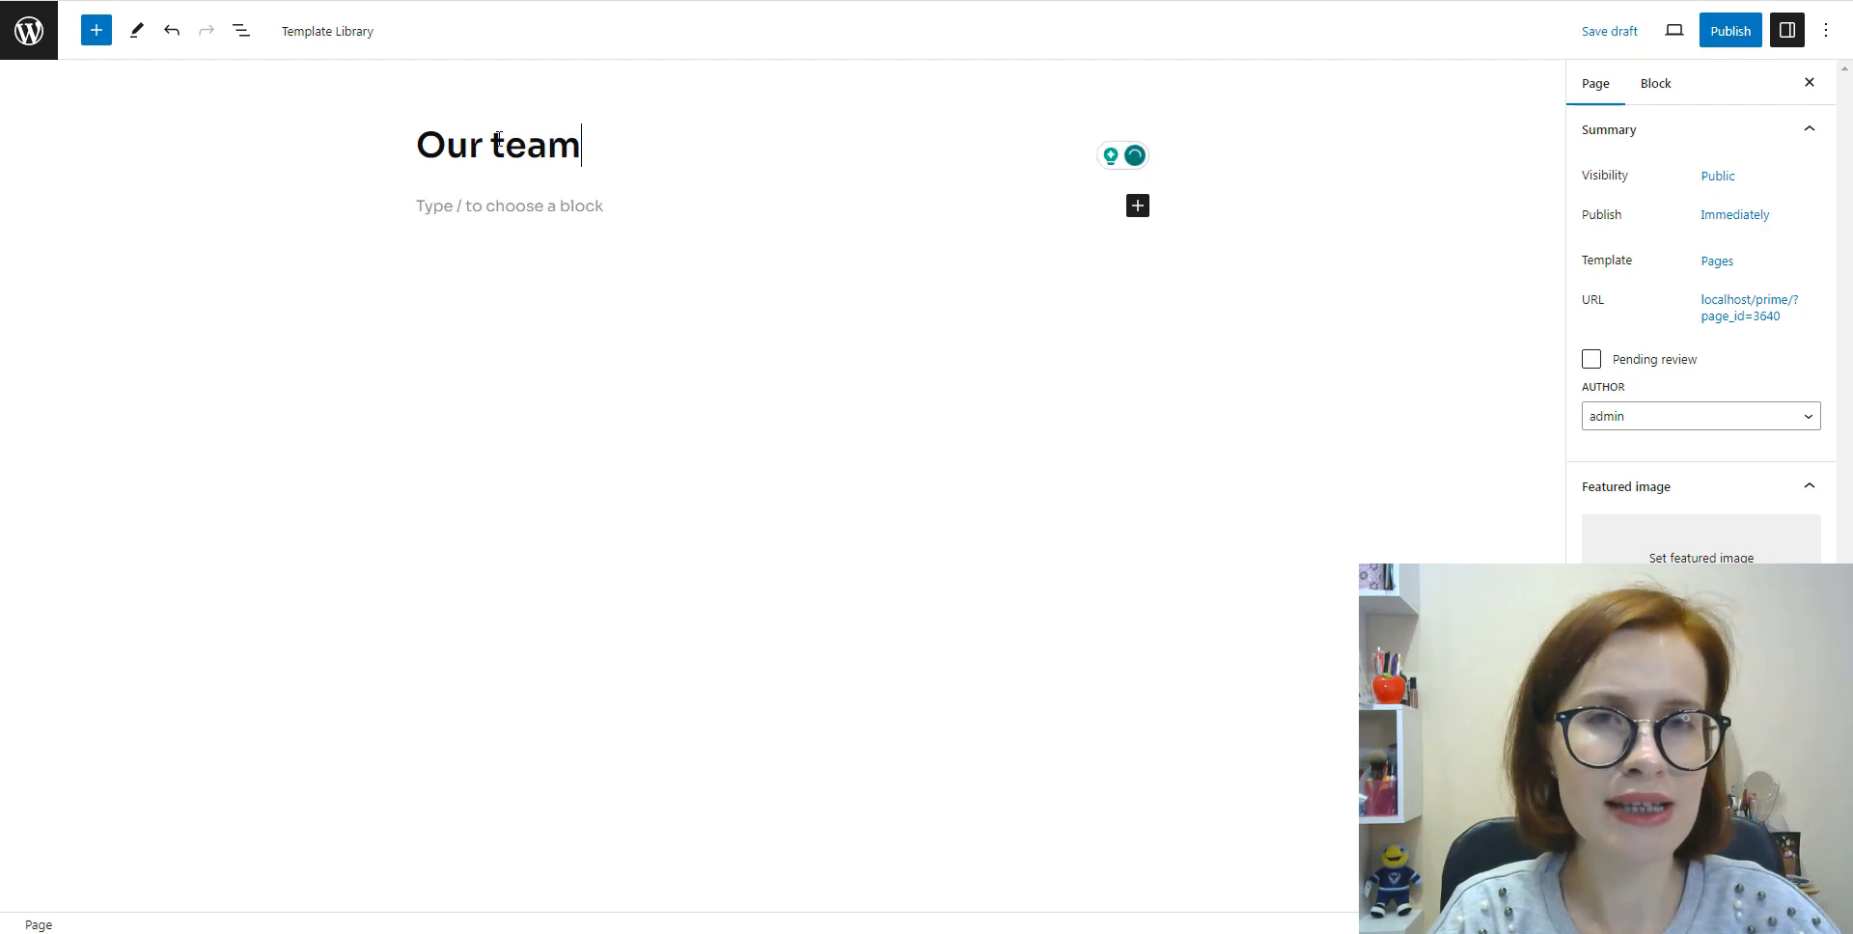
mouse_move(97, 29)
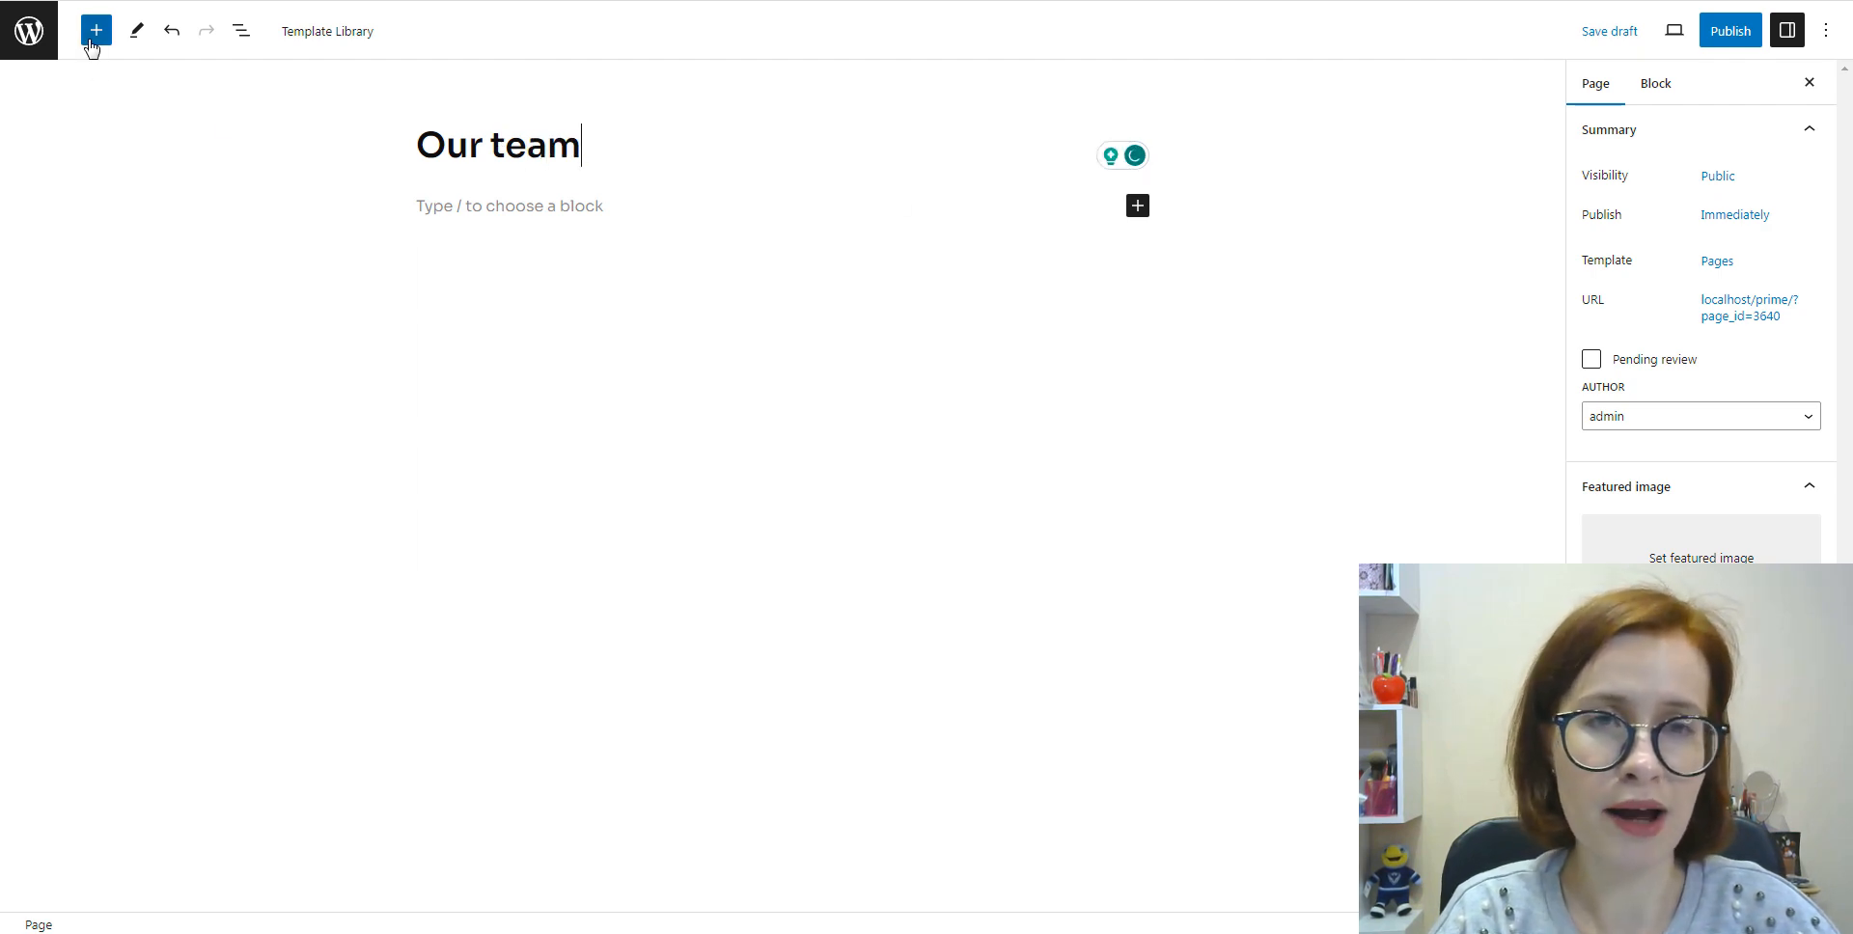
left_click(96, 29)
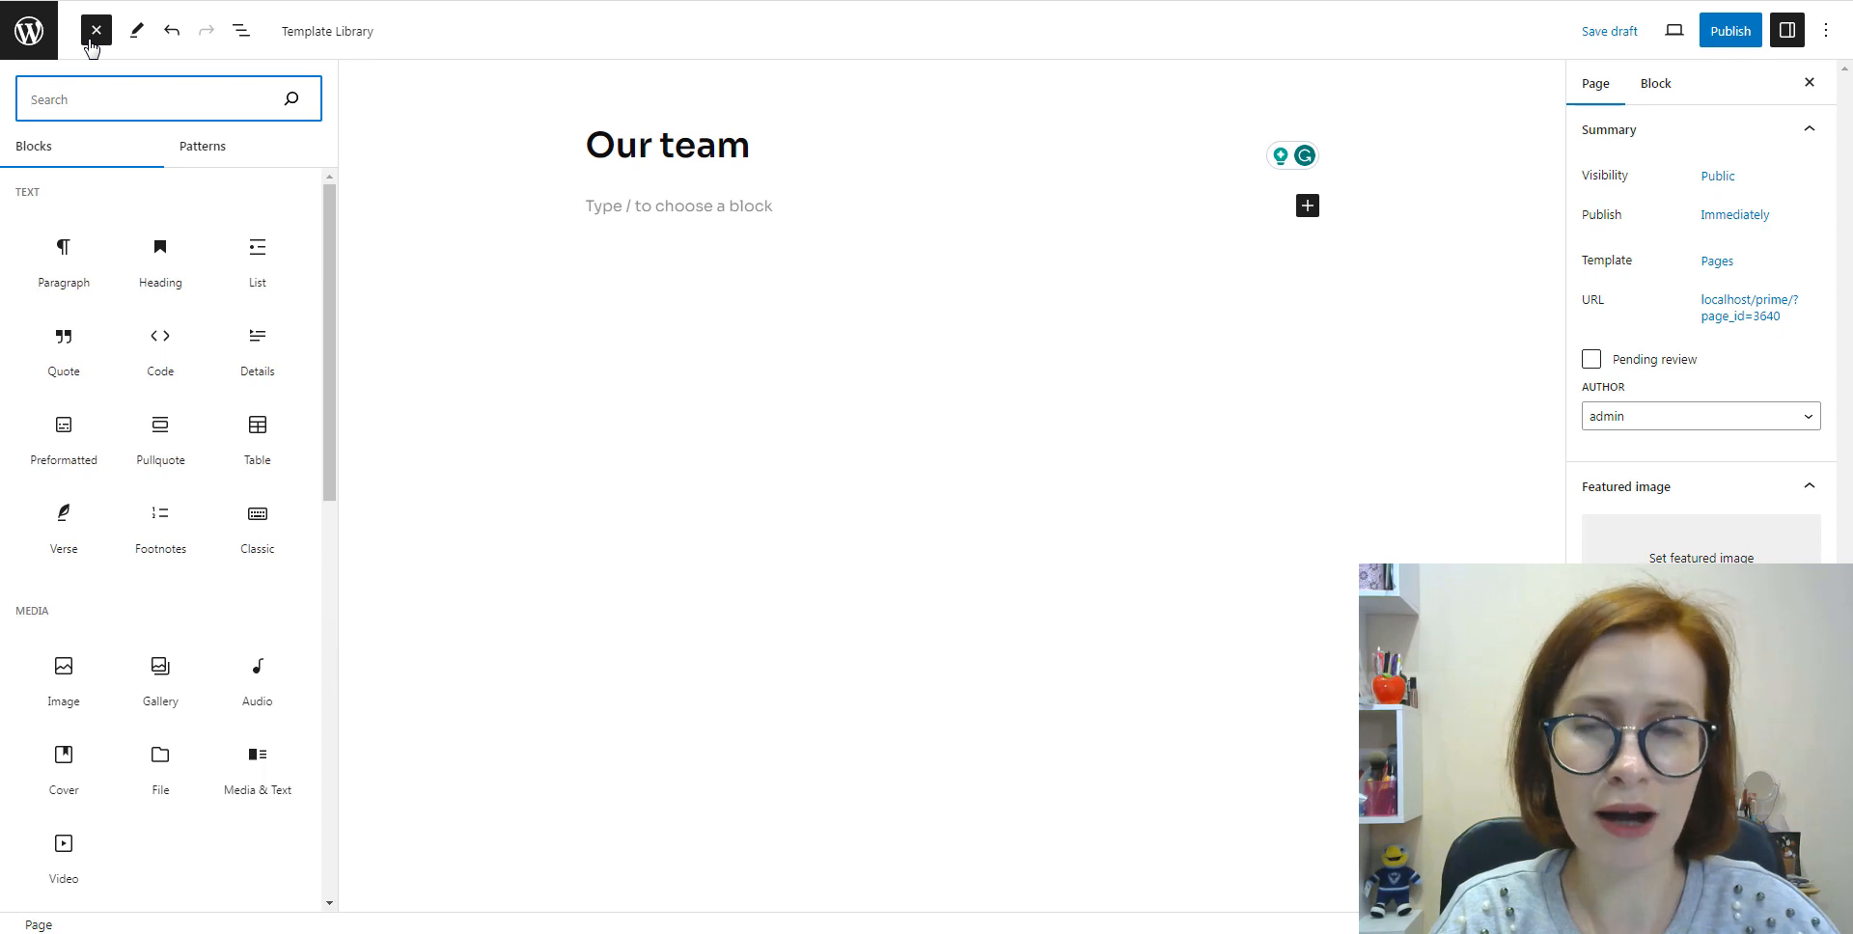
left_click(149, 144)
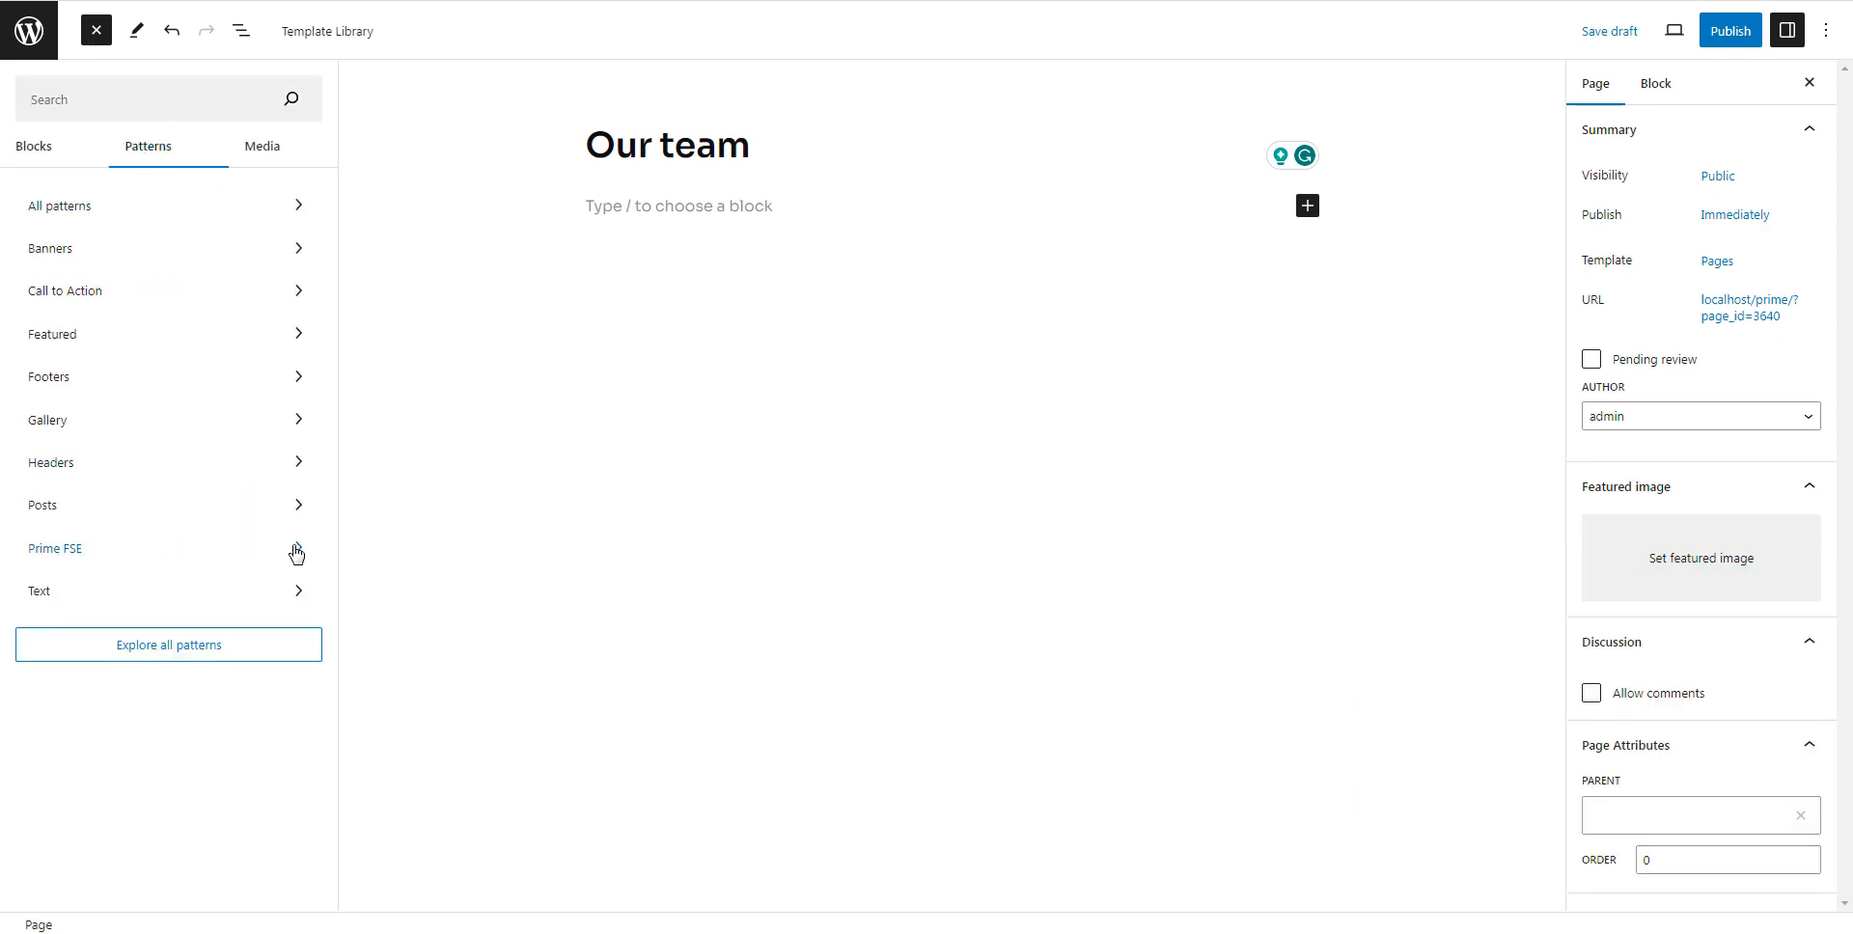
left_click(54, 548)
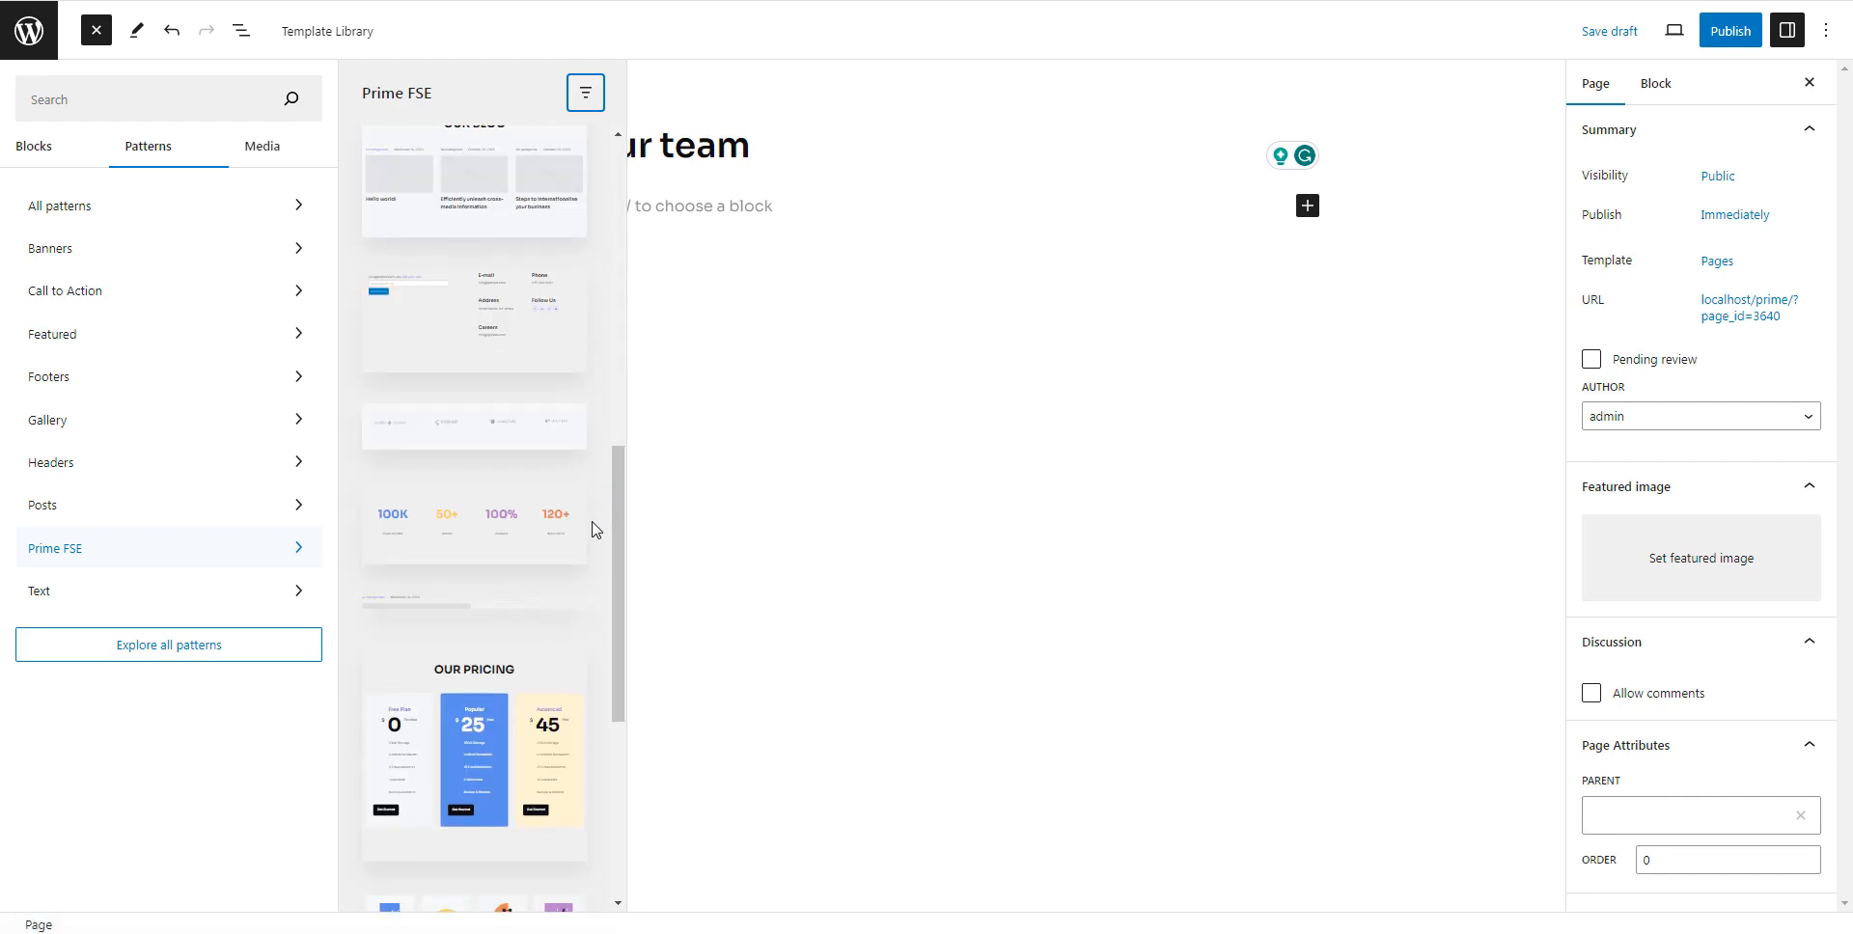
Step: Insert the team members and pricing patterns and review the resulting page sections
scroll("down", 3)
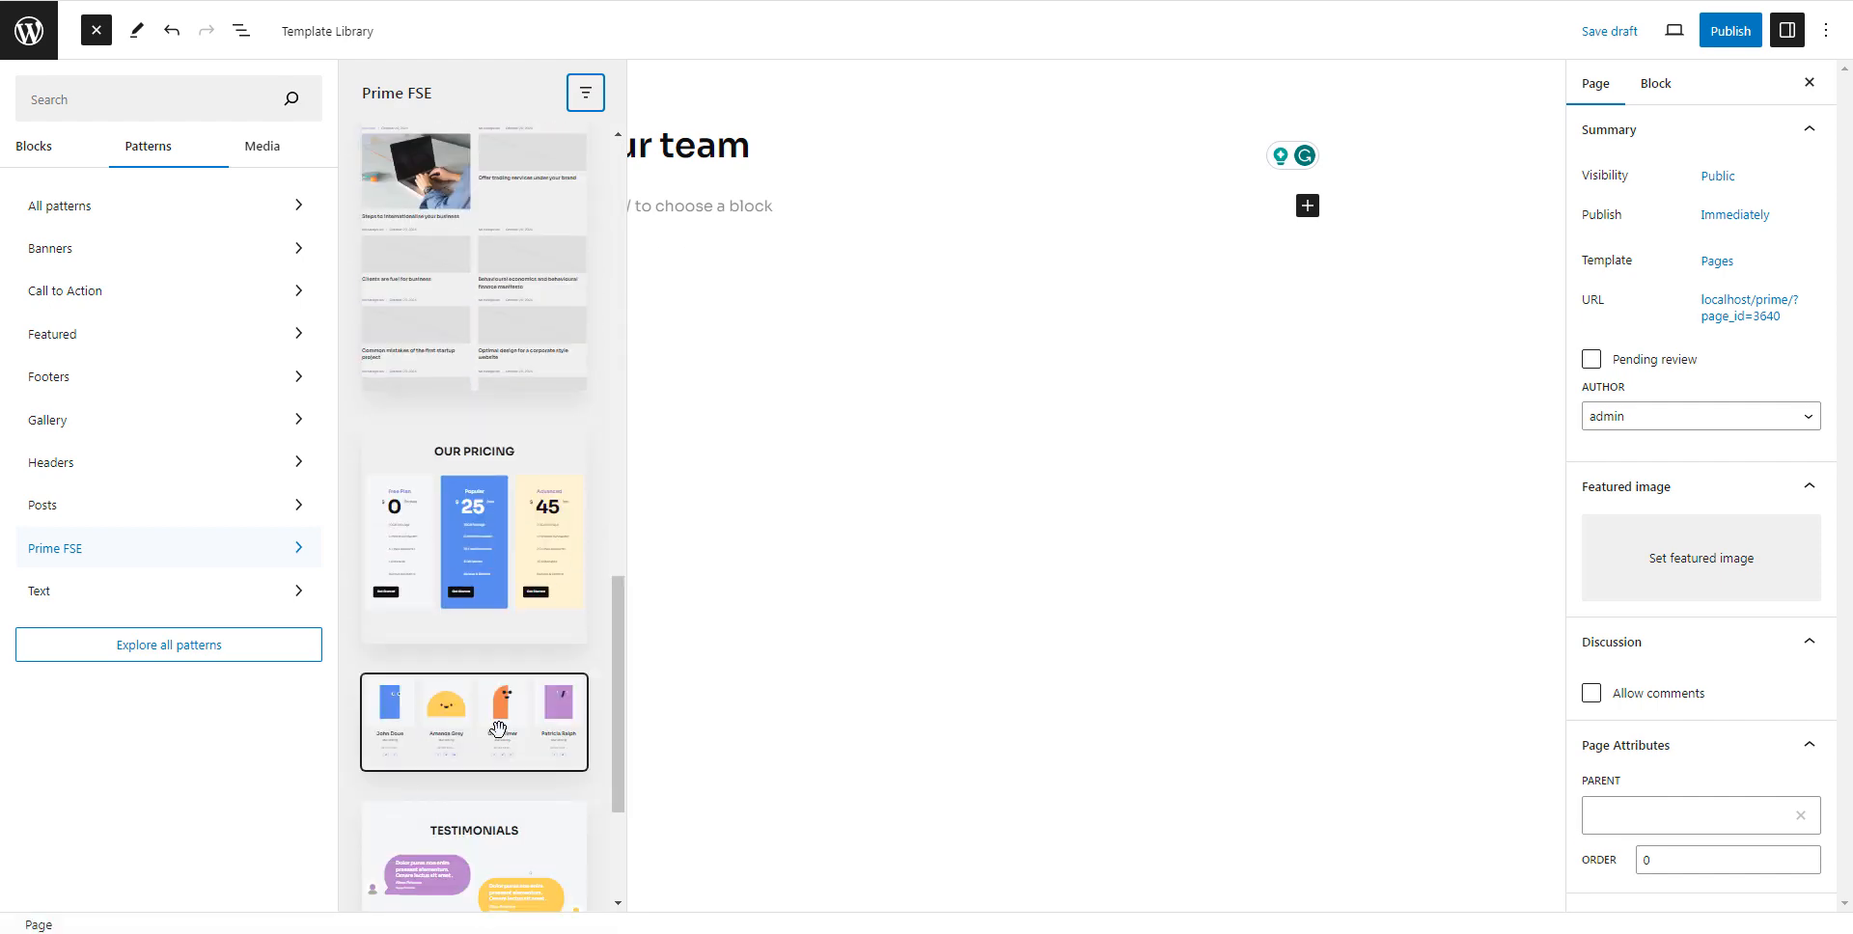
left_click(473, 721)
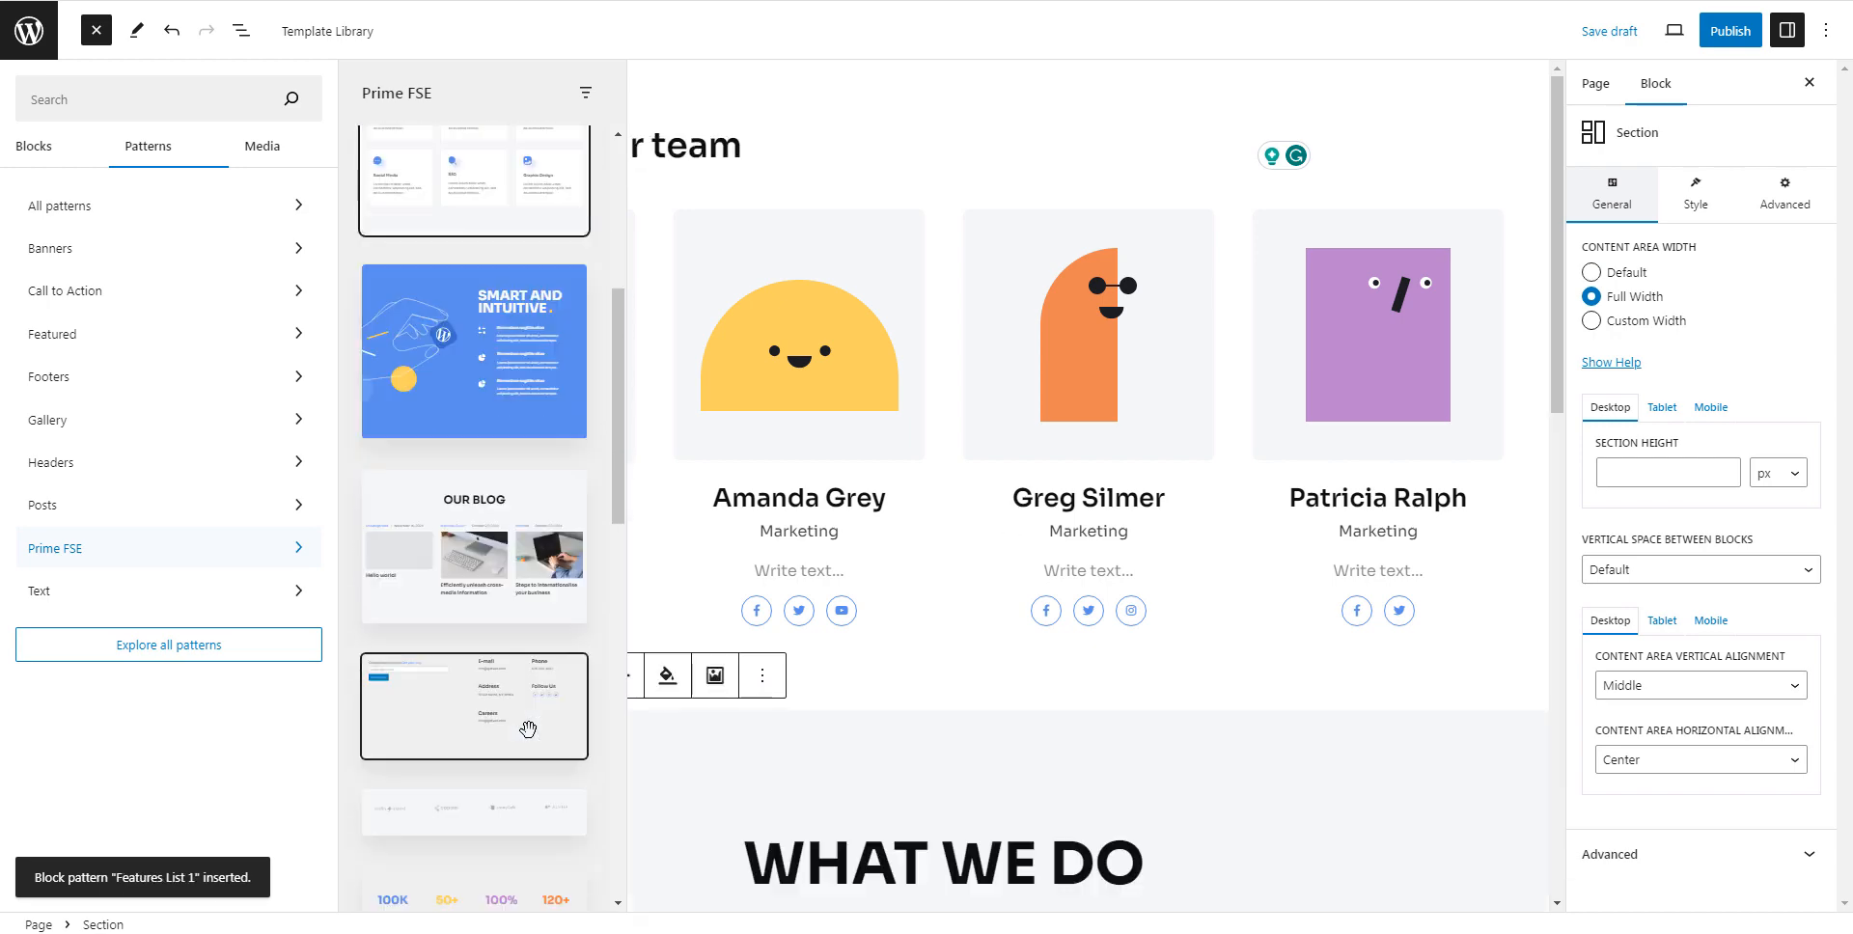
left_click(473, 704)
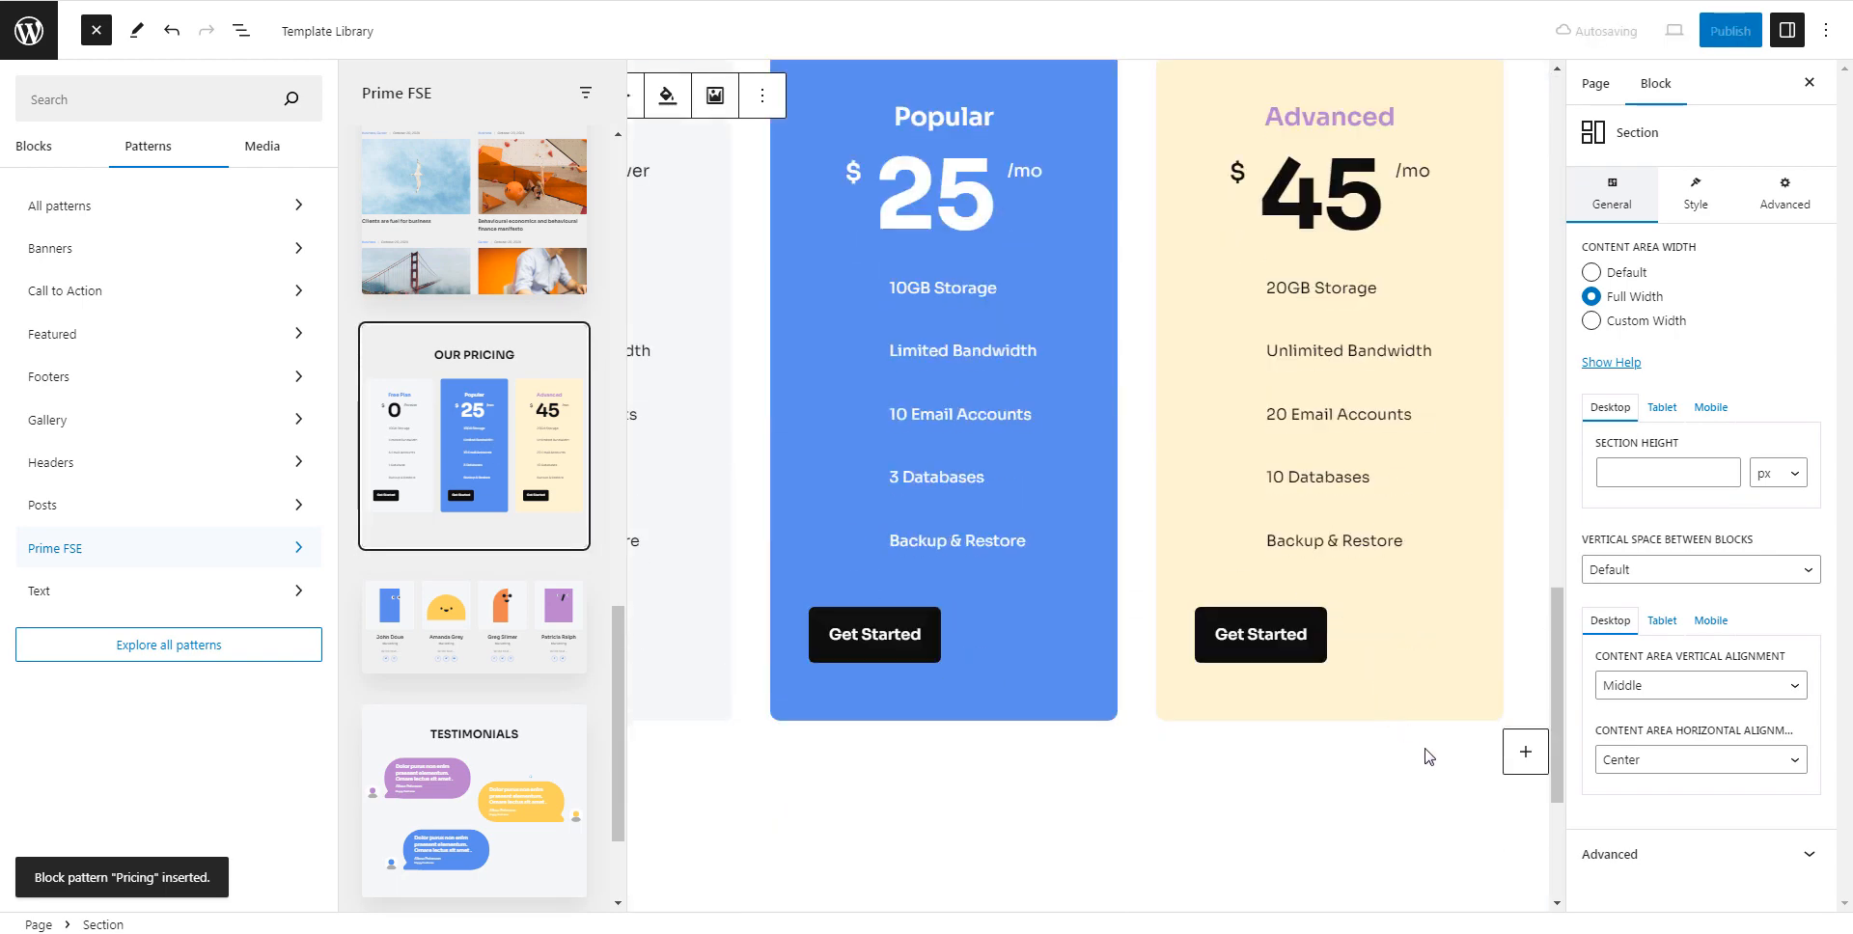
left_click(94, 29)
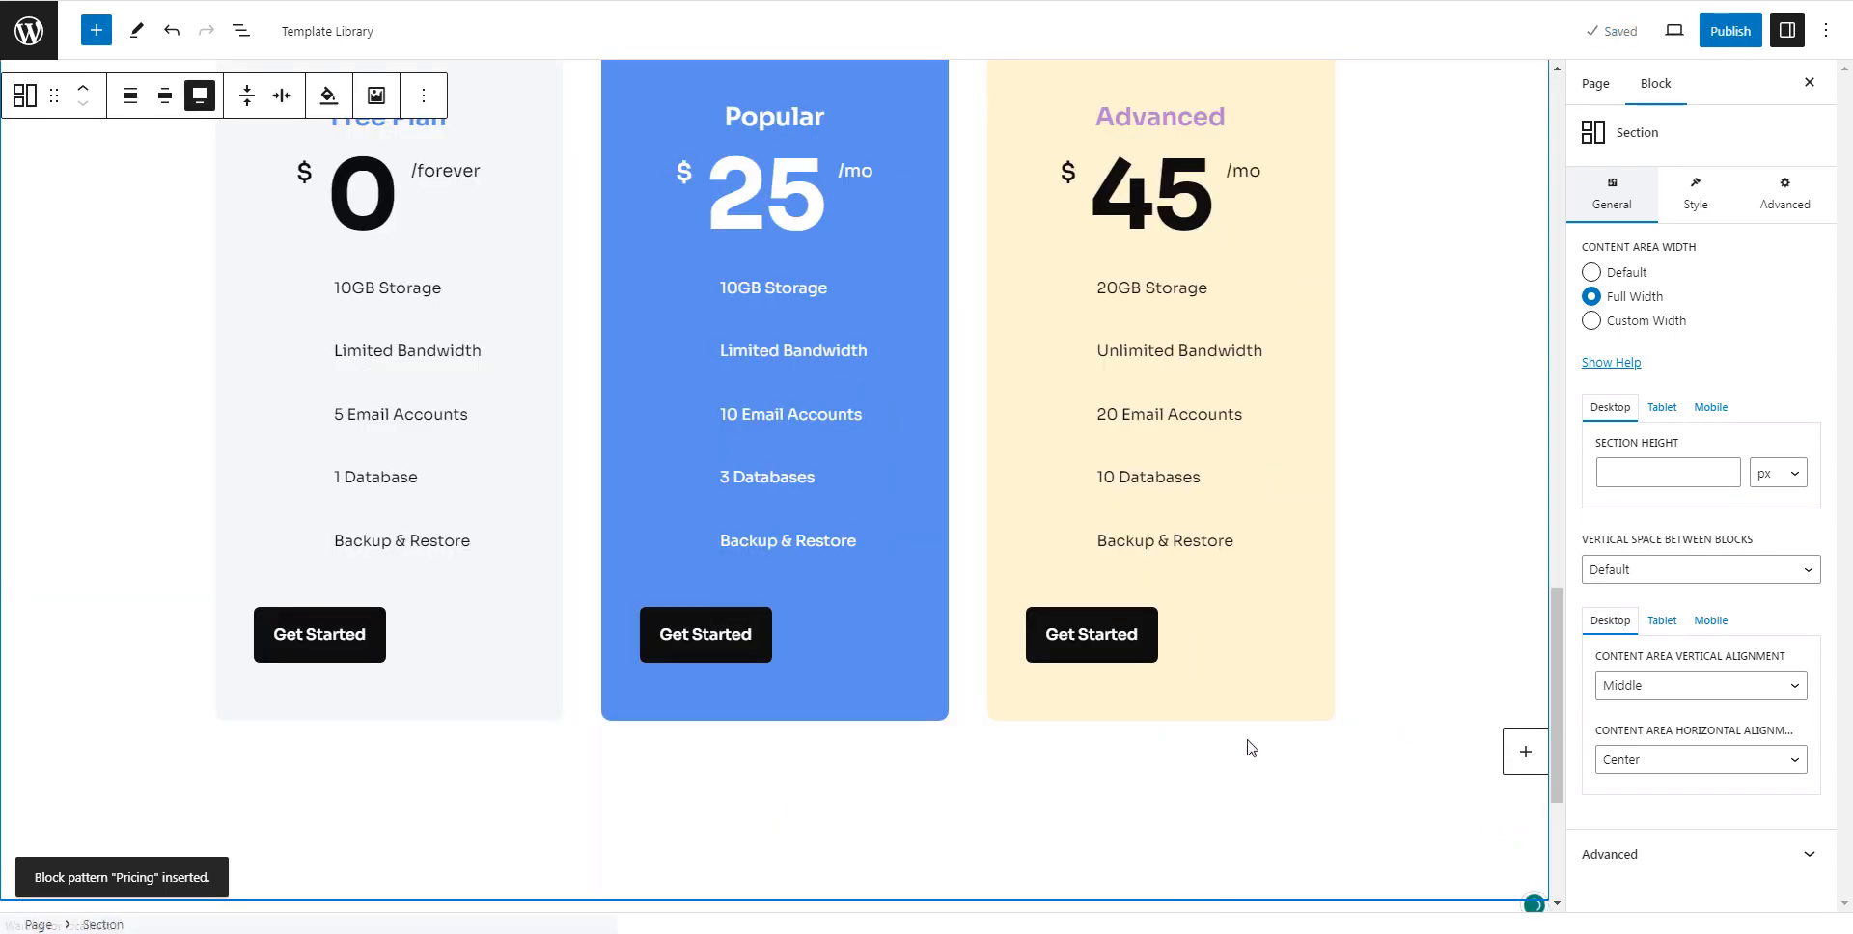
scroll("down", 3)
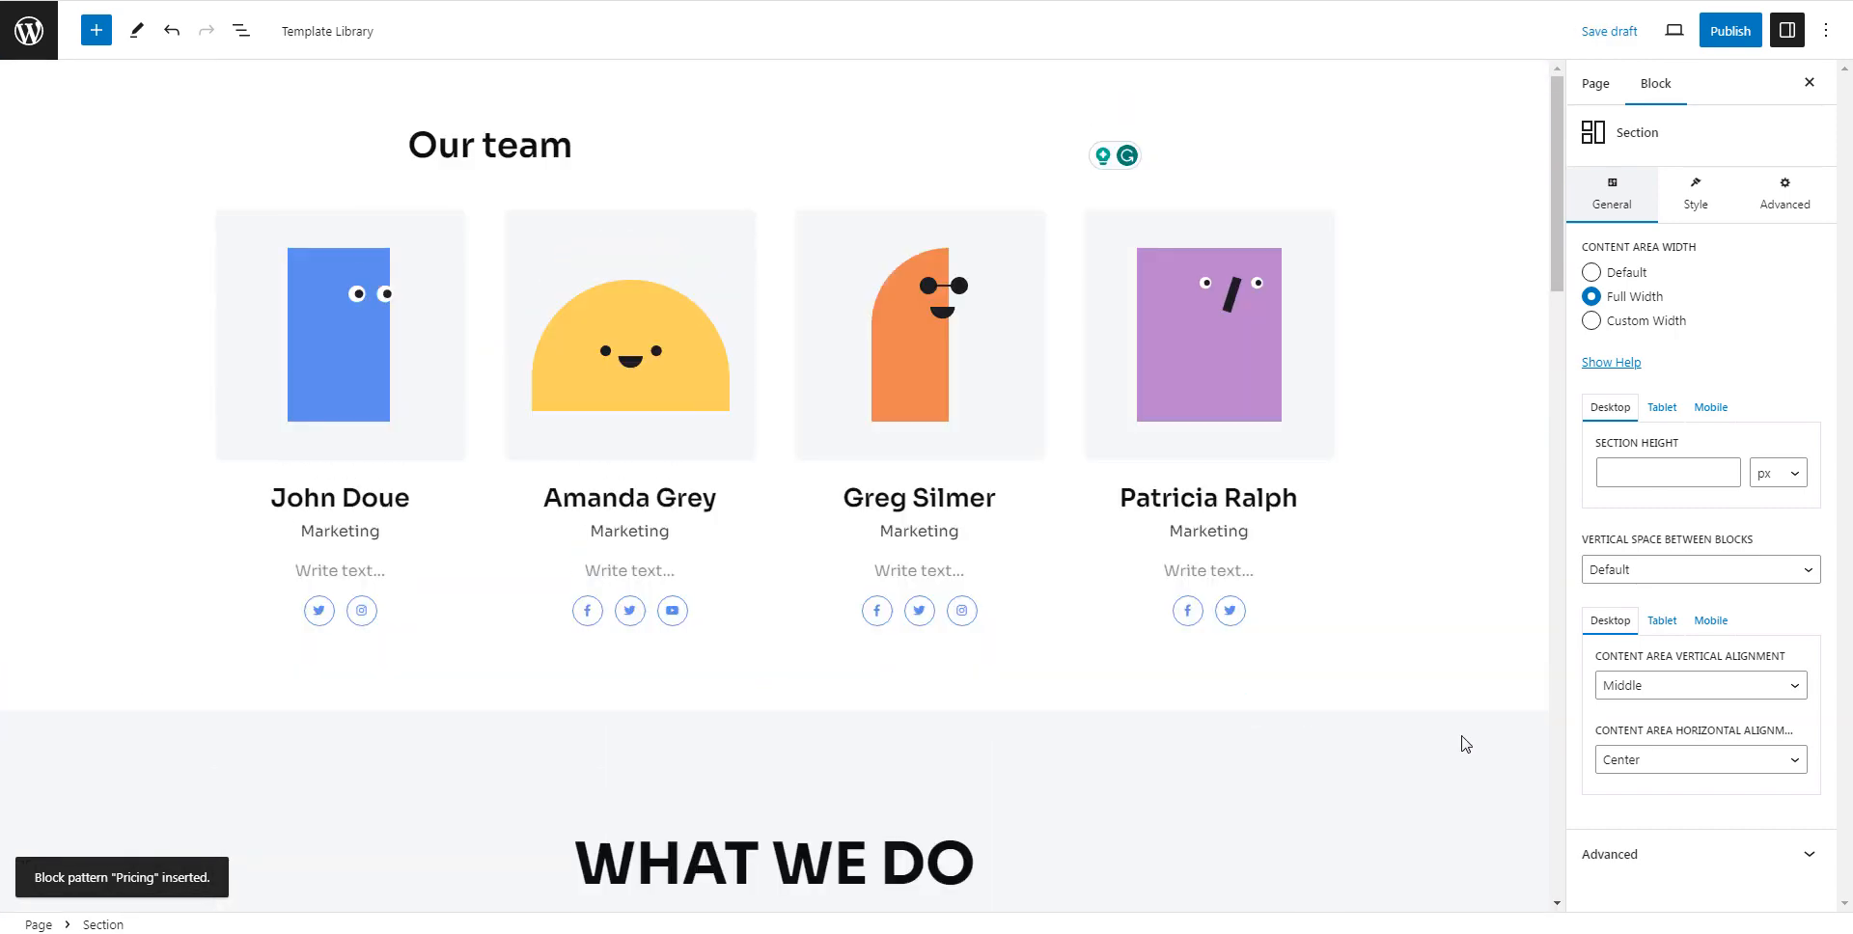
mouse_move(1521, 752)
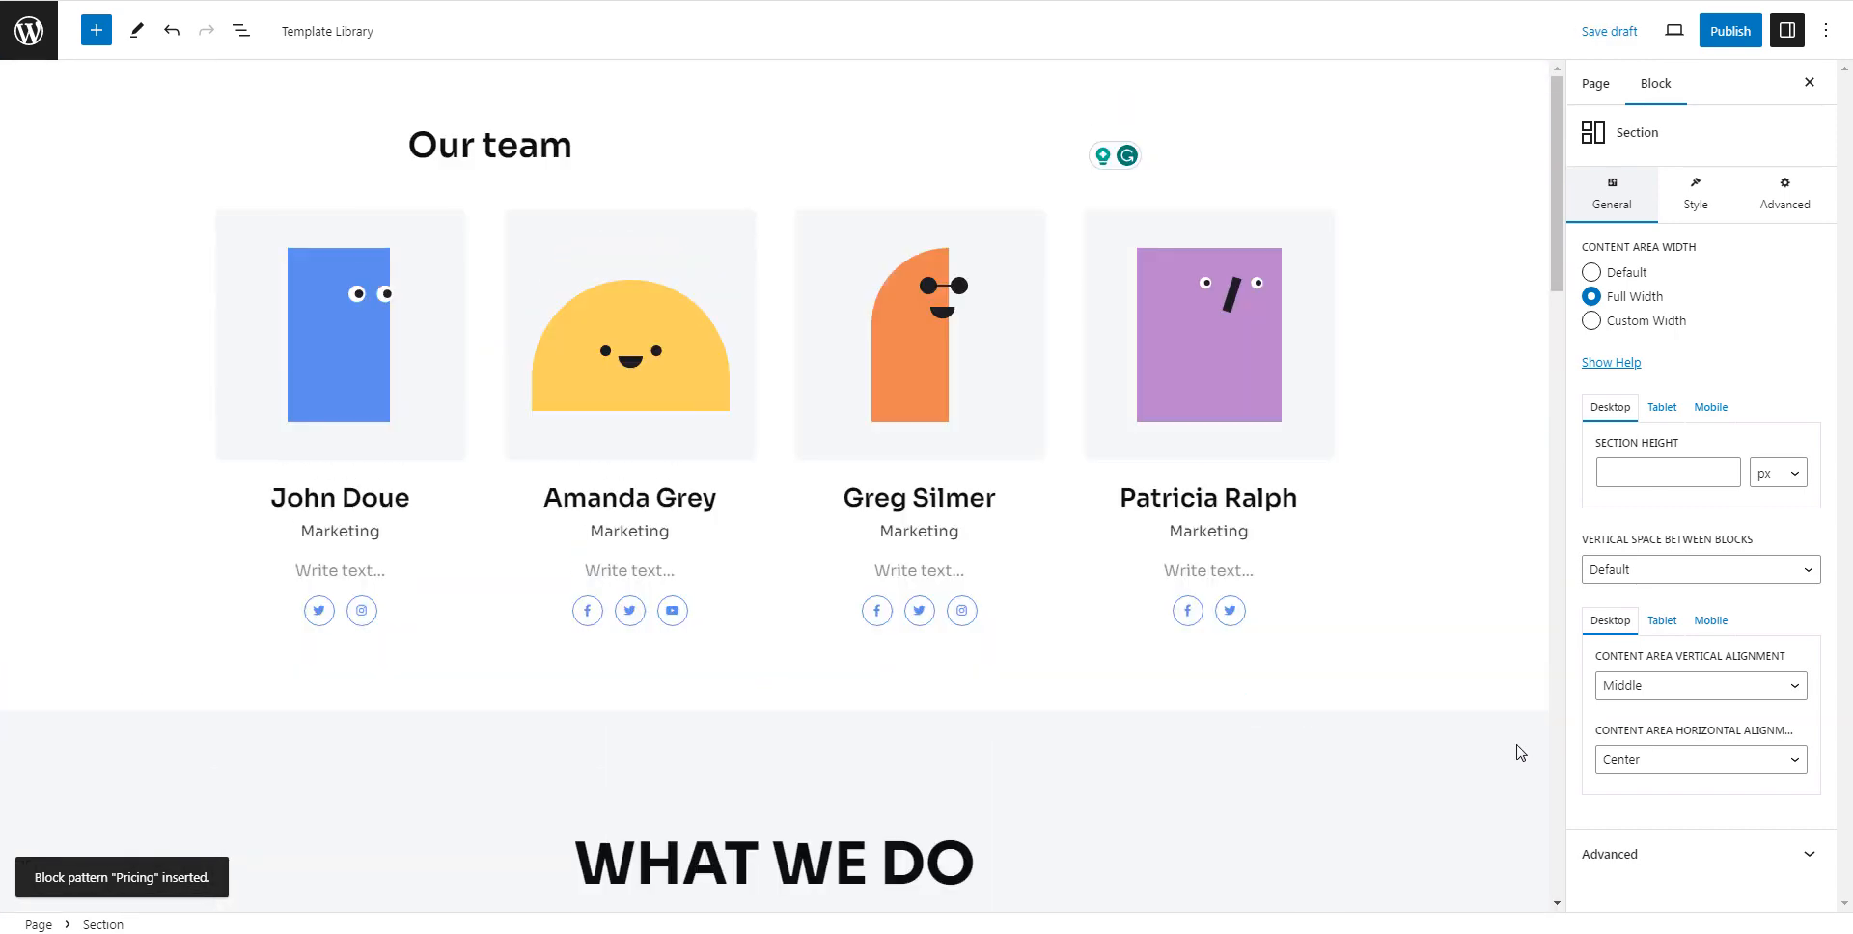
scroll("down", 3)
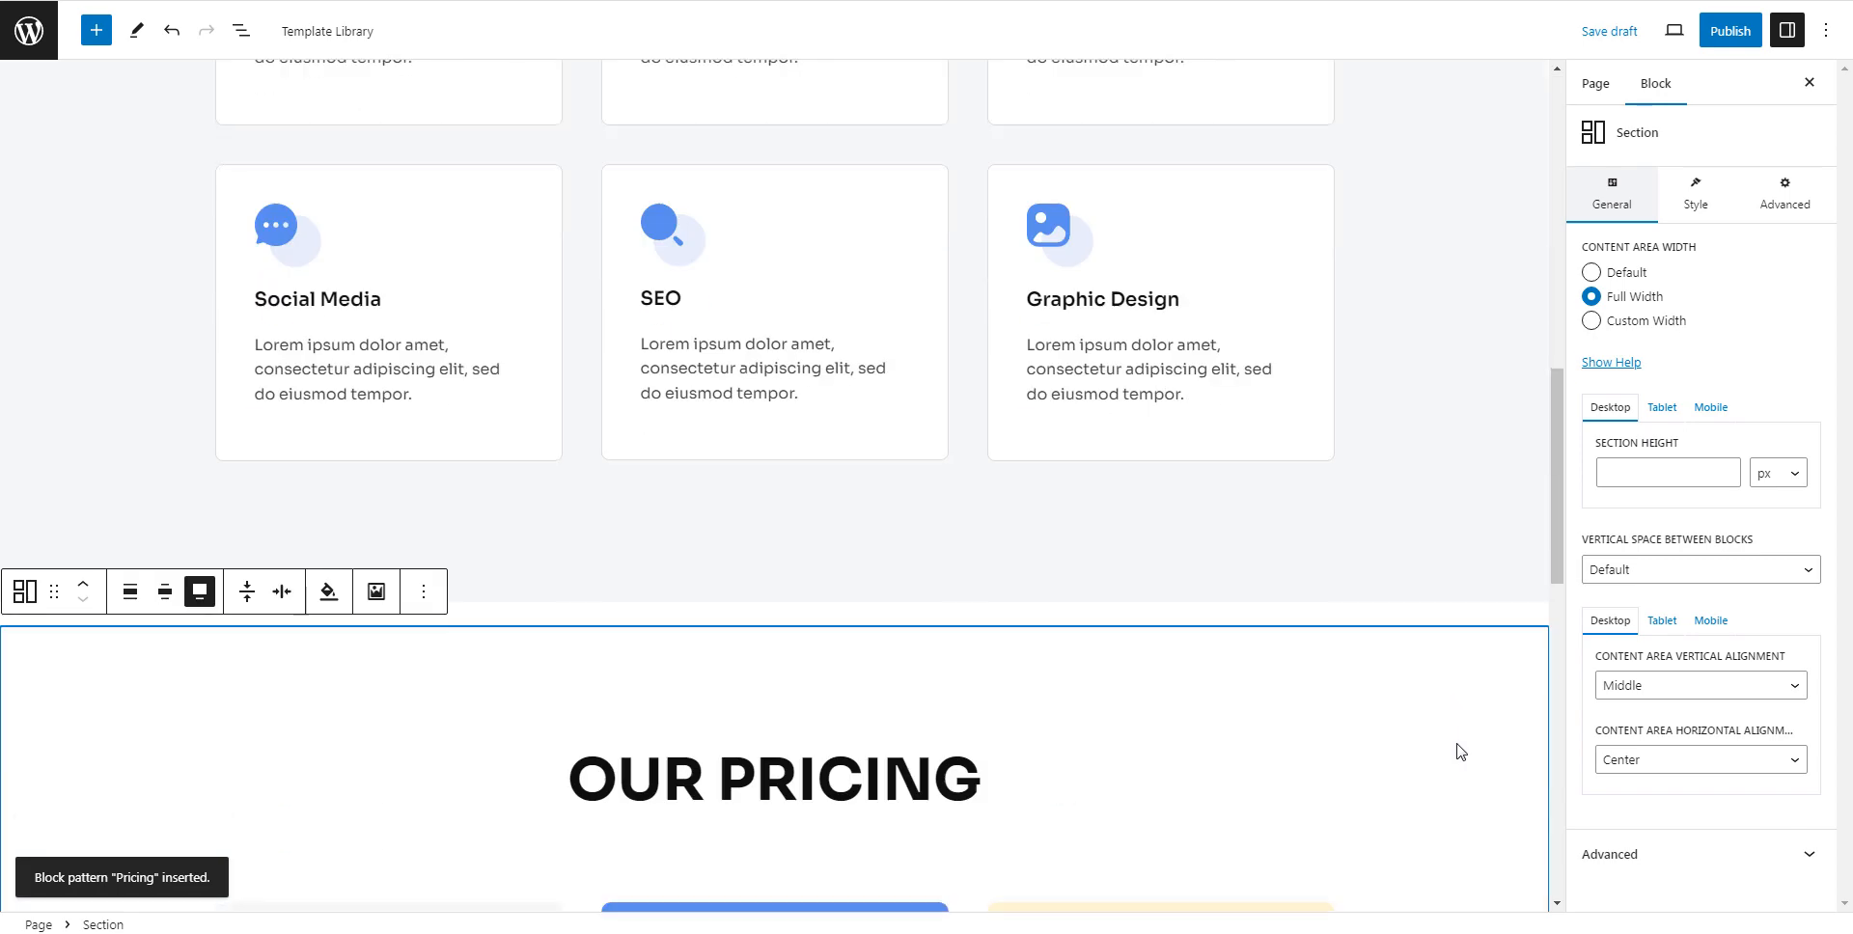
scroll("down", 3)
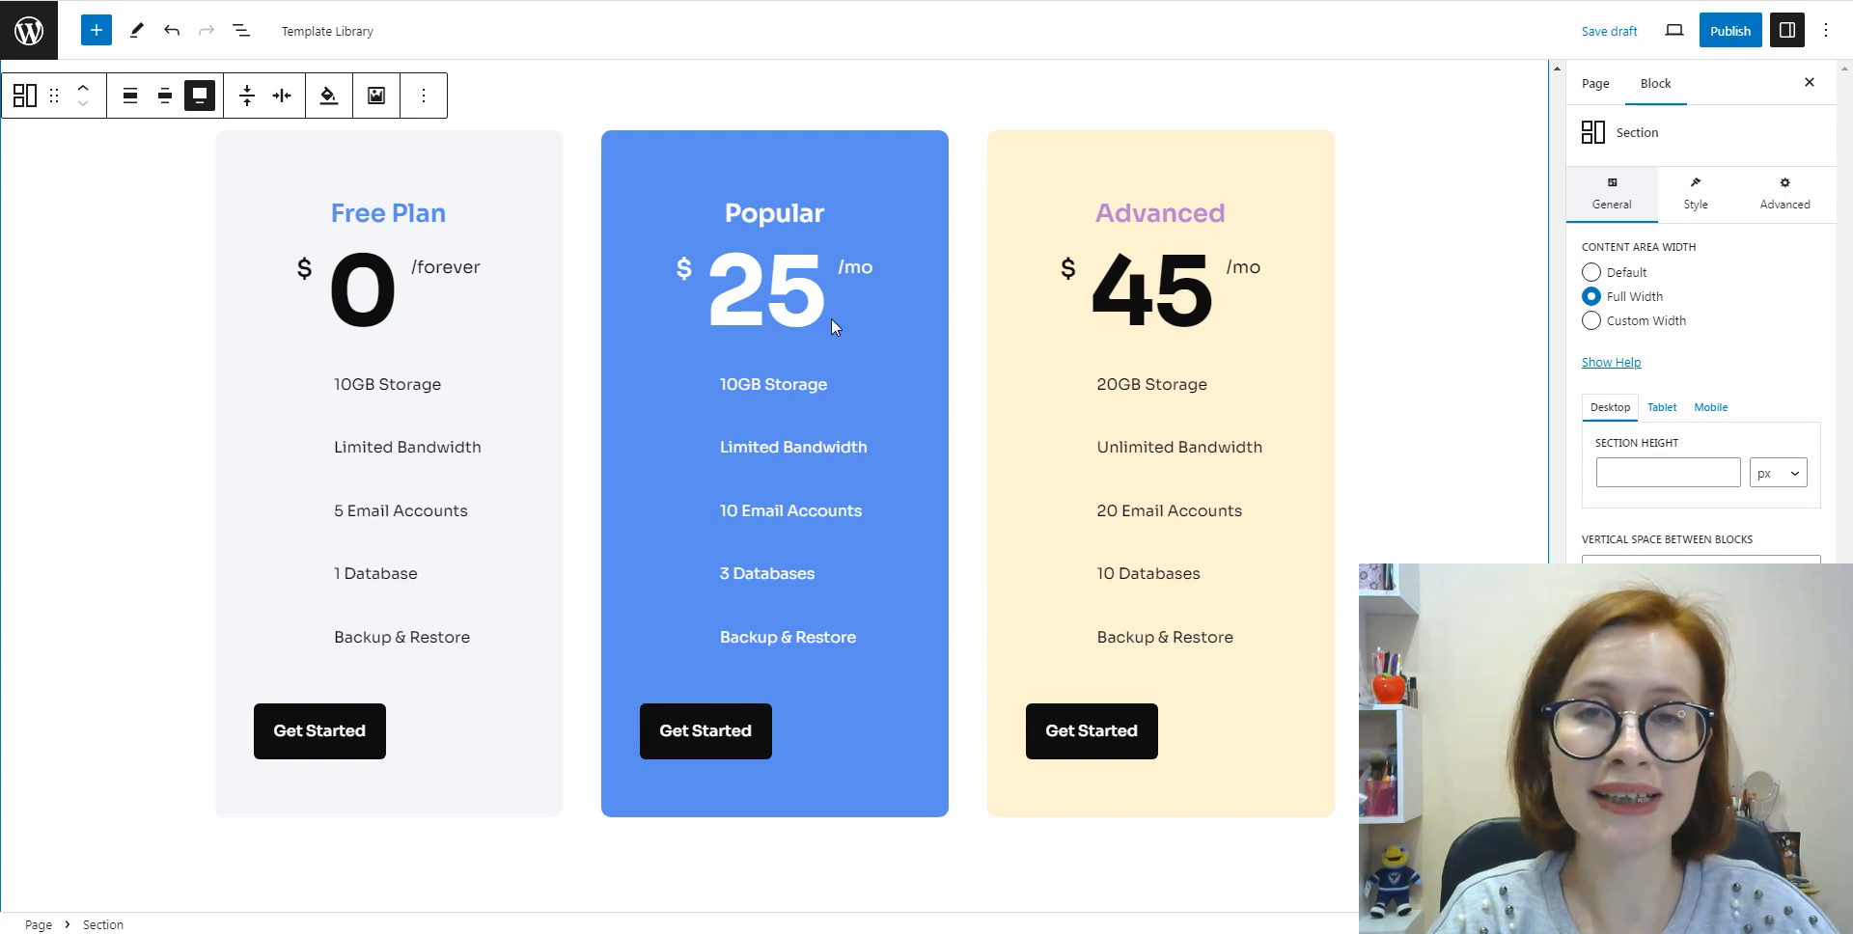
Step: Change the Popular plan price from 25 to 30
left_click(768, 289)
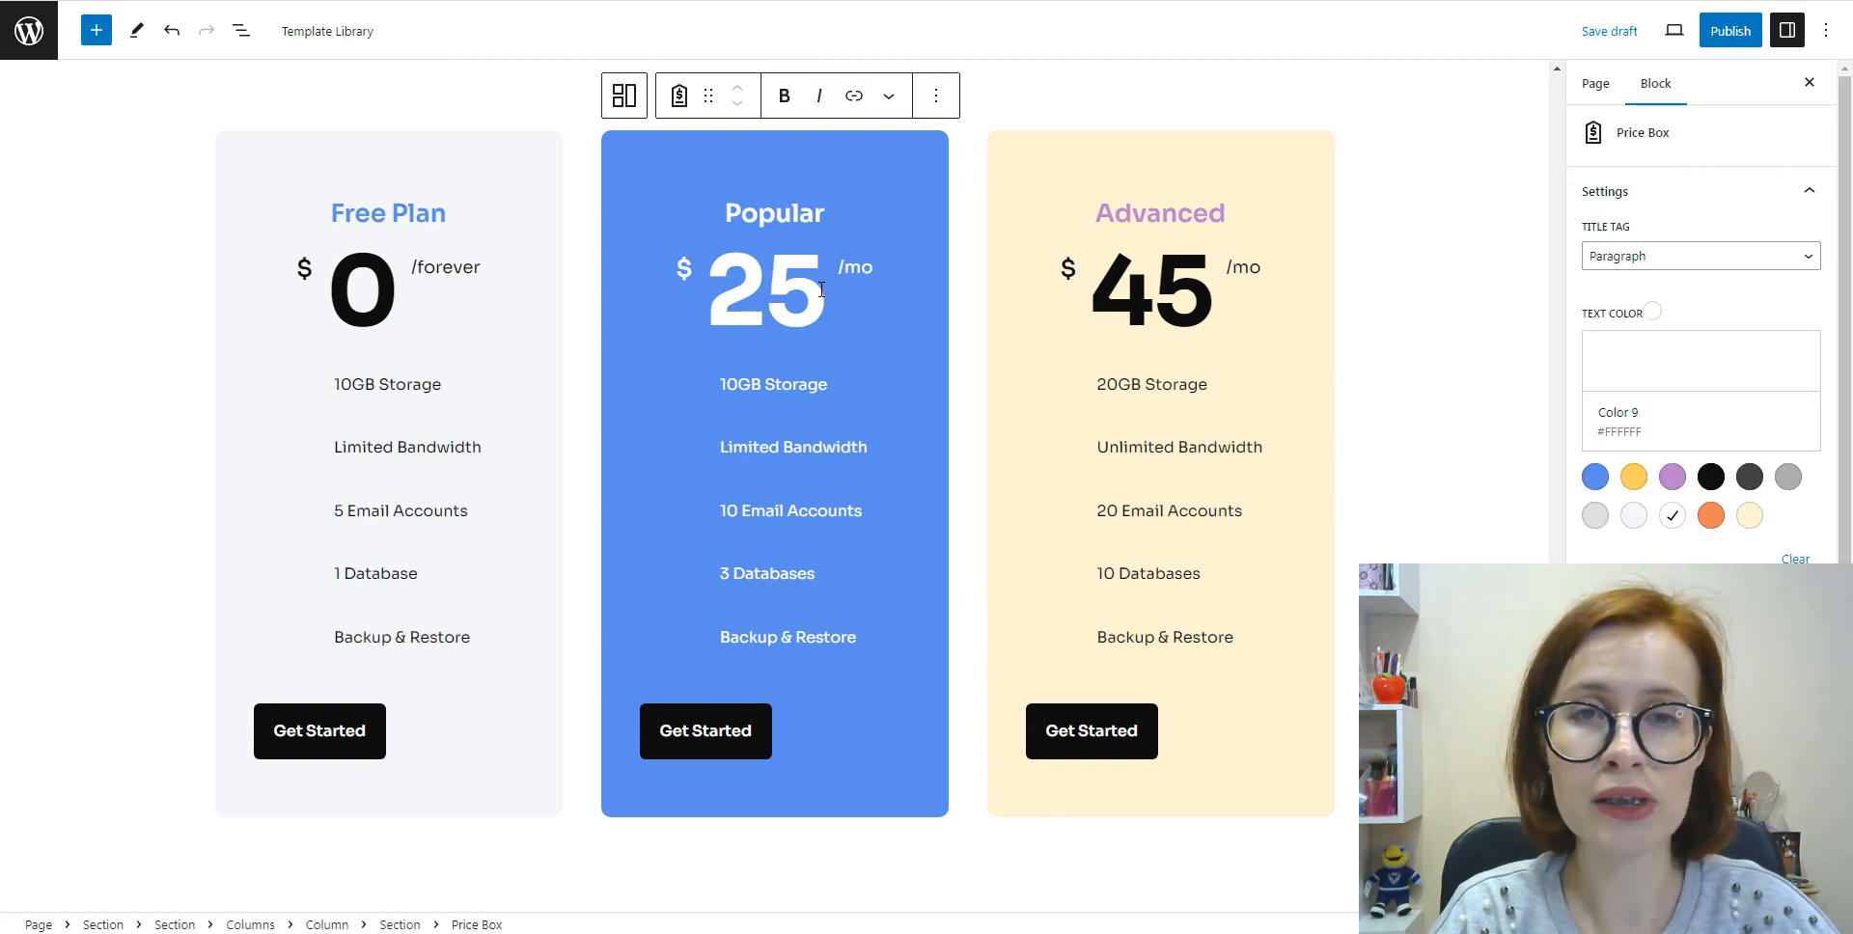
type("3")
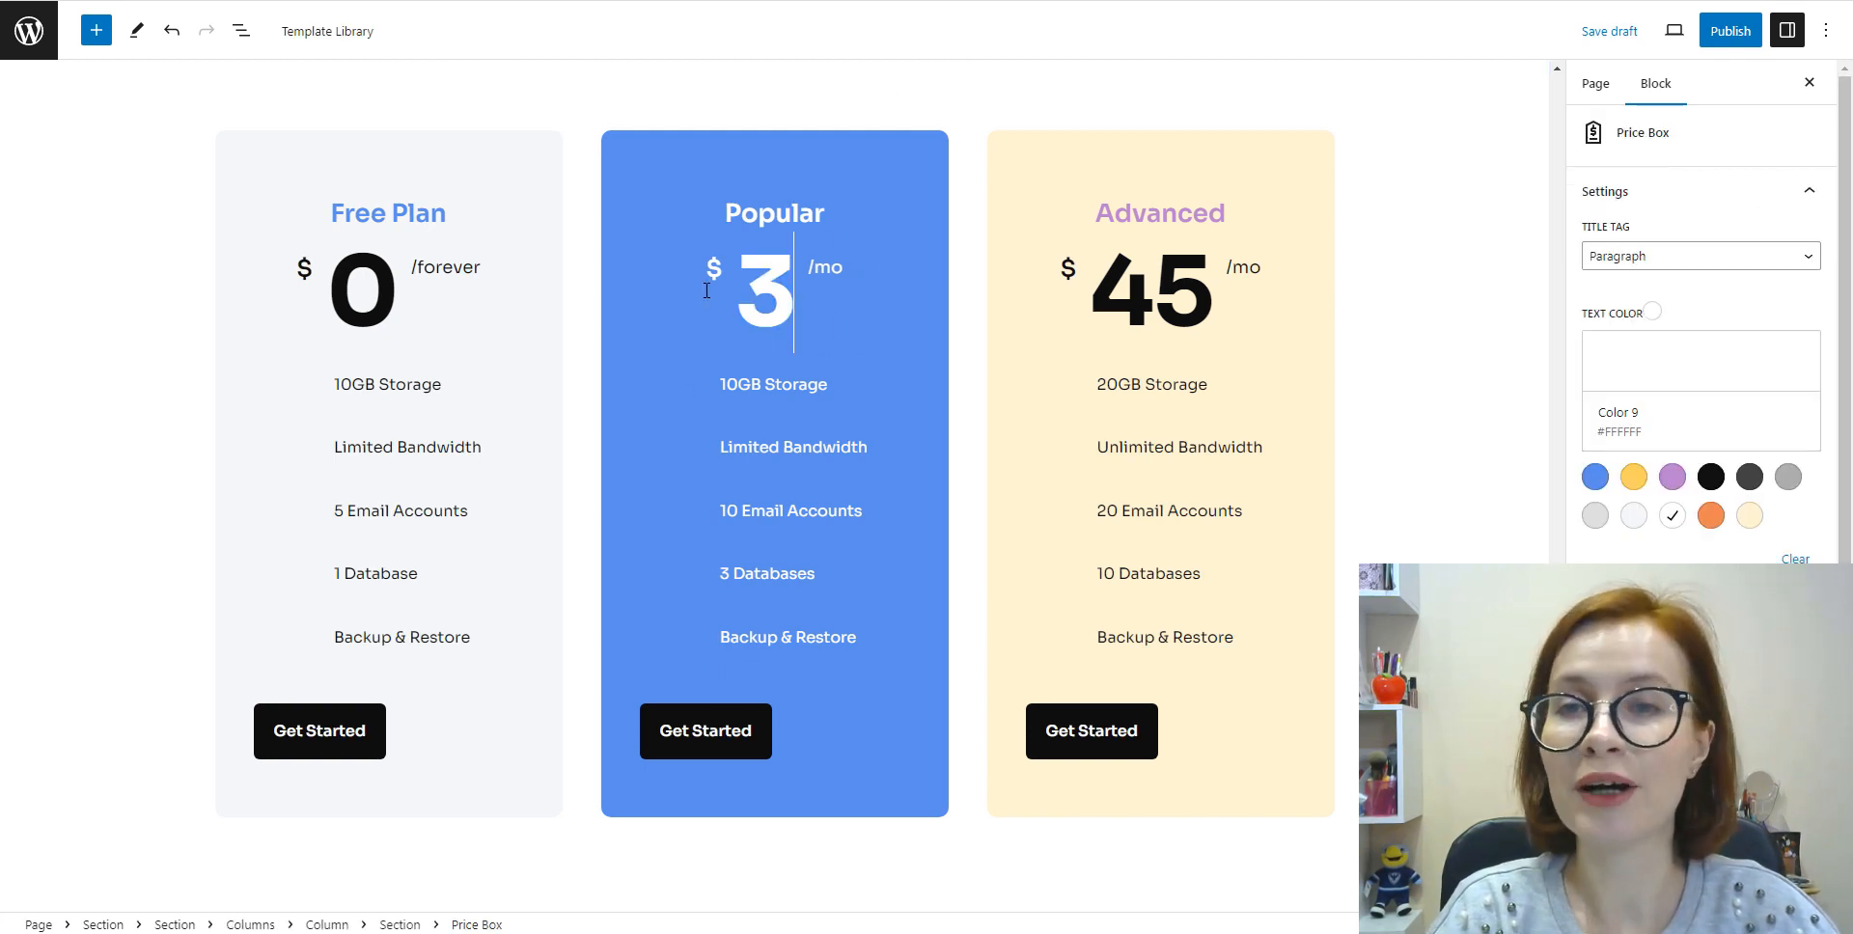
left_click(704, 729)
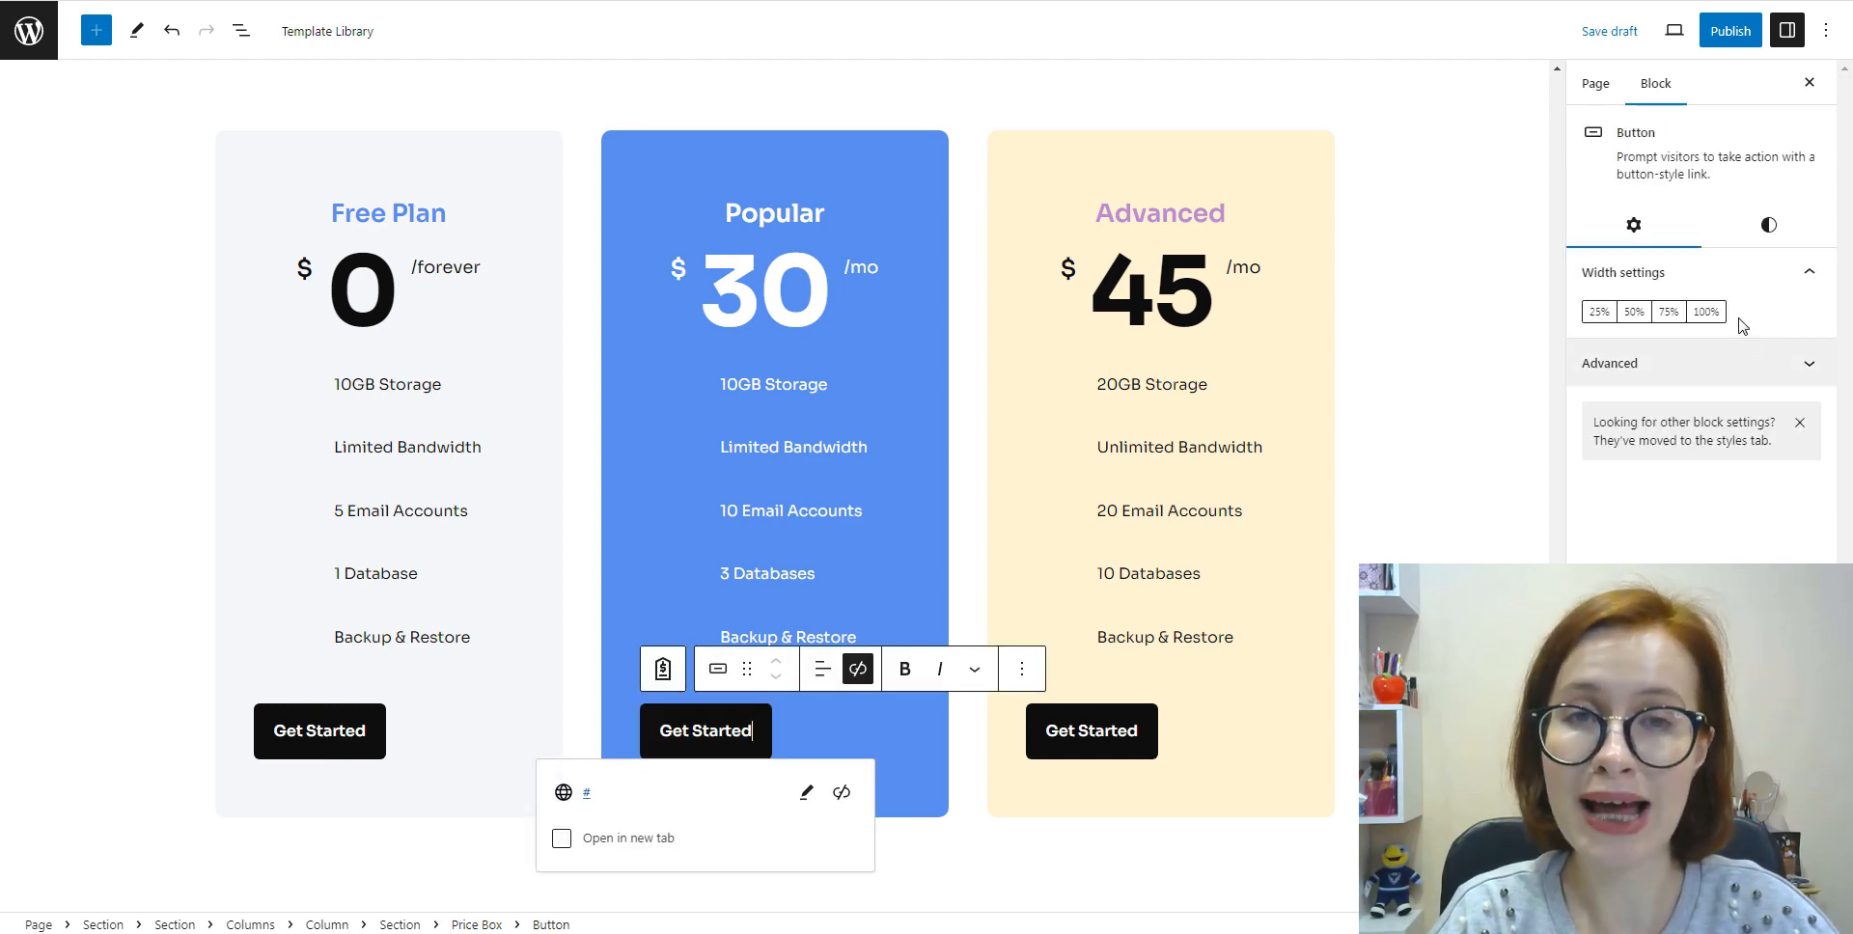
Step: Switch the Popular plan's Get Started button to the Outline style
left_click(1770, 224)
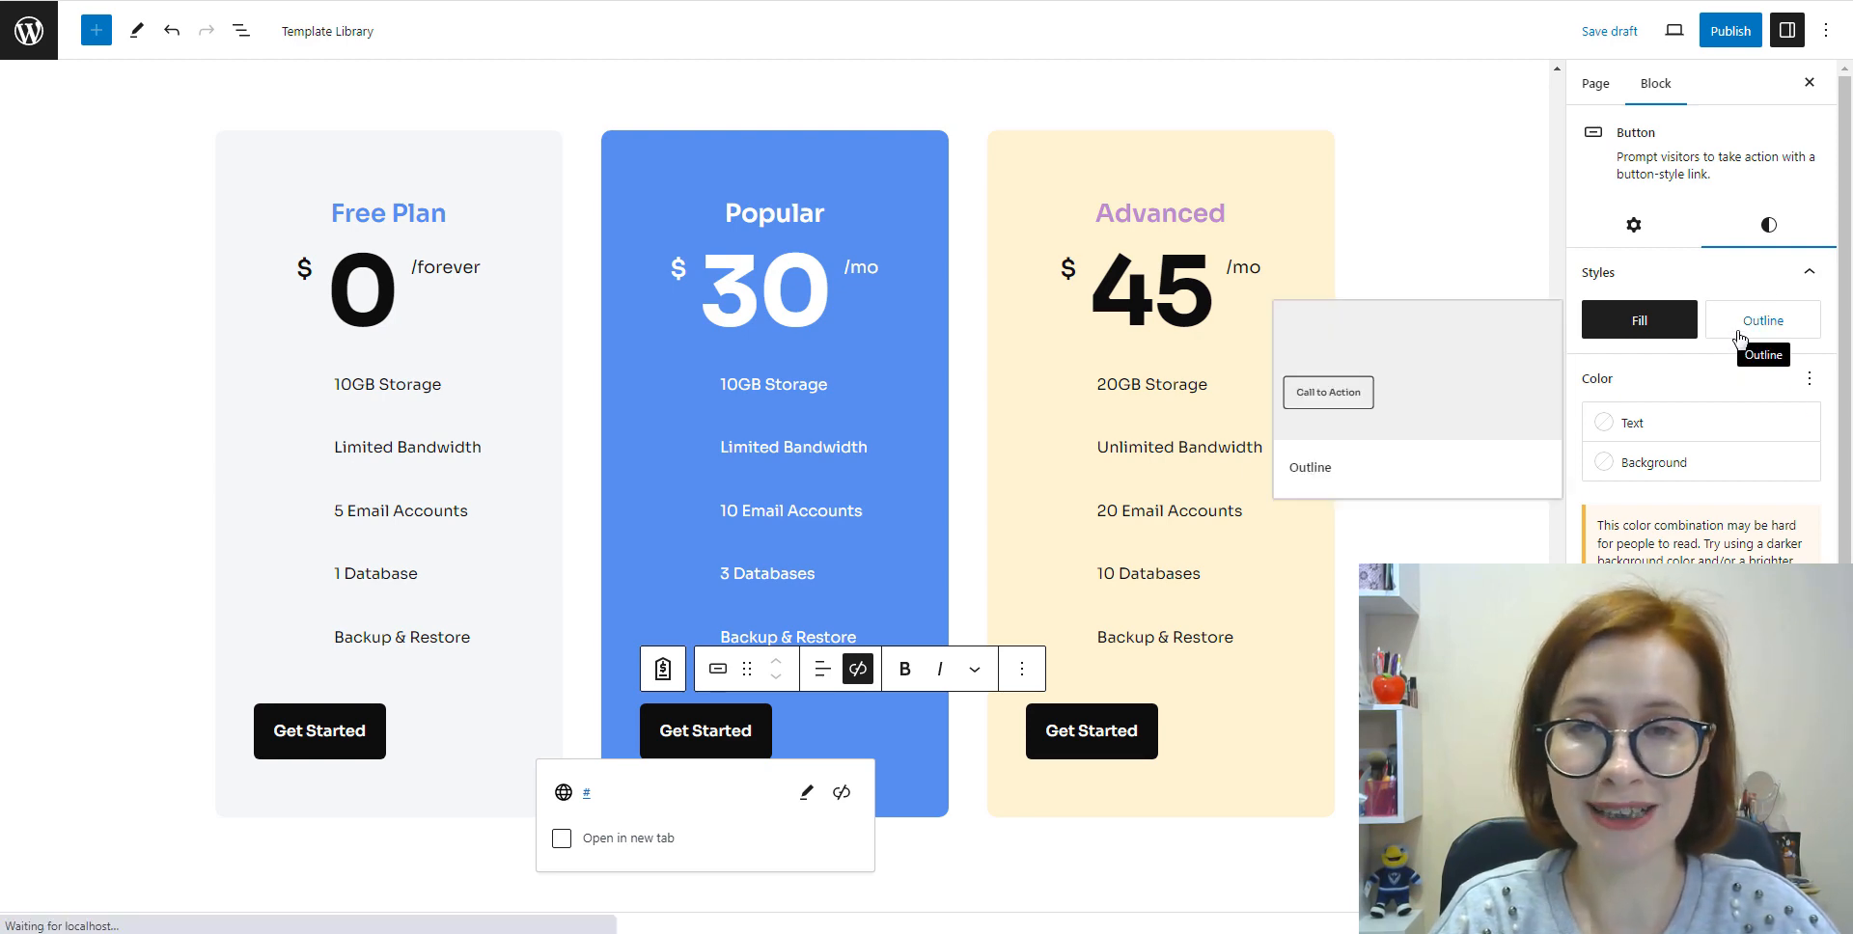
left_click(1762, 318)
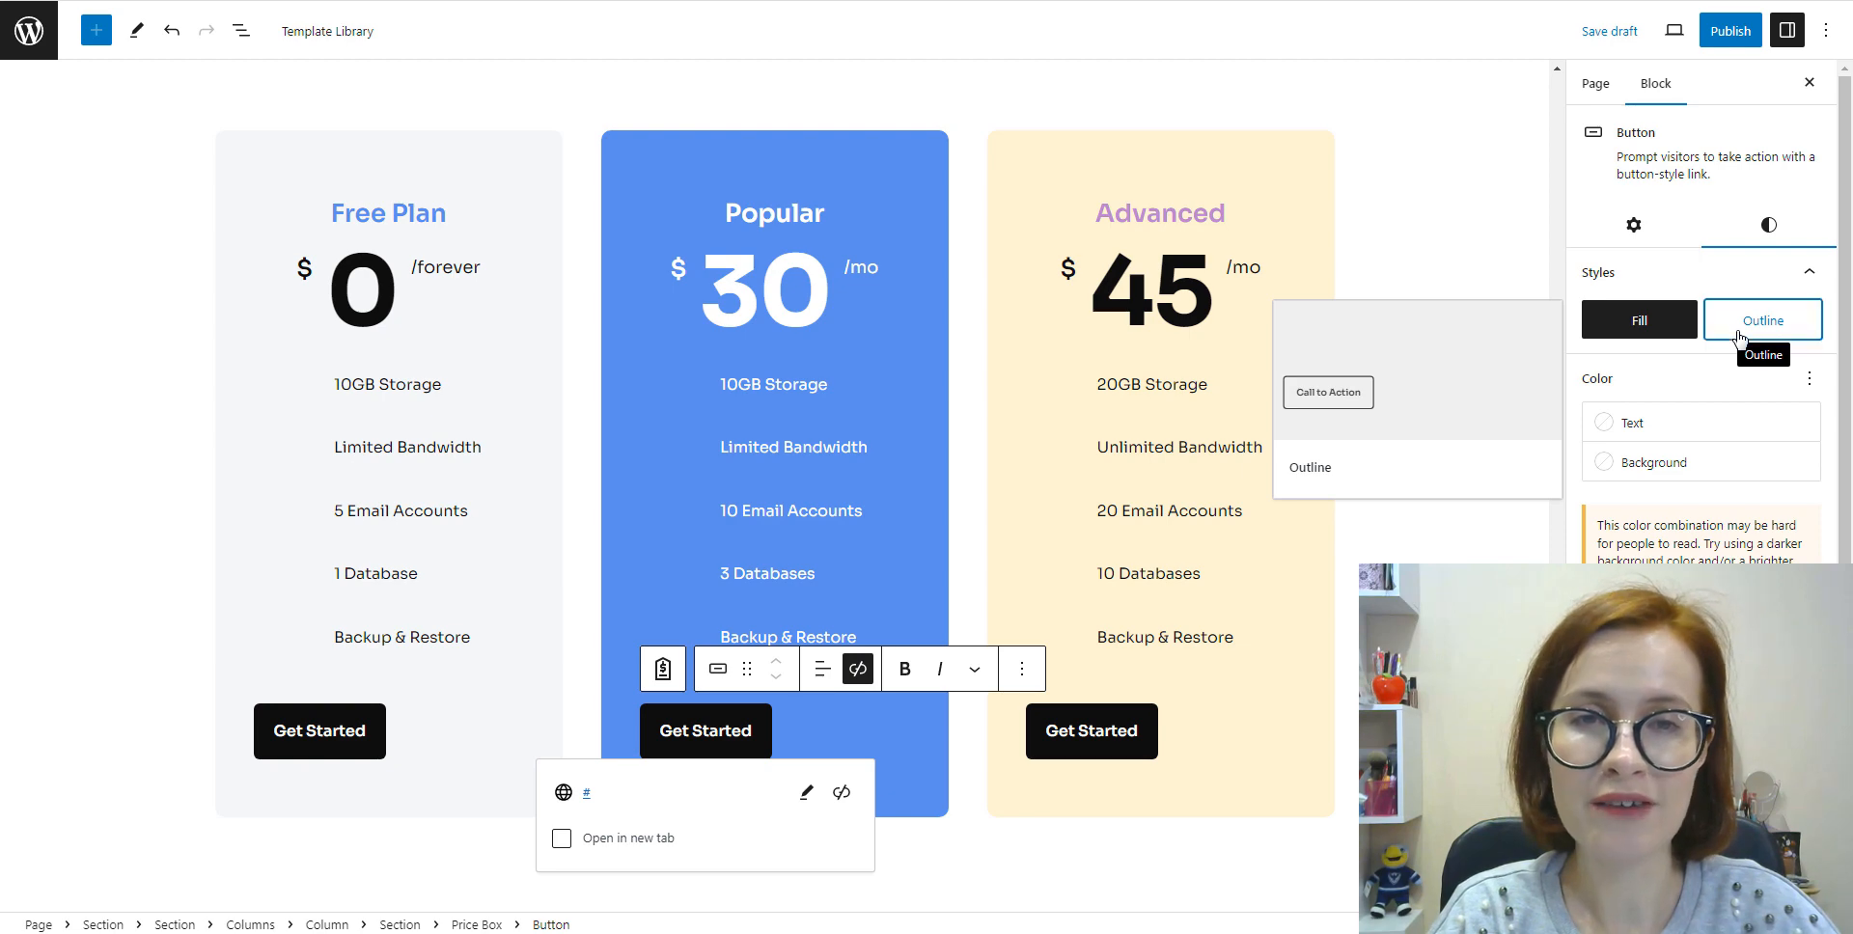
left_click(1762, 318)
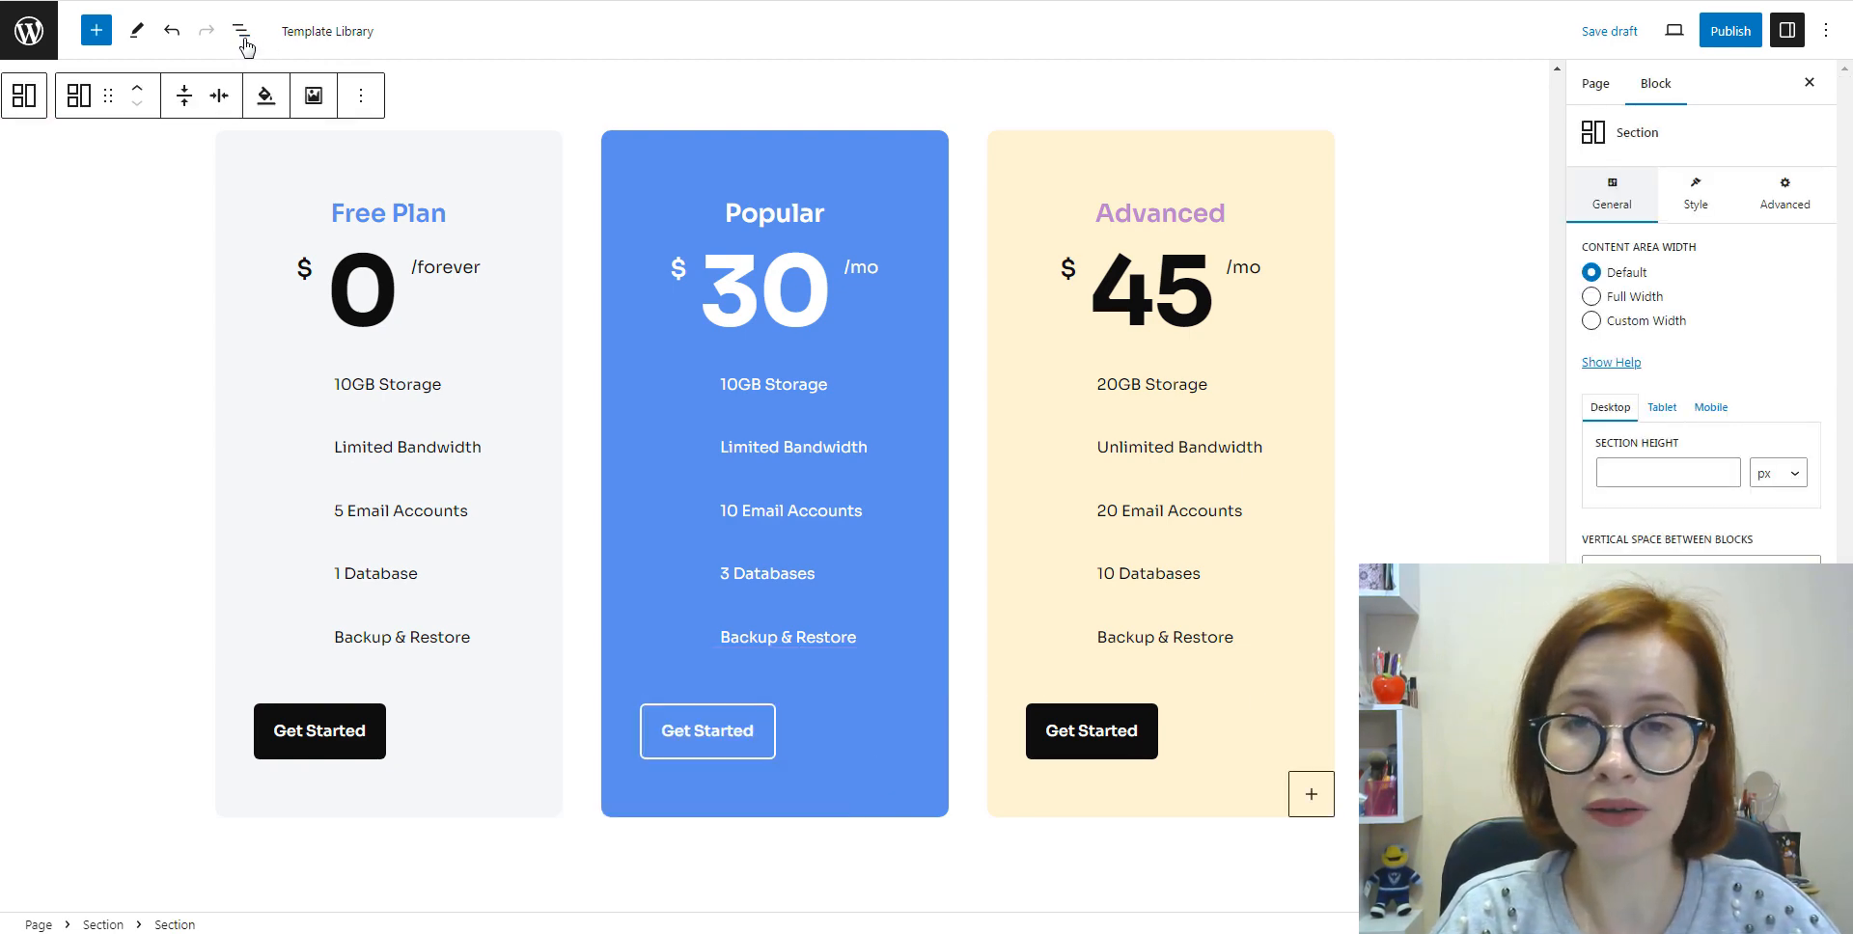
Step: Select the inner pricing section from the block outline and choose Create pattern
left_click(241, 29)
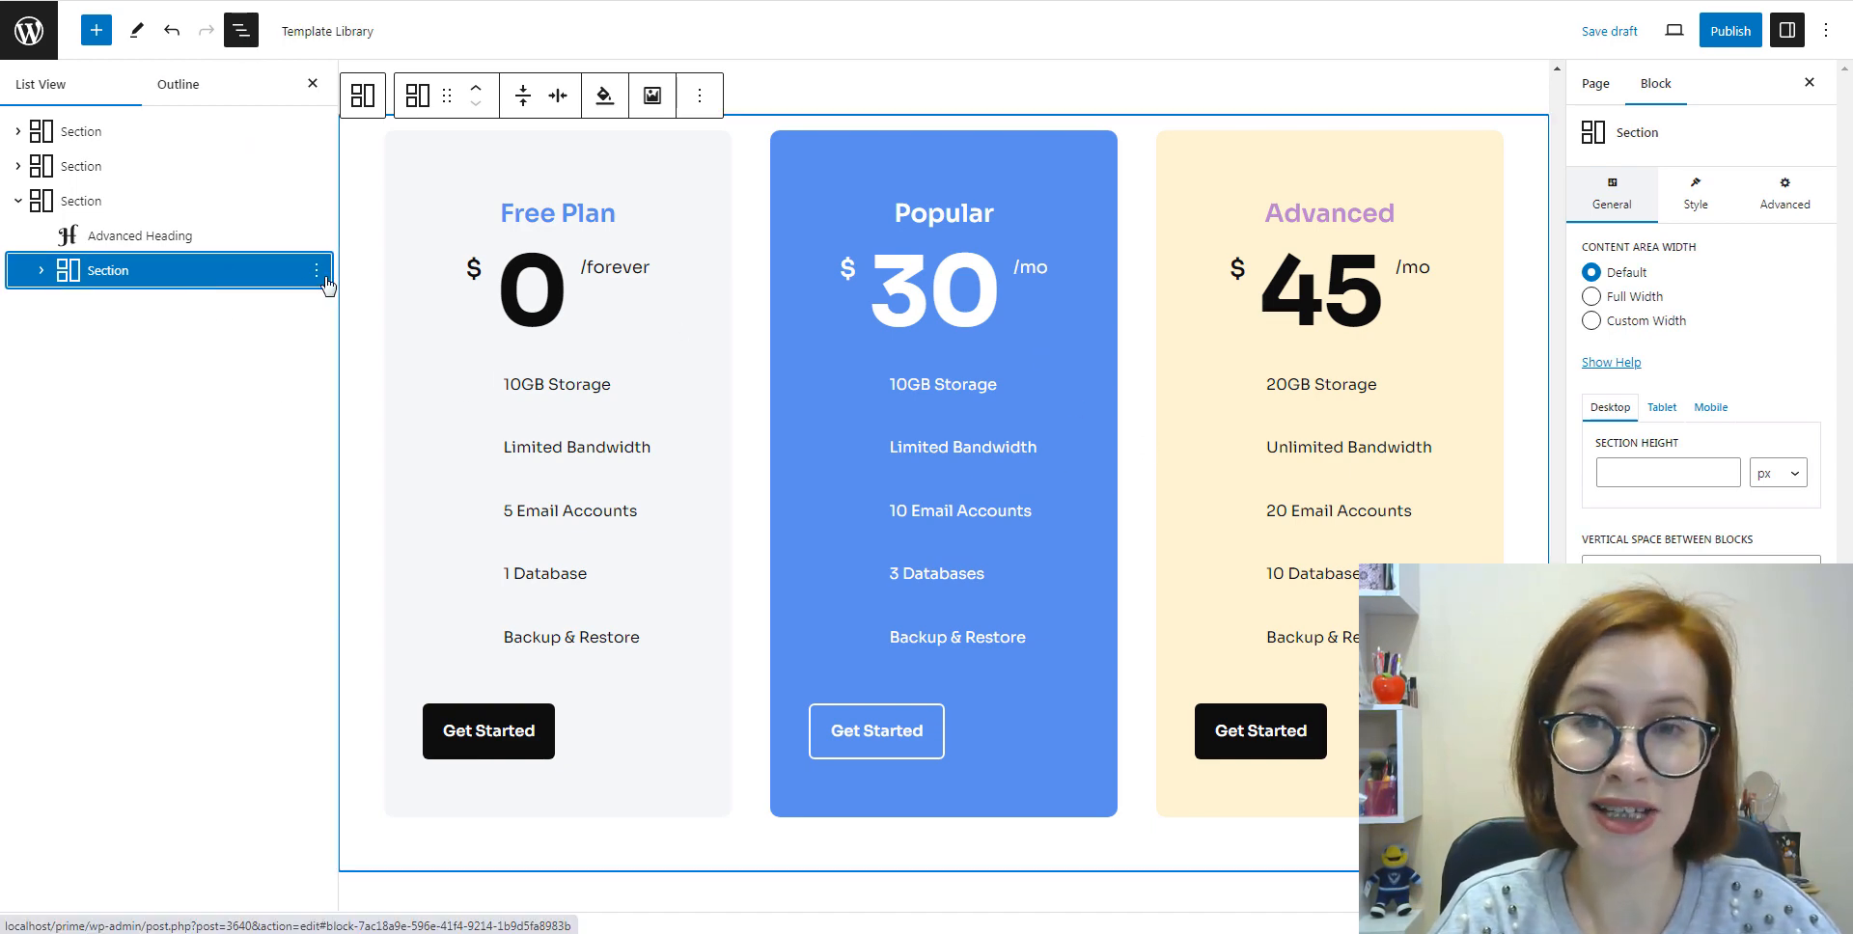
left_click(699, 97)
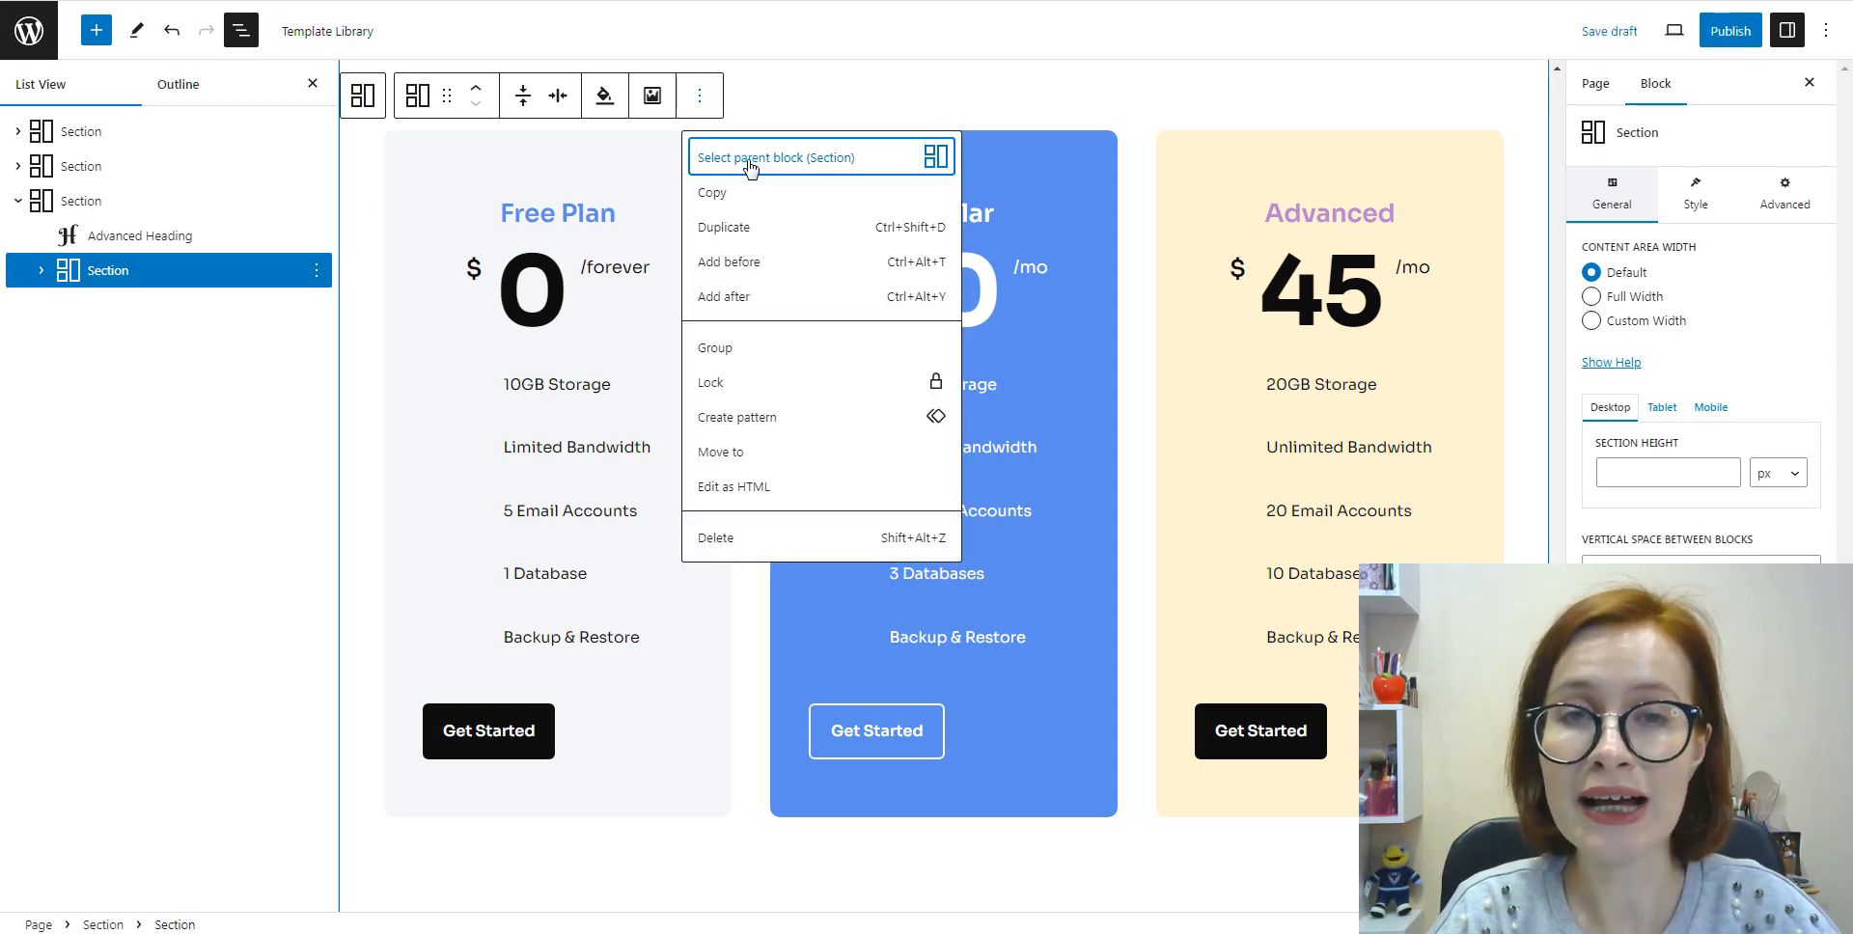
left_click(736, 416)
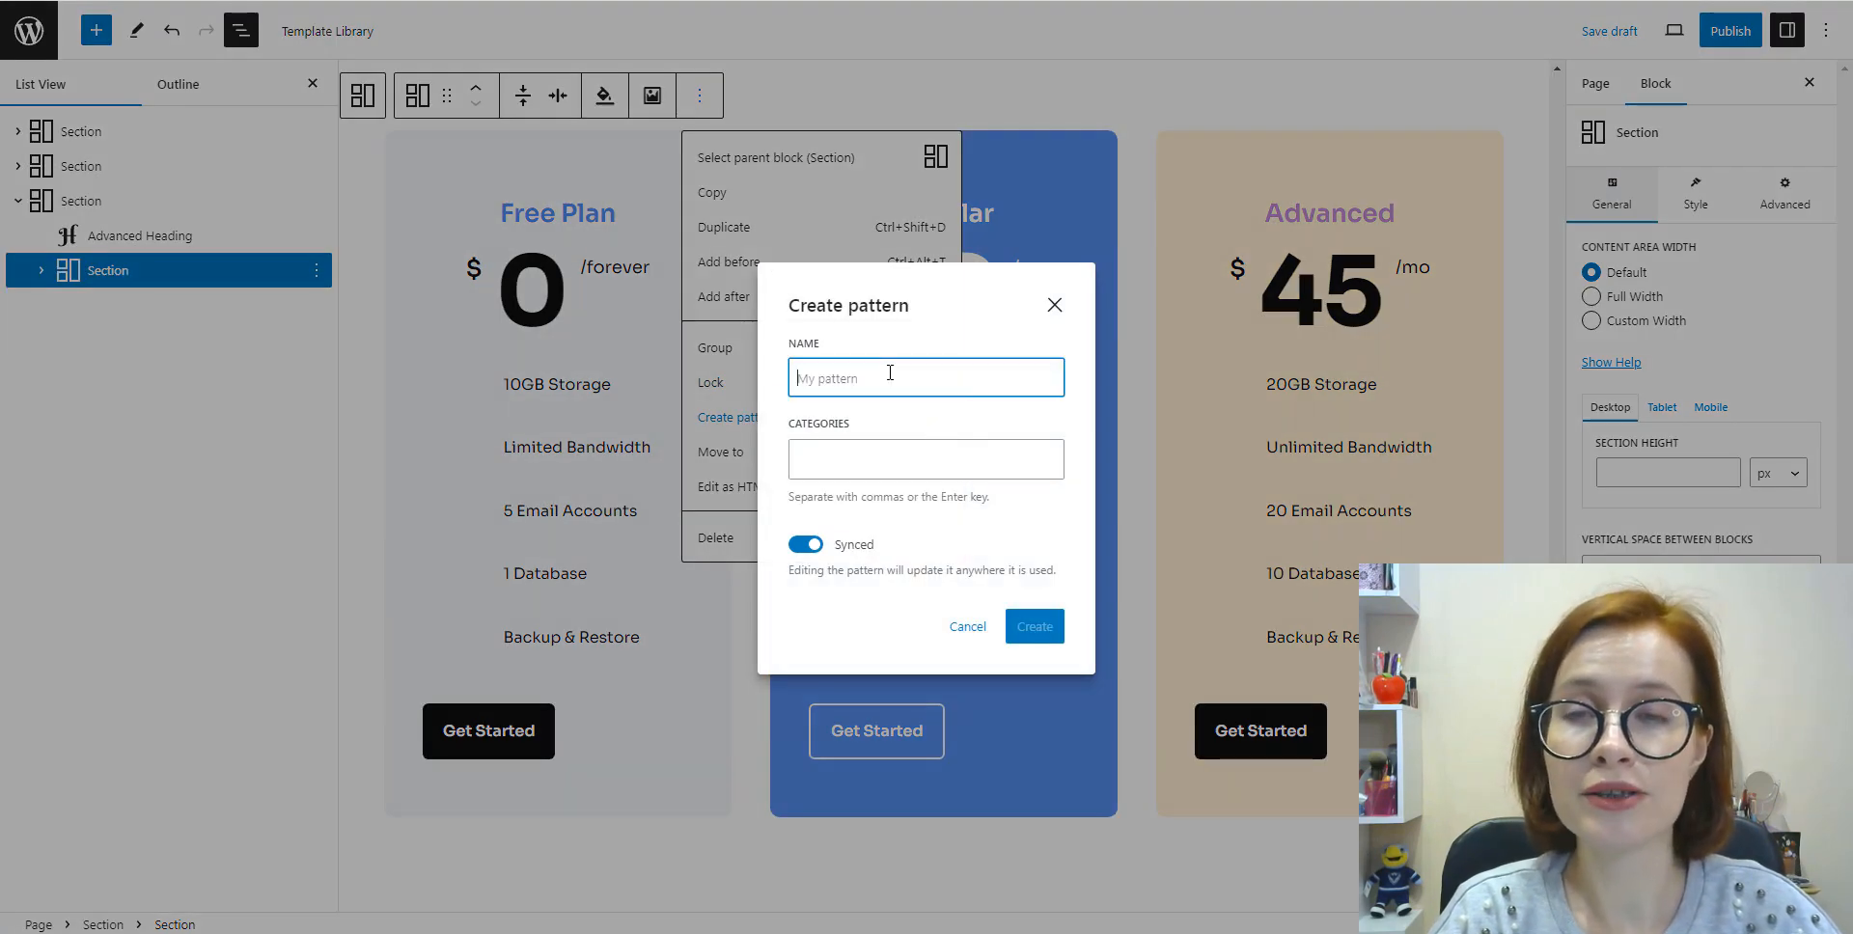
Step: Name the pattern 'Pricing table-new', keep it Synced, and create it
type("Pricing table")
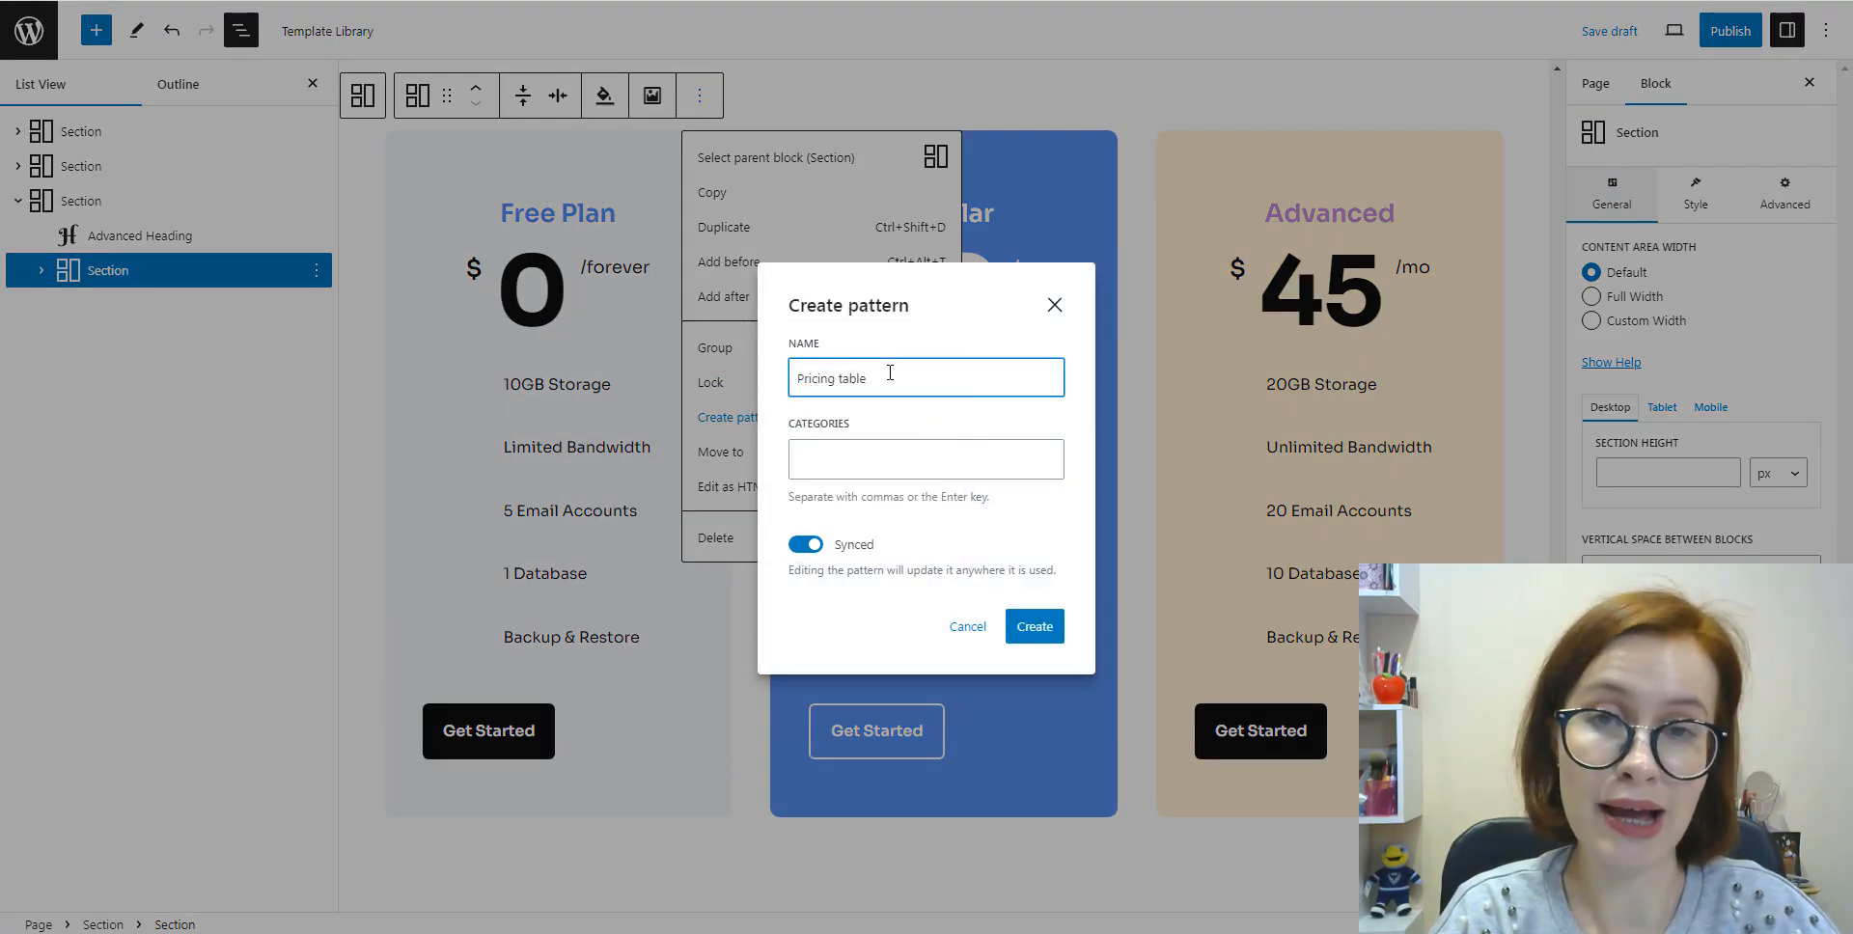
type("-new")
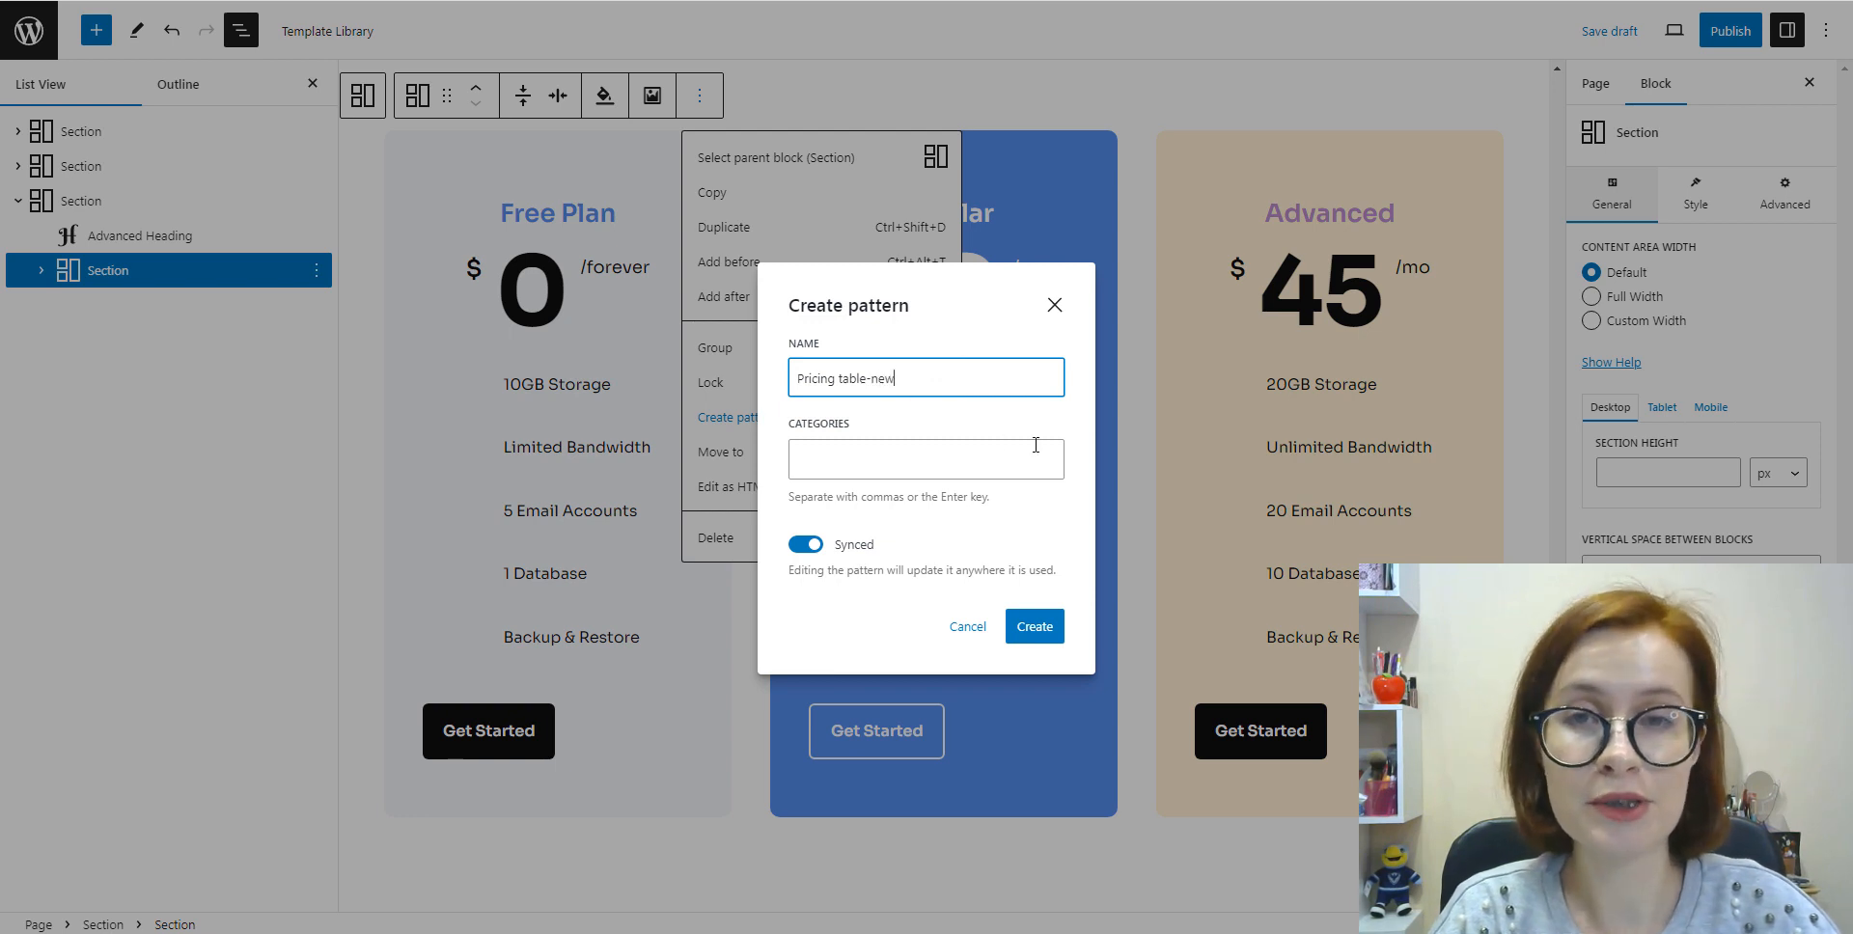
mouse_move(1061, 564)
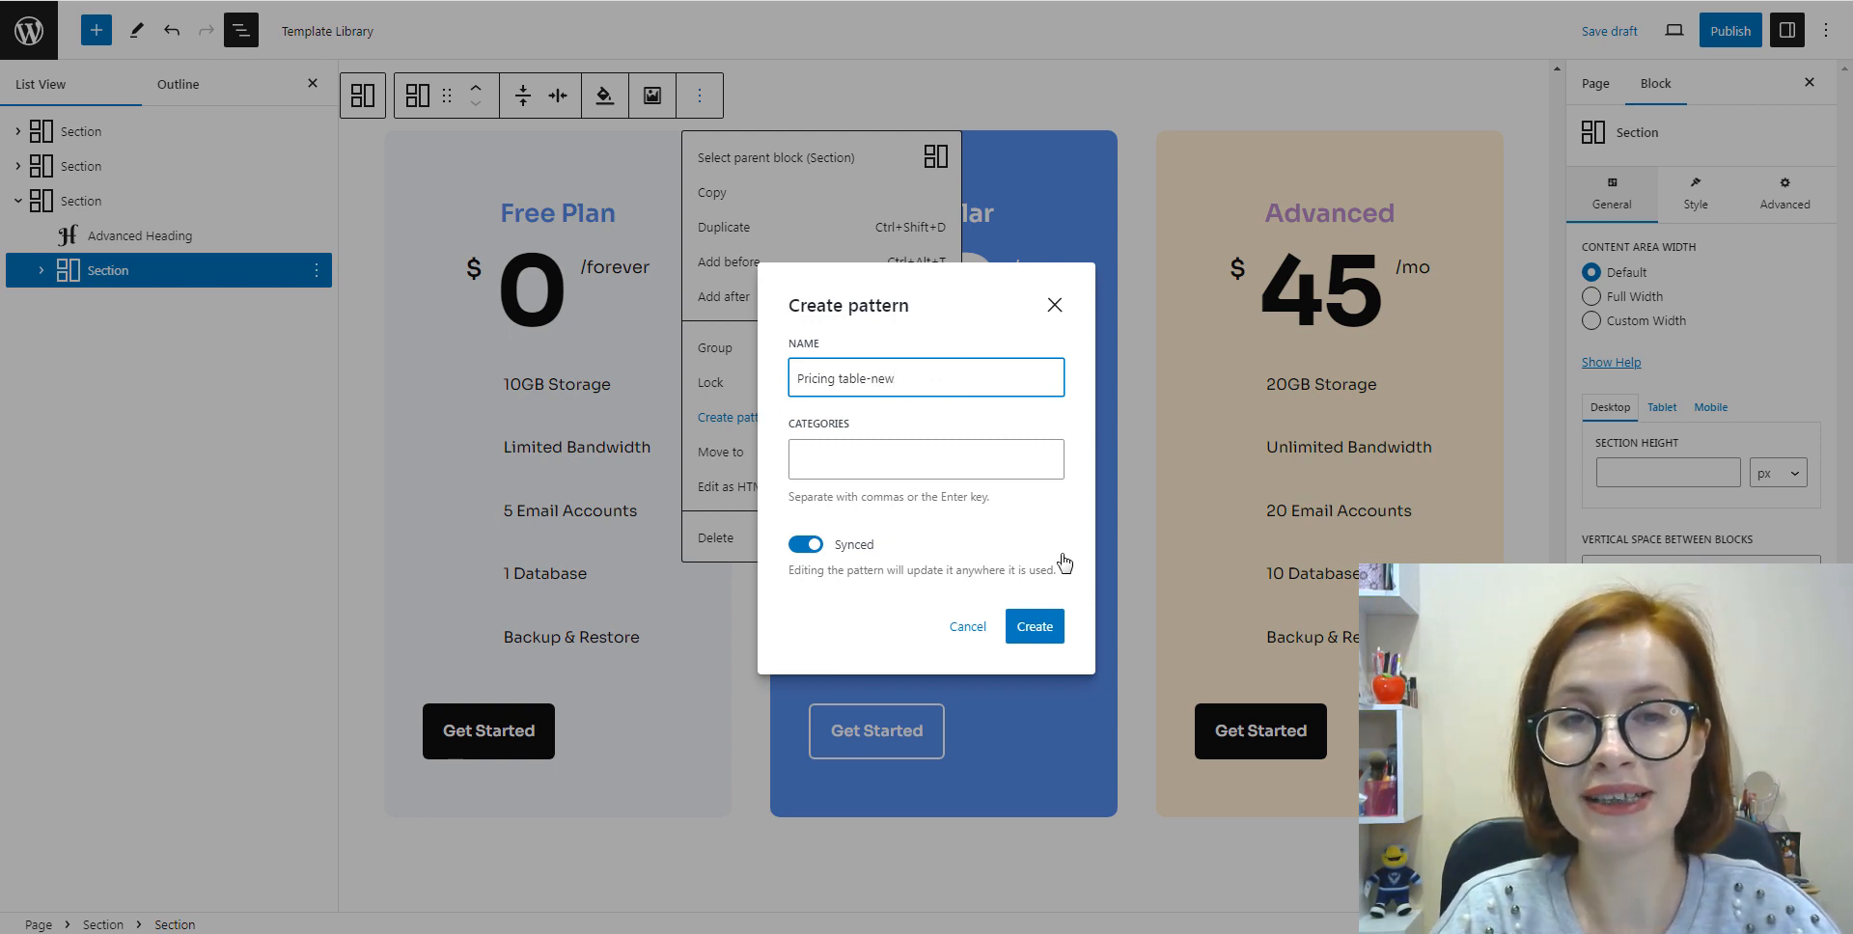
mouse_move(1073, 543)
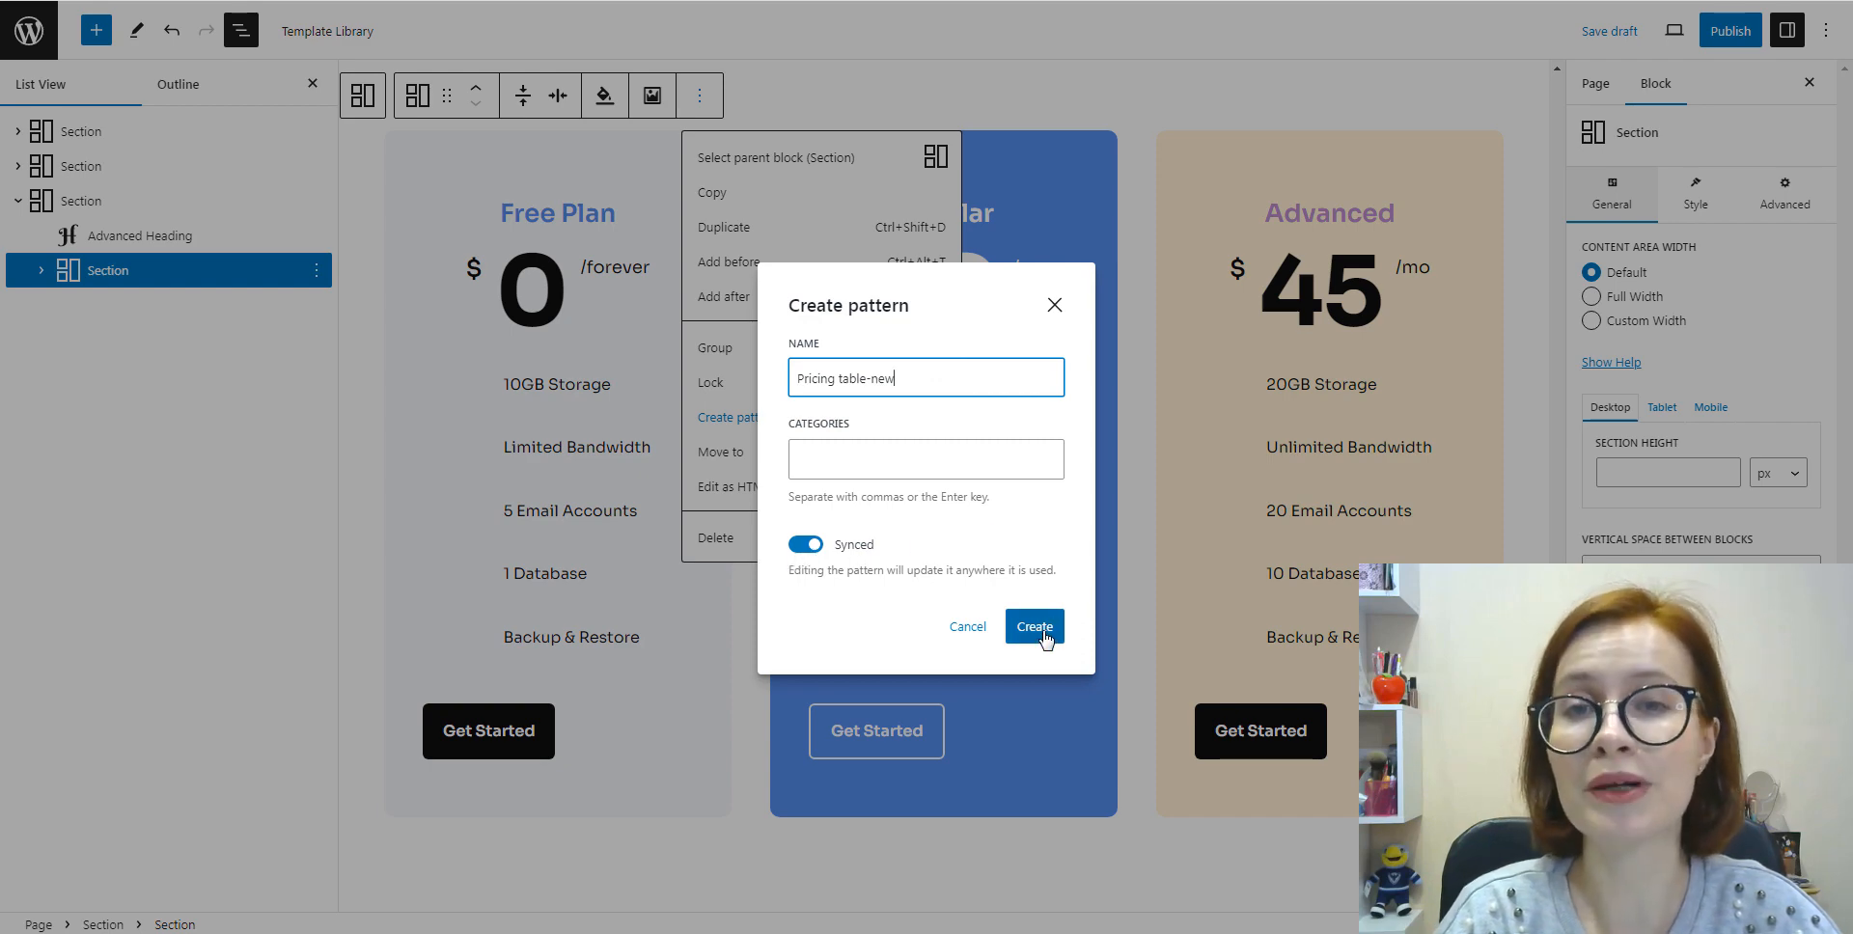
left_click(1033, 625)
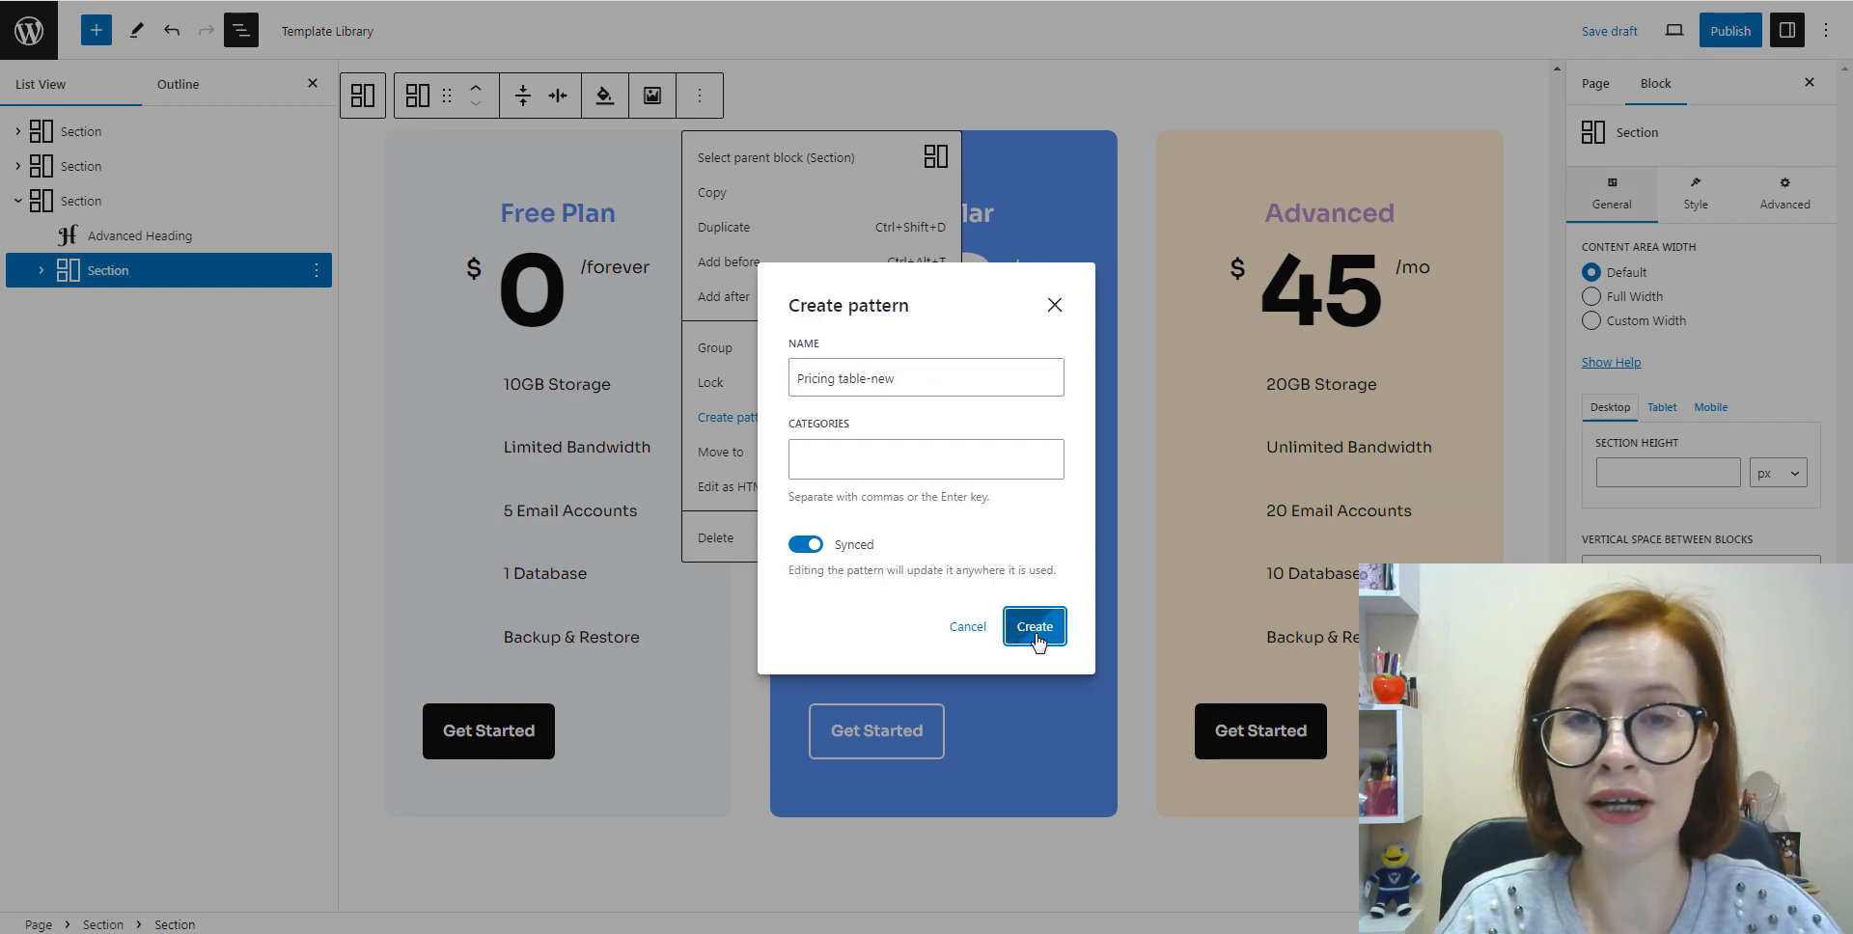
left_click(1033, 625)
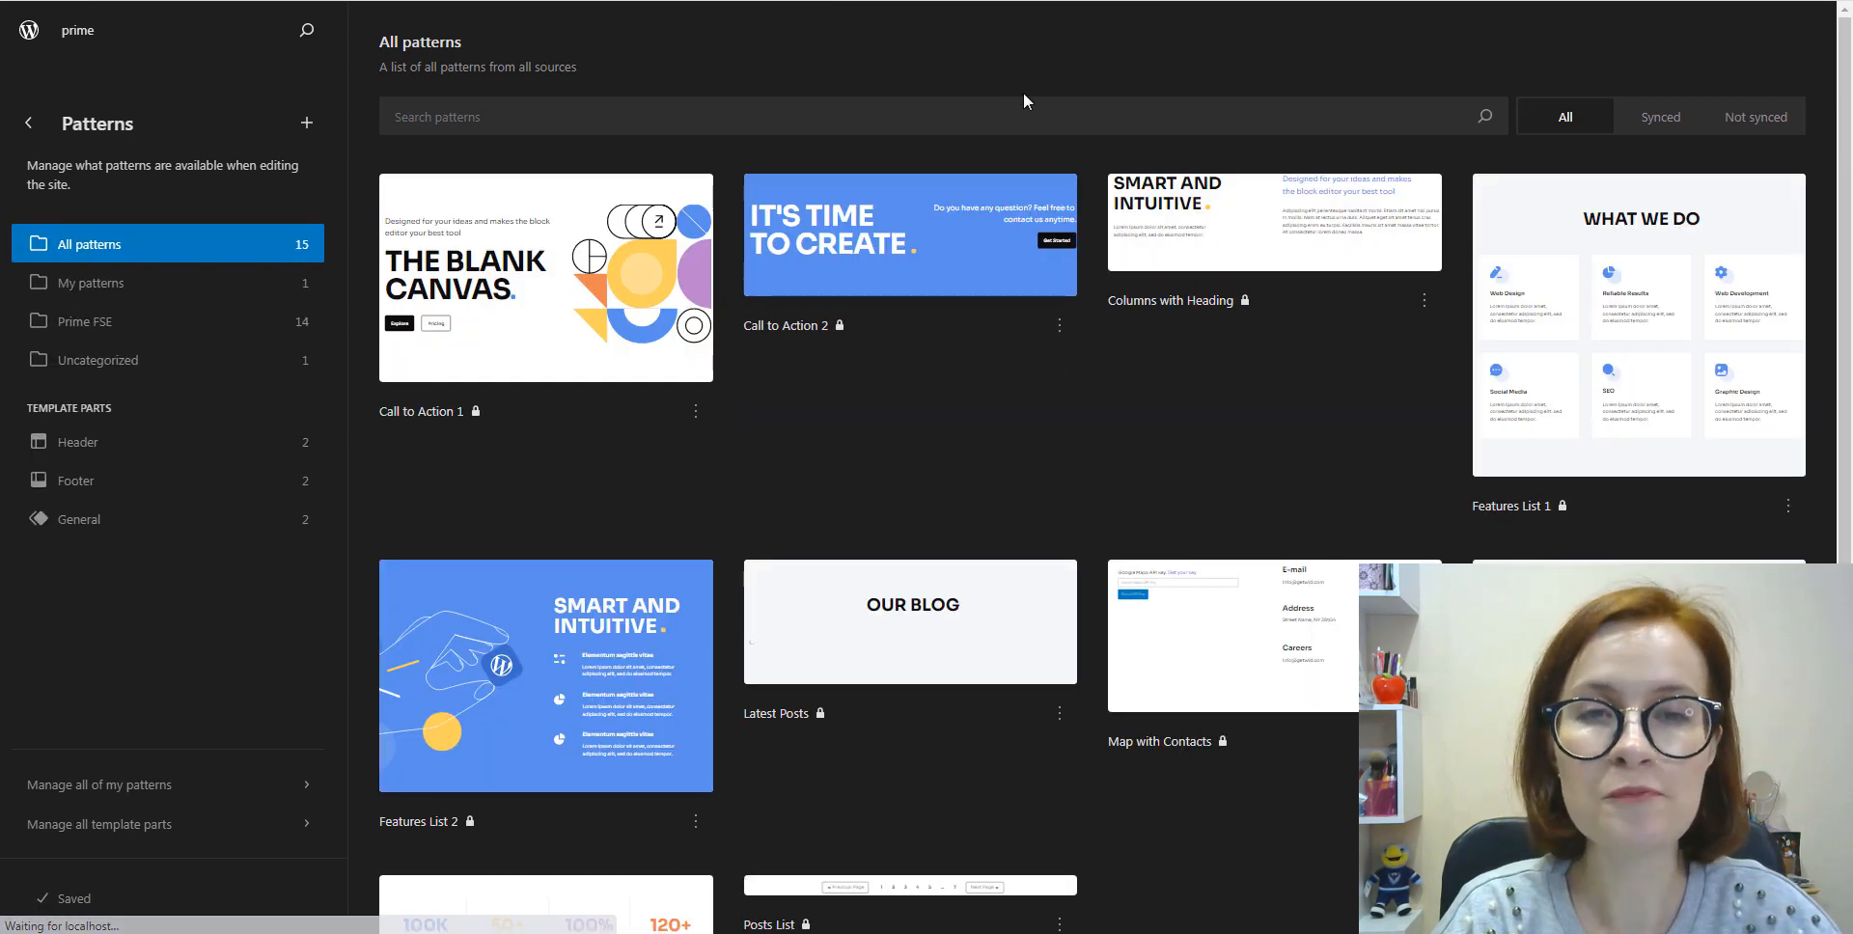
Step: Filter to Synced then My patterns to confirm Pricing table-new, then go back to Design
left_click(1660, 115)
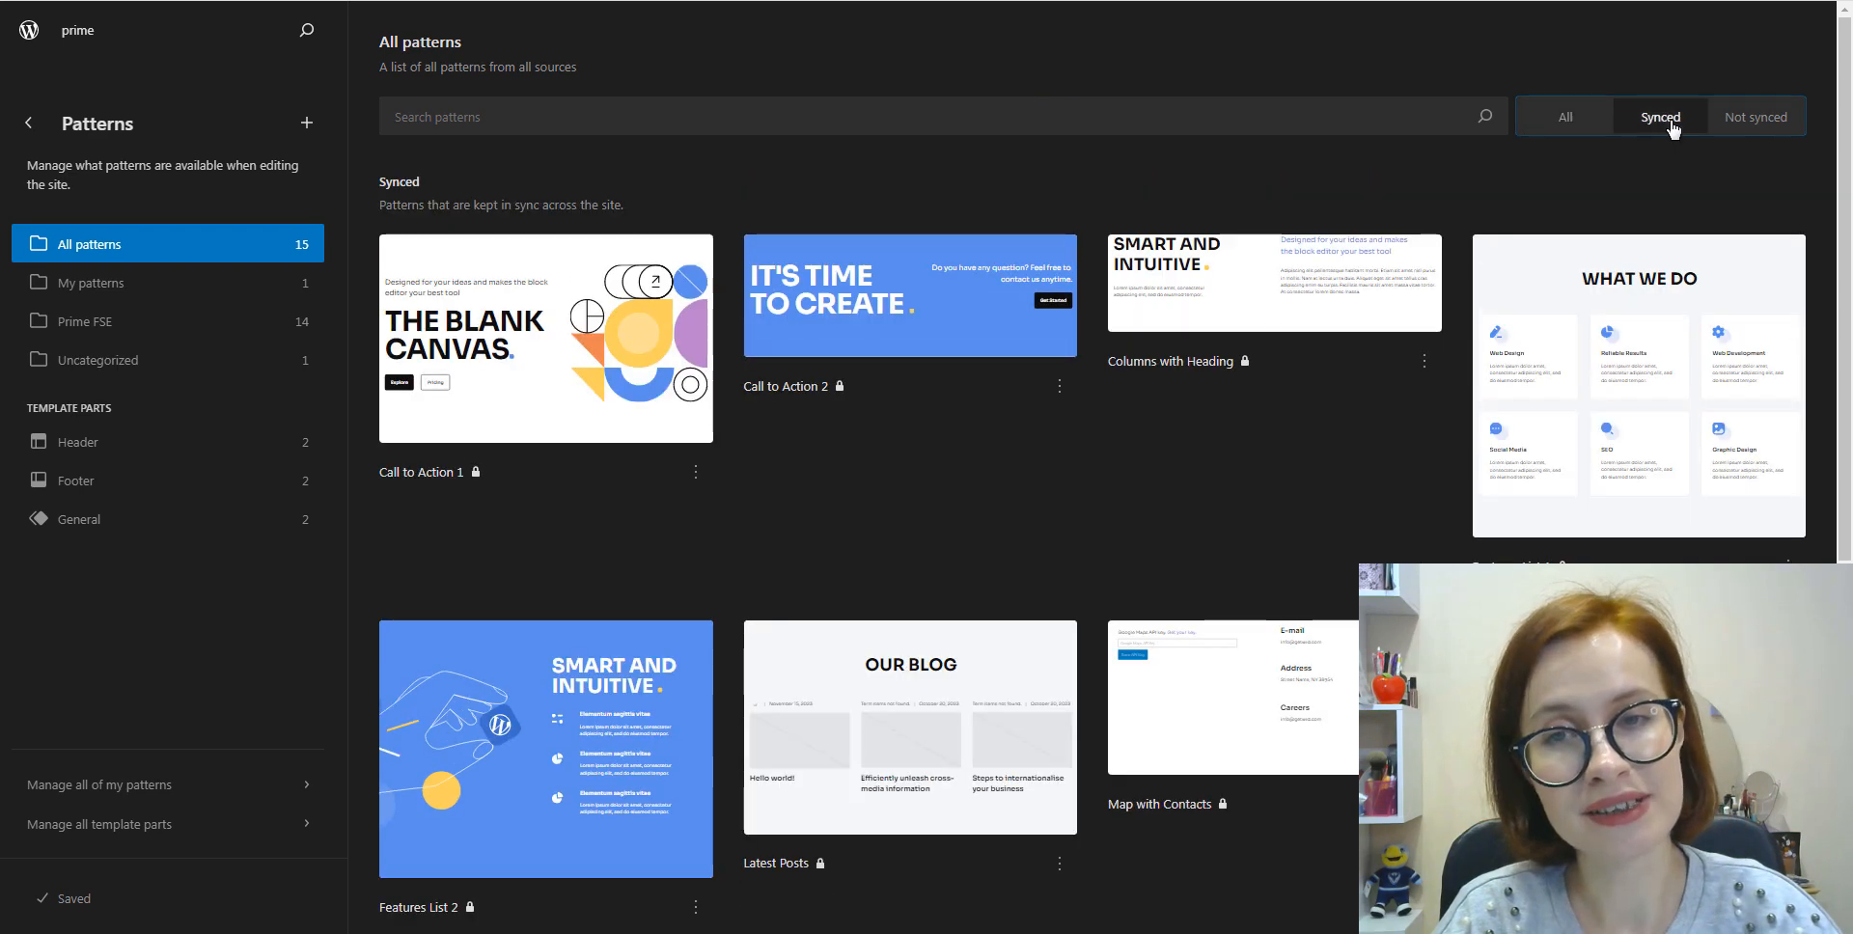
left_click(1659, 116)
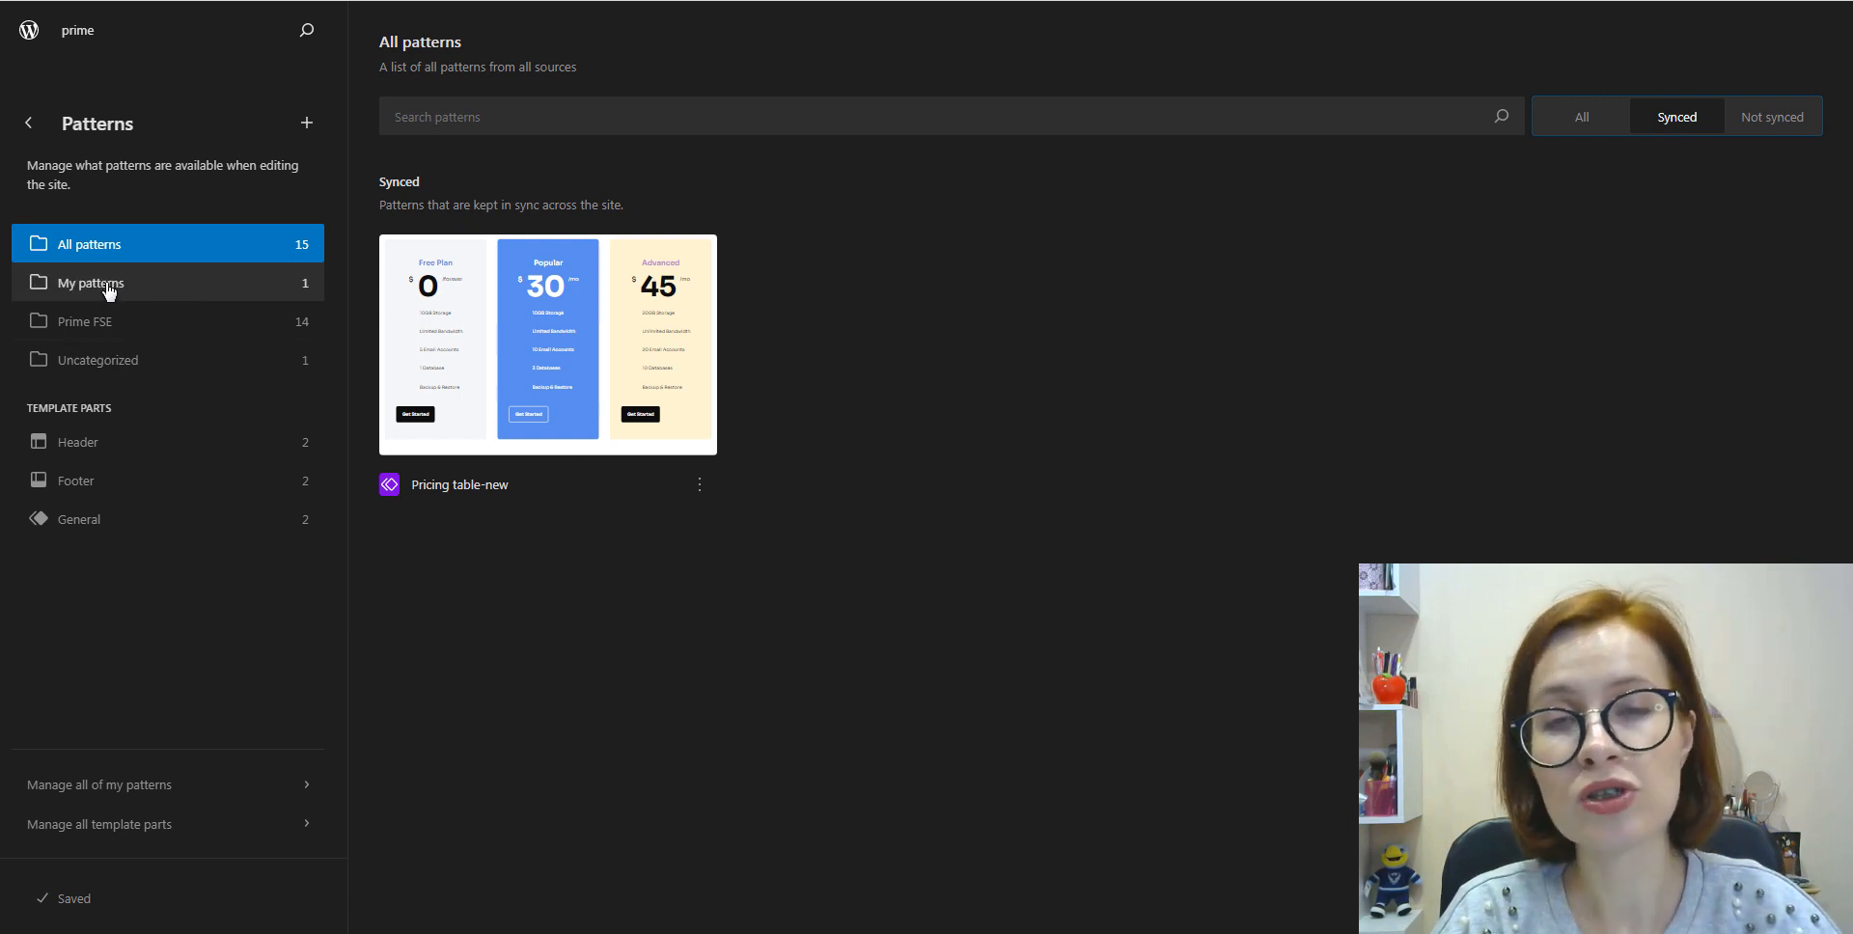
left_click(91, 282)
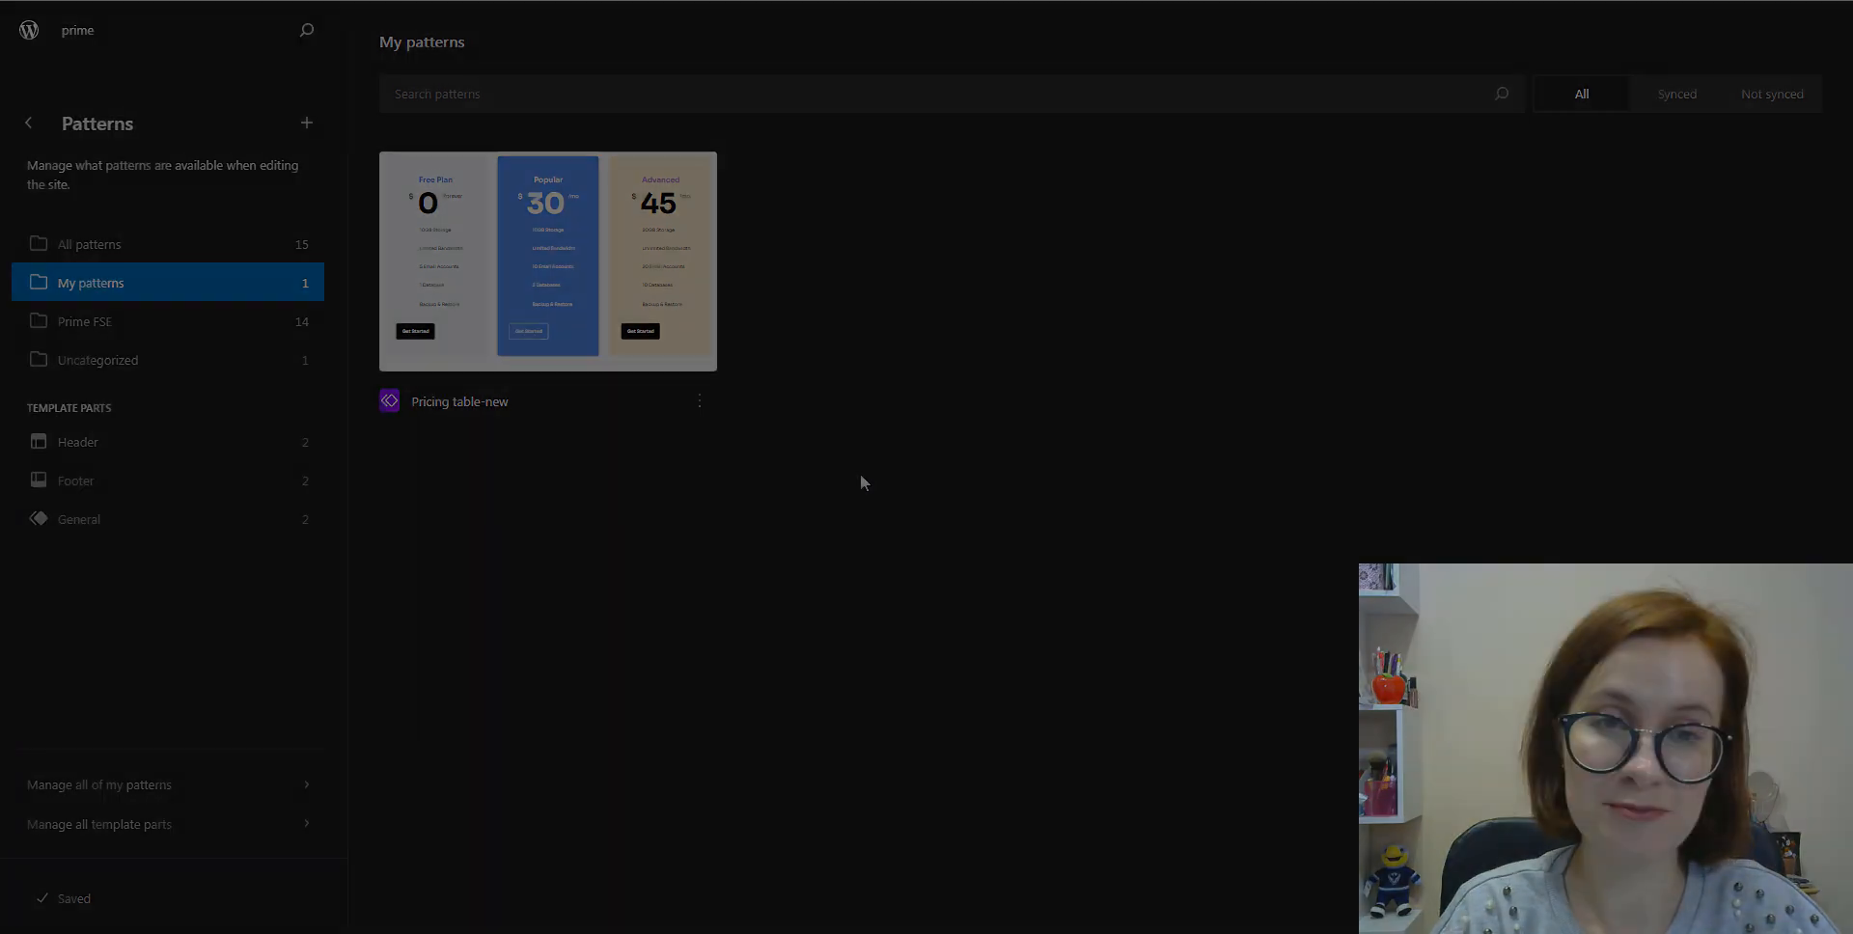
left_click(27, 123)
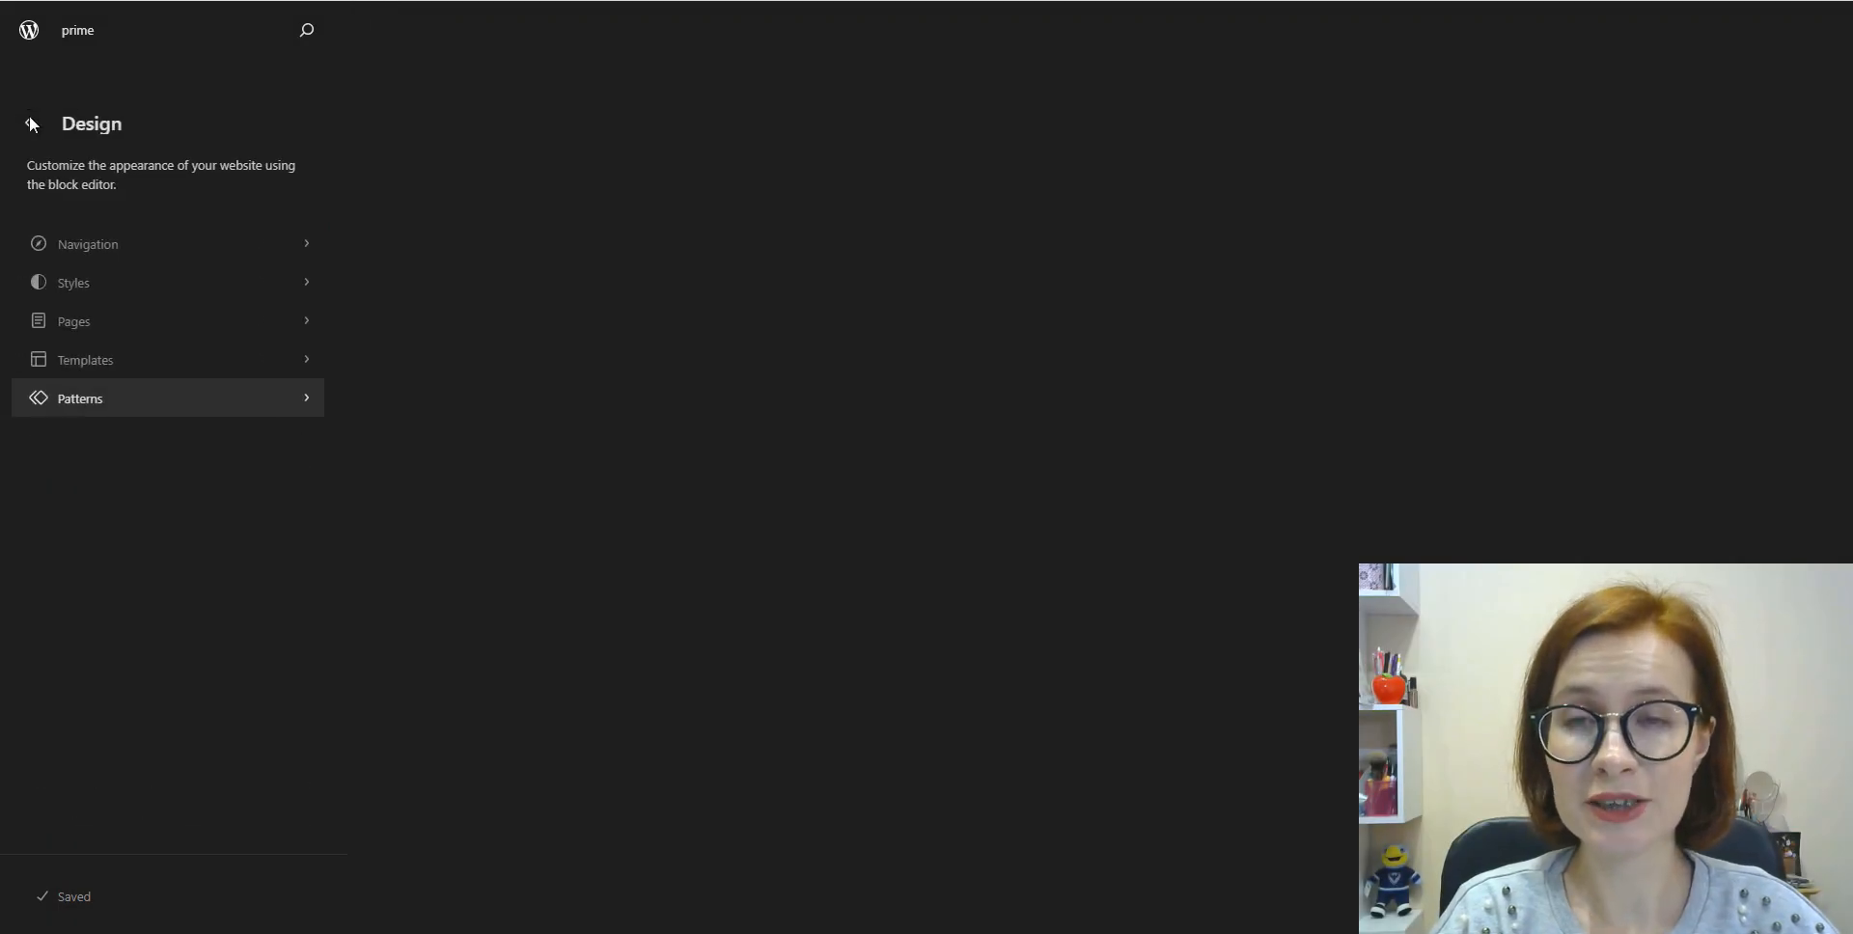
Step: Browse the site templates to reach Blog Home
left_click(84, 359)
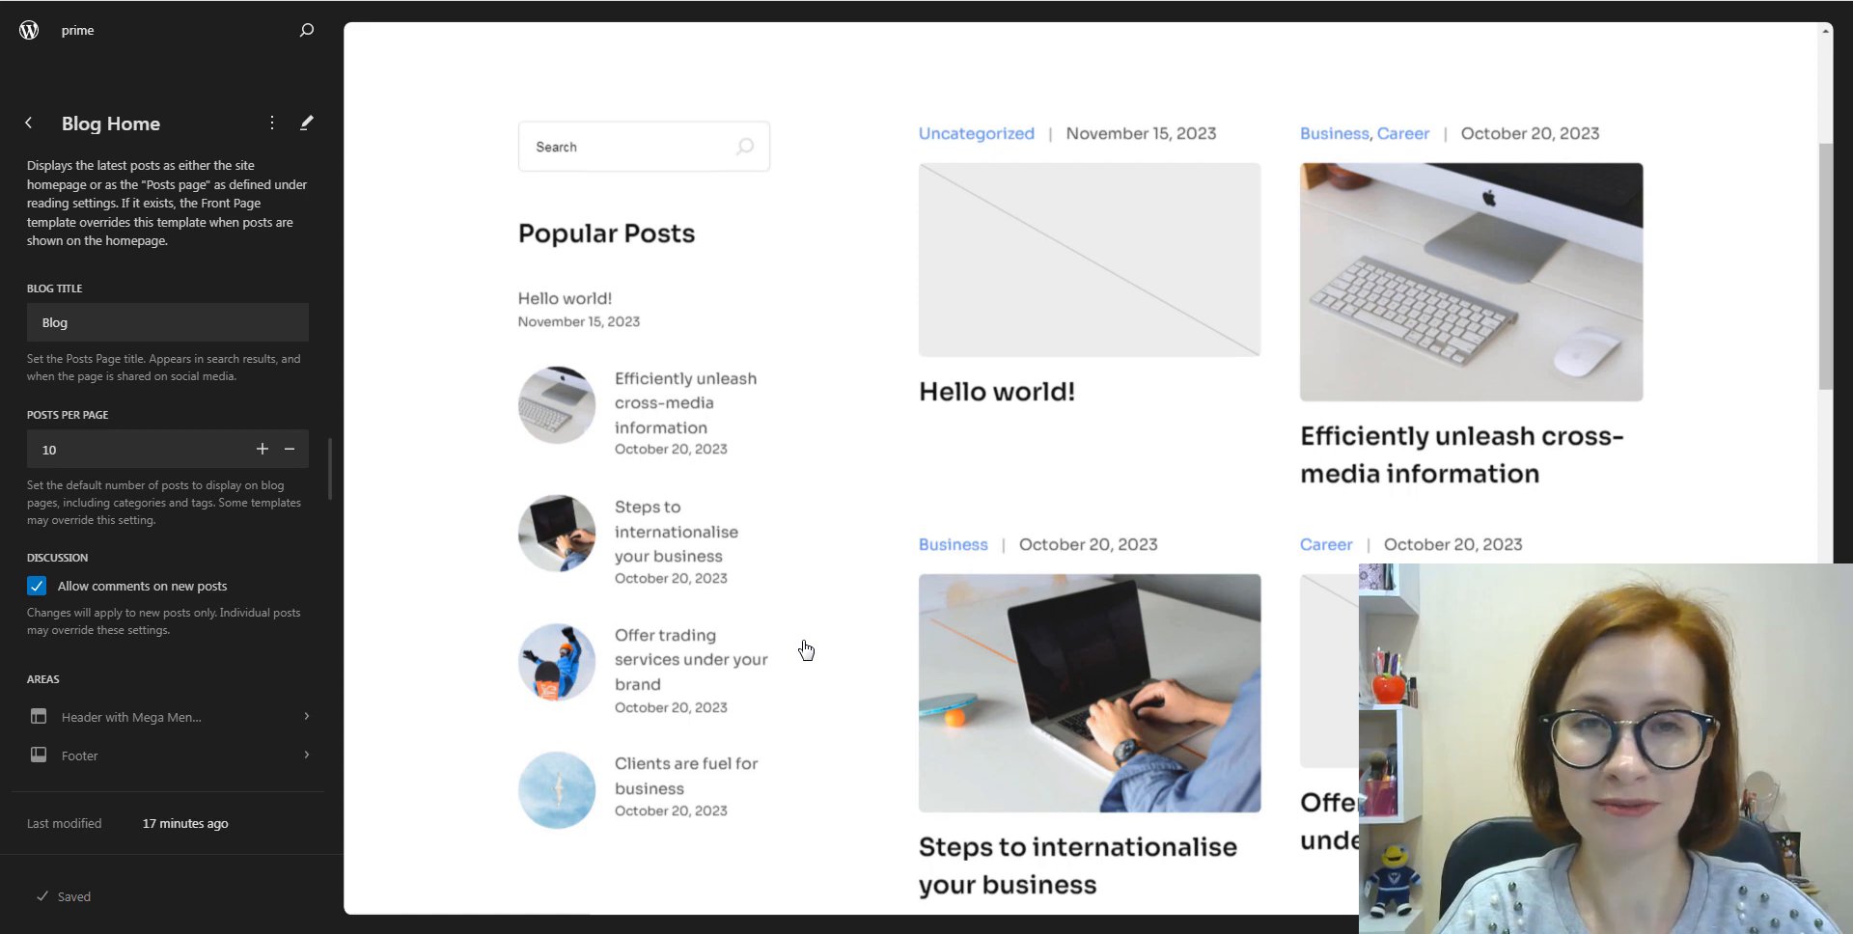
mouse_move(1351, 668)
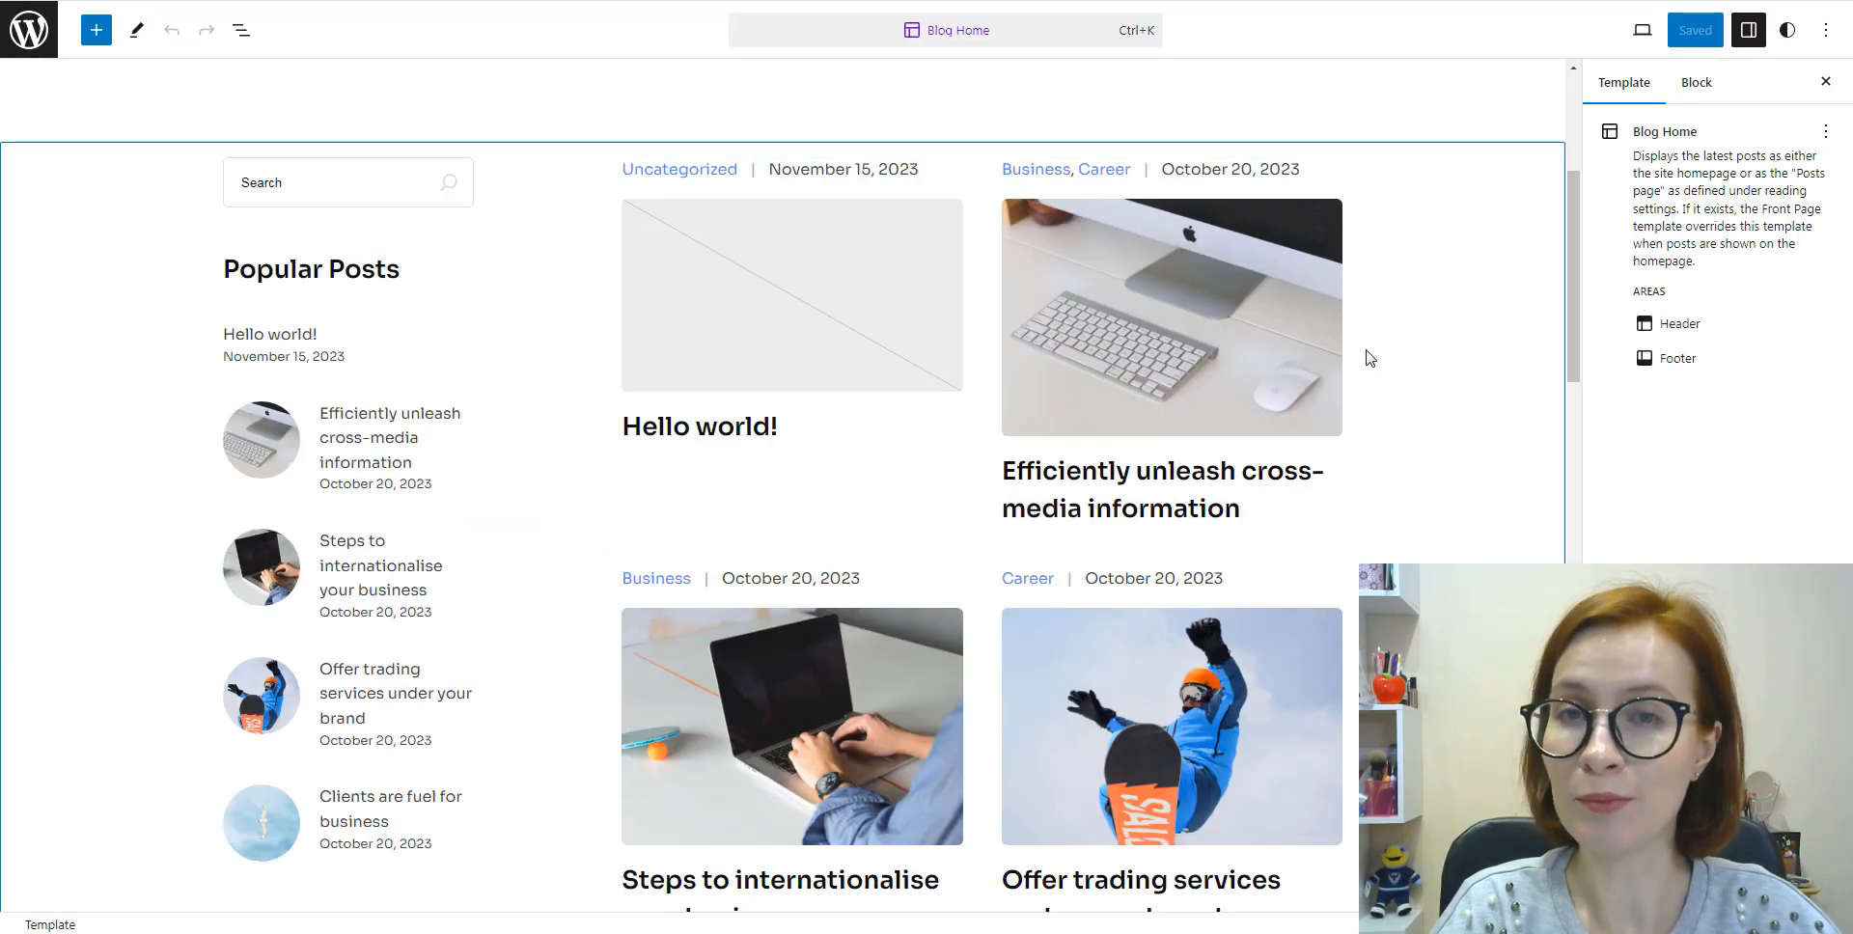
Step: Set the Blog Home Post Template to 3 columns and save the template
left_click(1169, 315)
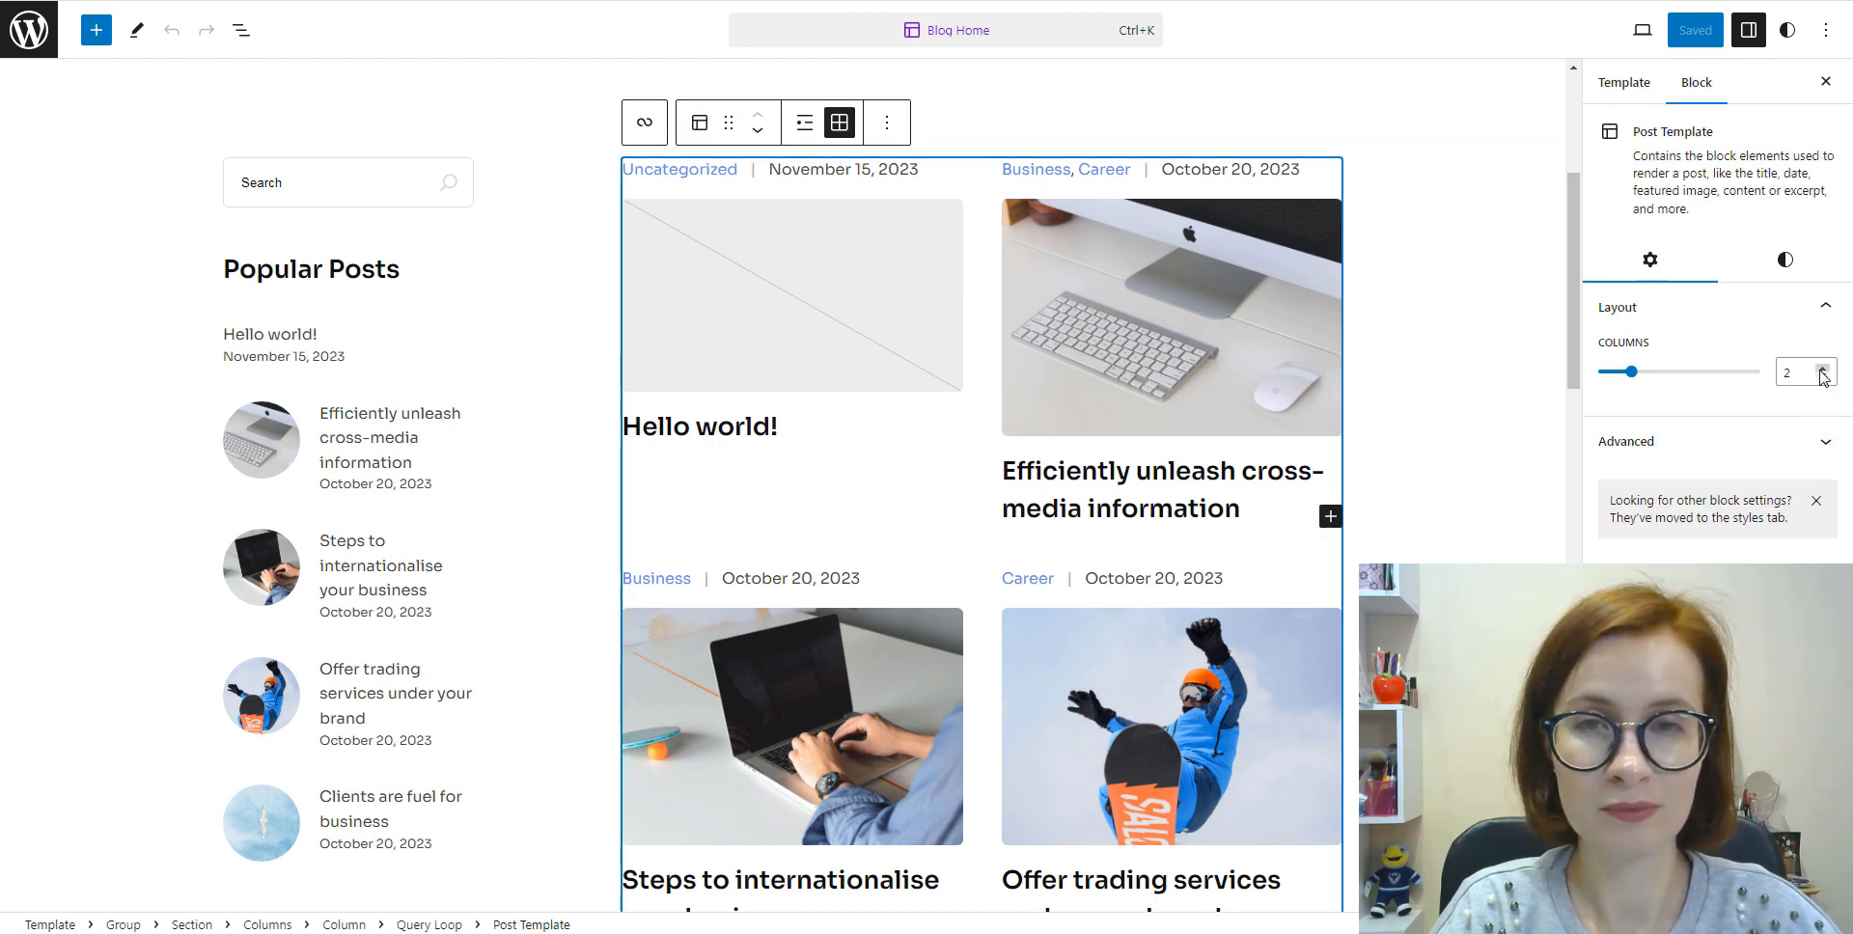
left_click(1822, 367)
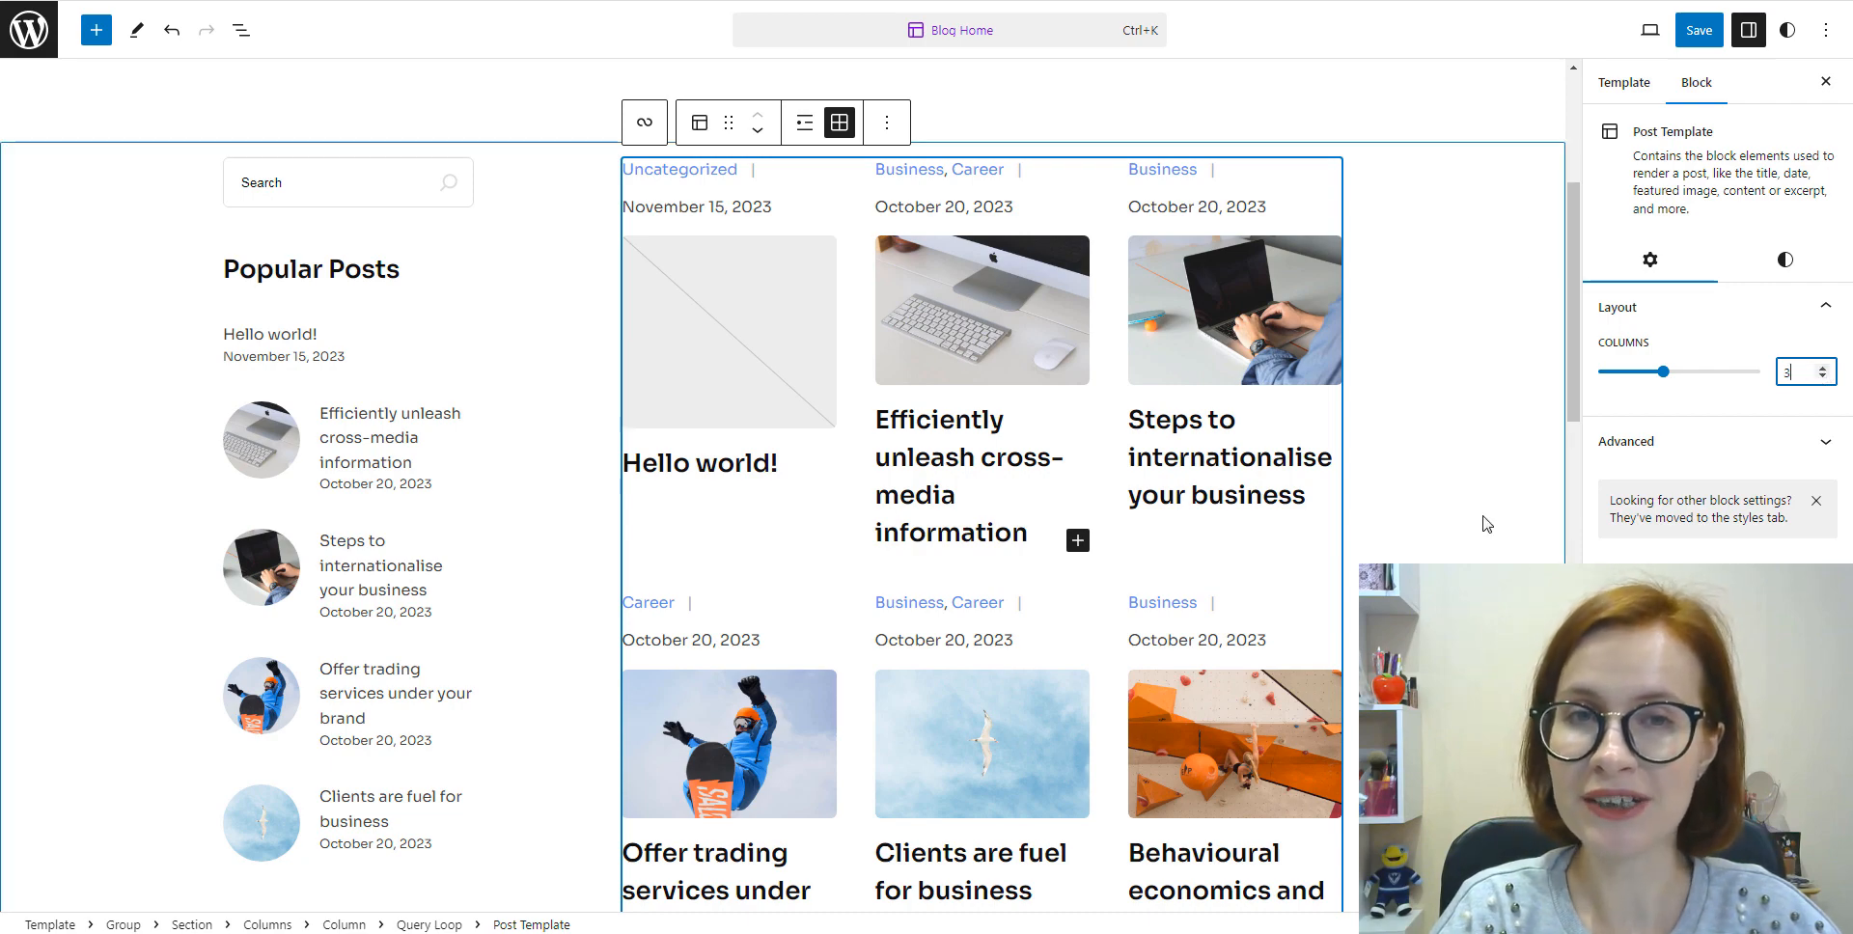
left_click(1699, 29)
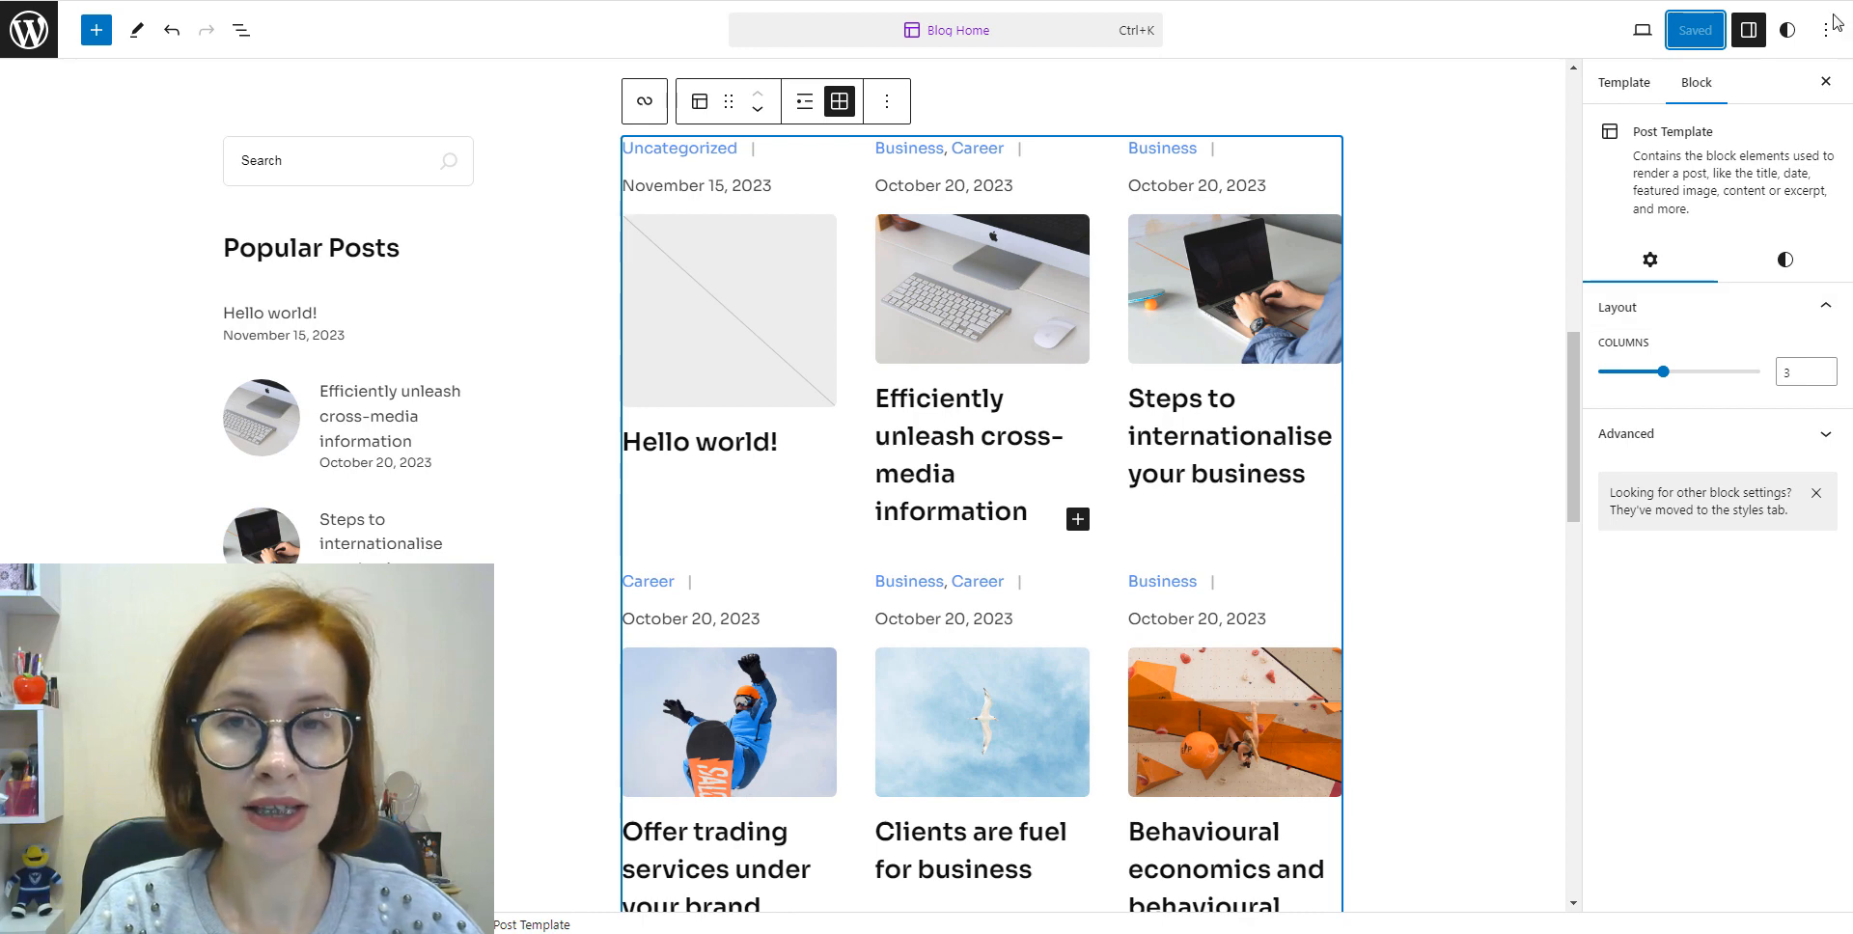
Step: Leave the editor via the WordPress logo and return to the full templates list
left_click(1839, 29)
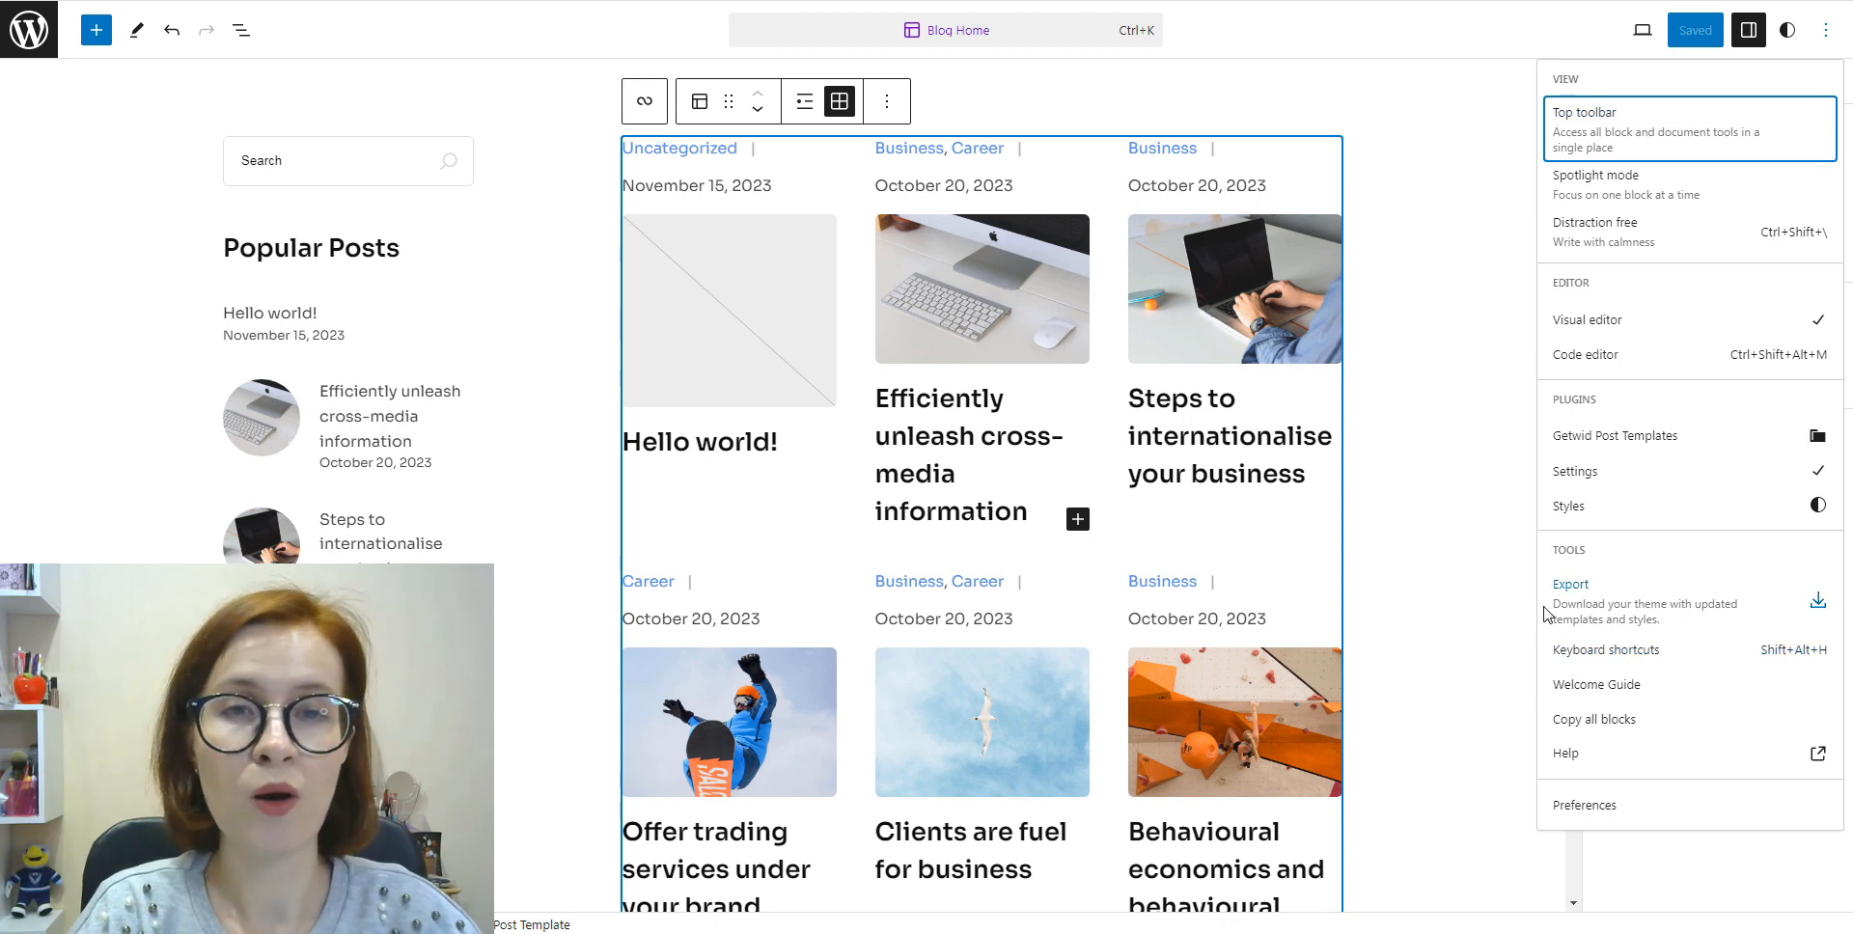
left_click(1749, 29)
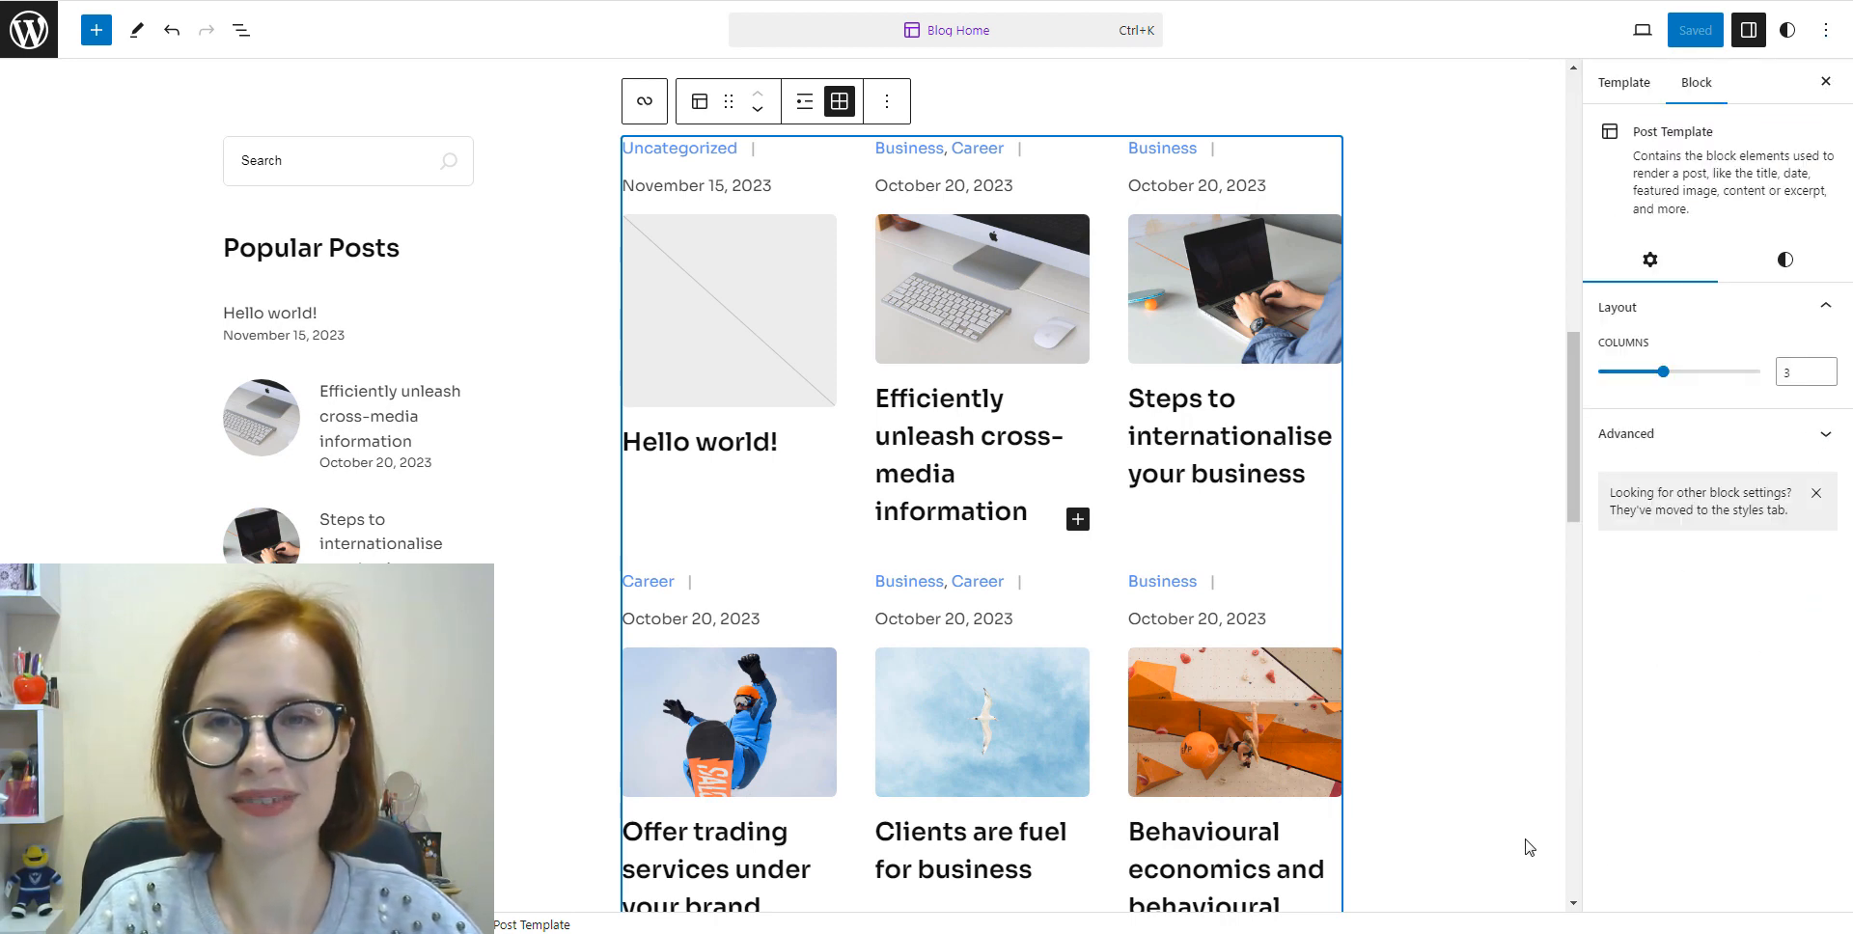
mouse_move(29, 29)
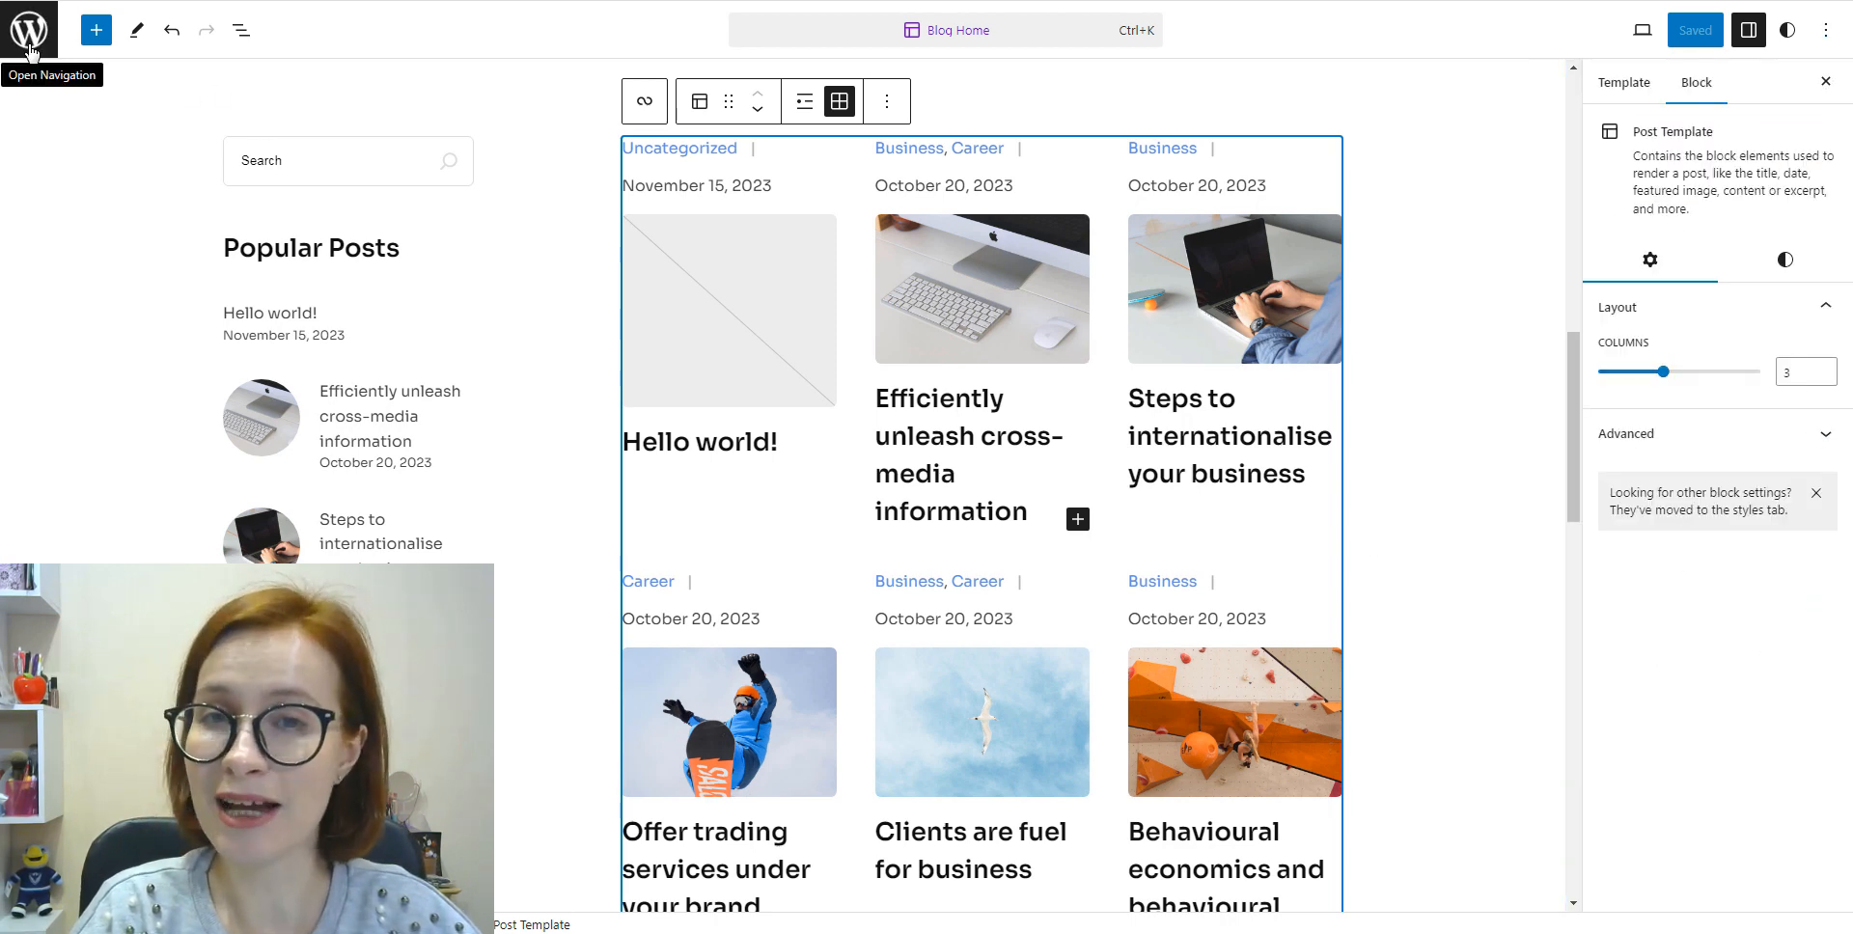
left_click(28, 29)
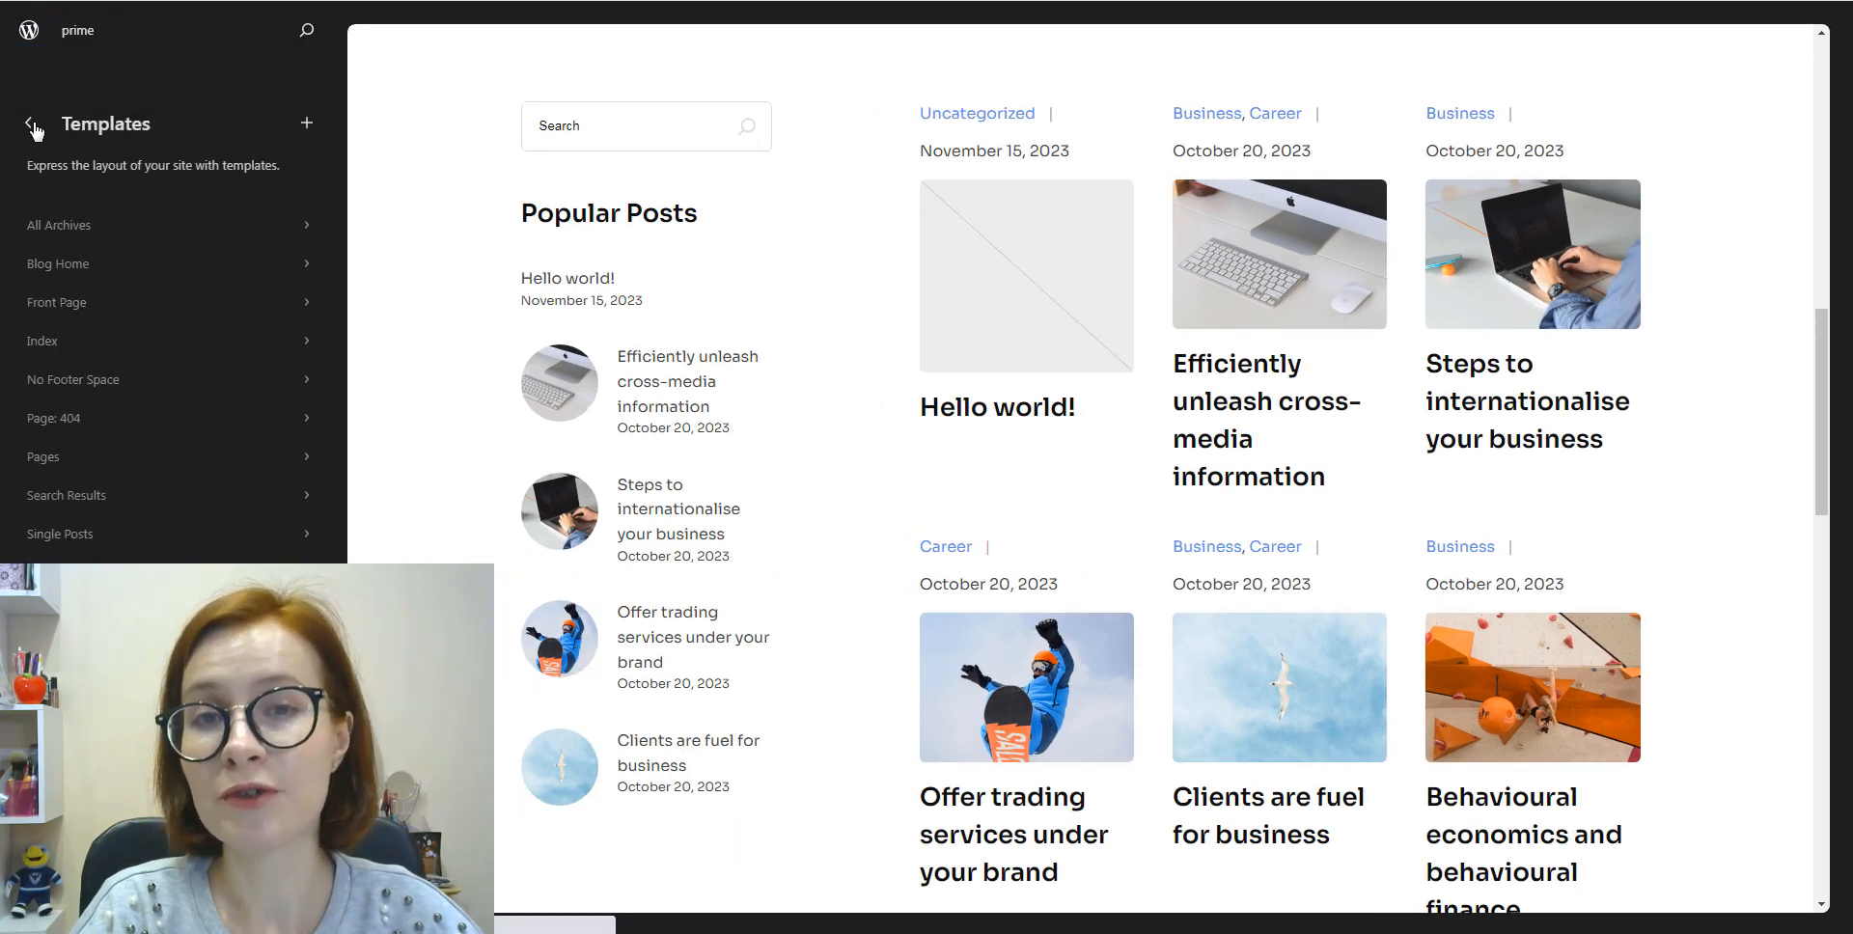
left_click(73, 379)
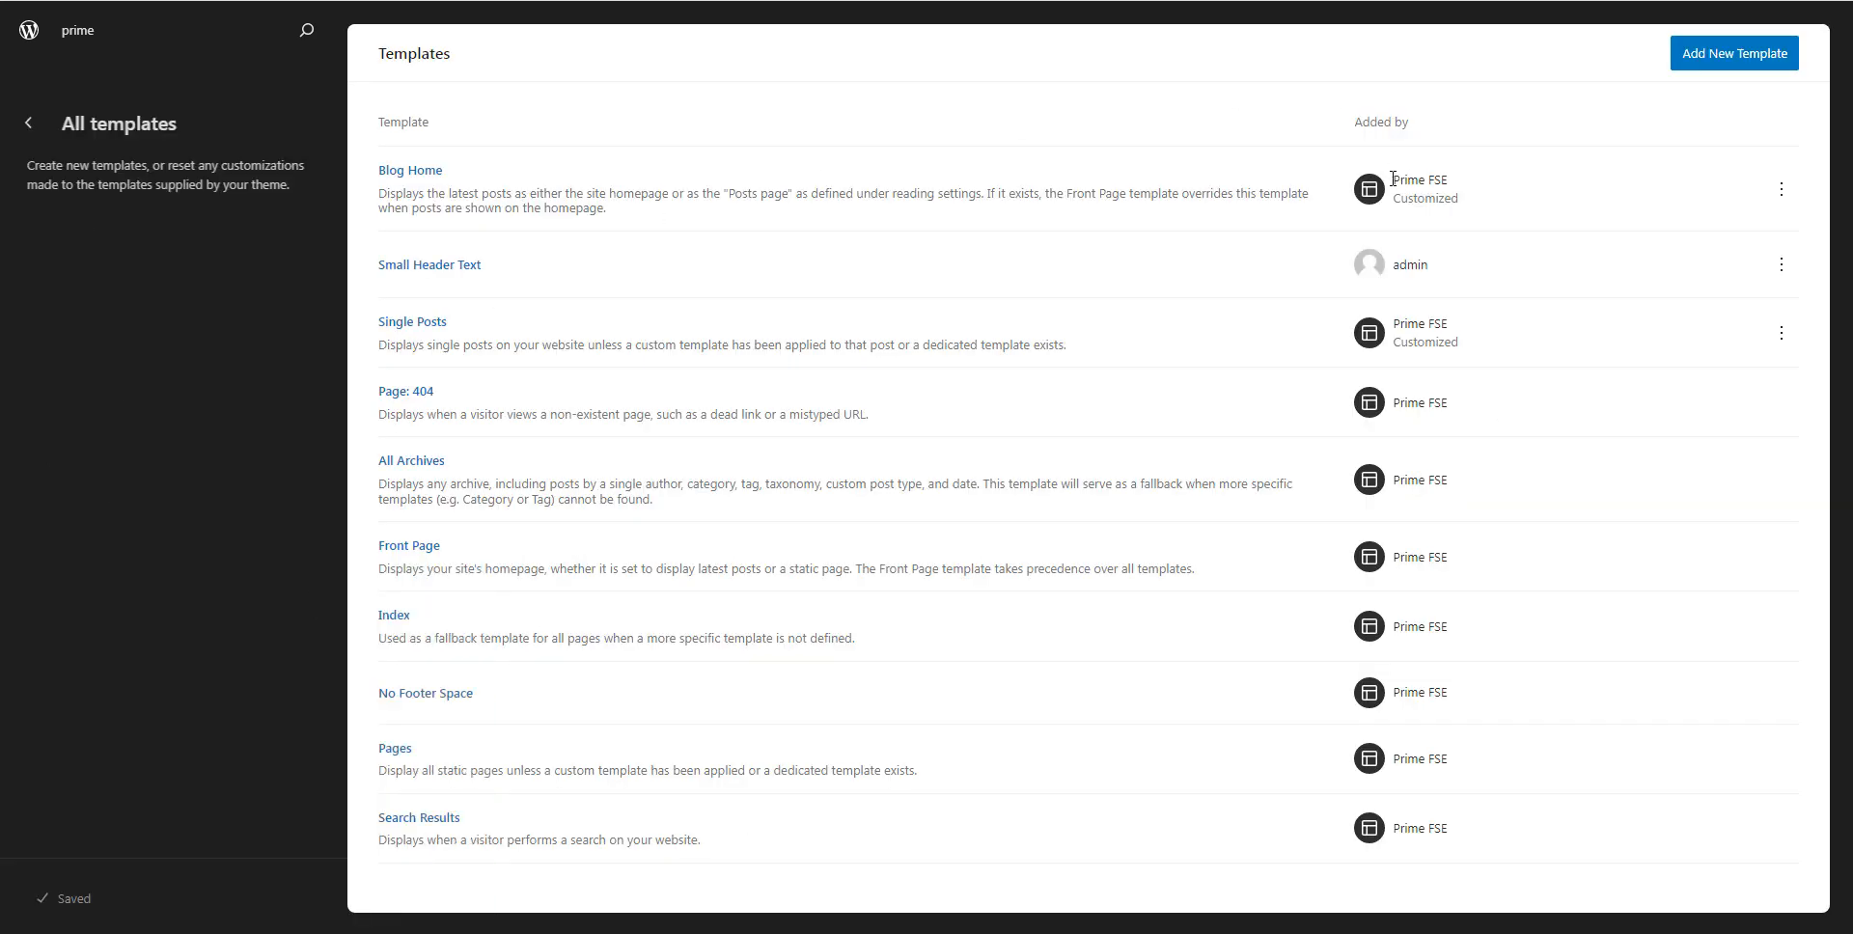
Step: Show the Blog Home template's actions to reveal Clear customizations
left_click(1781, 189)
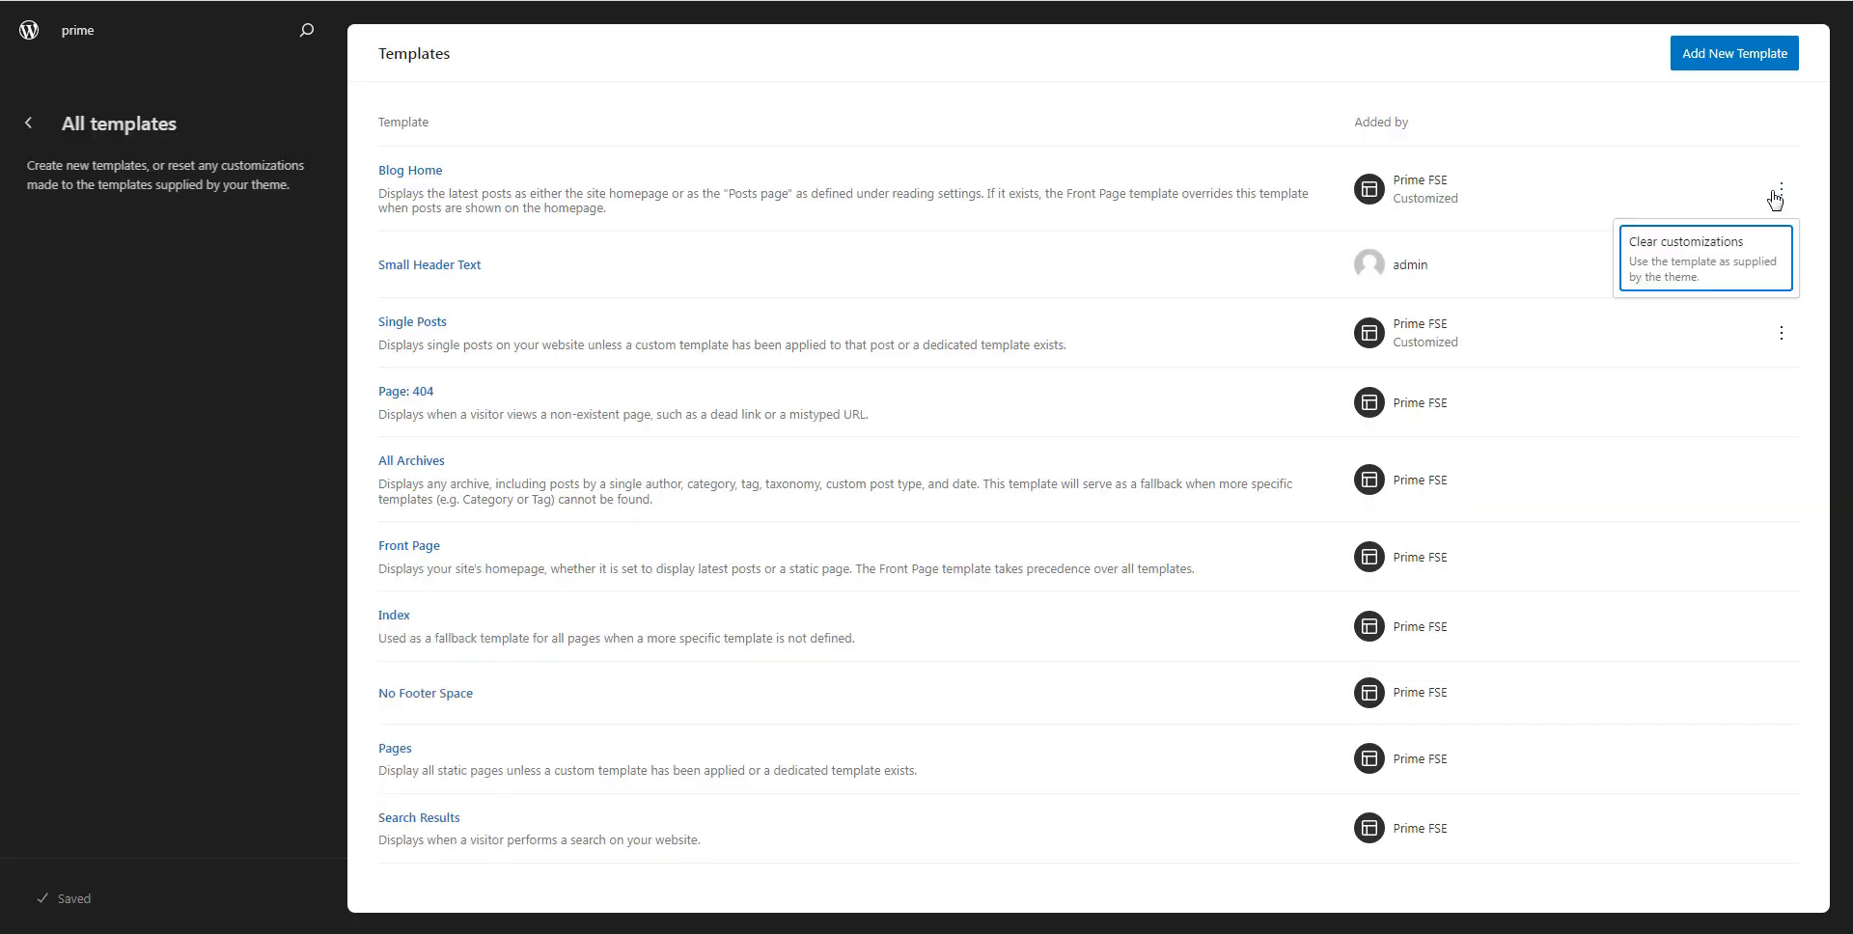
mouse_move(1698, 276)
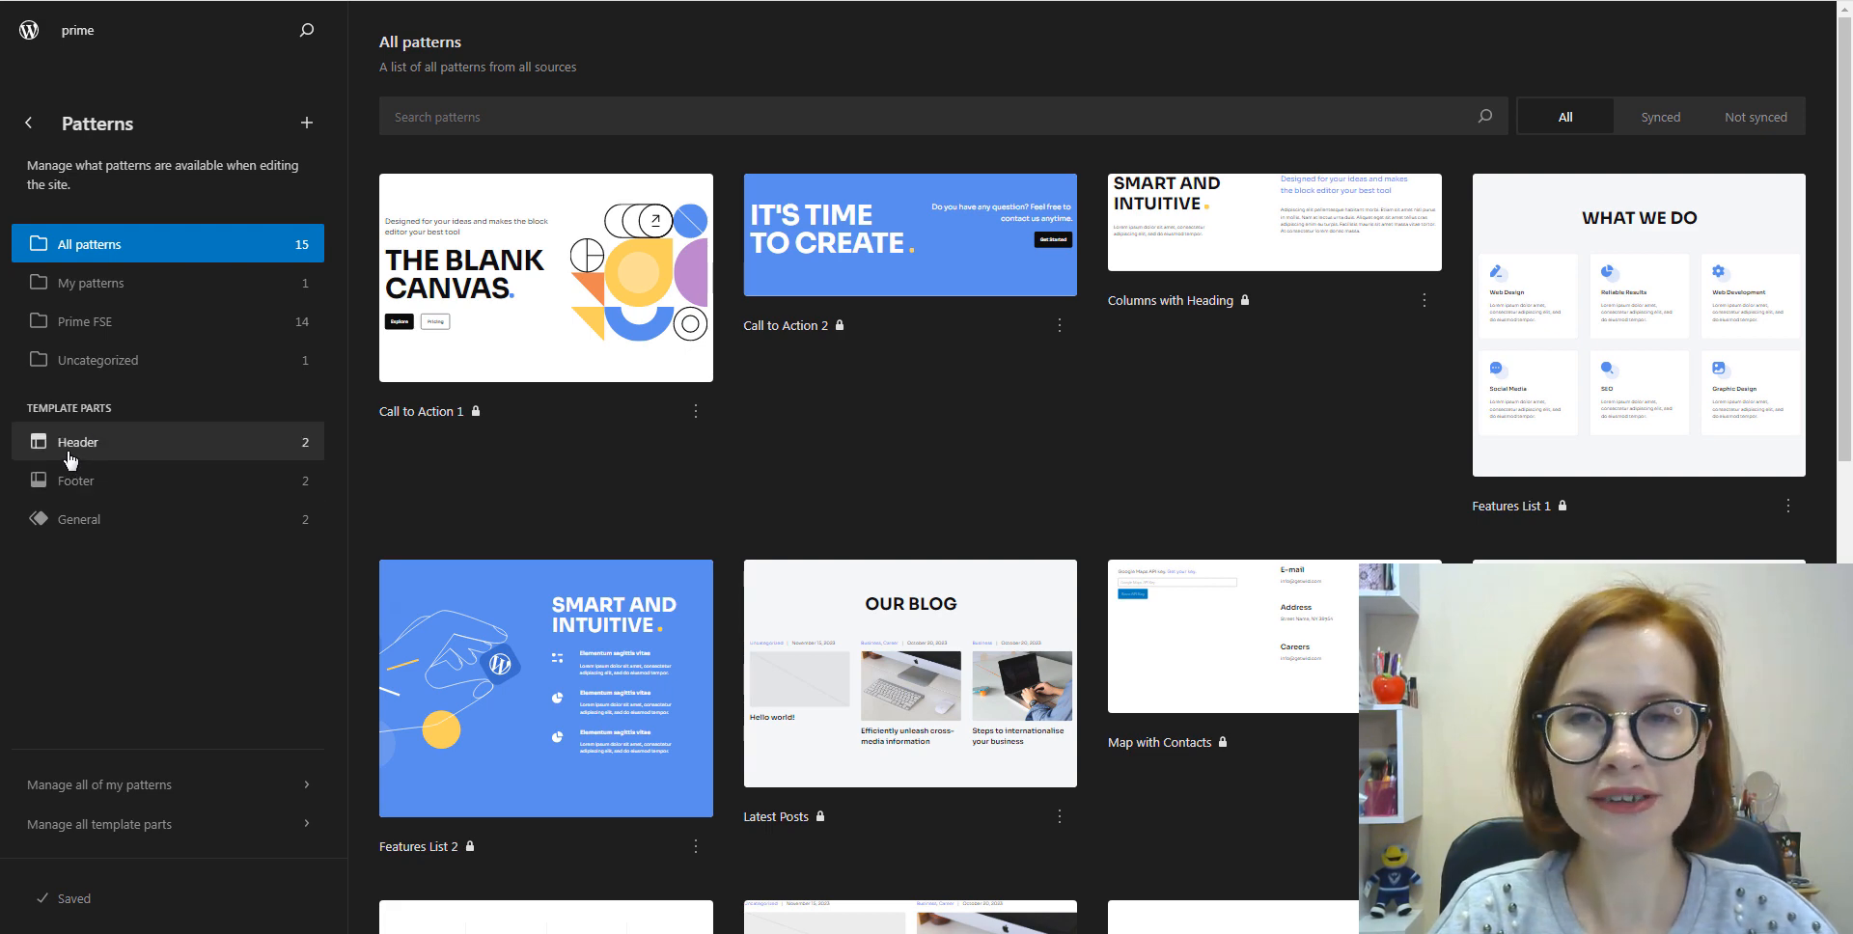
Step: Show the Header template parts: Header with Mega Menu and Header with Plain Menu
left_click(77, 442)
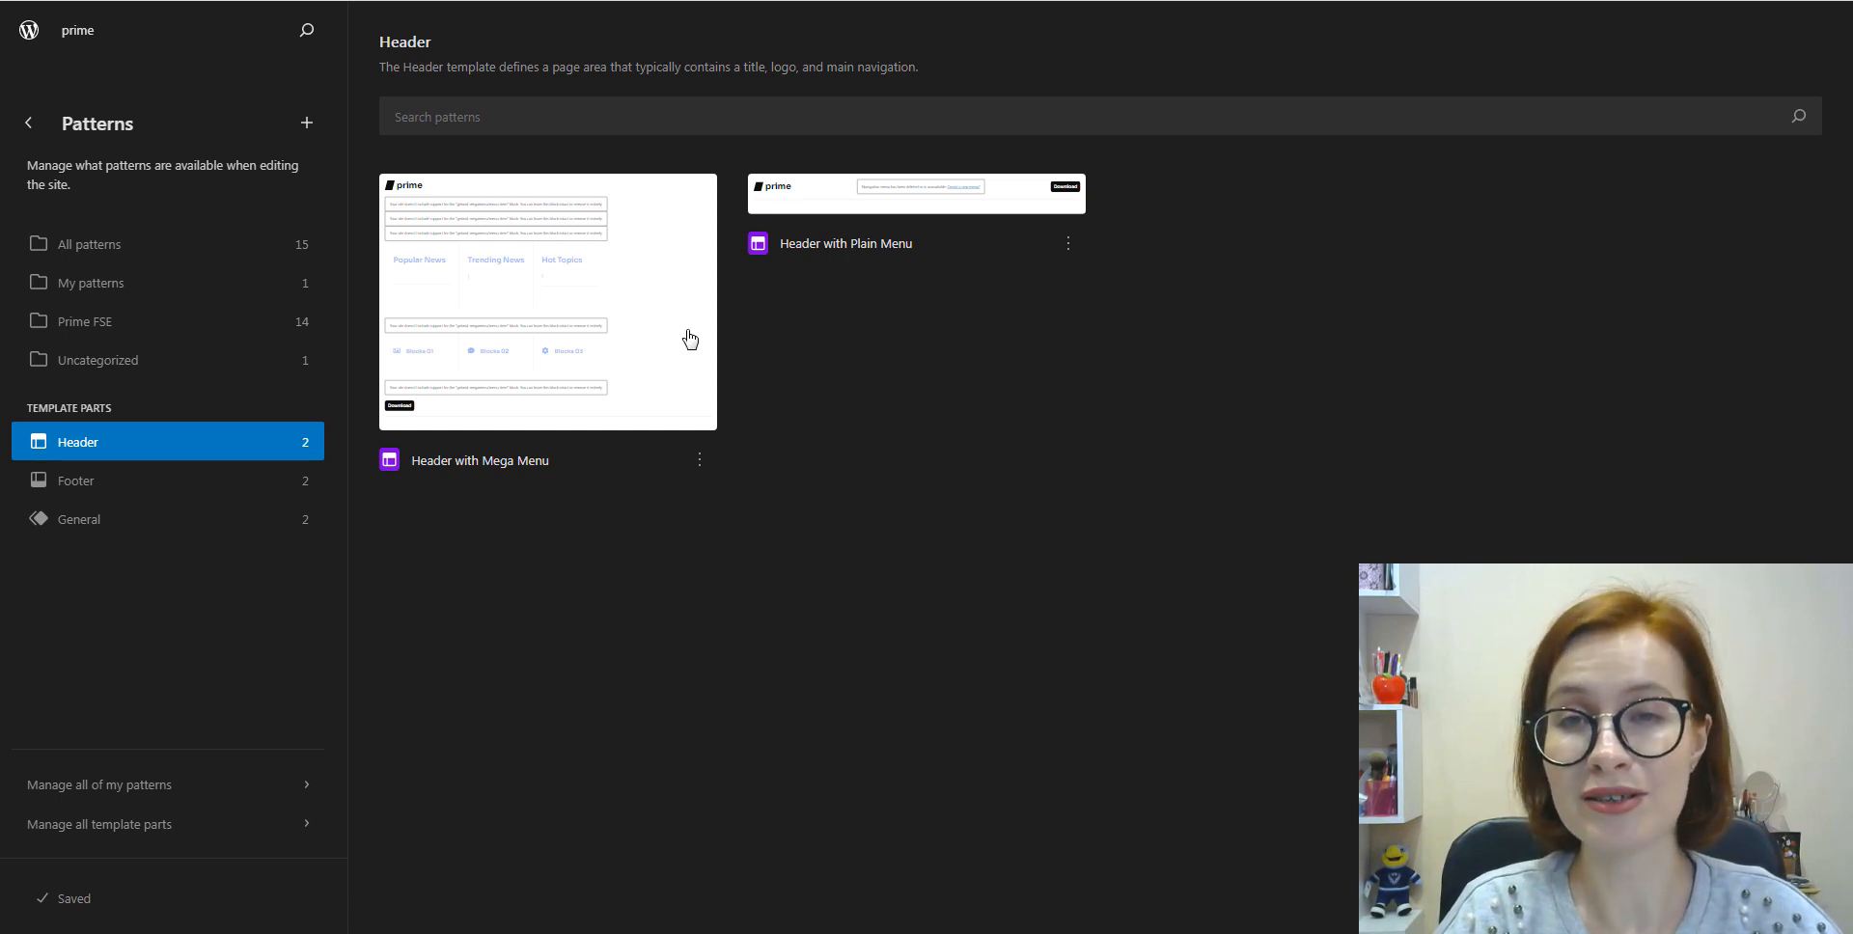
mouse_move(1003, 293)
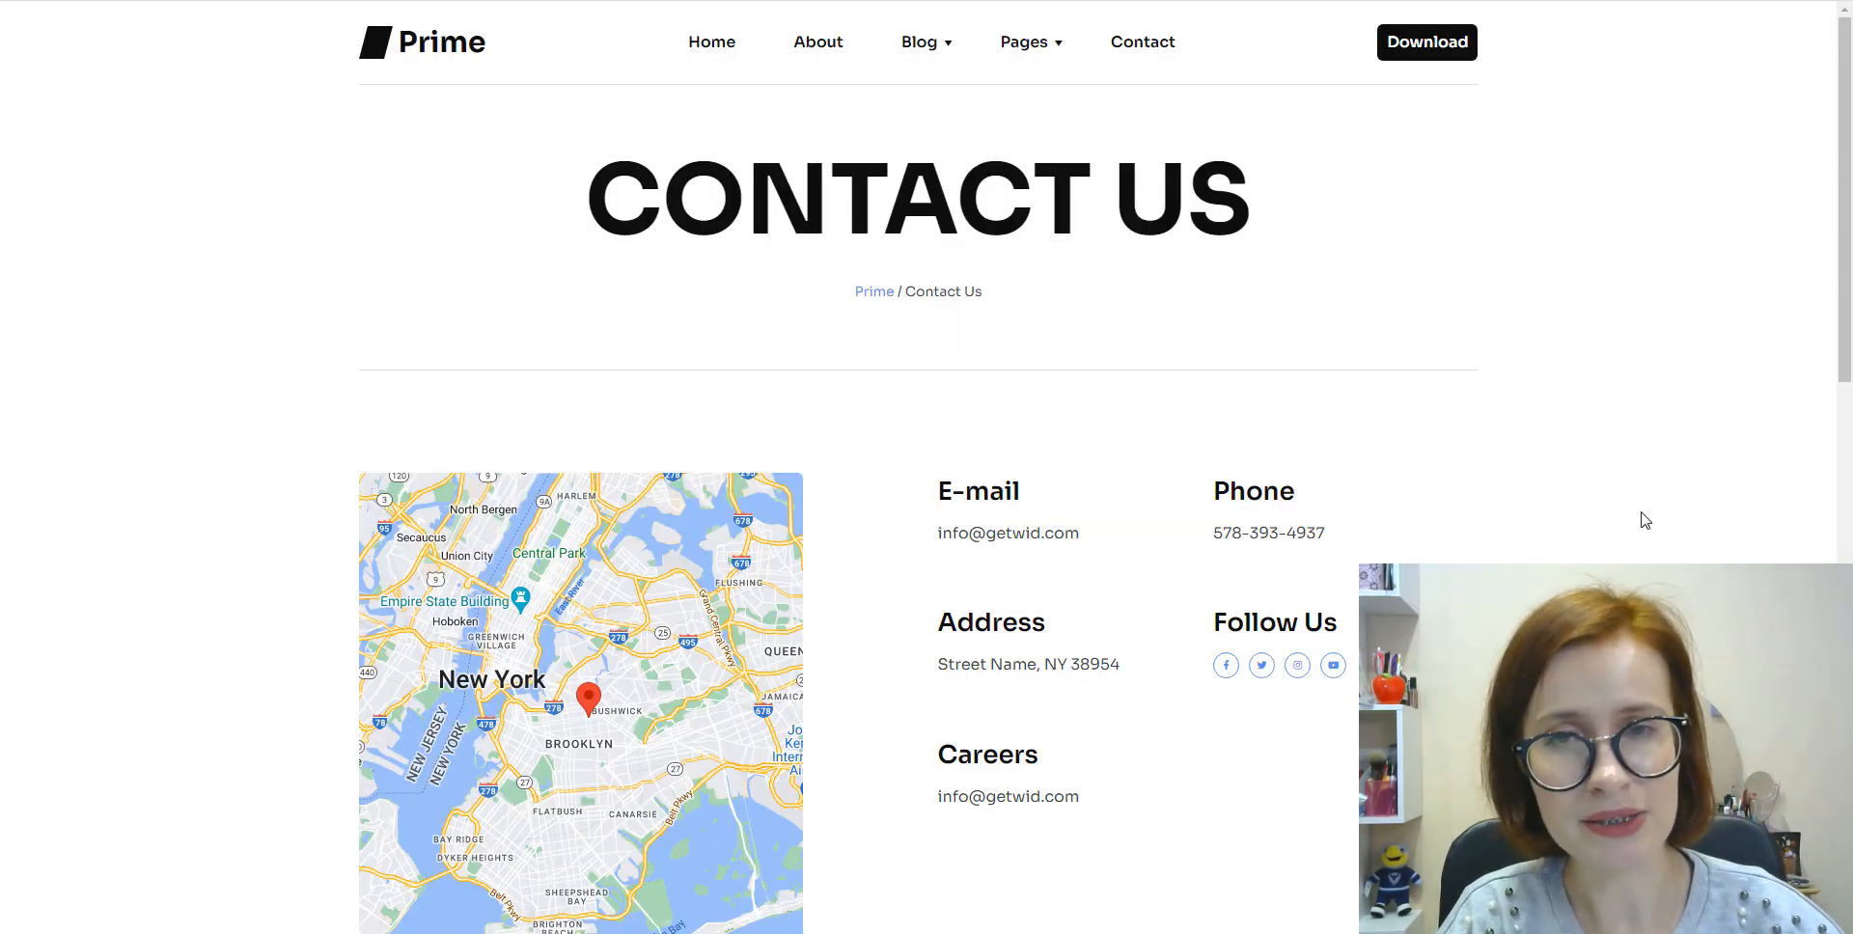
Step: Load the Header with Mega Menu template part into the Site Editor
left_click(1023, 41)
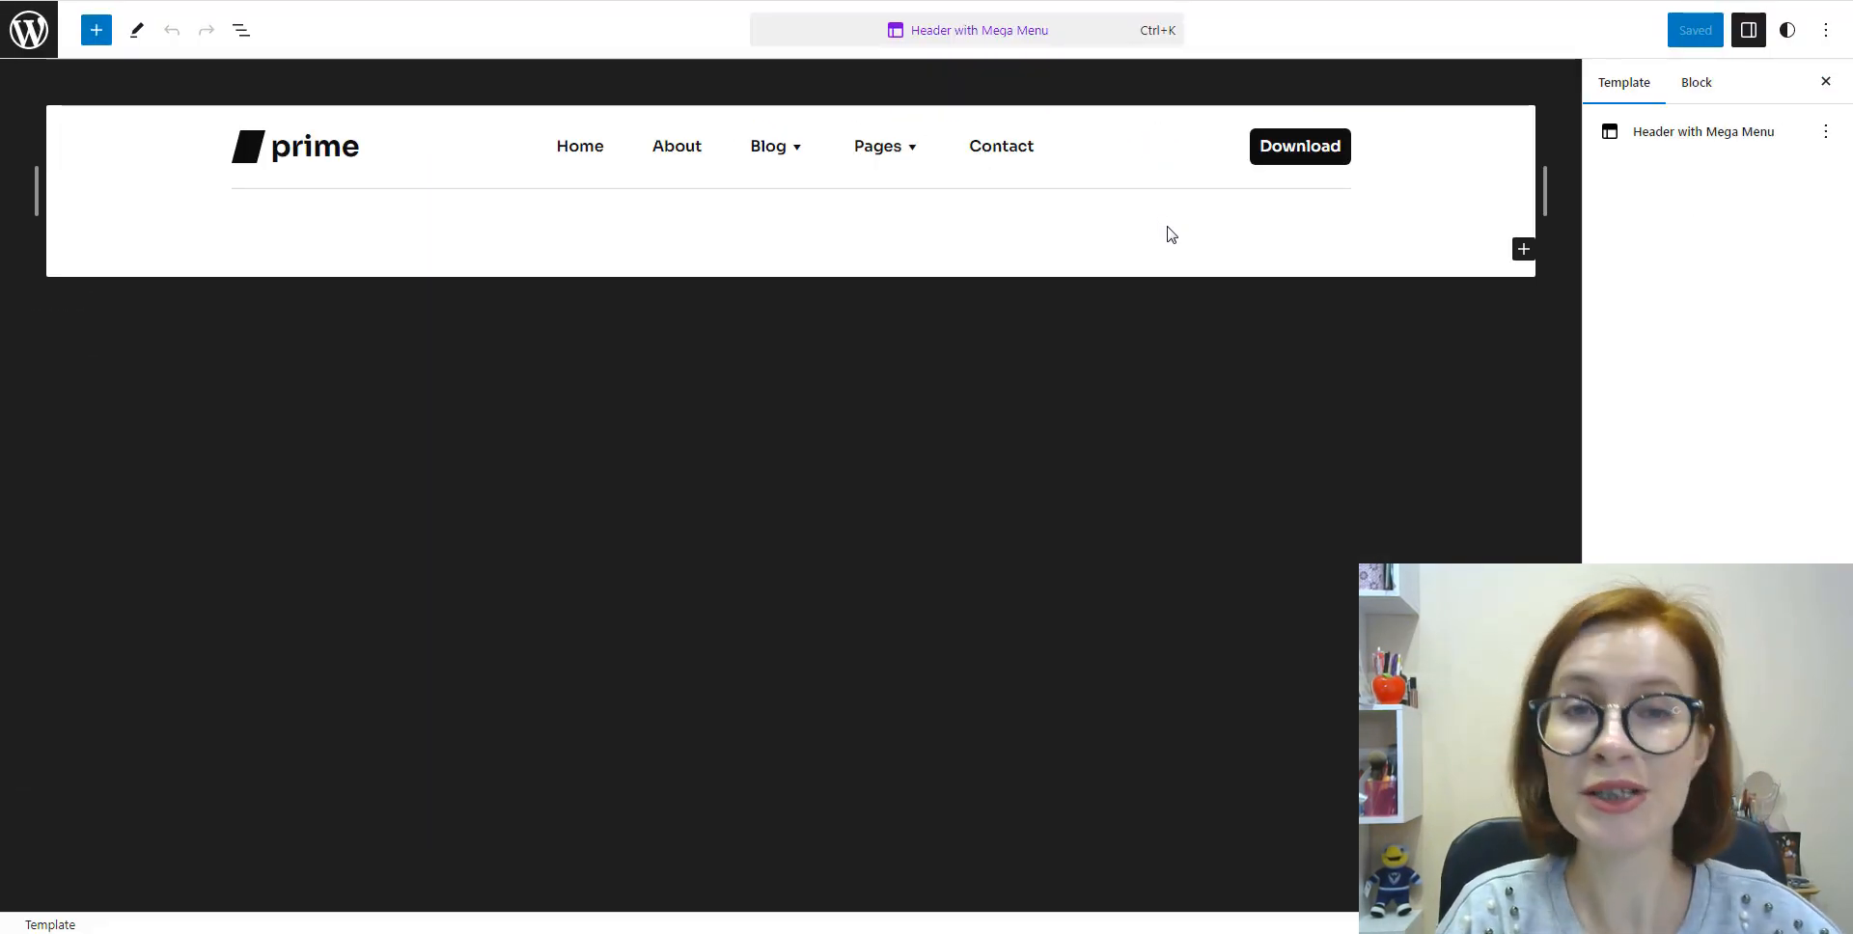
mouse_move(52, 73)
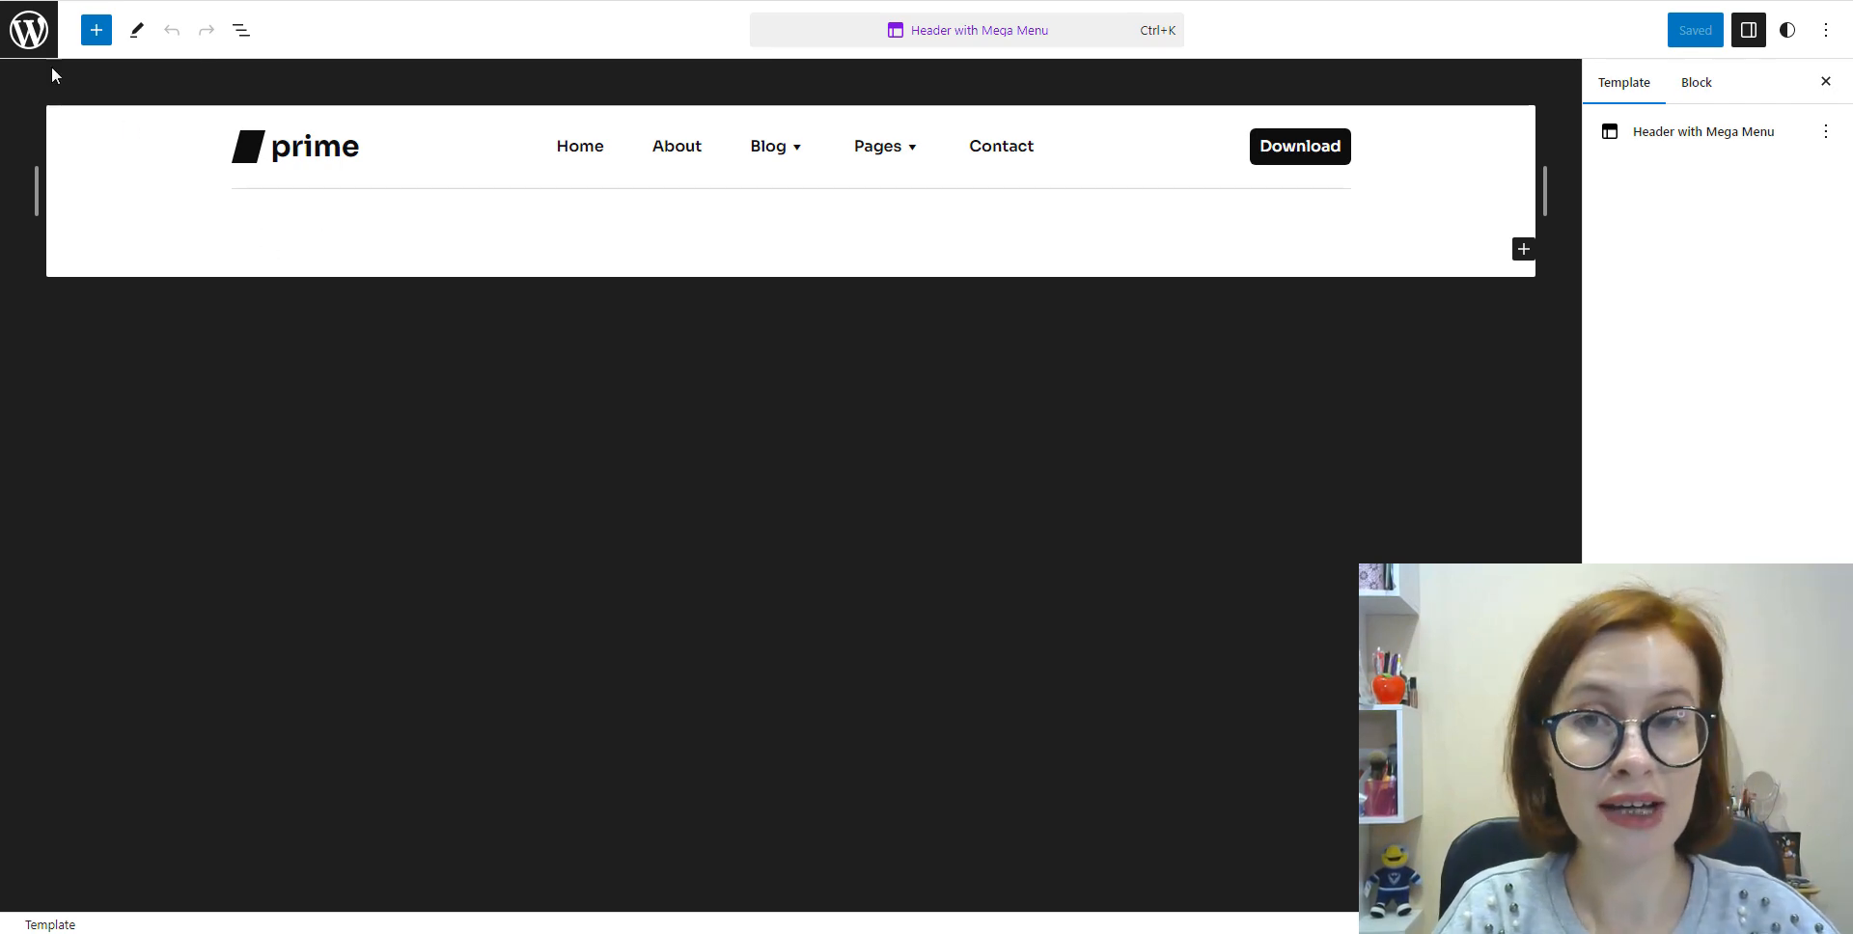
Step: Expand the header's List View down through Group and Row to the Mega Menu block
left_click(240, 29)
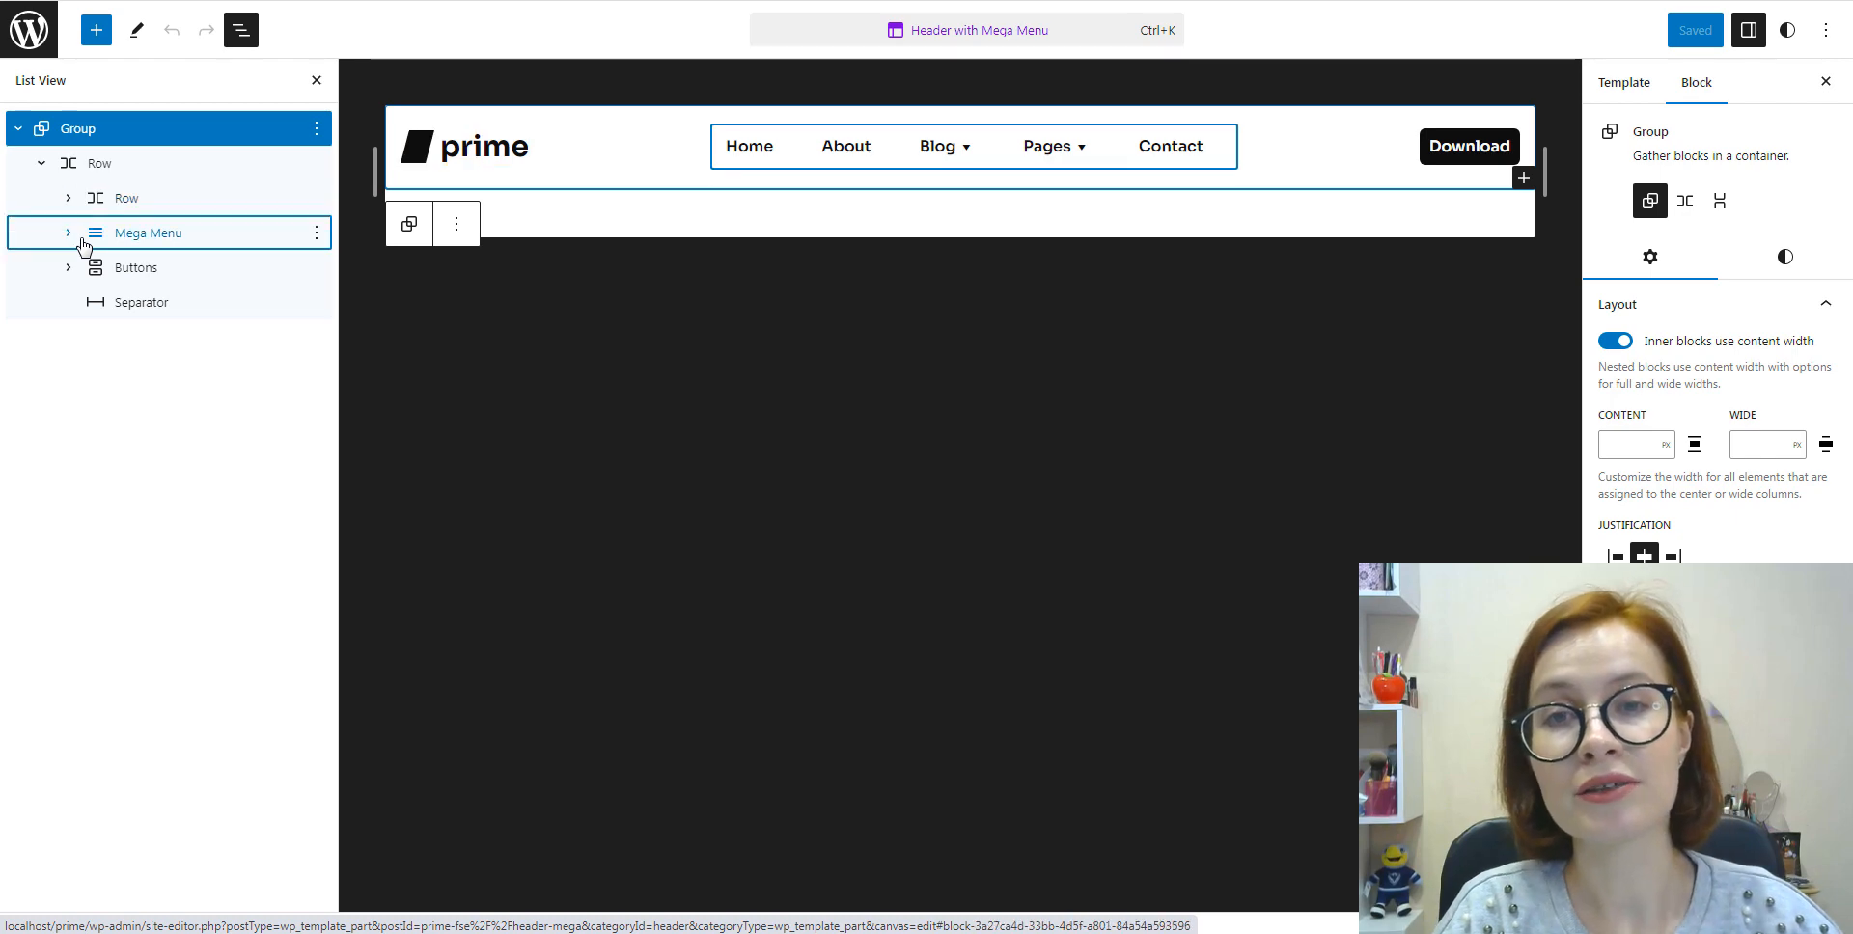
left_click(70, 234)
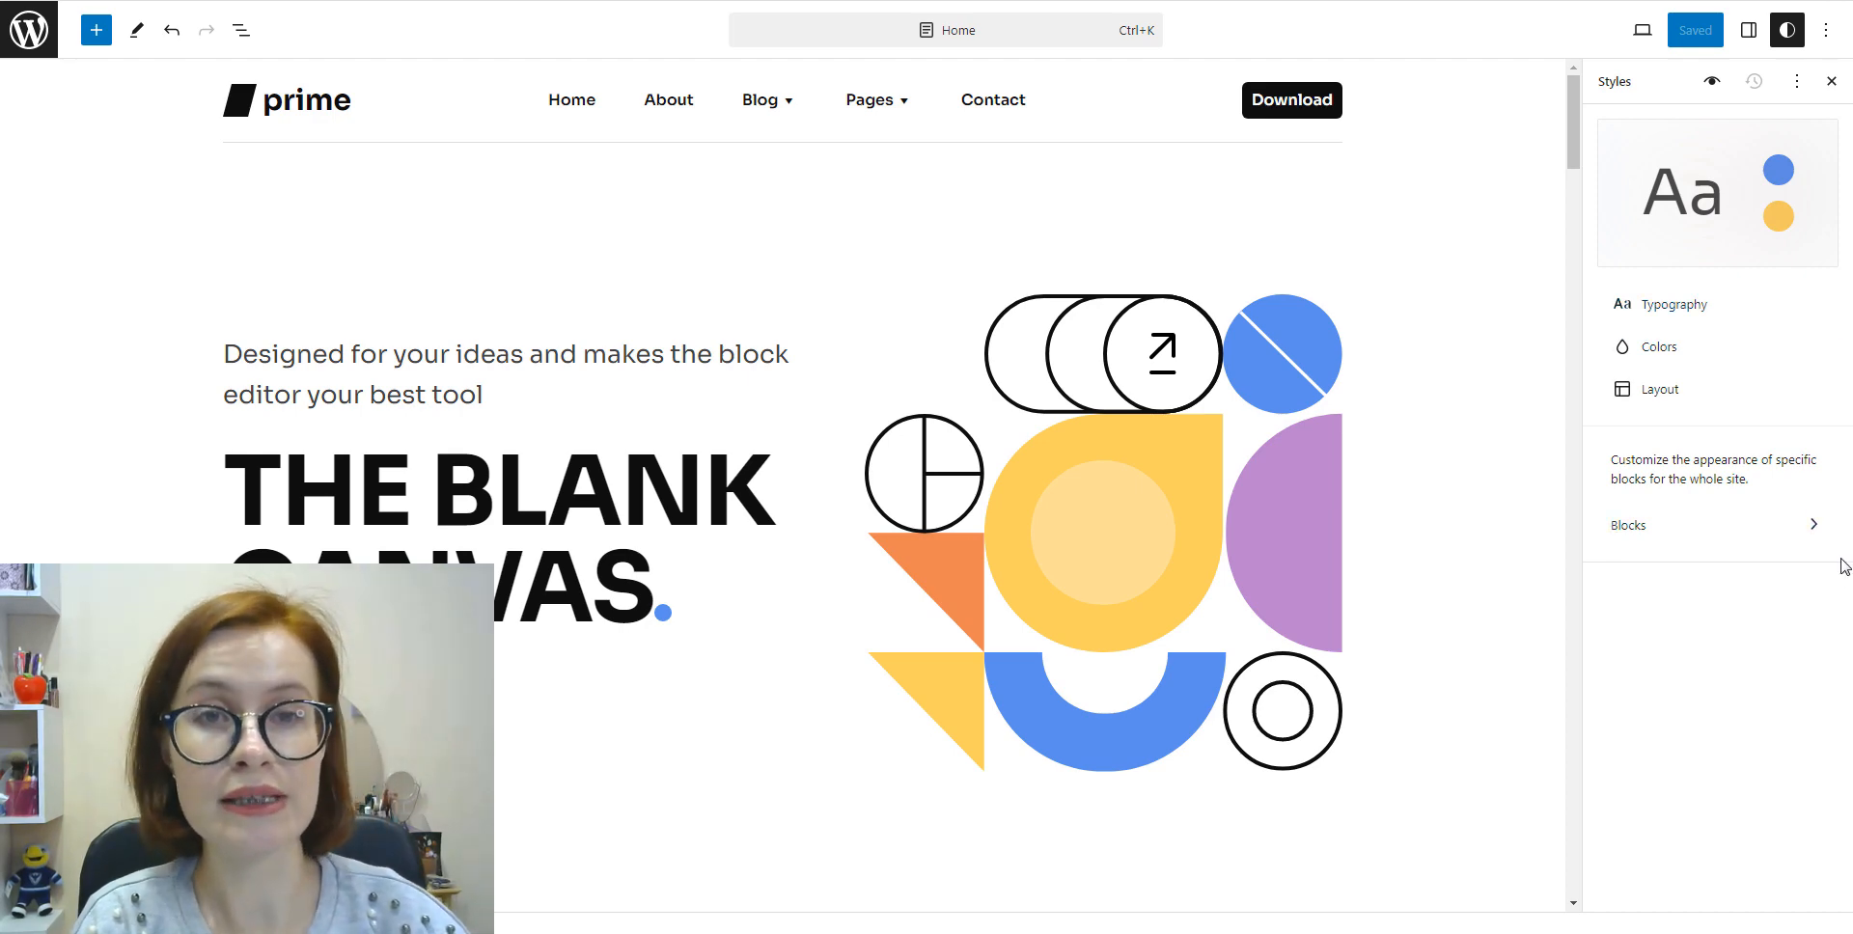
Step: Review global Typography and Layout styles, then list the blocks with site-wide styles
left_click(1673, 303)
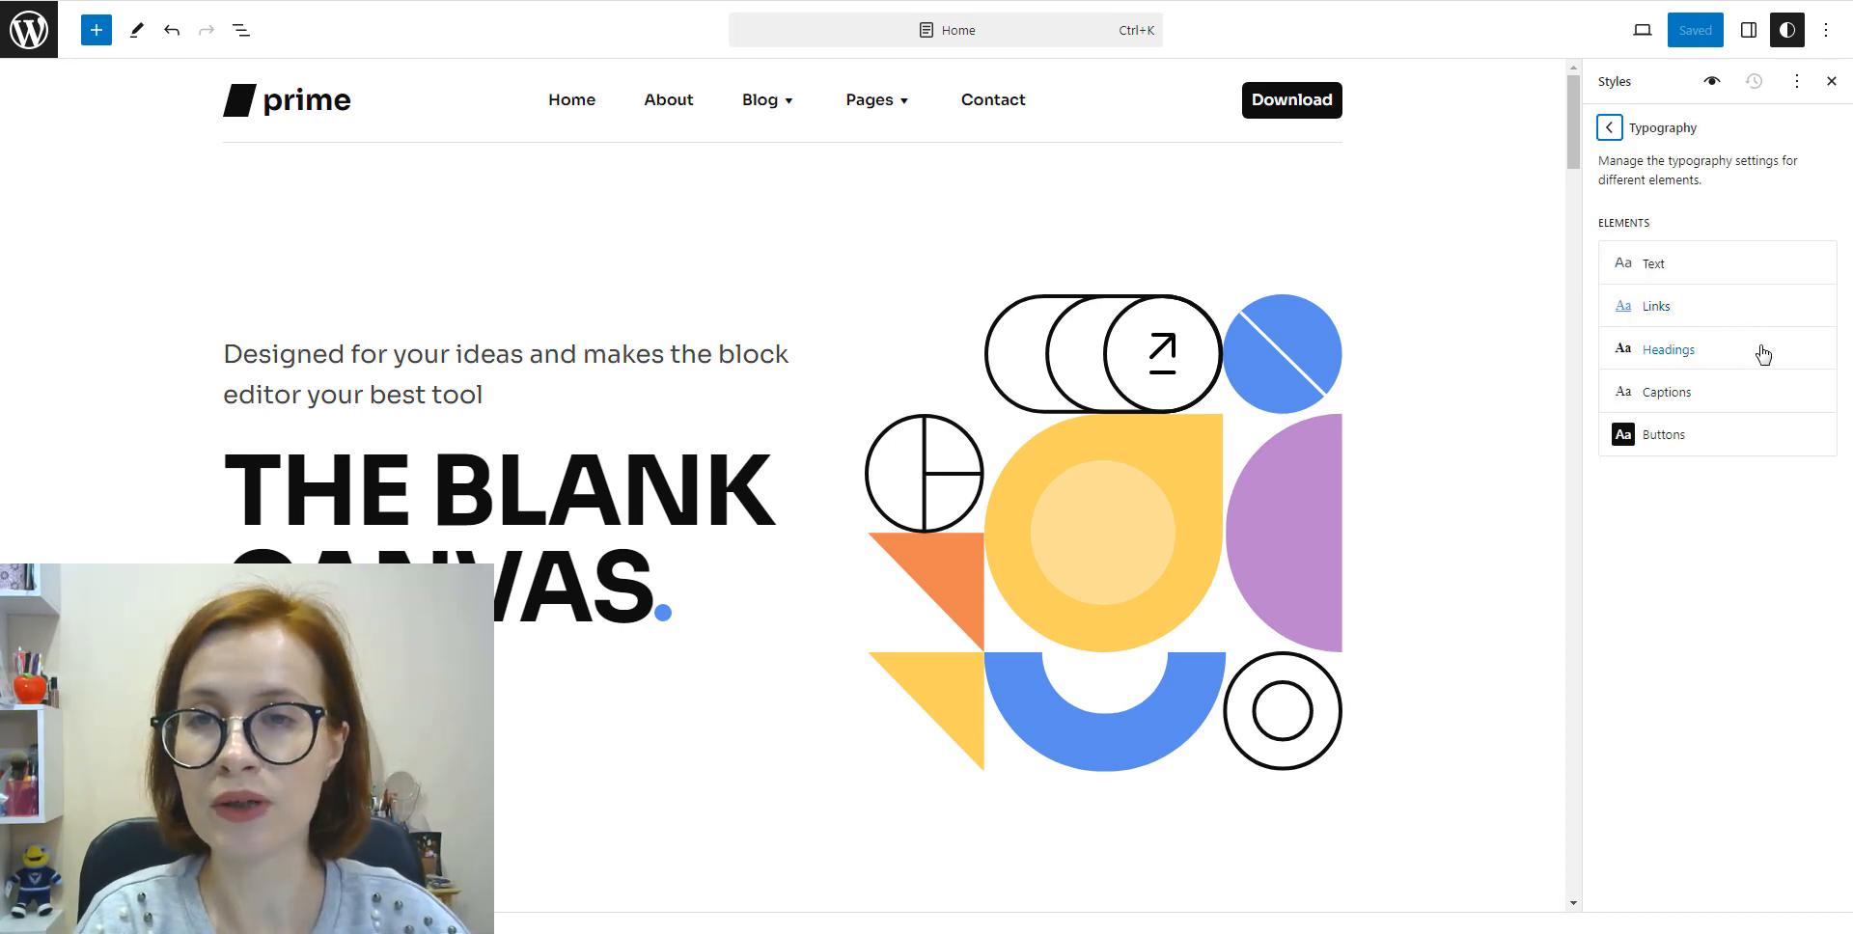
left_click(1608, 125)
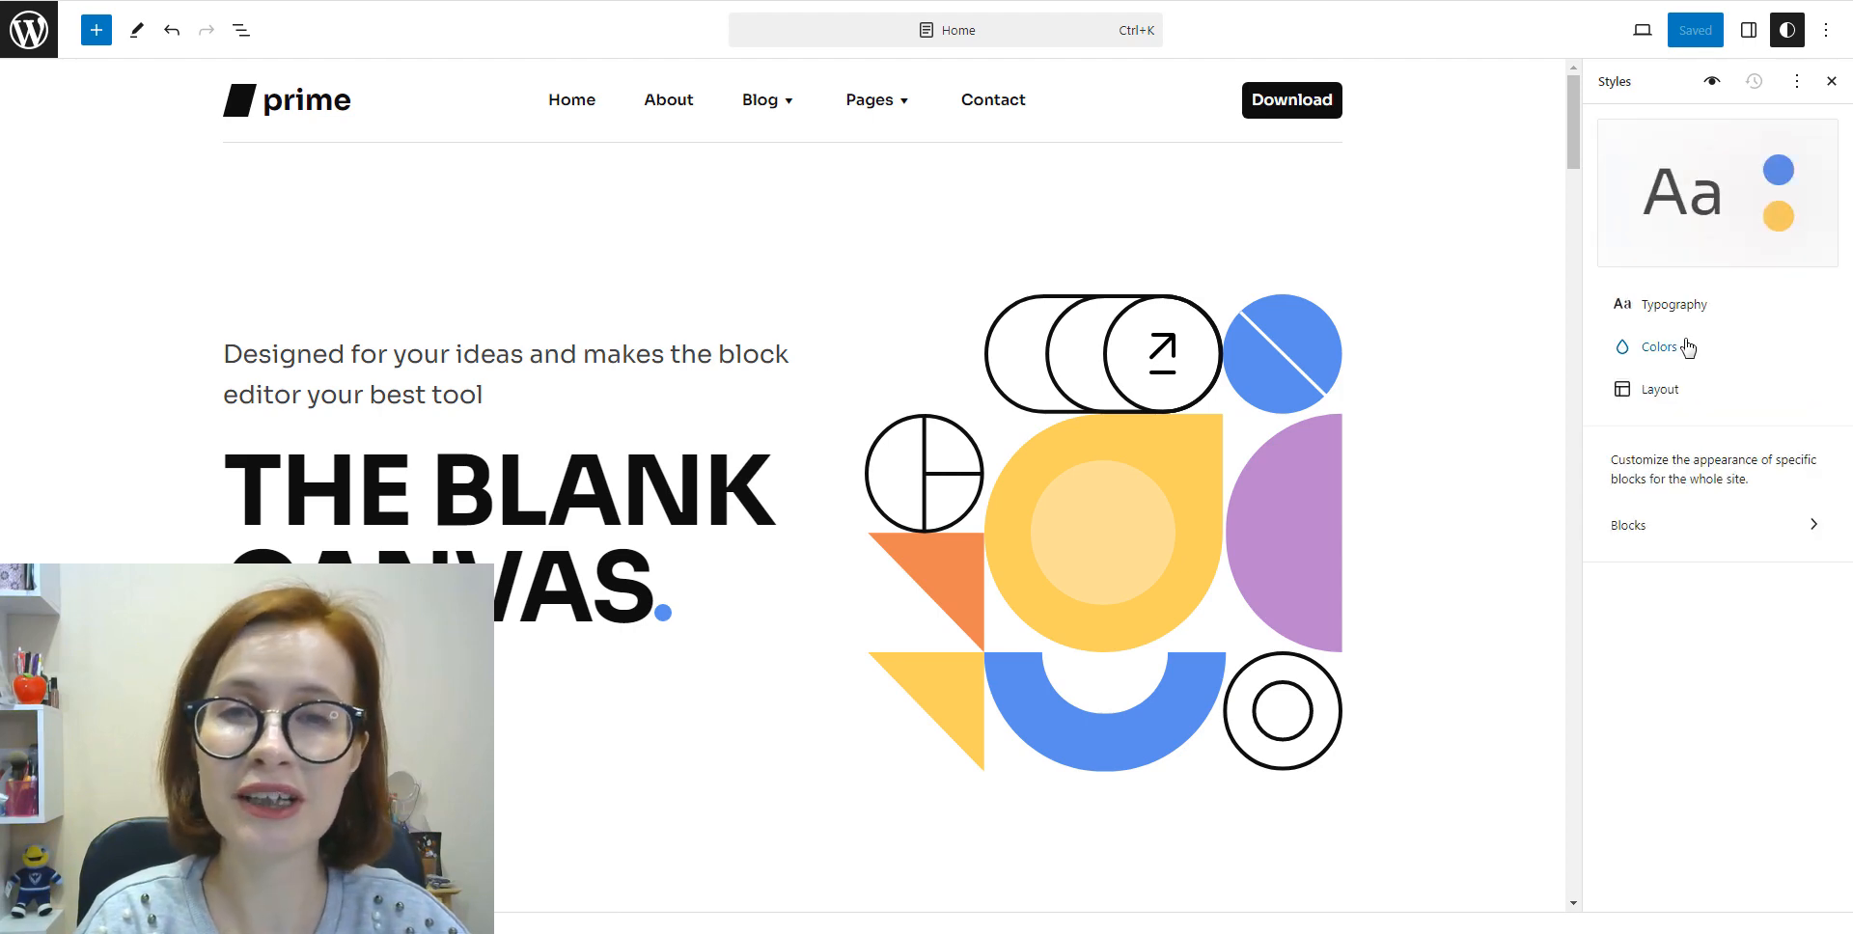
left_click(1669, 347)
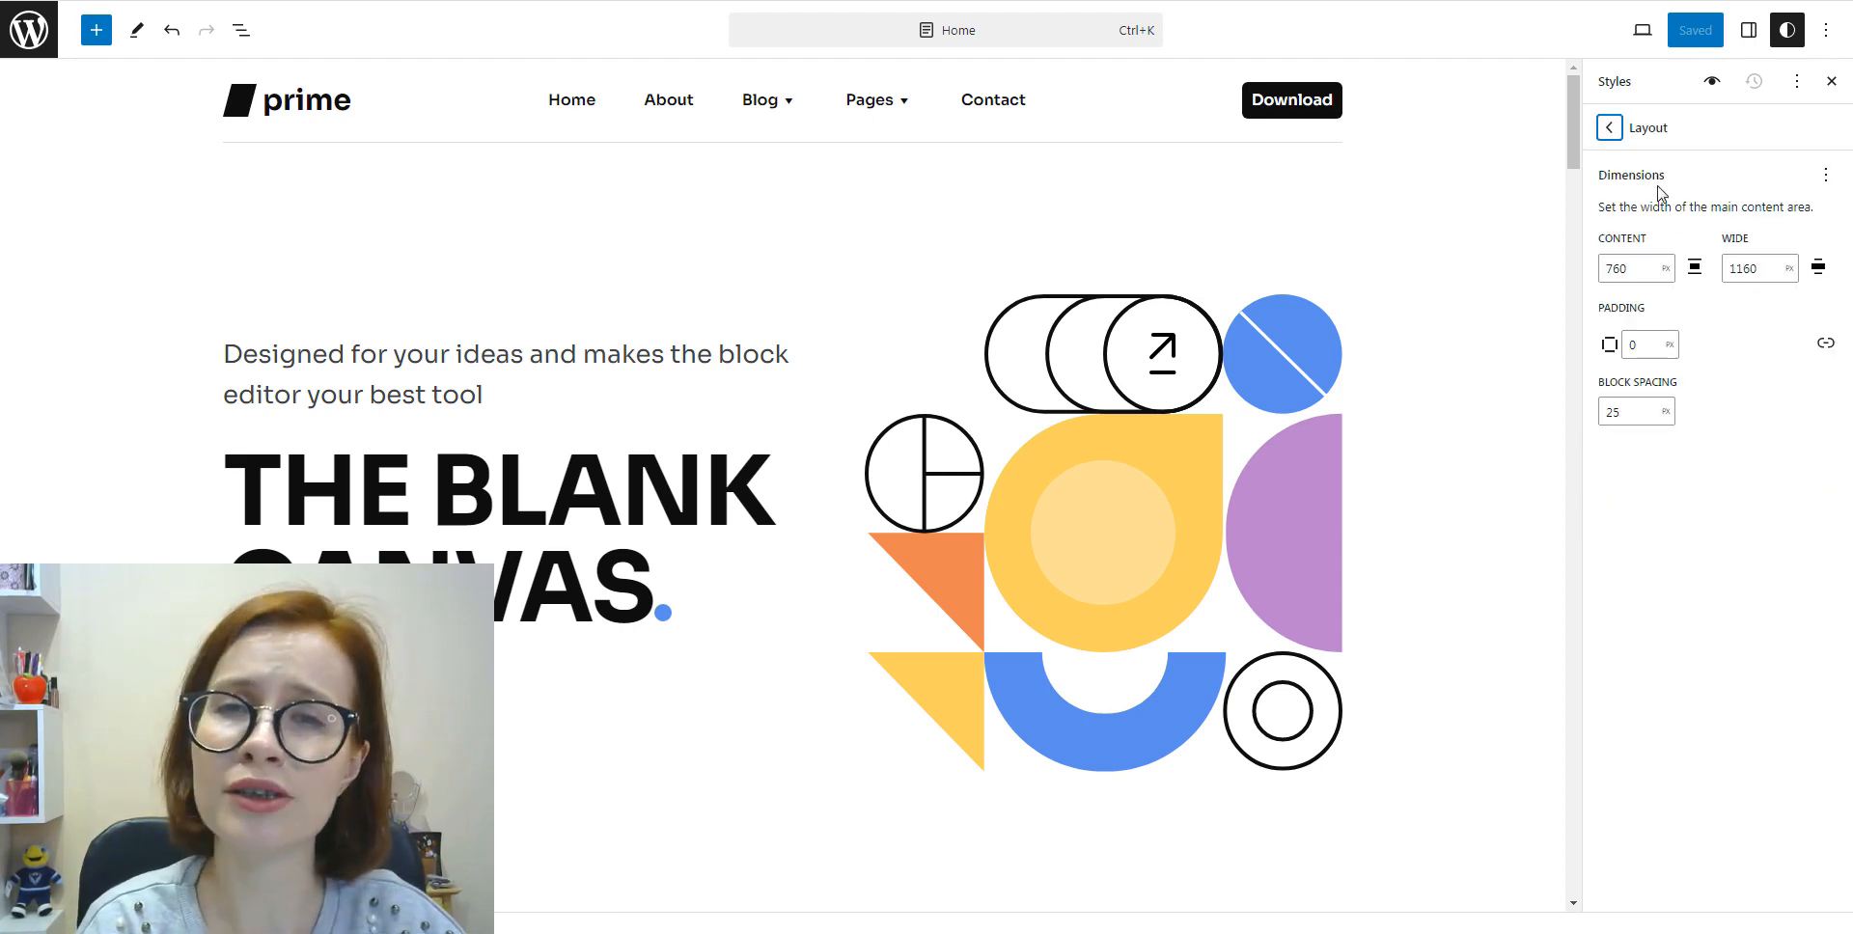
left_click(1607, 128)
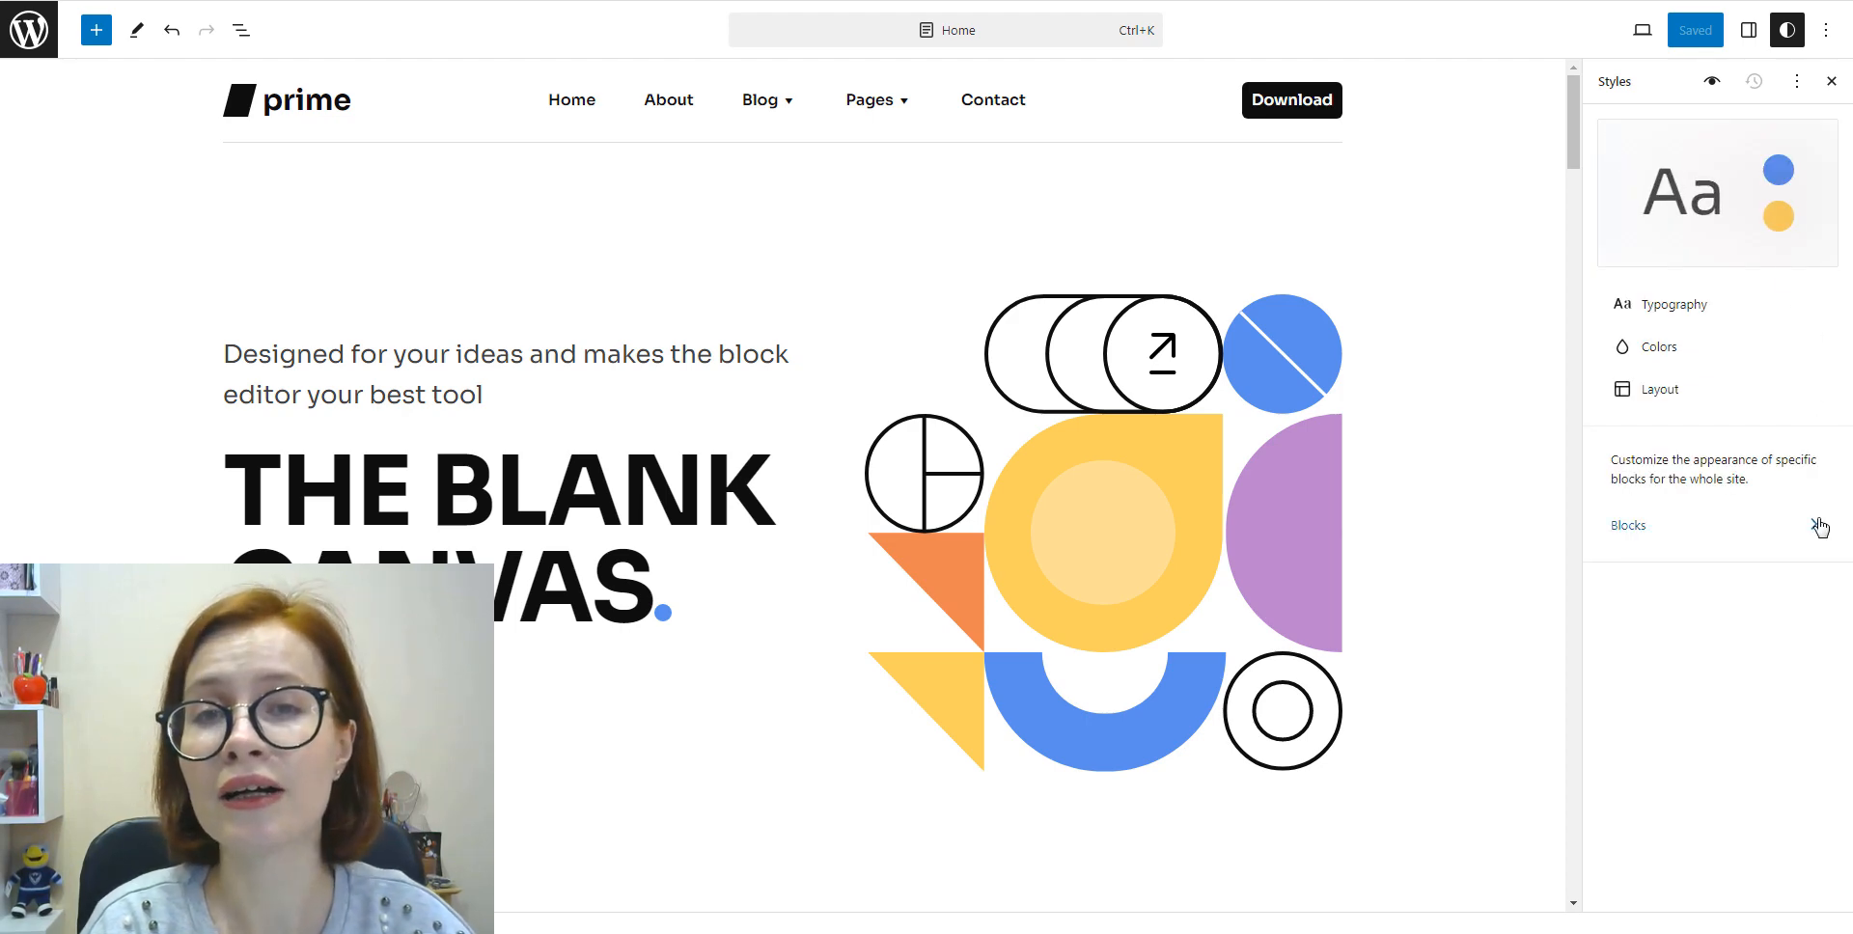
left_click(1629, 525)
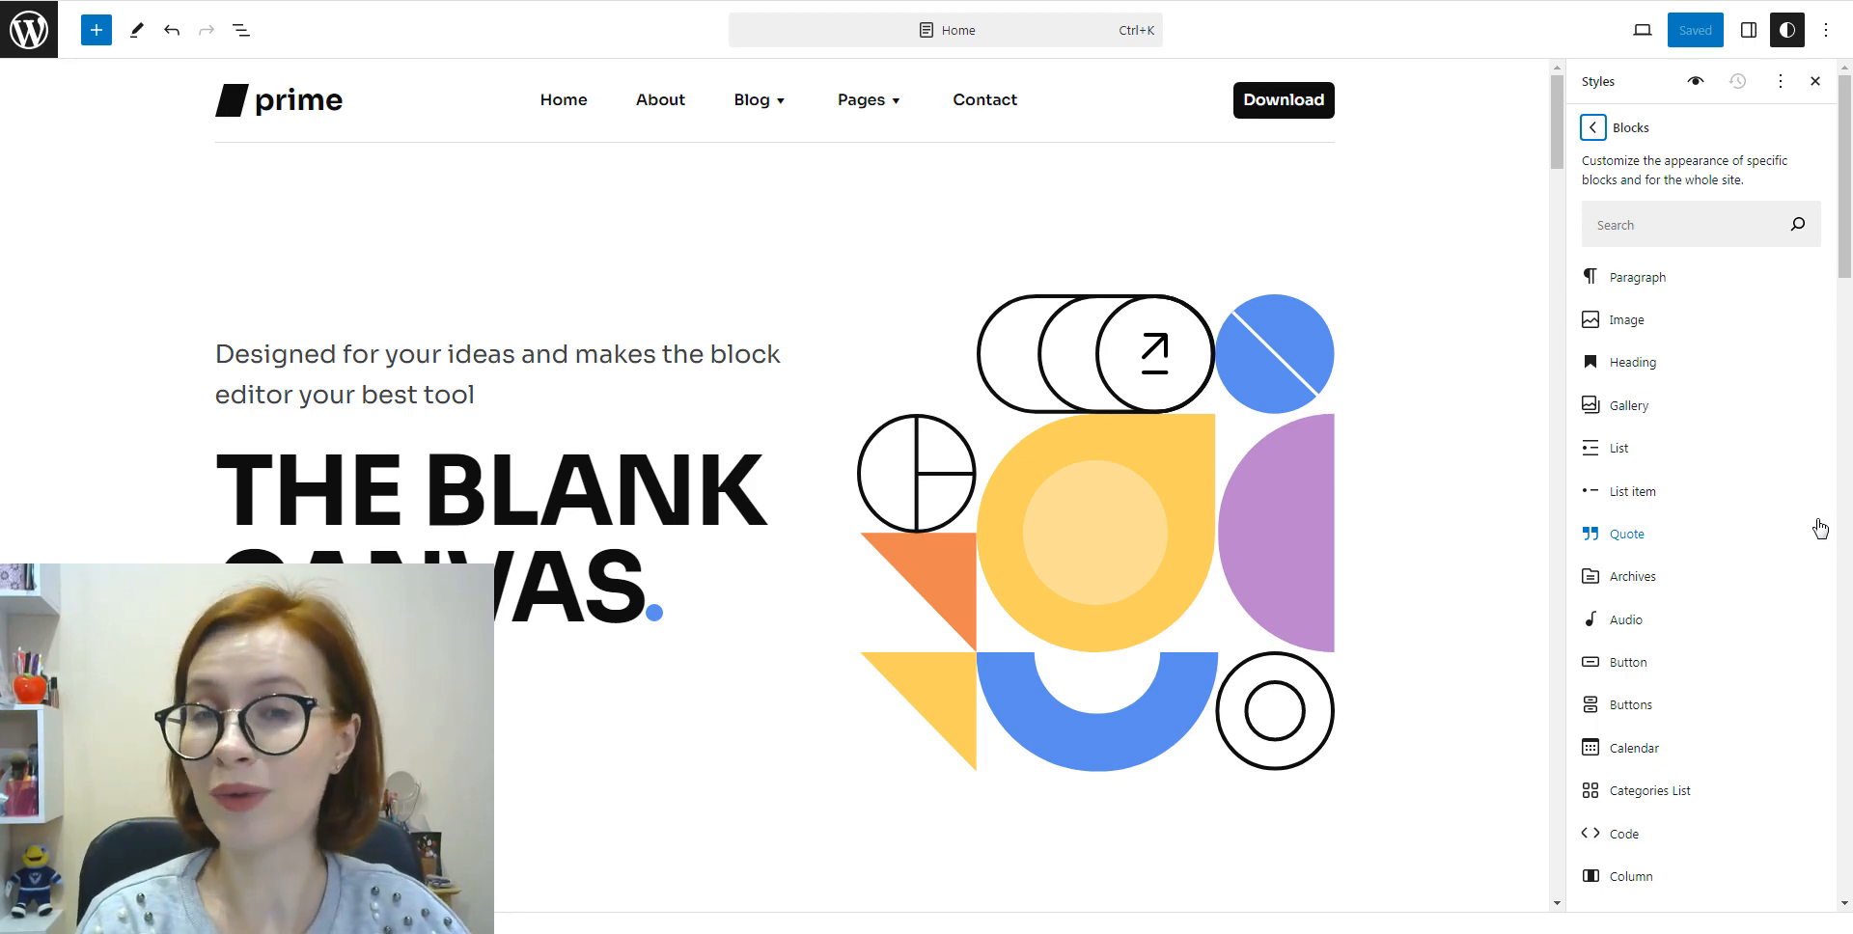
Step: Set the global Button block background colour to the purple swatch
left_click(1629, 662)
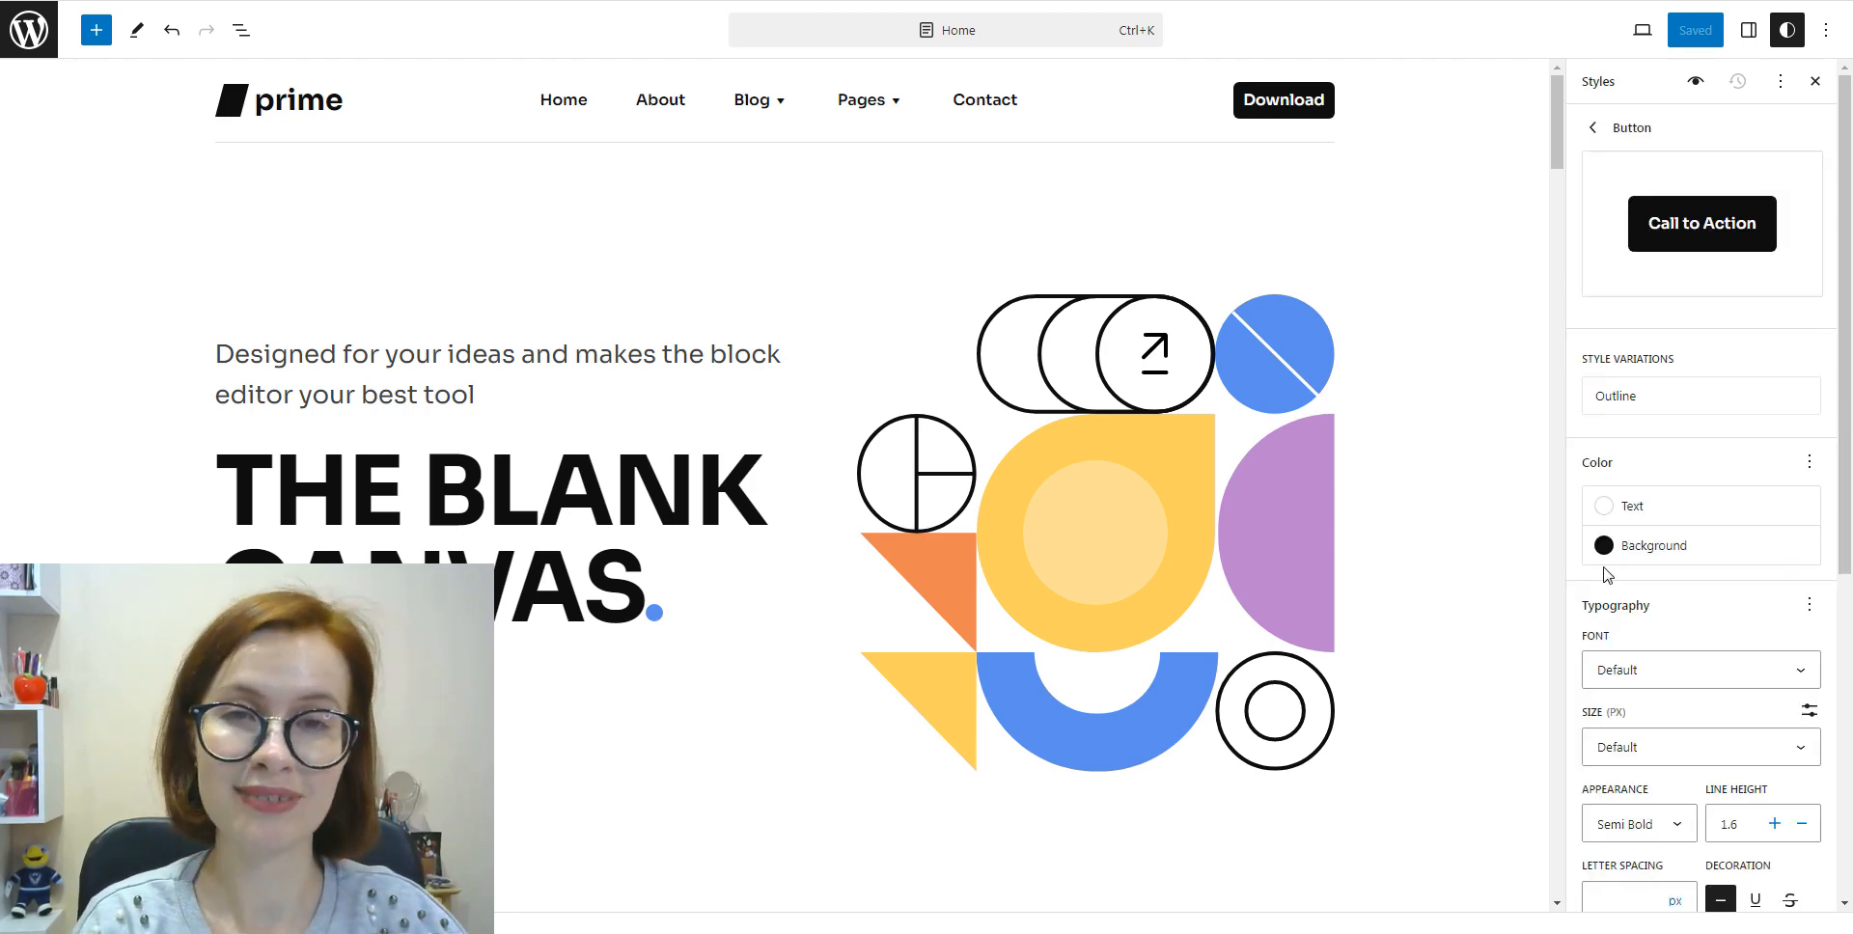
left_click(1604, 545)
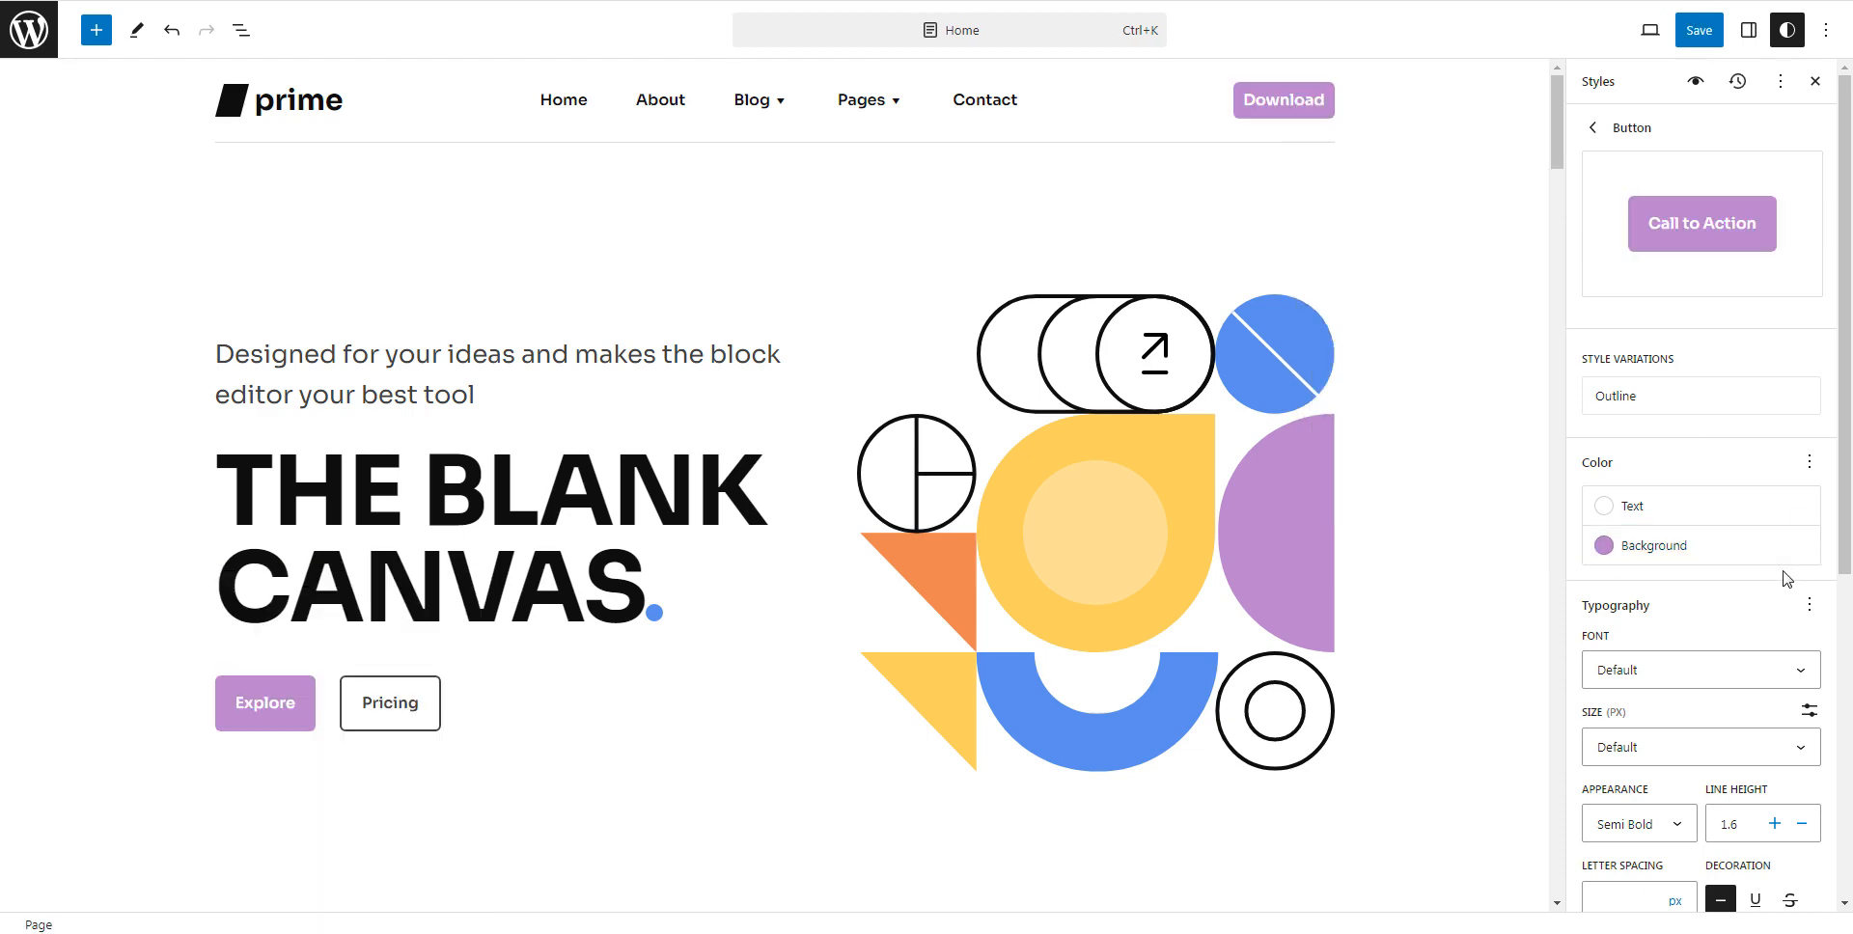
scroll("down", 3)
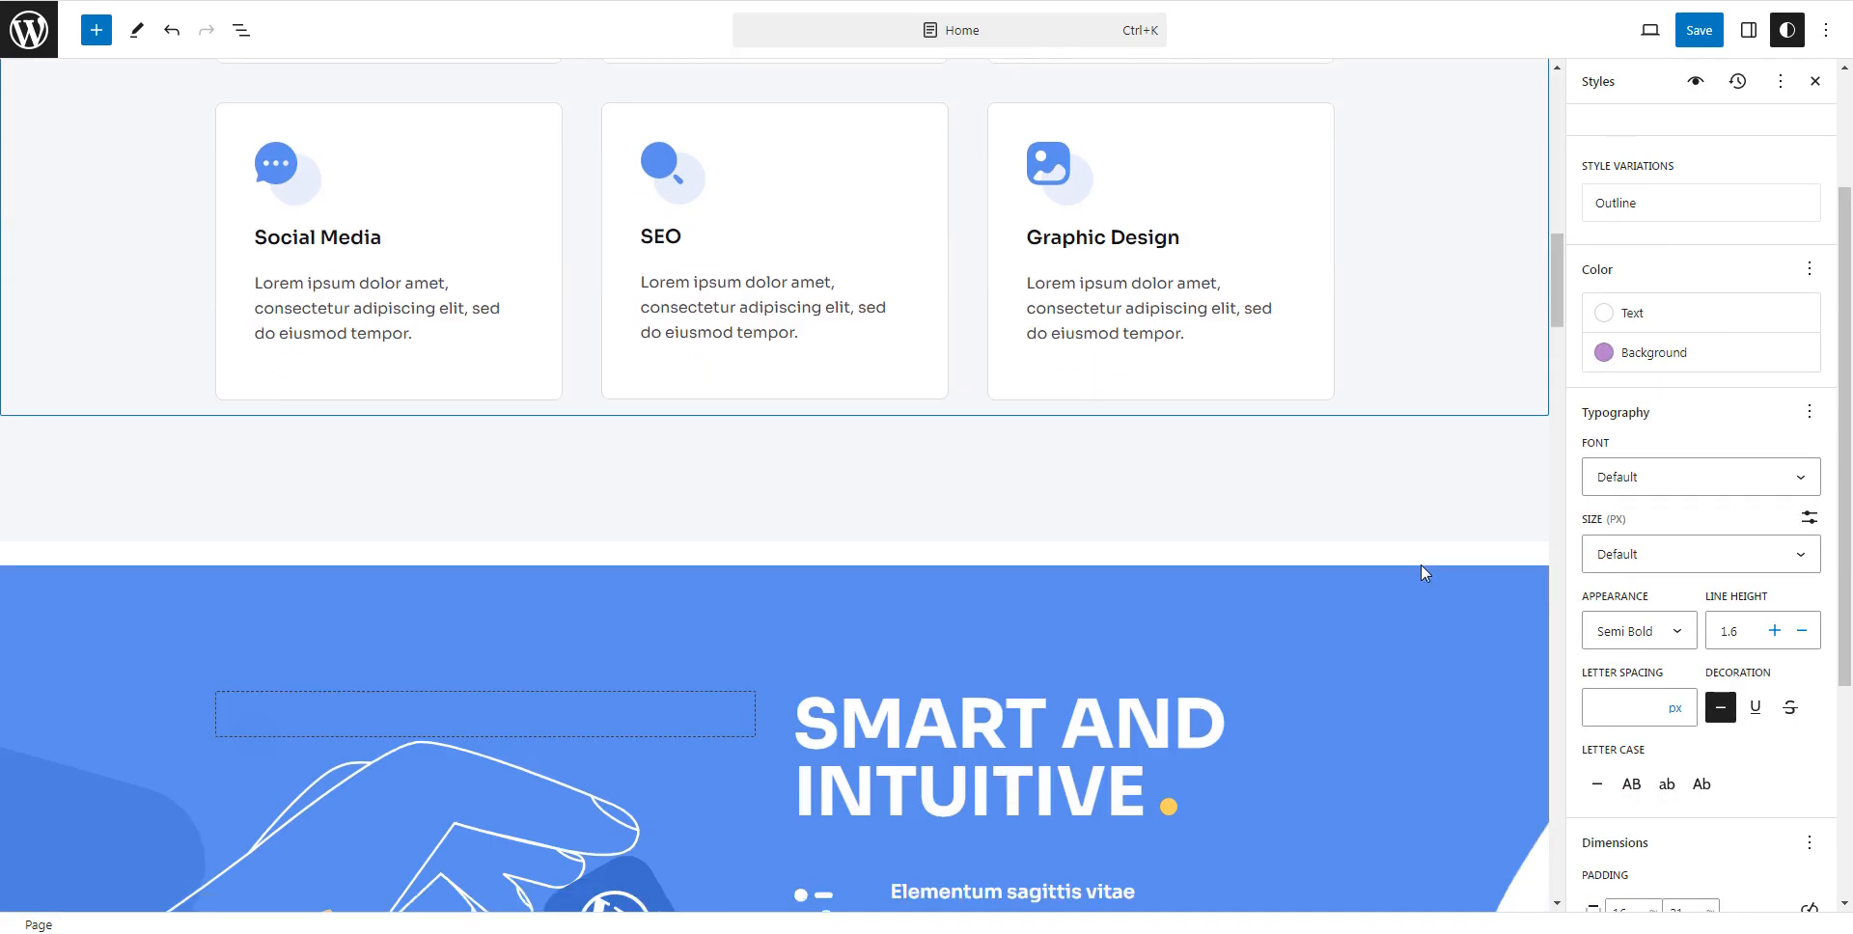
scroll("down", 3)
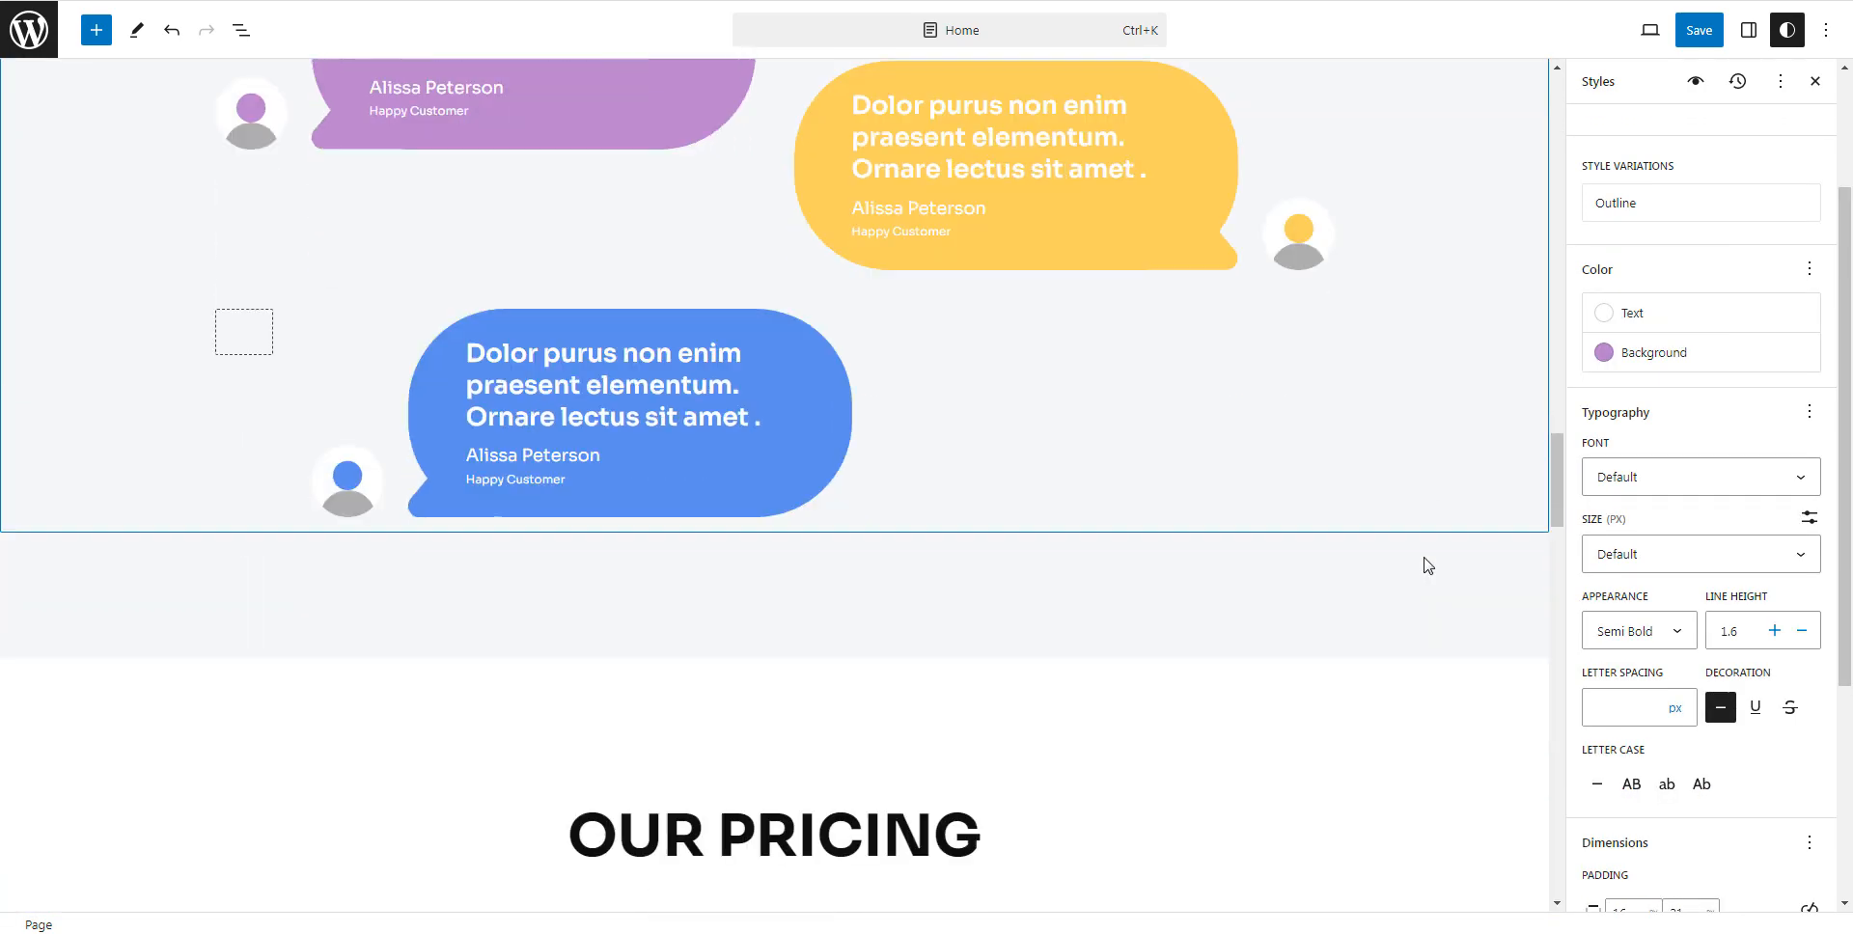
scroll("down", 3)
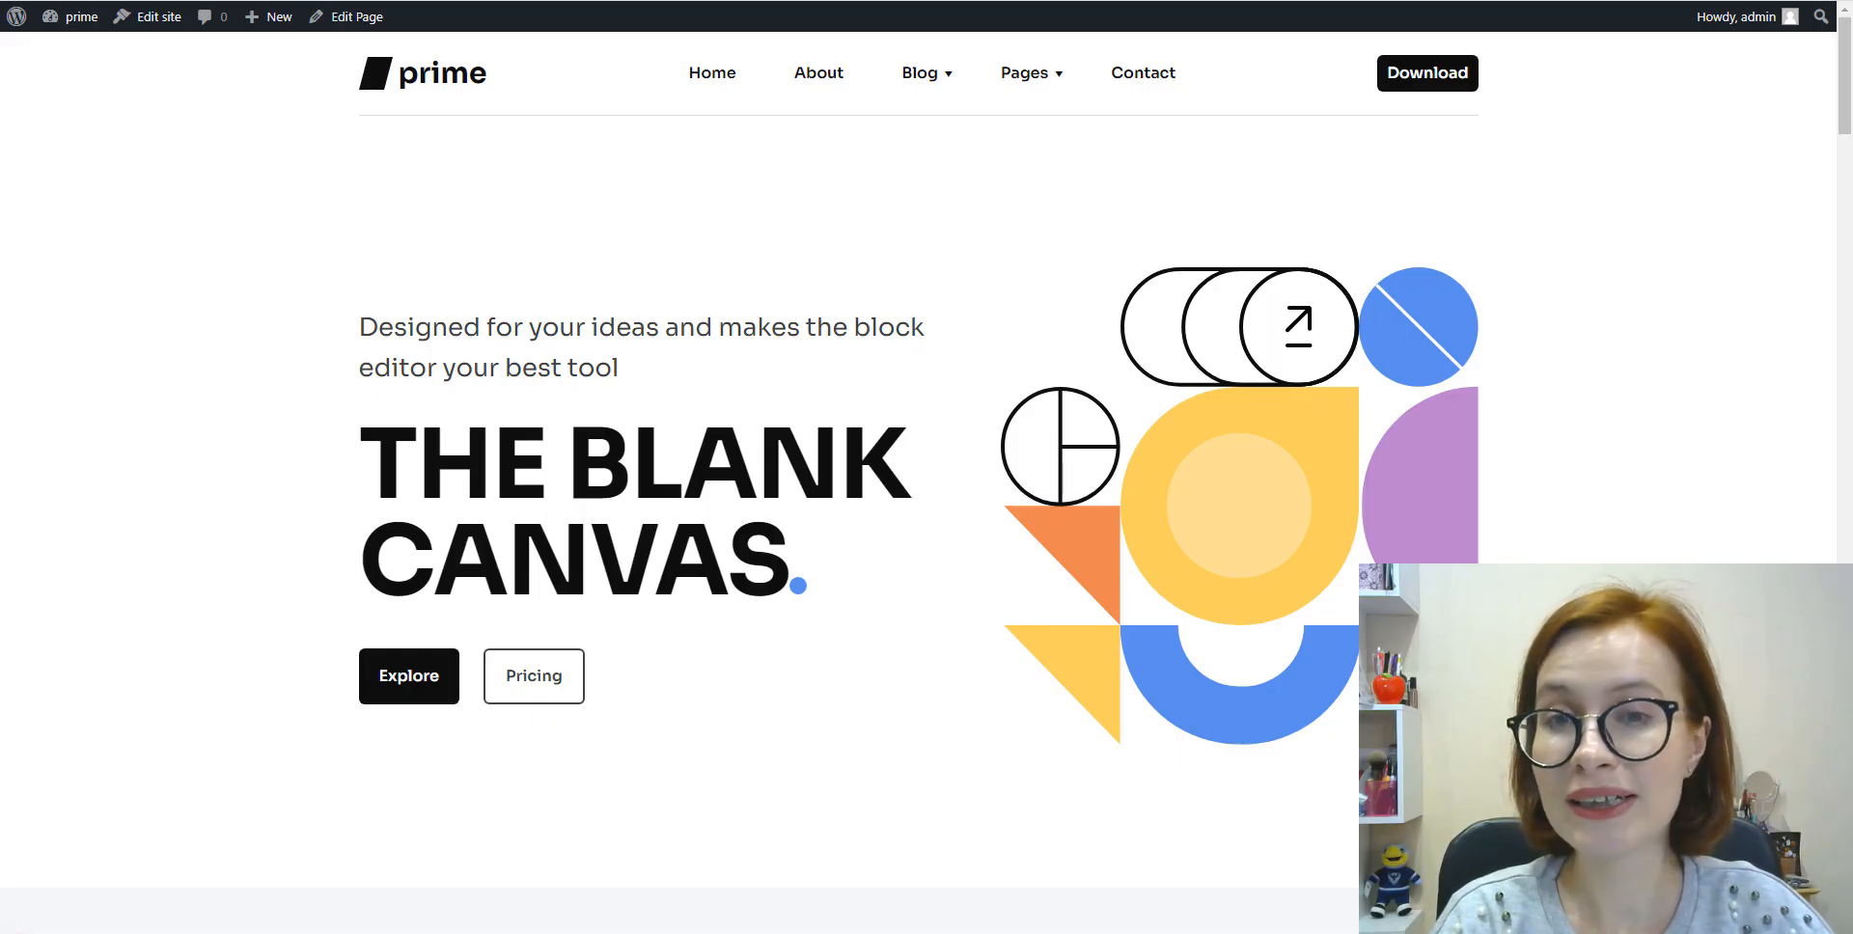
Step: Scroll the live home page from the hero past What We Do, Testimonials and Our Blog to the closing call-to-action
scroll("down", 3)
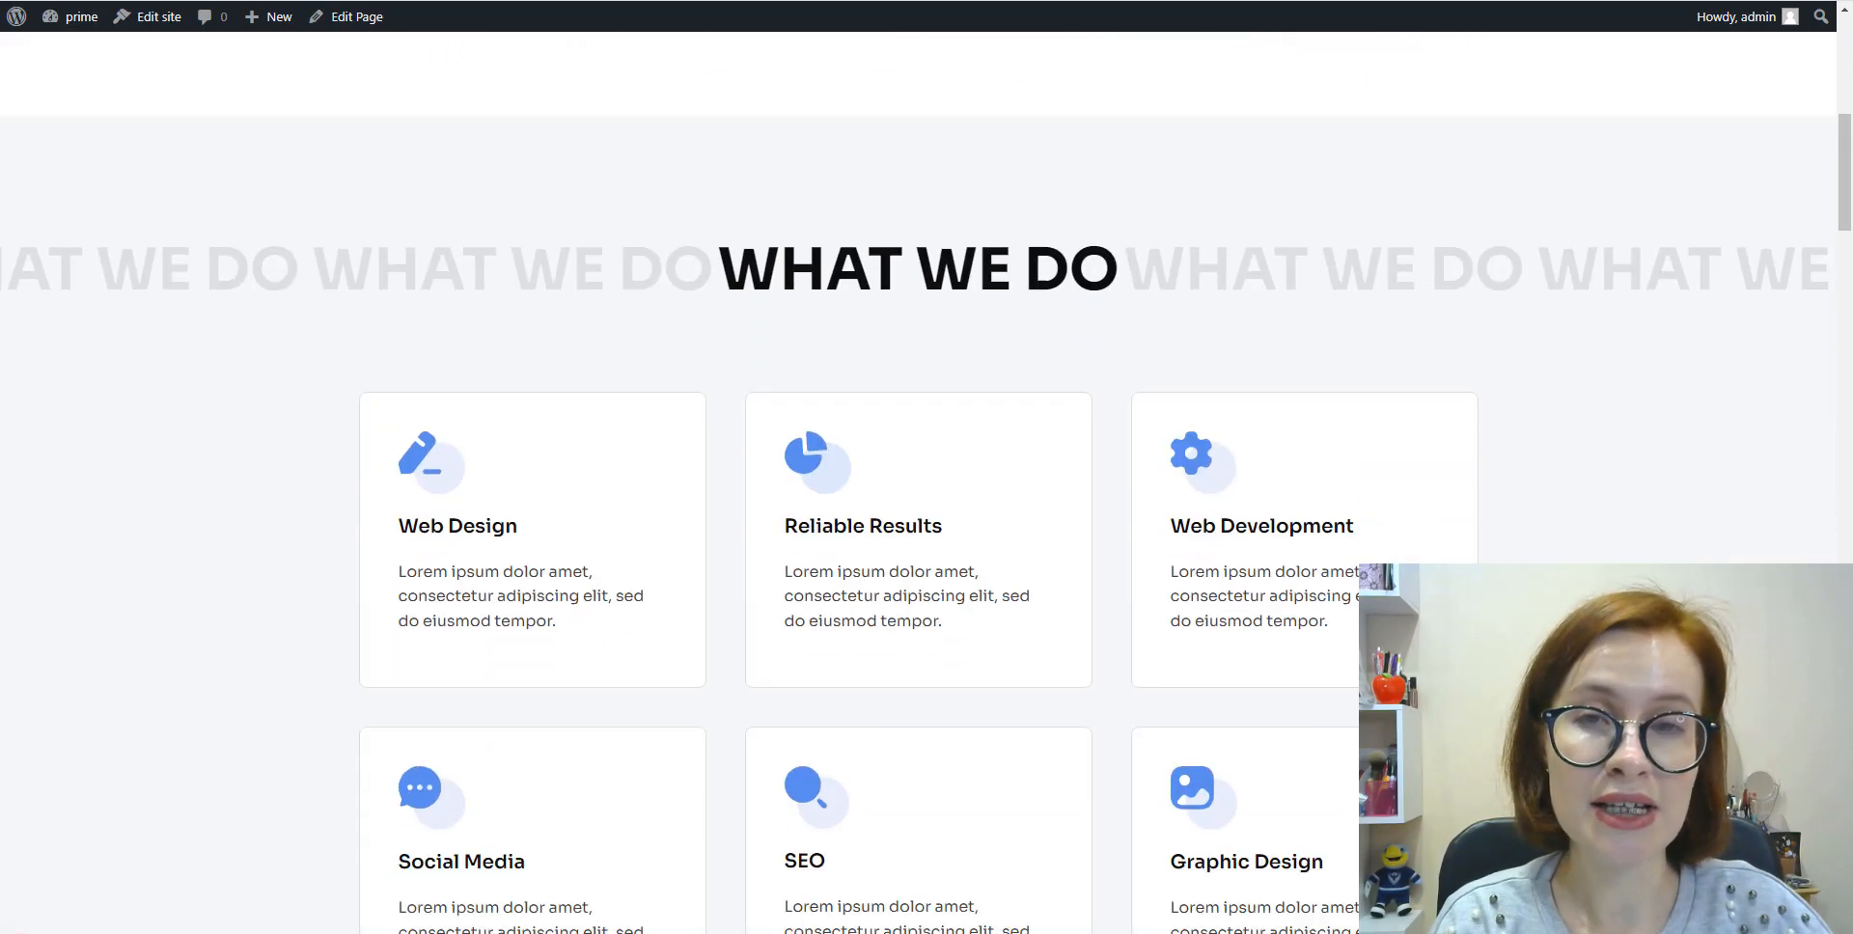
scroll("down", 3)
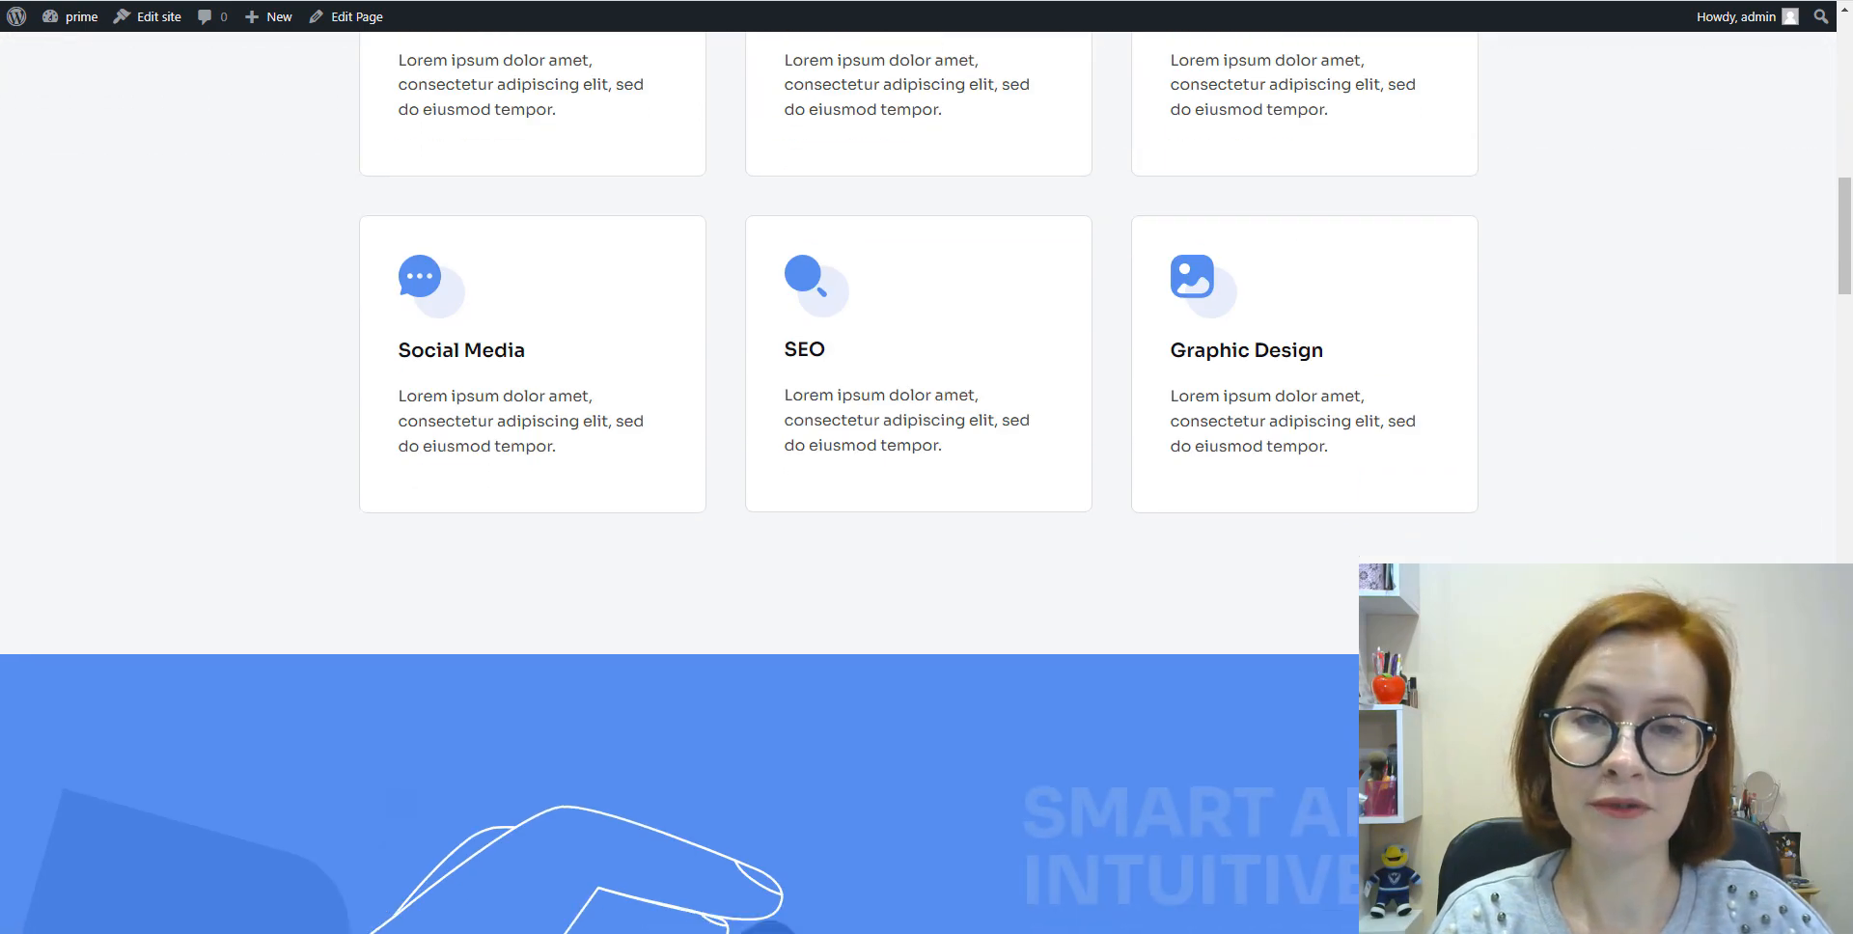
scroll("down", 3)
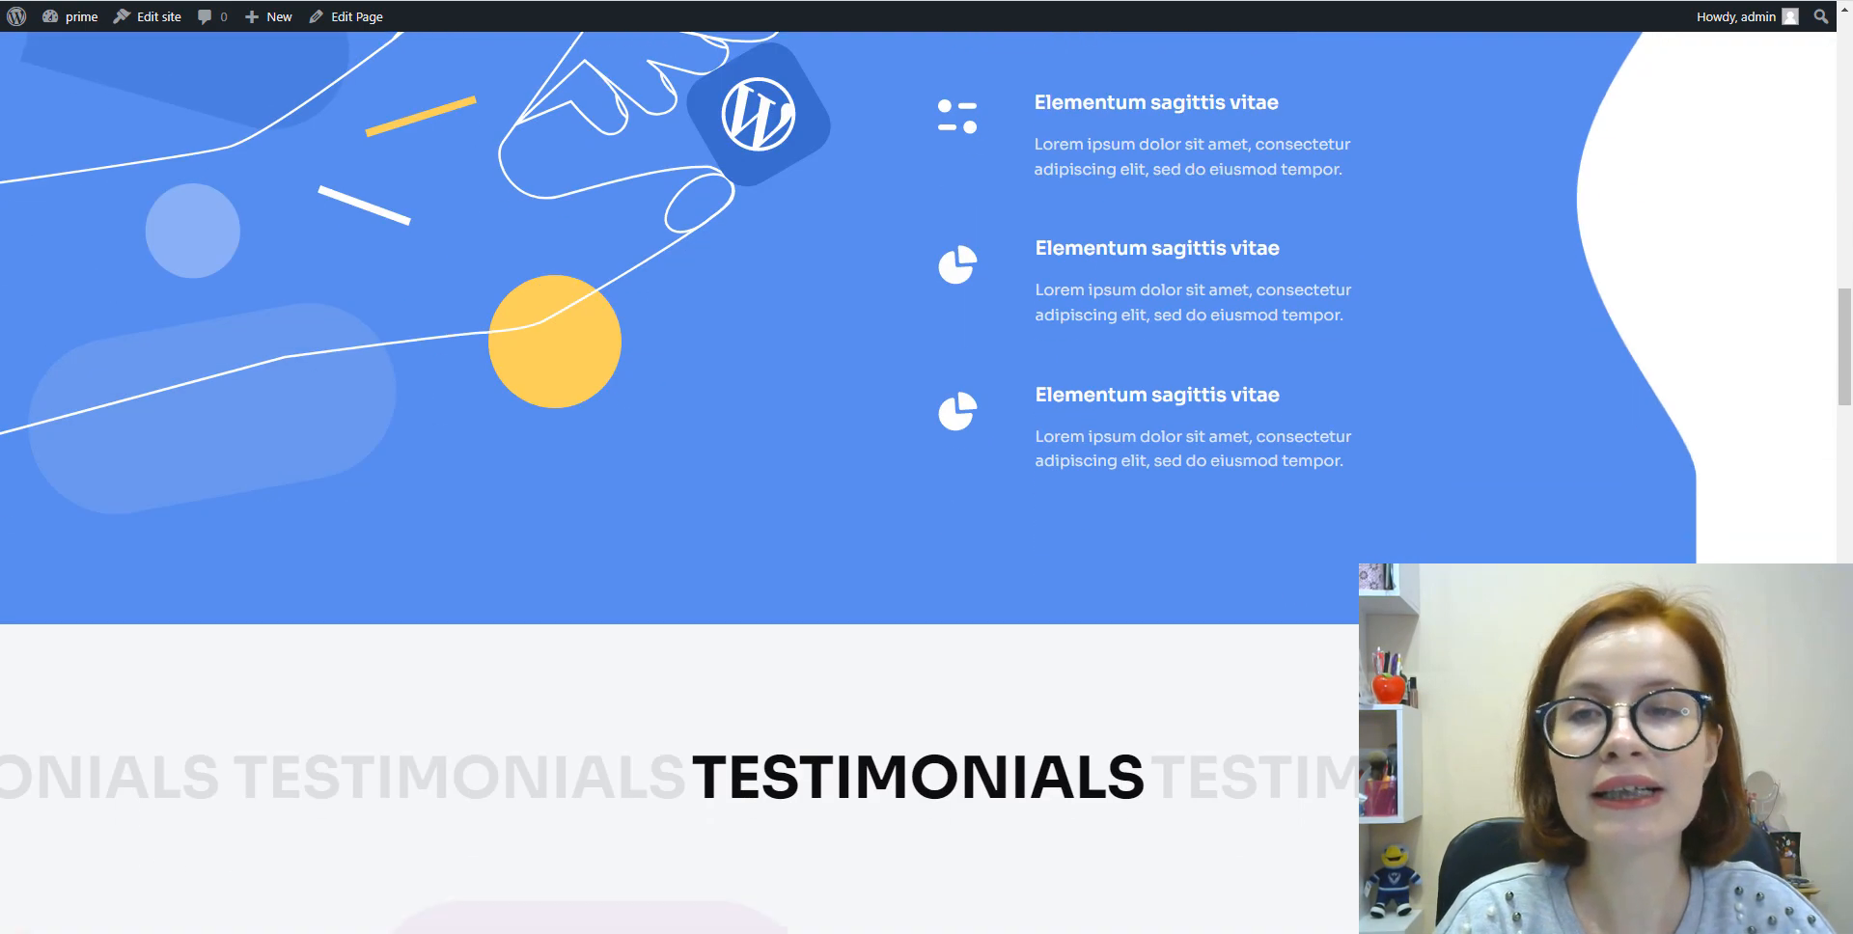
scroll("down", 3)
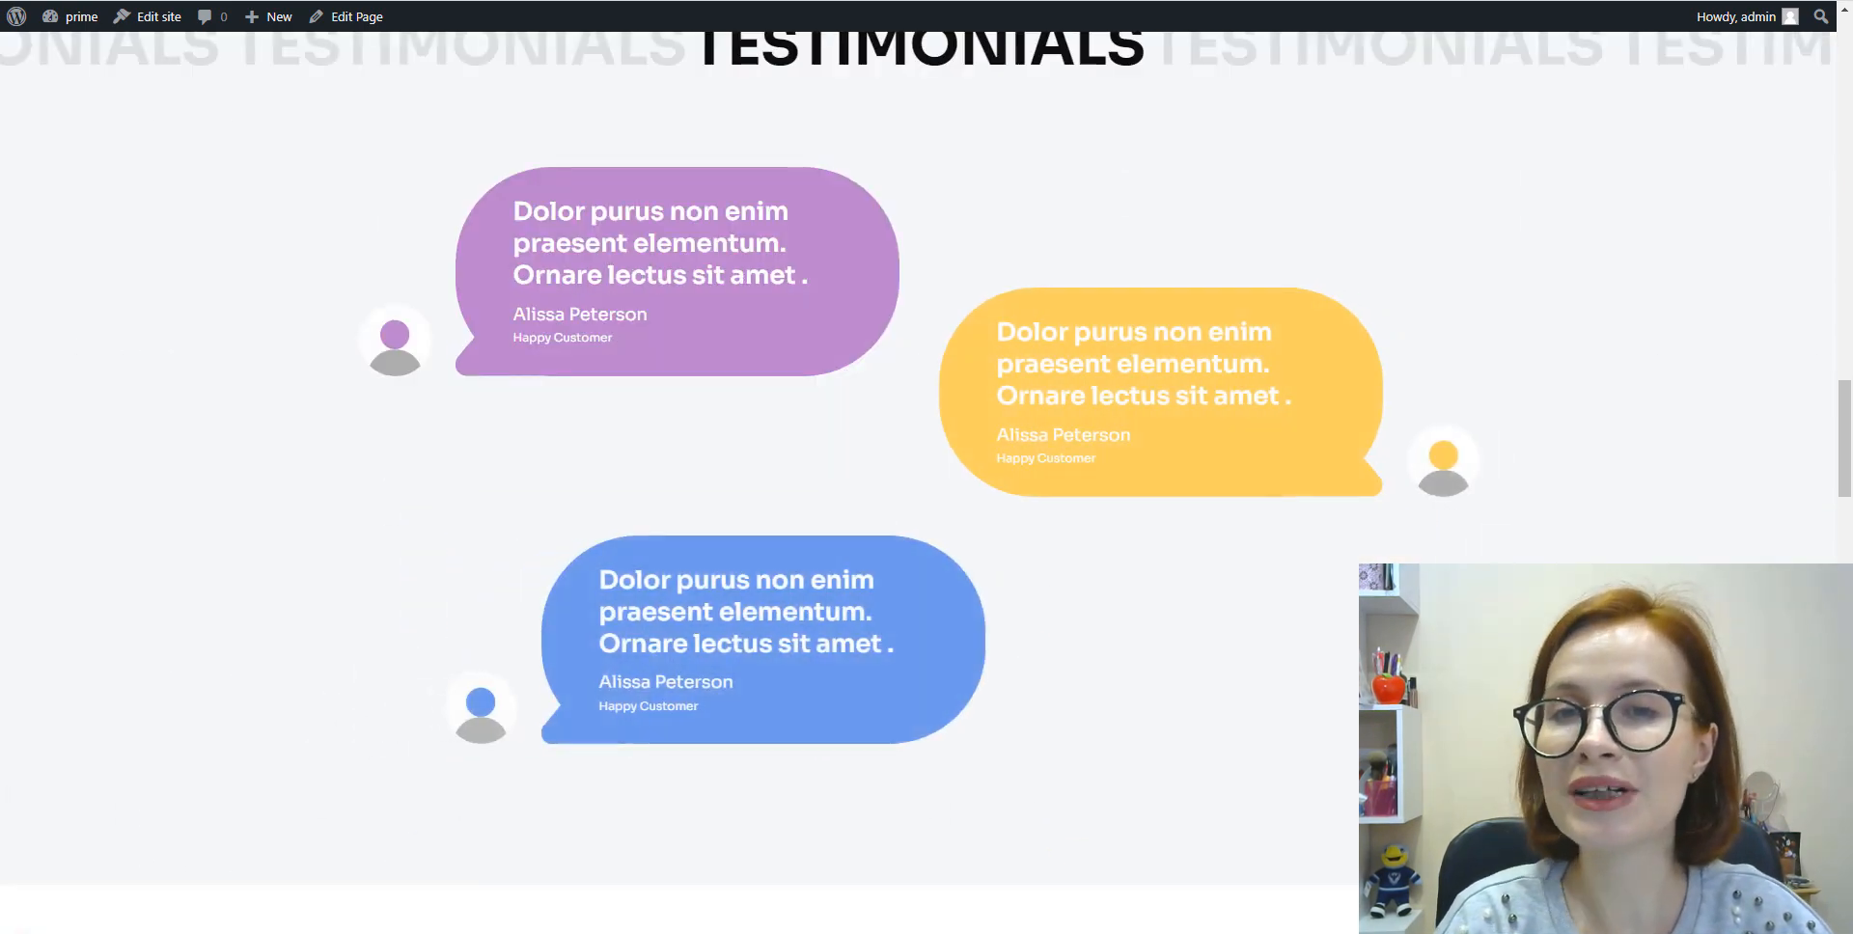
scroll("down", 3)
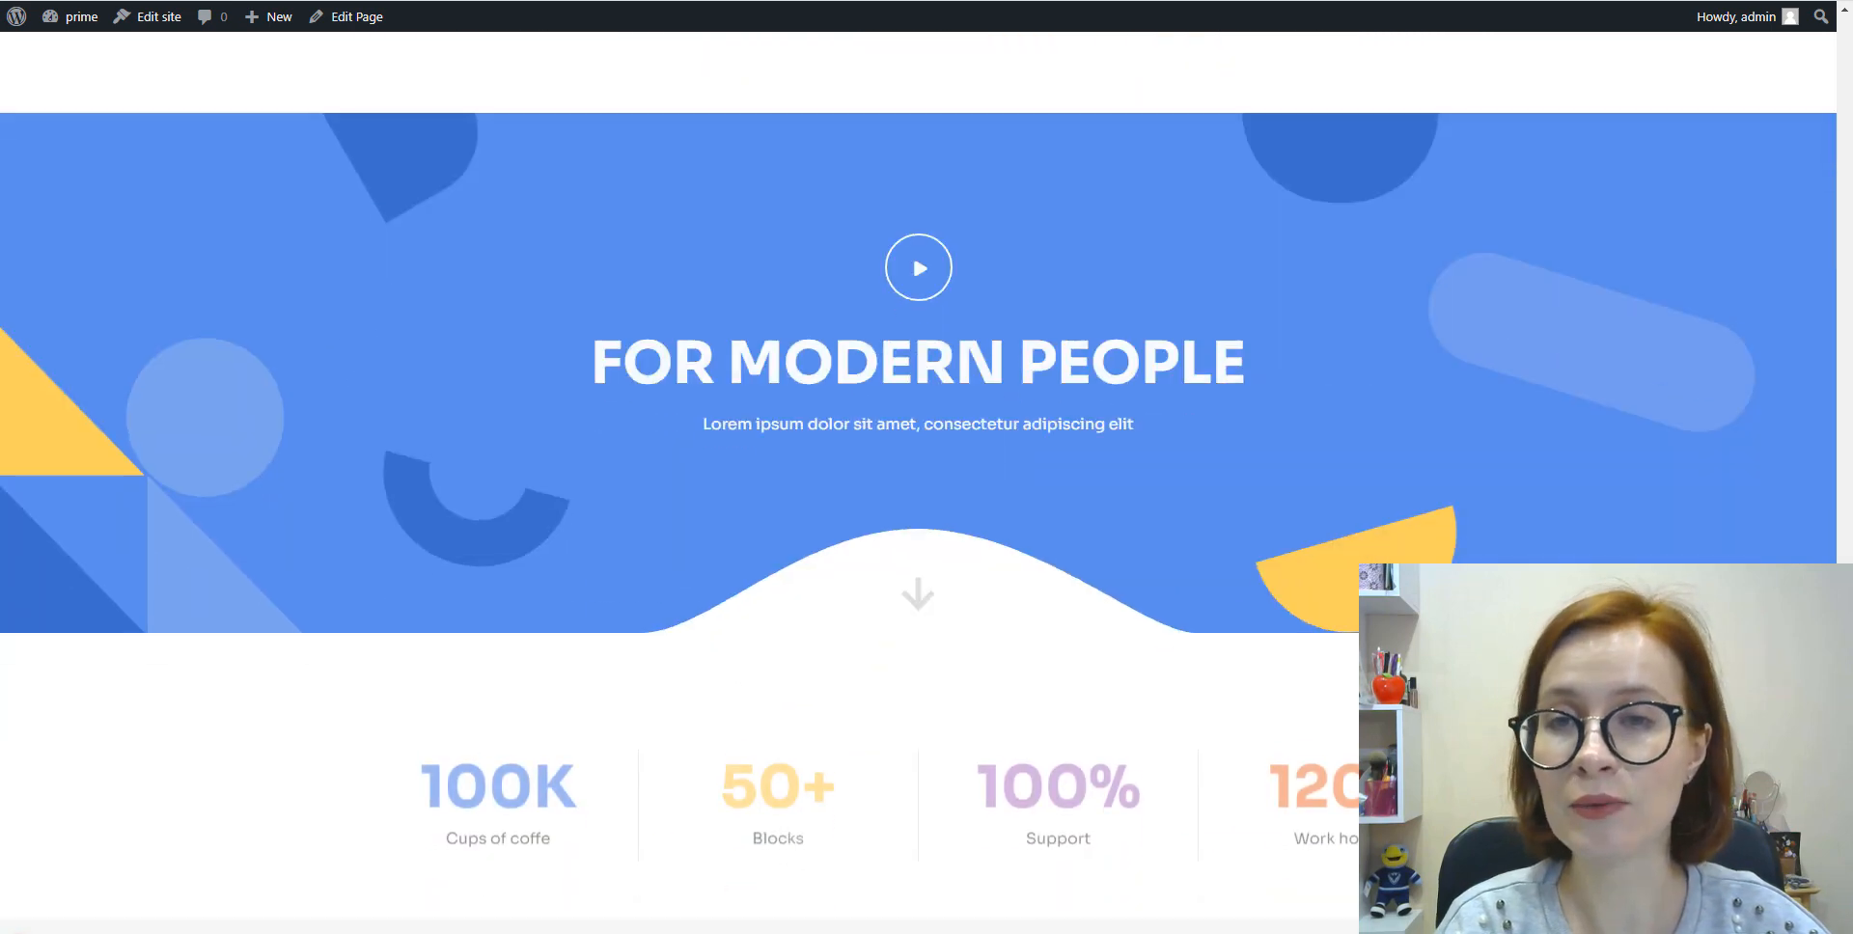
scroll("down", 3)
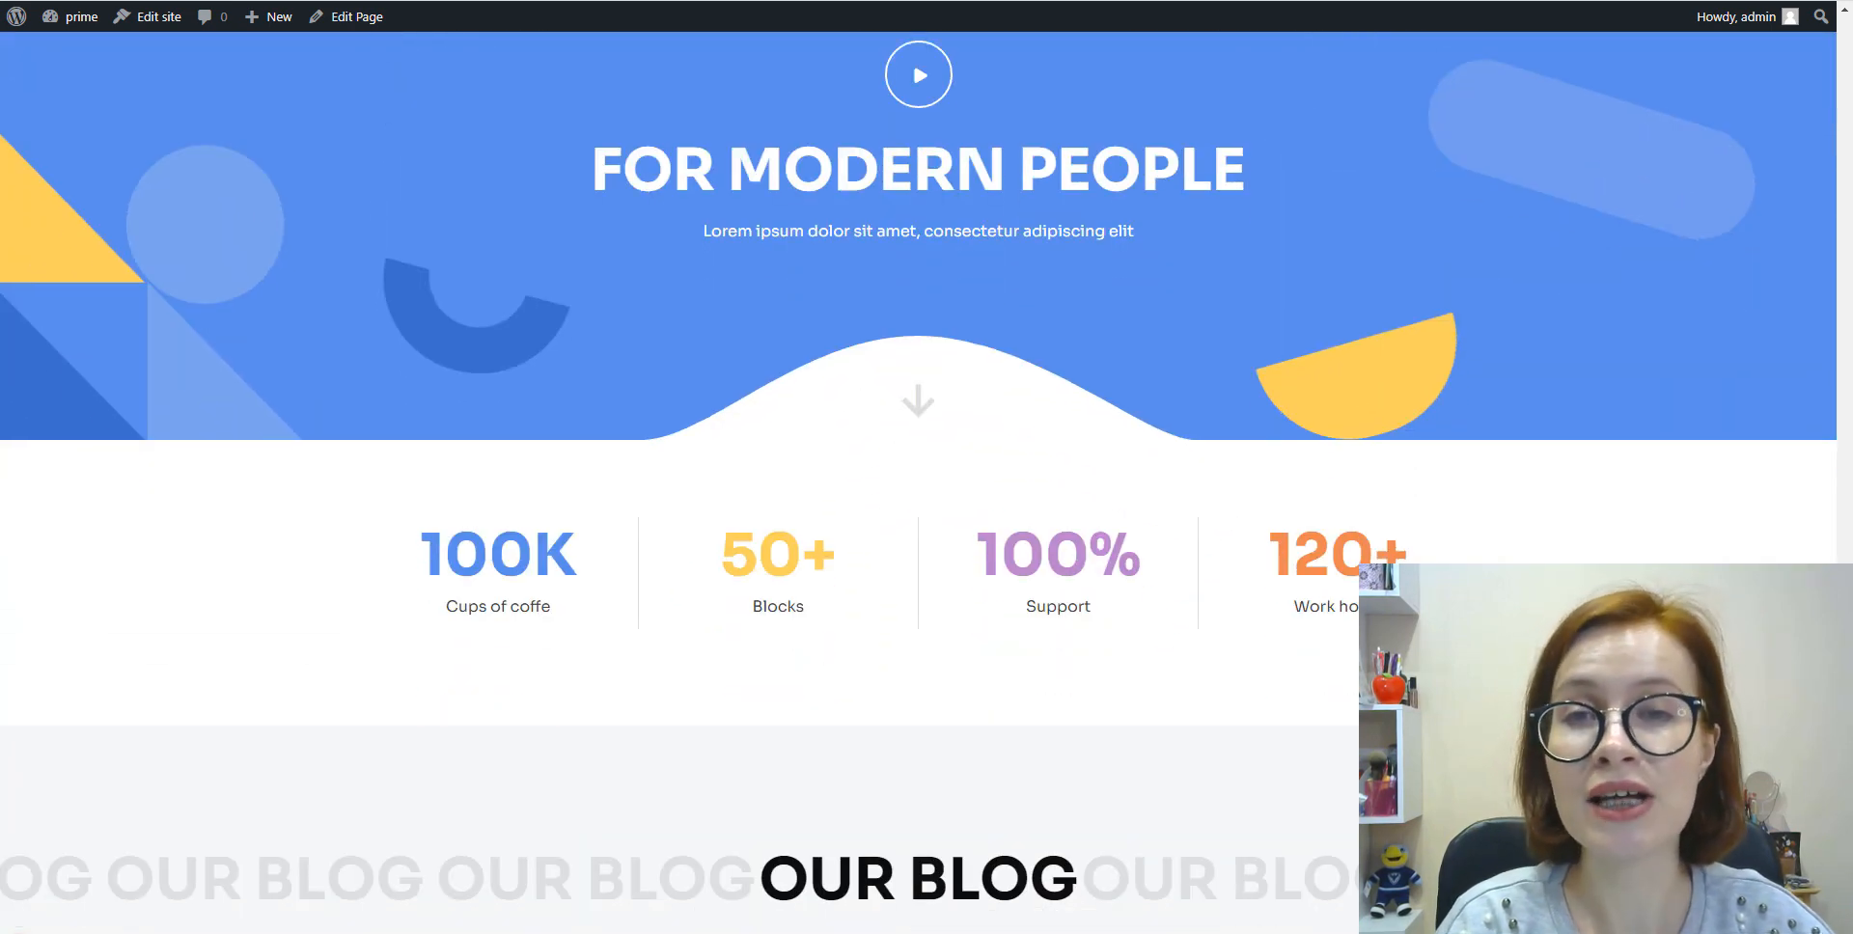
scroll("down", 3)
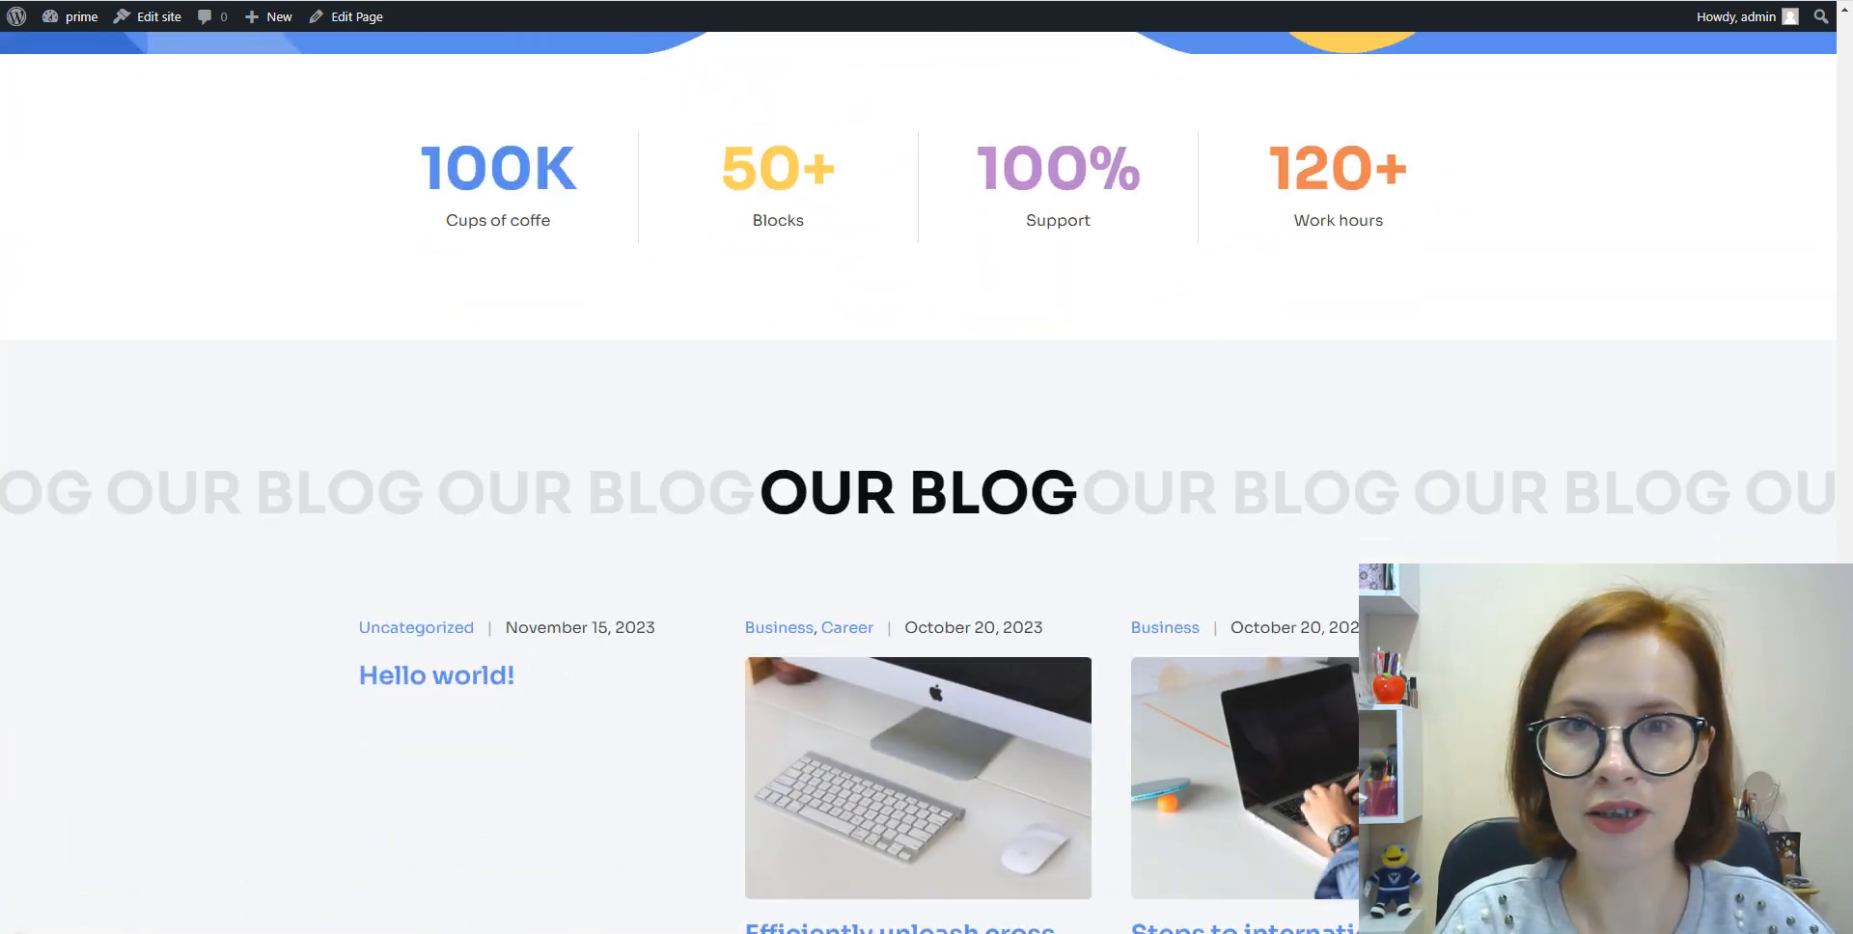
scroll("down", 3)
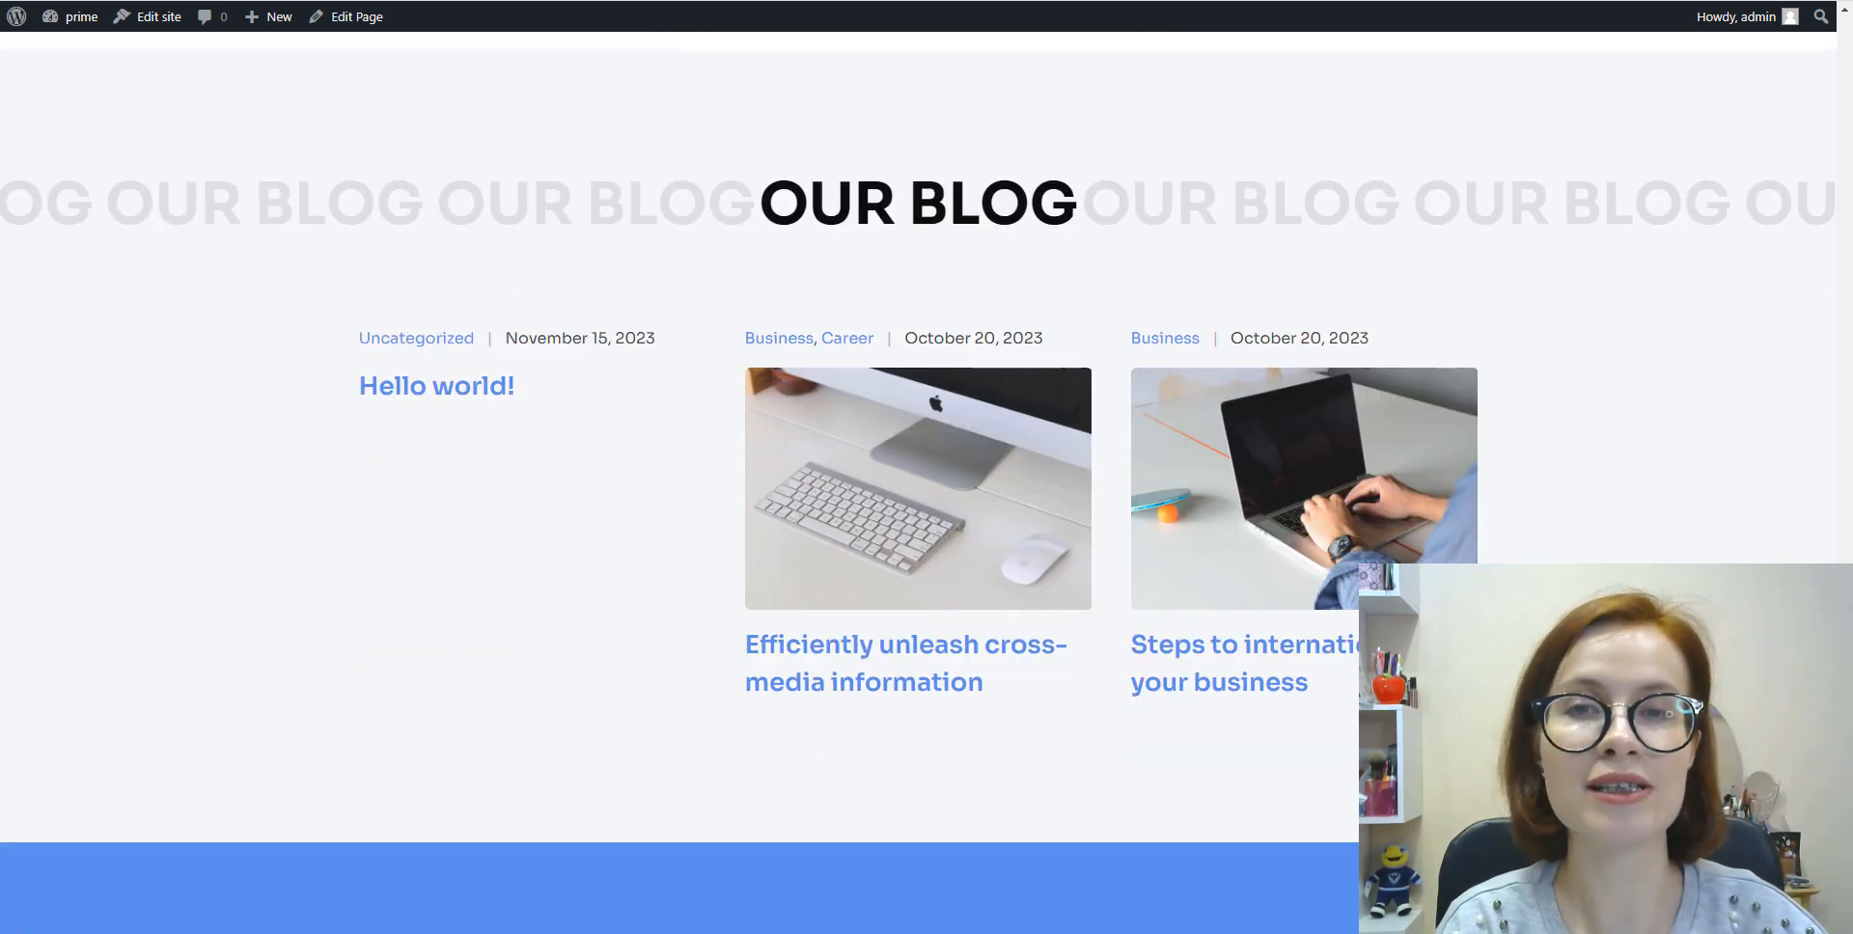
scroll("down", 3)
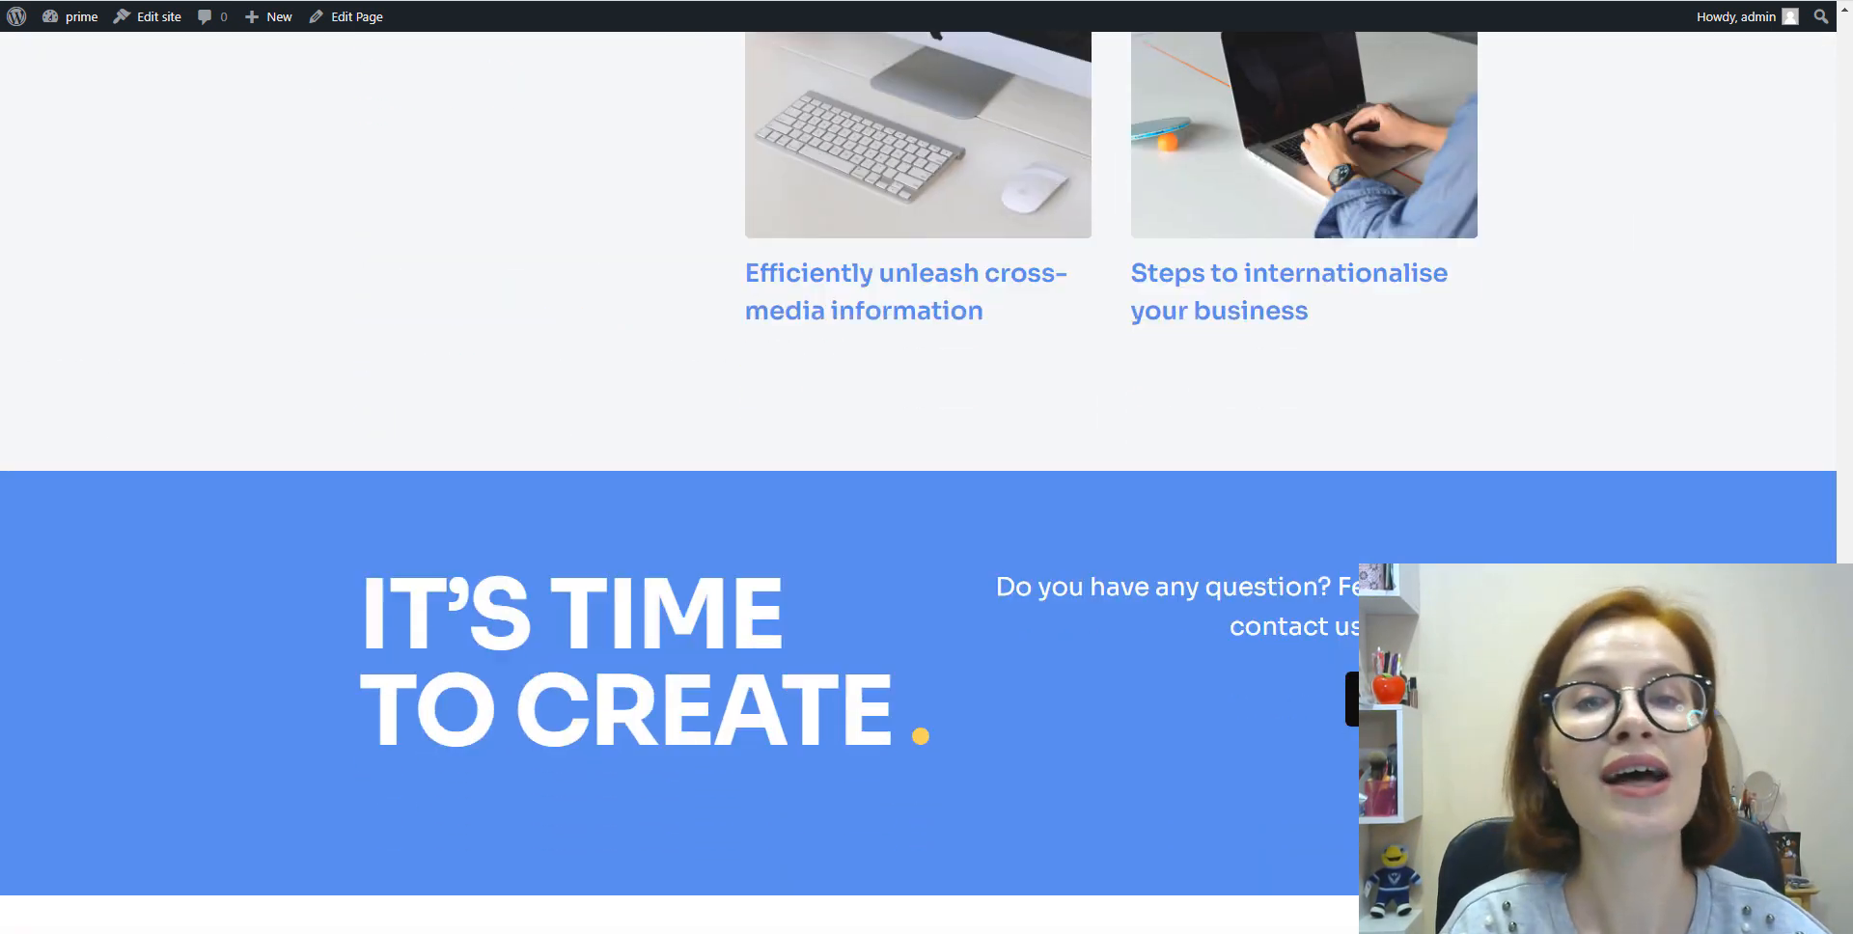
scroll("down", 3)
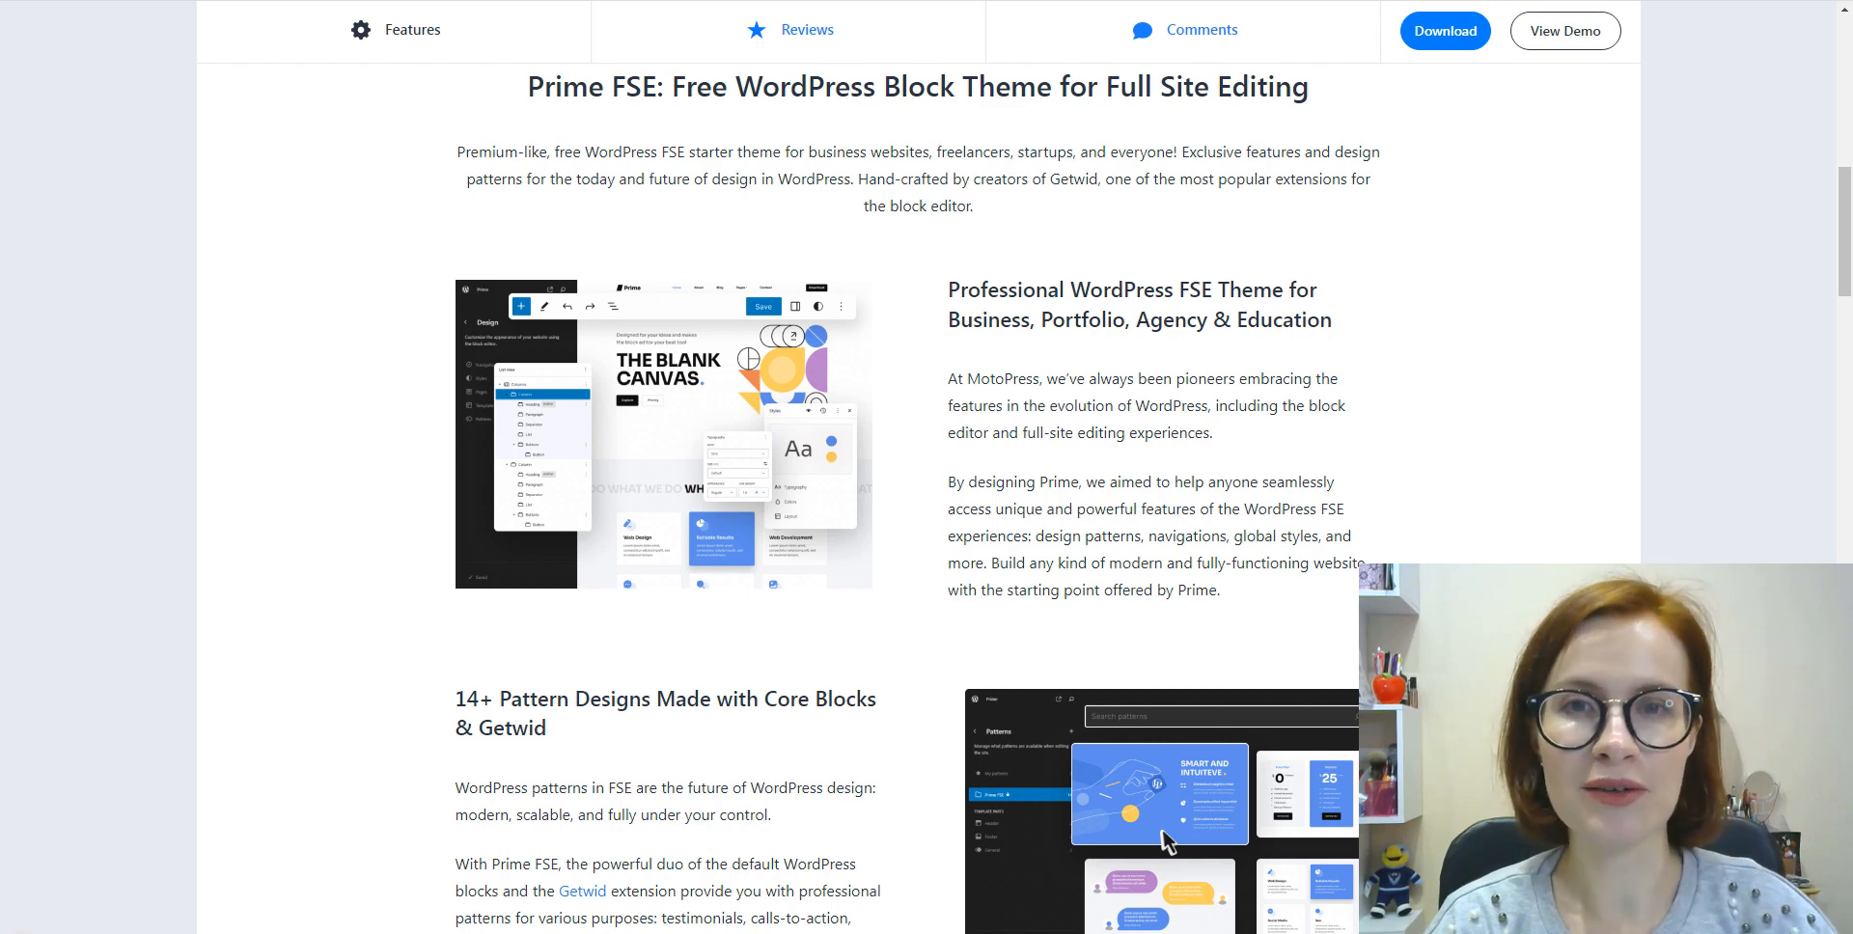
Step: Scroll through the Prime FSE theme's Features section down to demo data import, then back toward the top
scroll("down", 3)
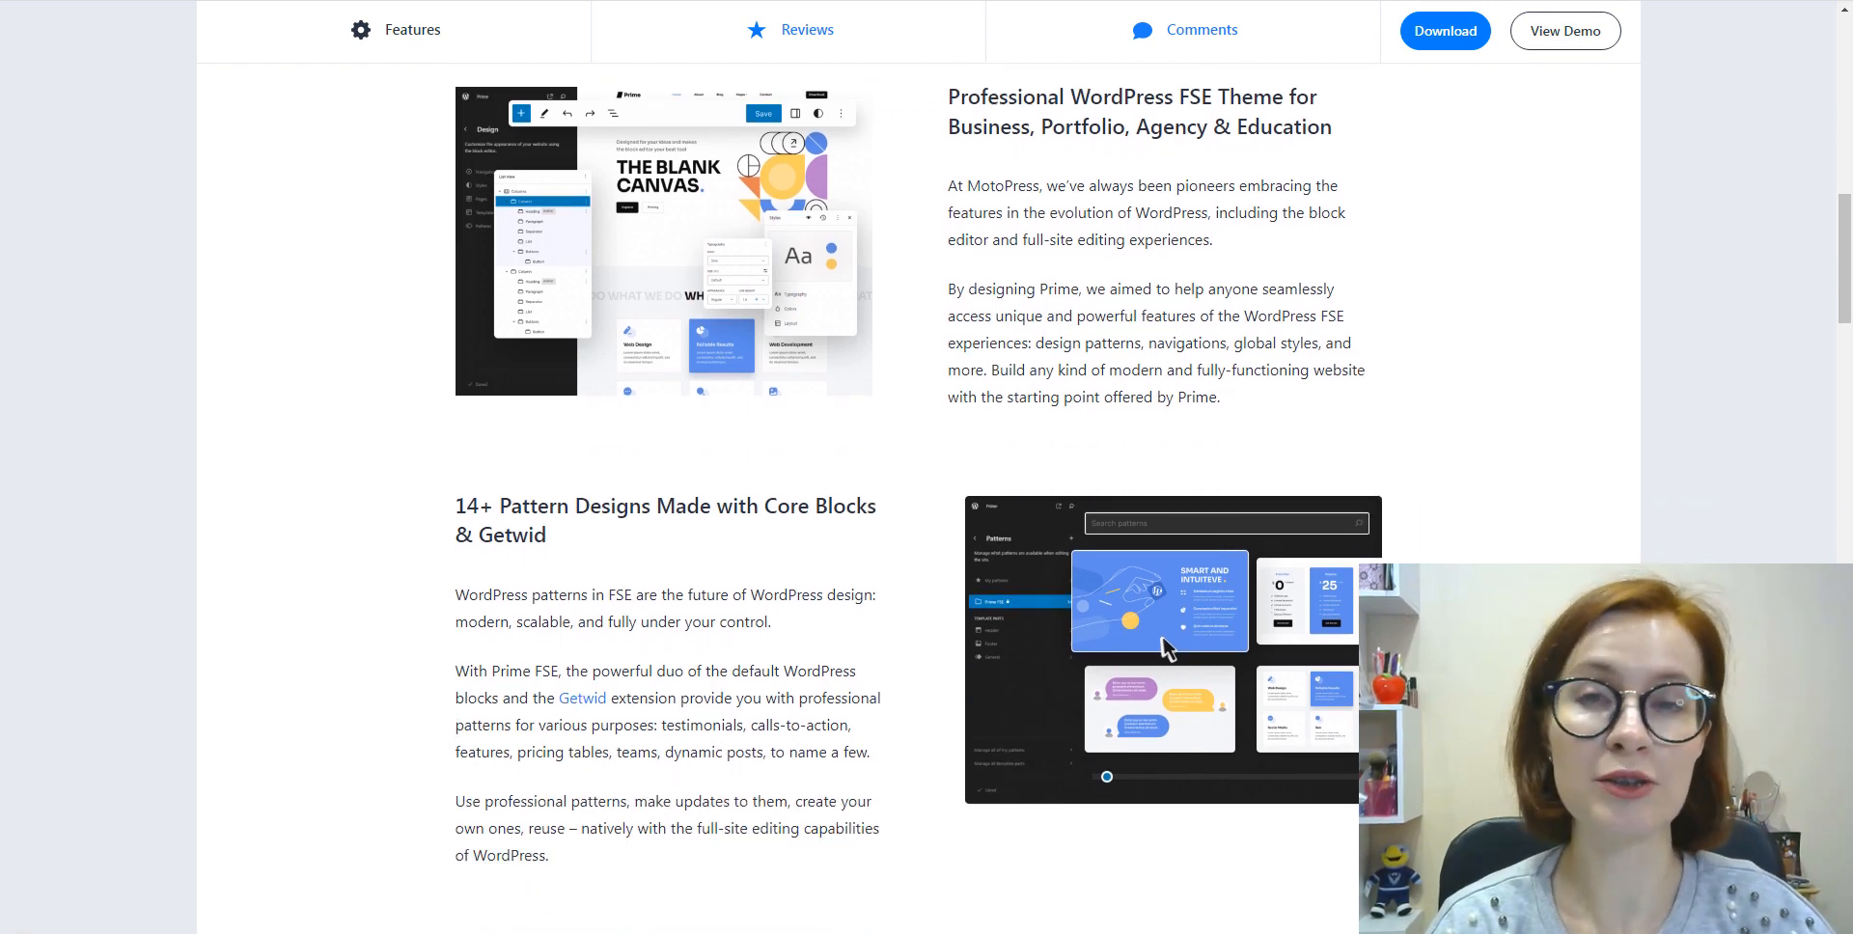
scroll("down", 3)
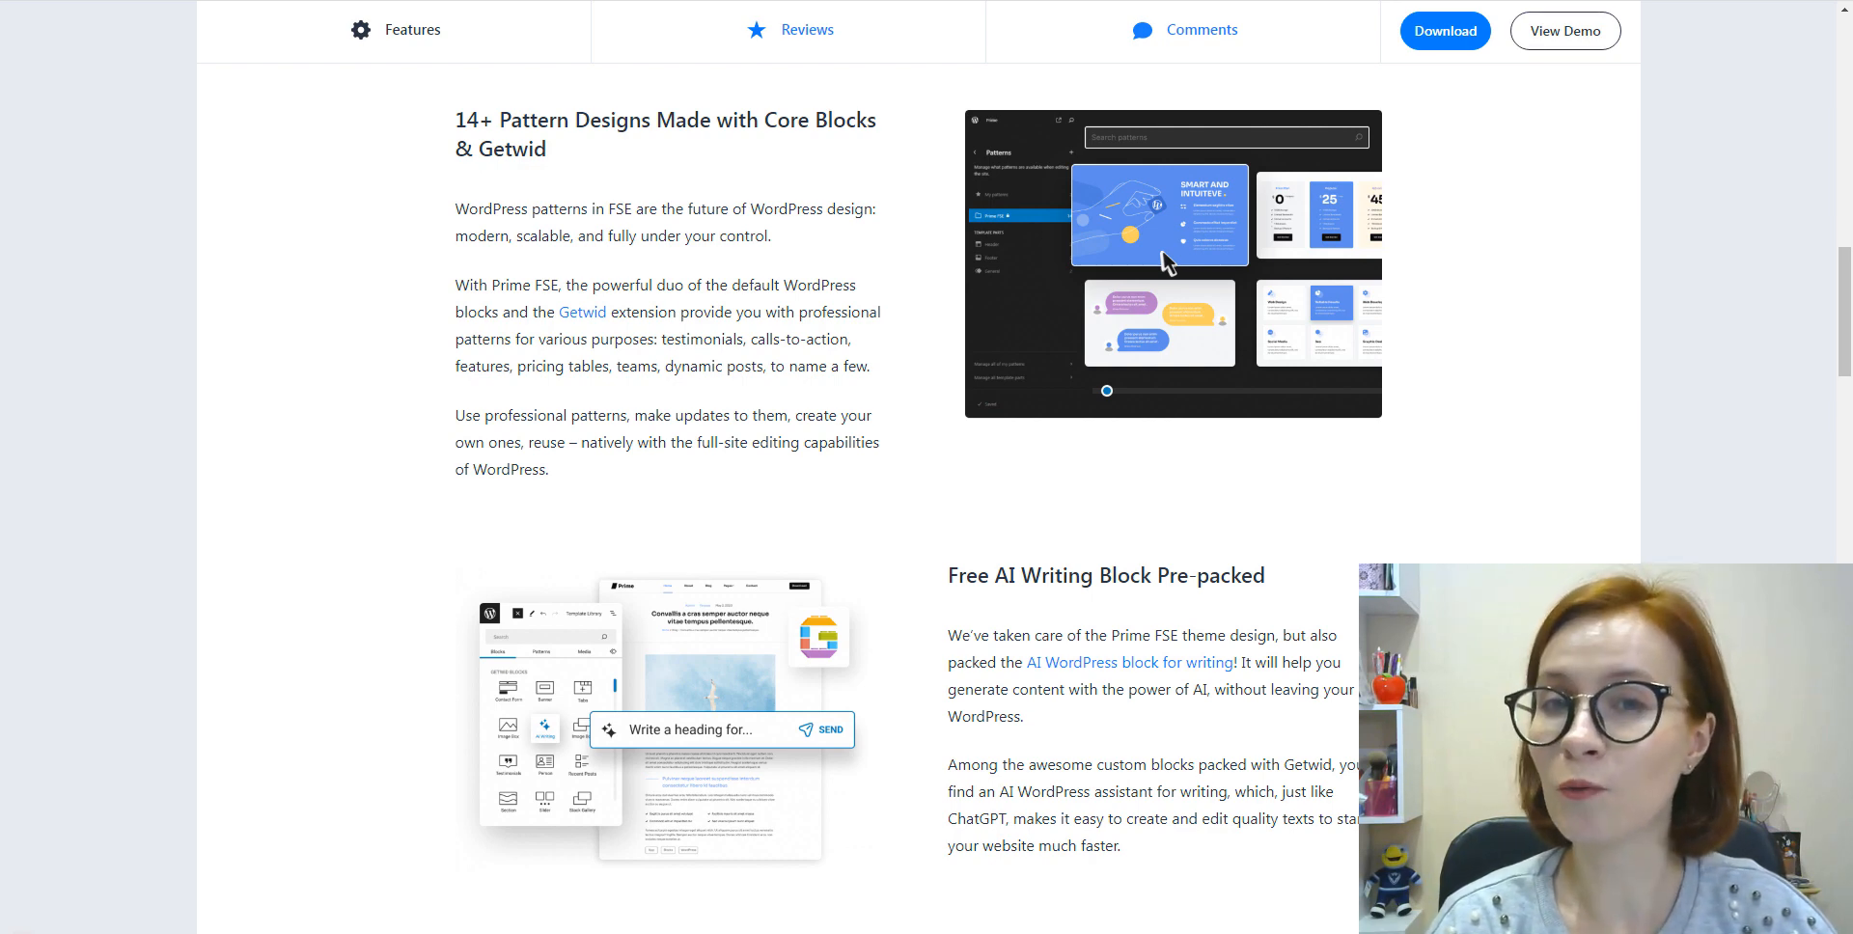
scroll("down", 3)
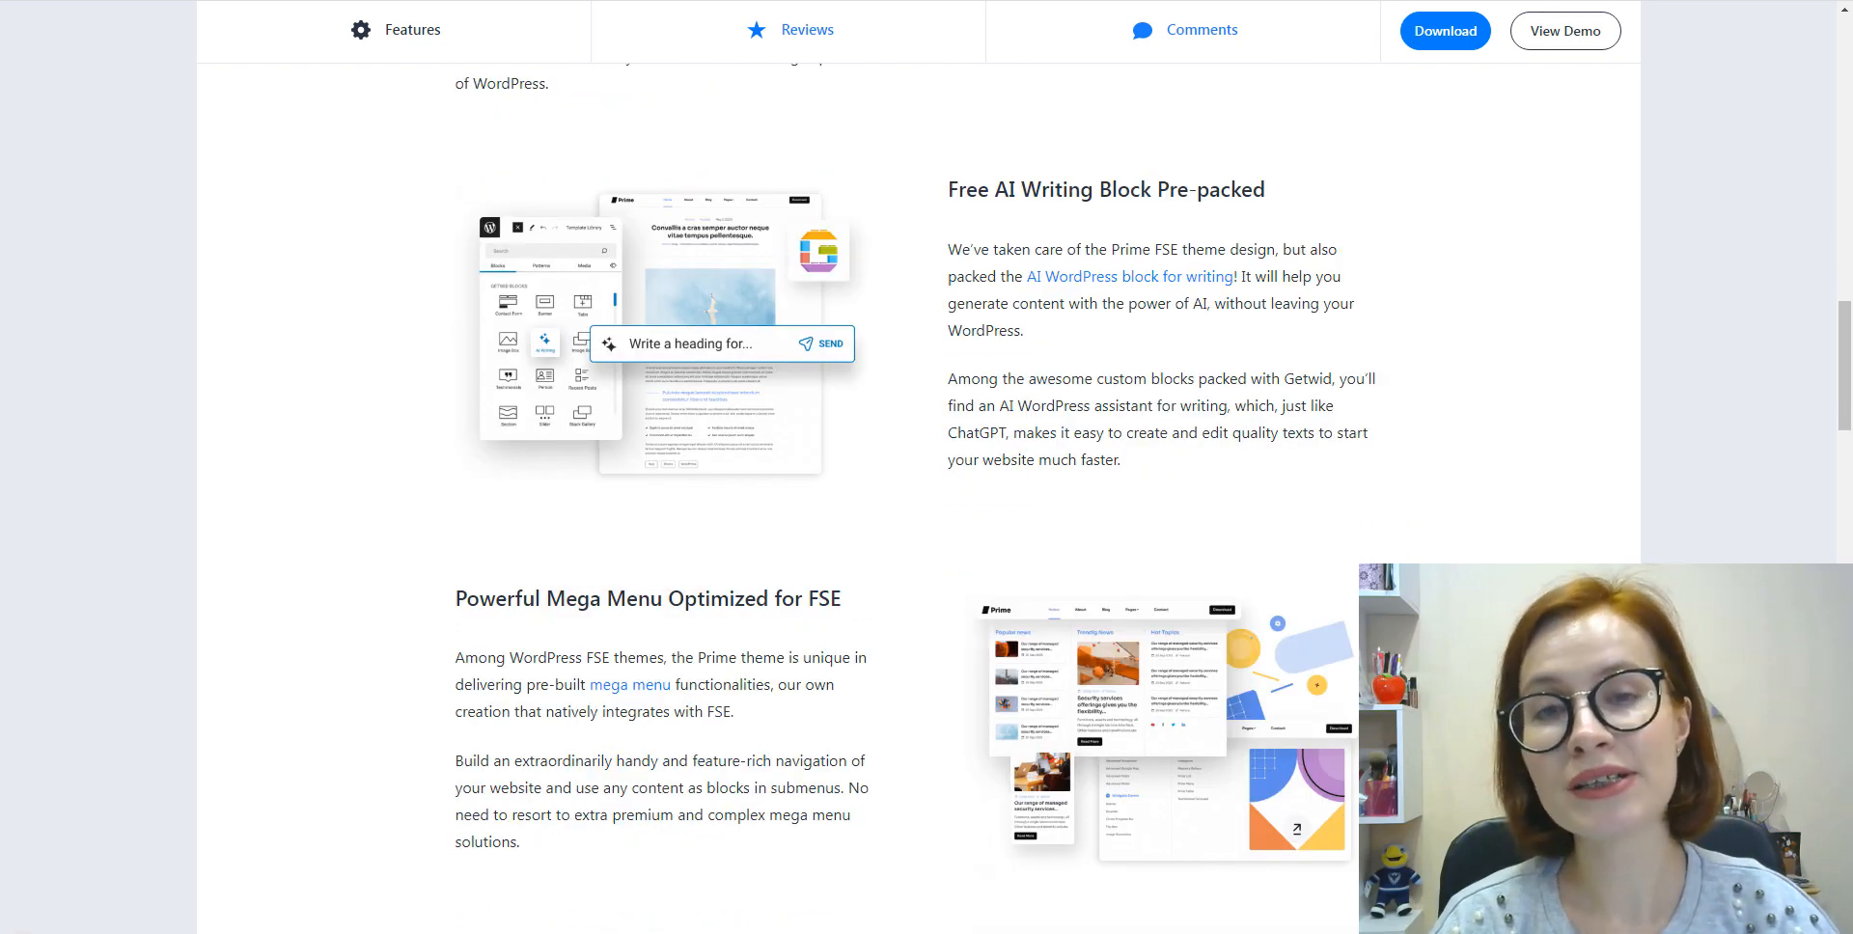
scroll("down", 3)
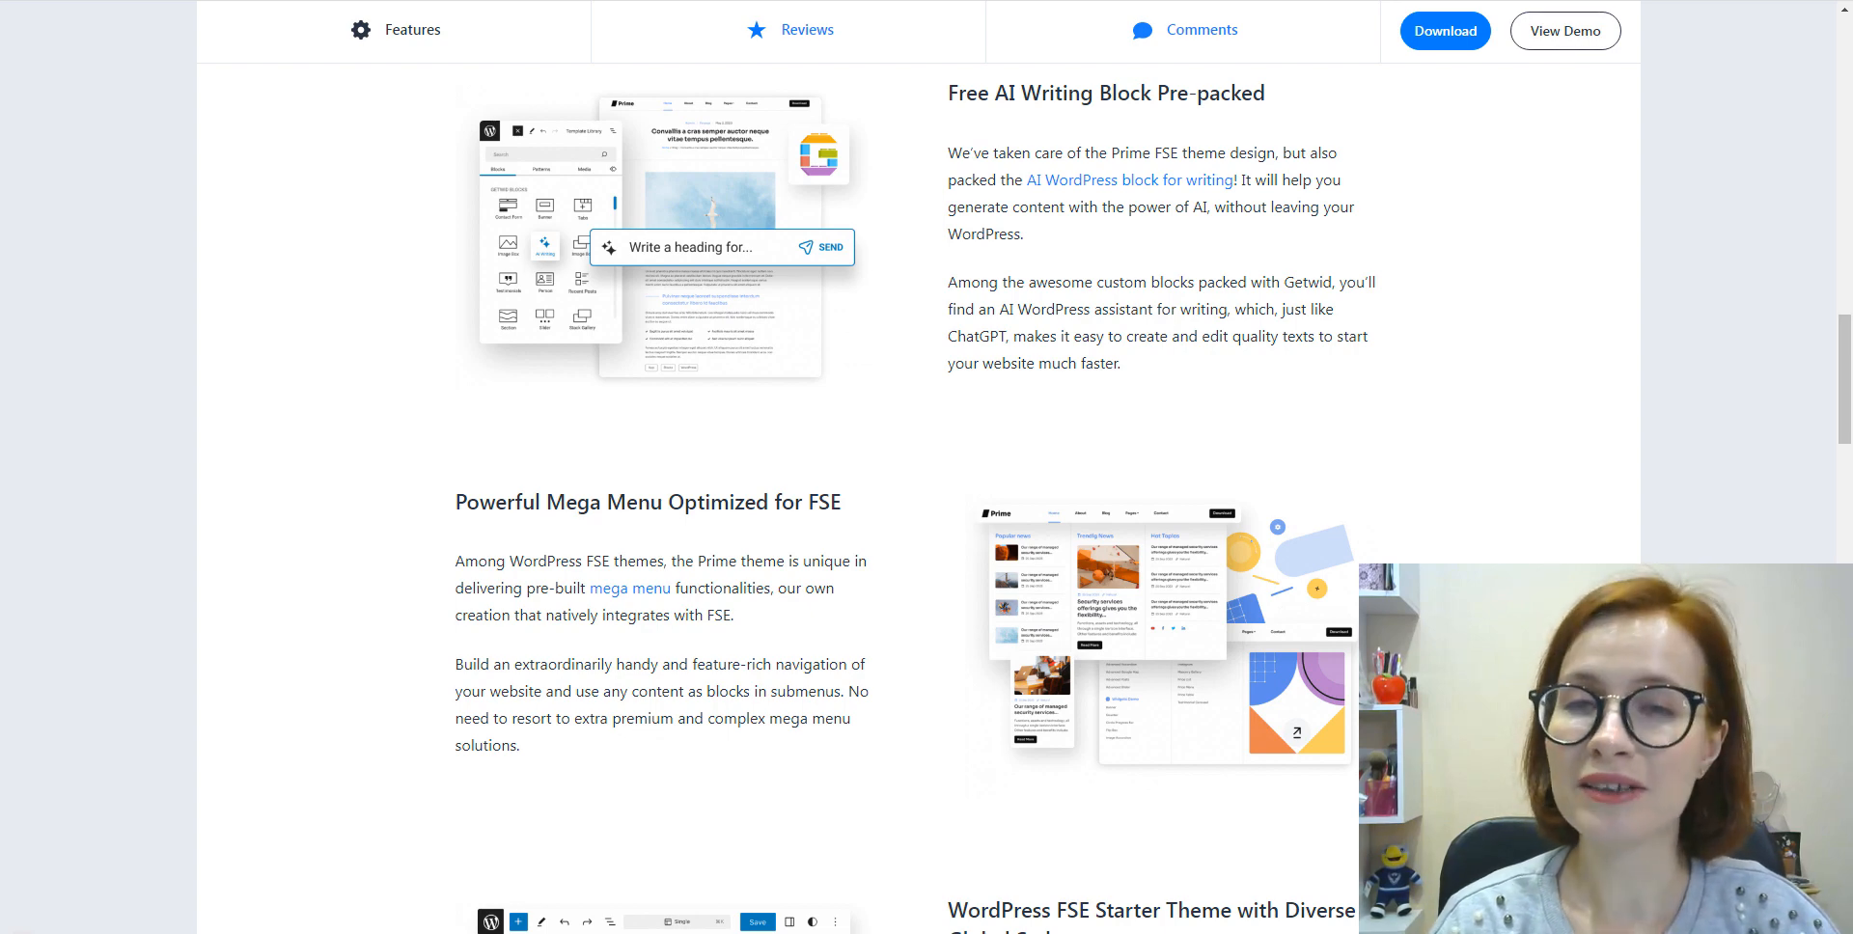
scroll("down", 3)
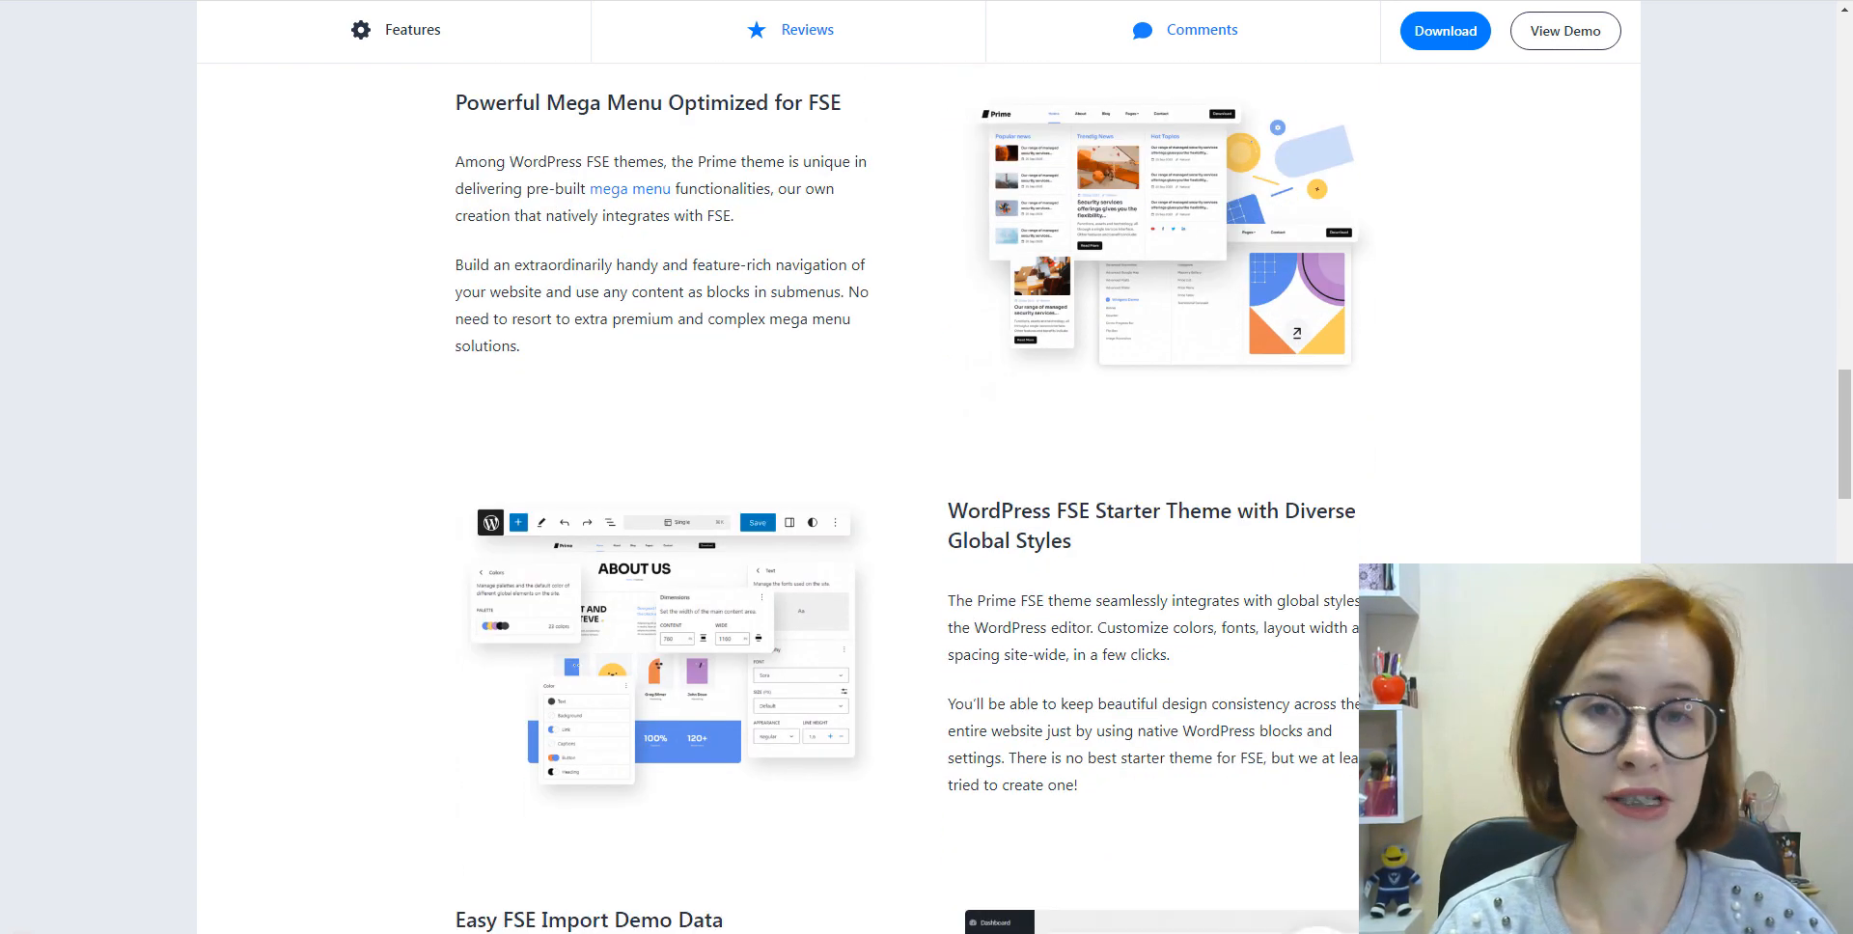
scroll("down", 3)
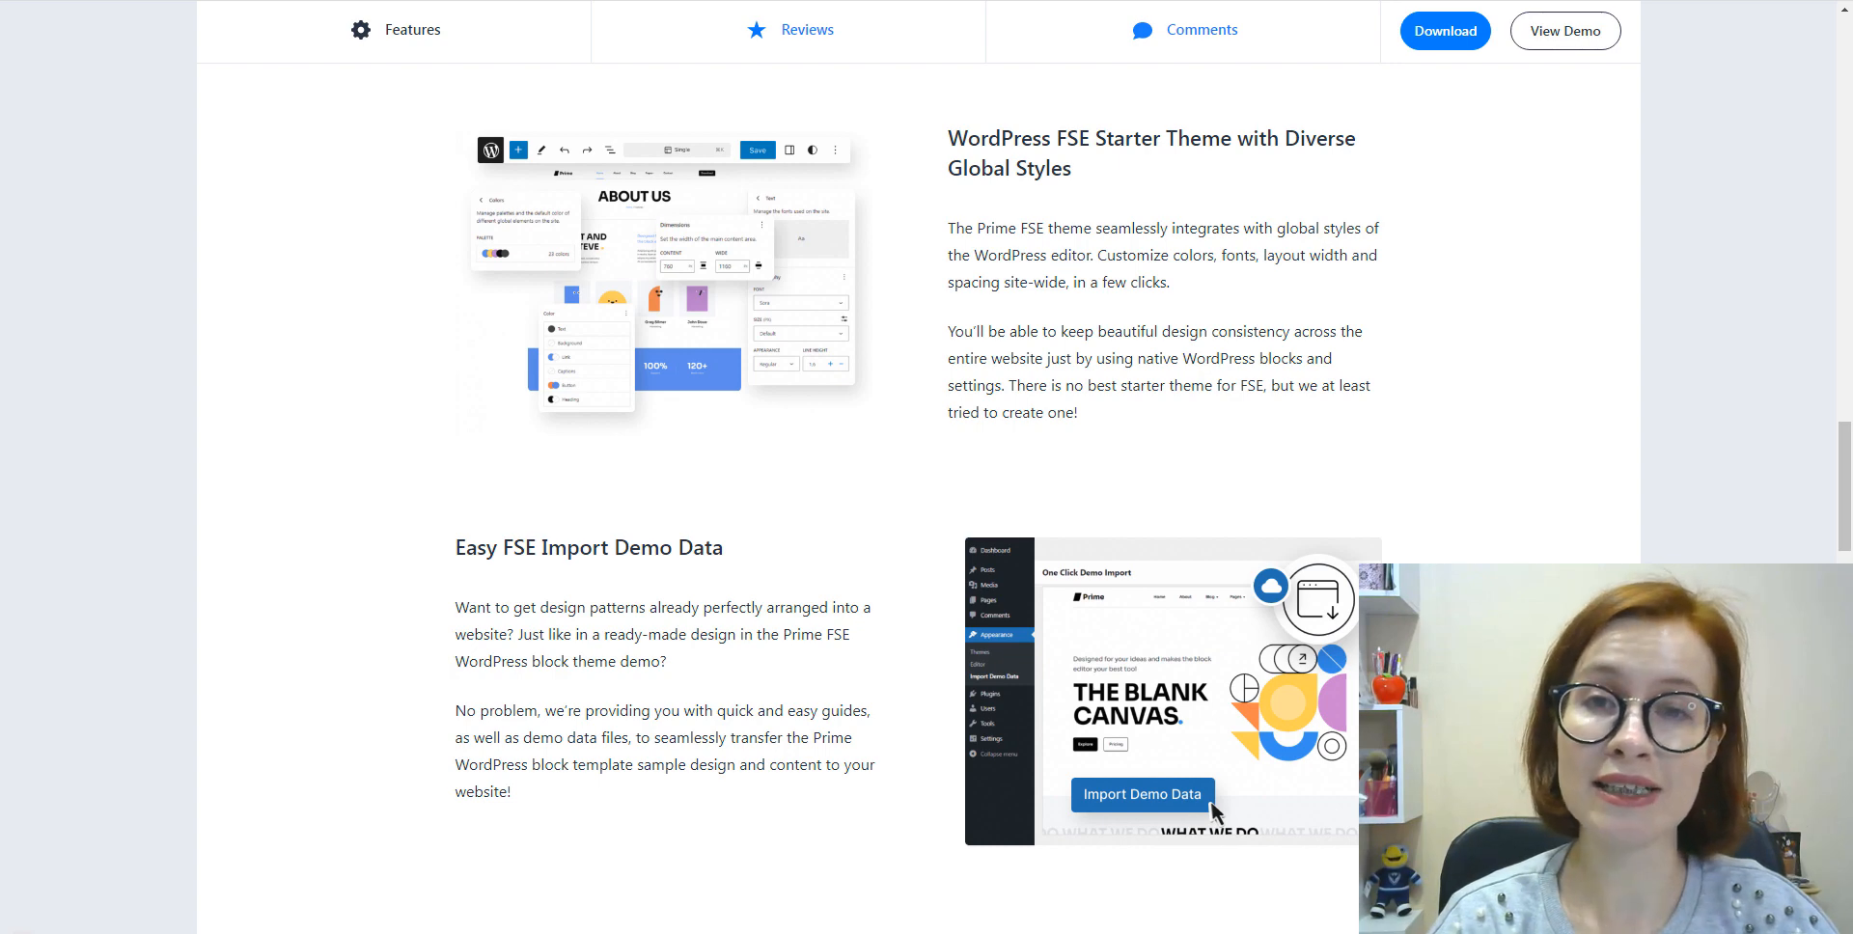
scroll("up", 3)
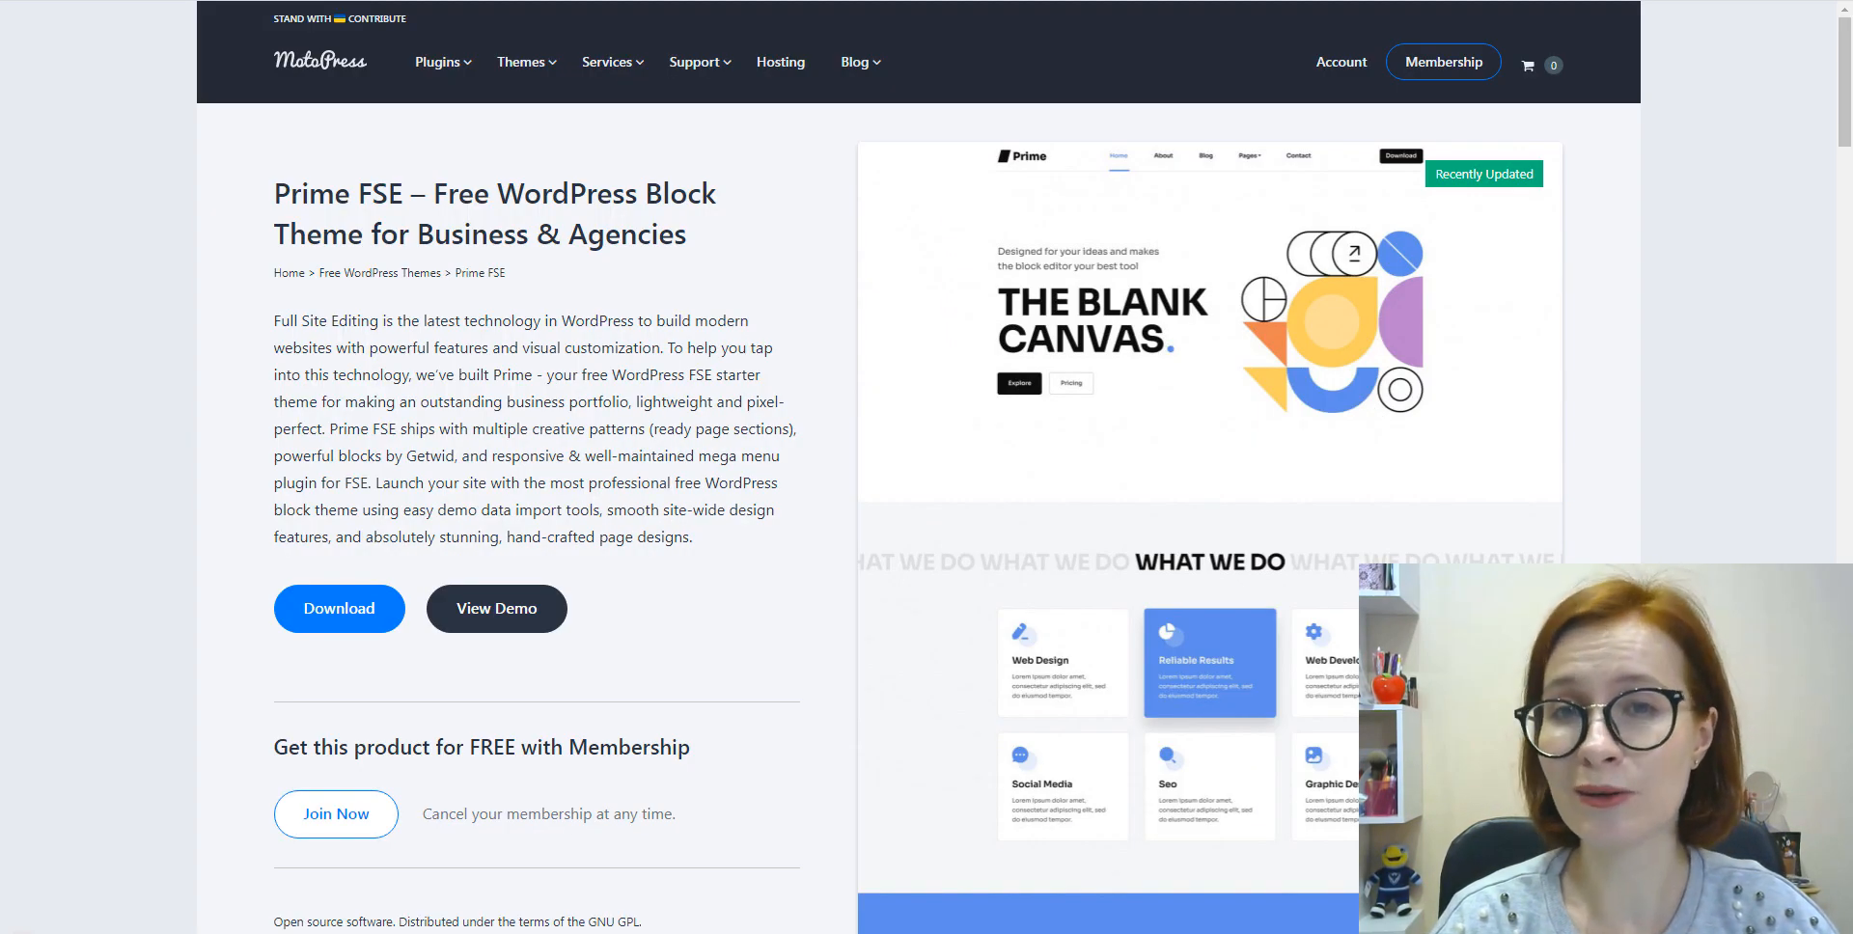